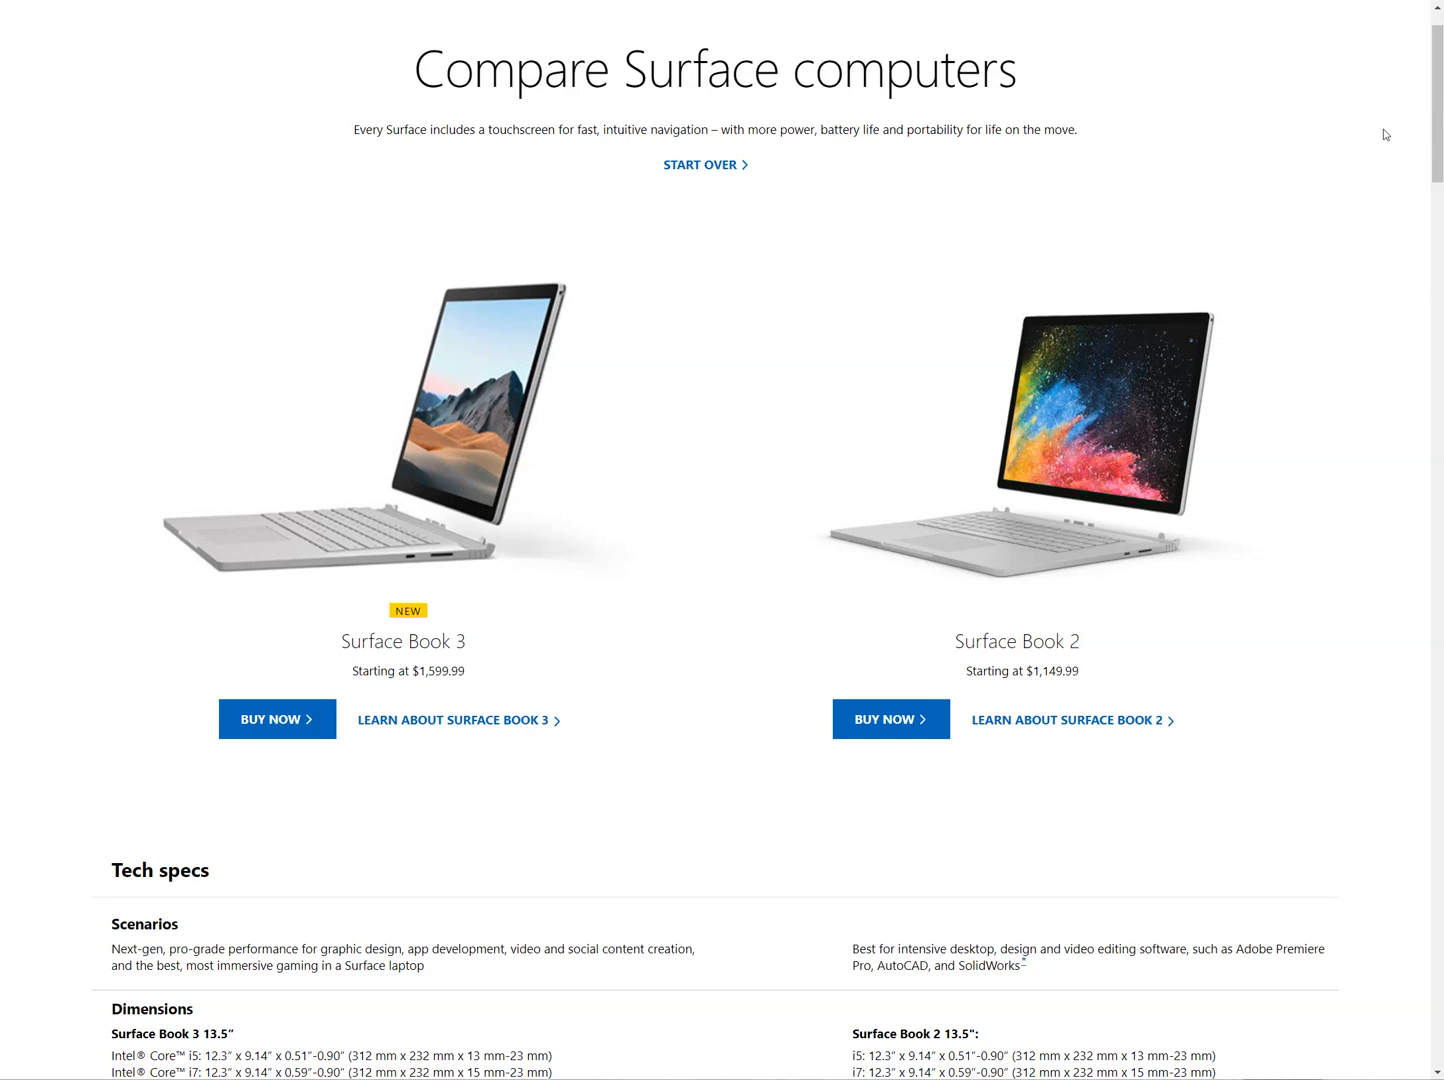
pyautogui.moveTo(882, 166)
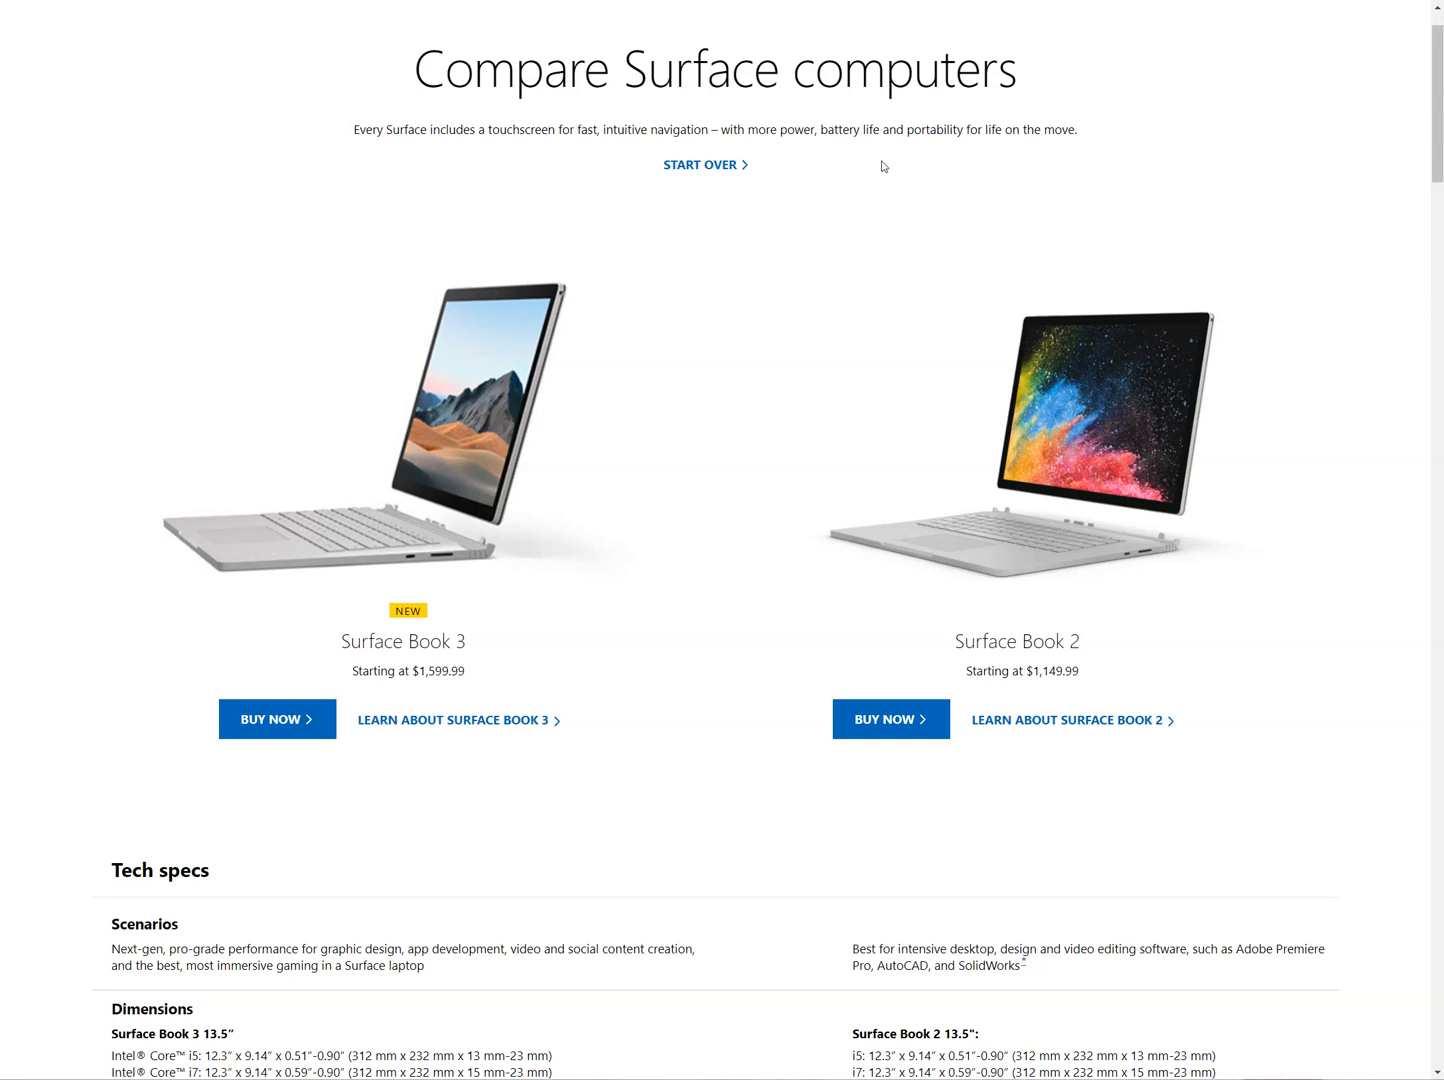
pyautogui.moveTo(800, 155)
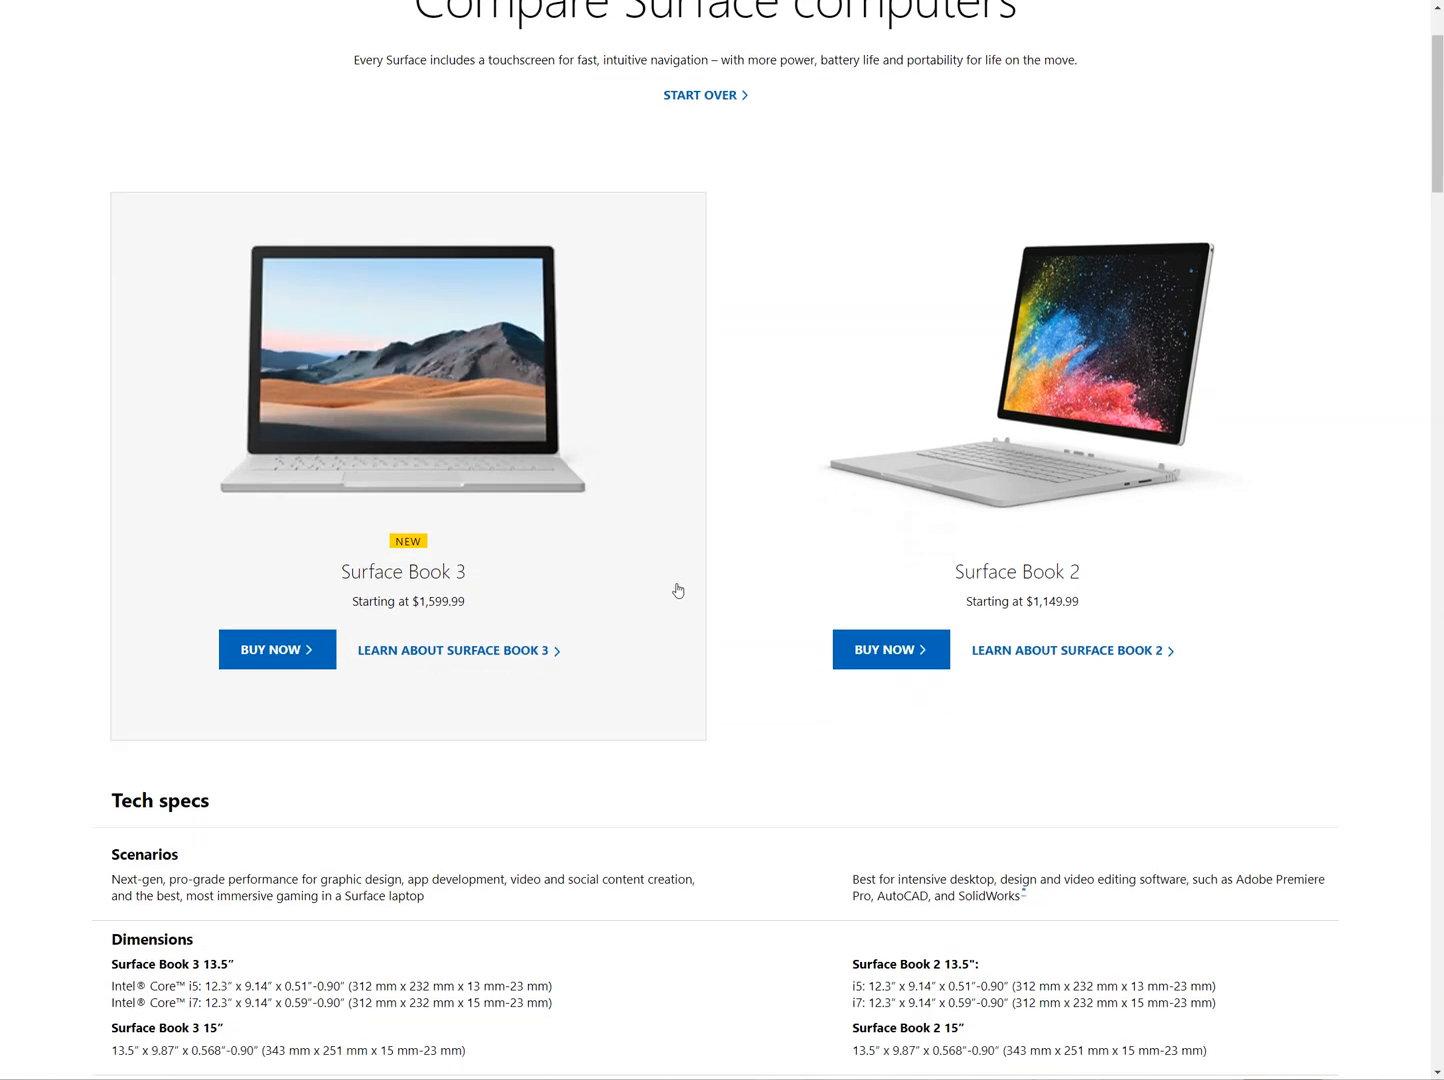
# Step: Scroll past the product cards to the Surface Book 3 vs Book 2 specs through display
pyautogui.scroll(-3)
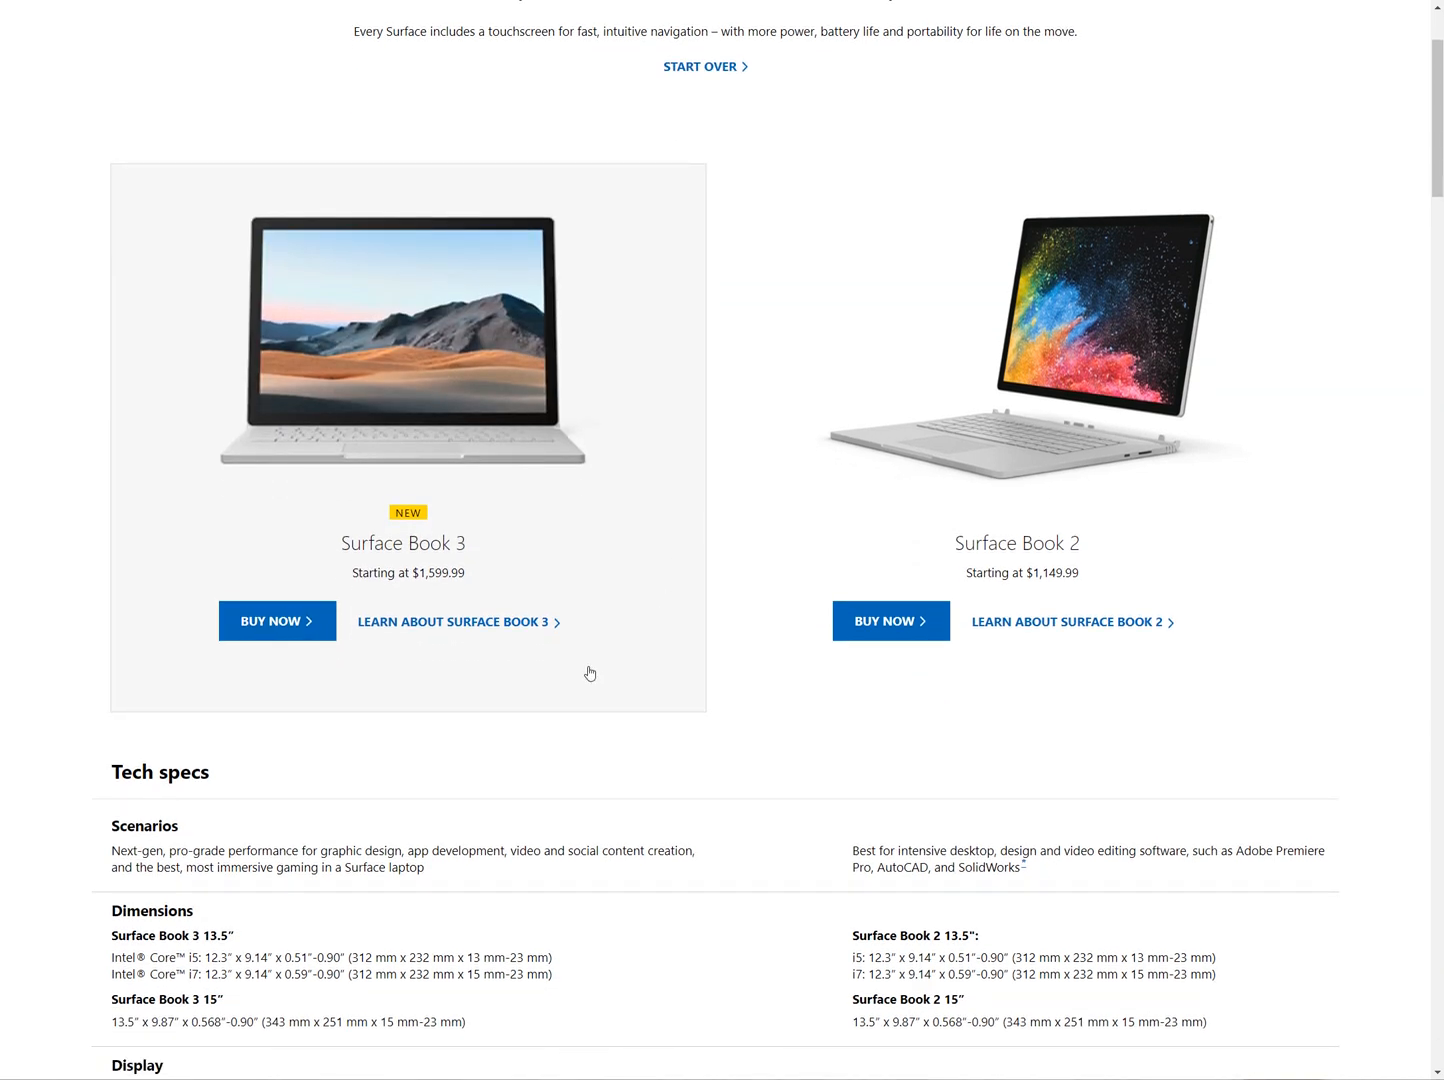
pyautogui.moveTo(546, 662)
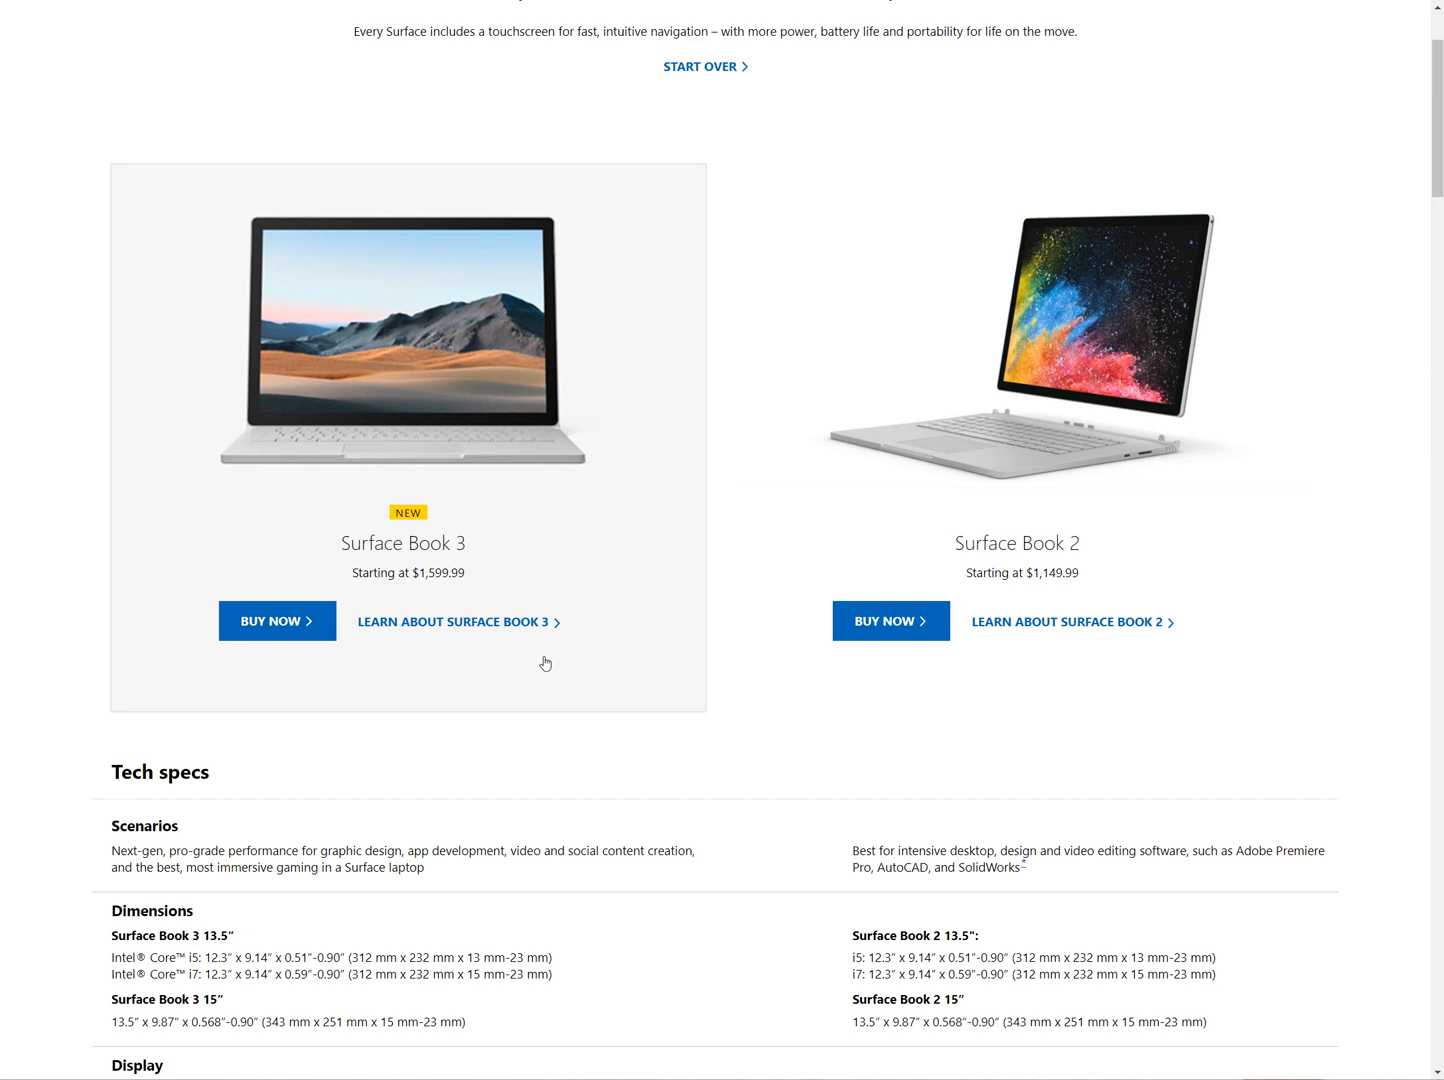
pyautogui.moveTo(674, 686)
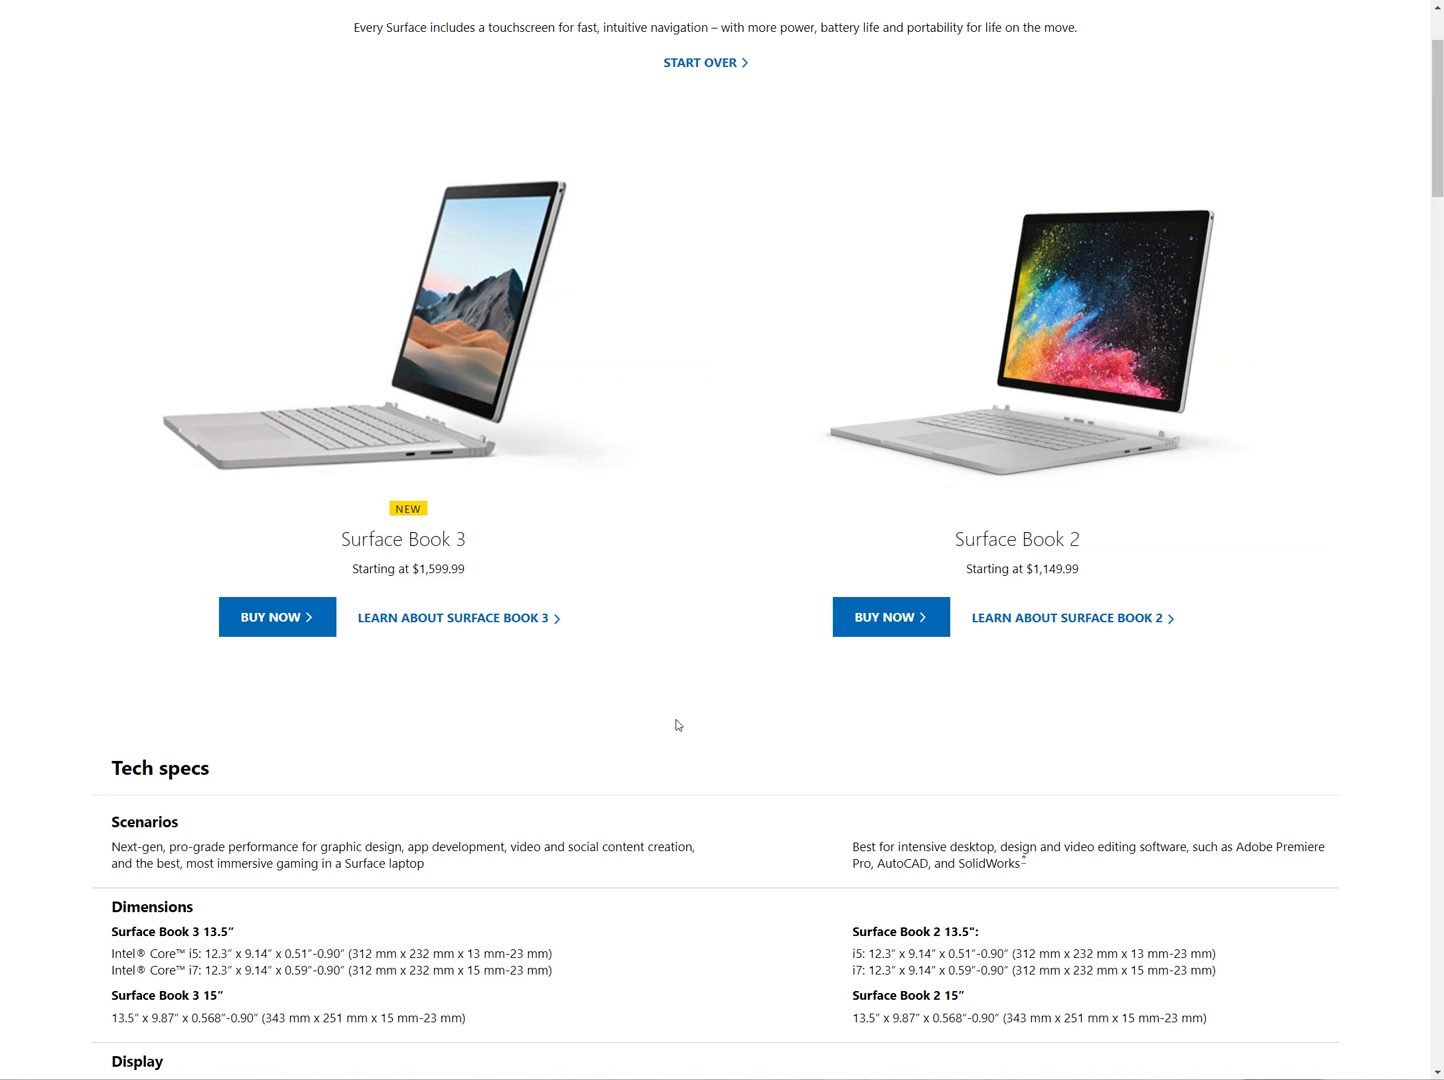
pyautogui.scroll(-3)
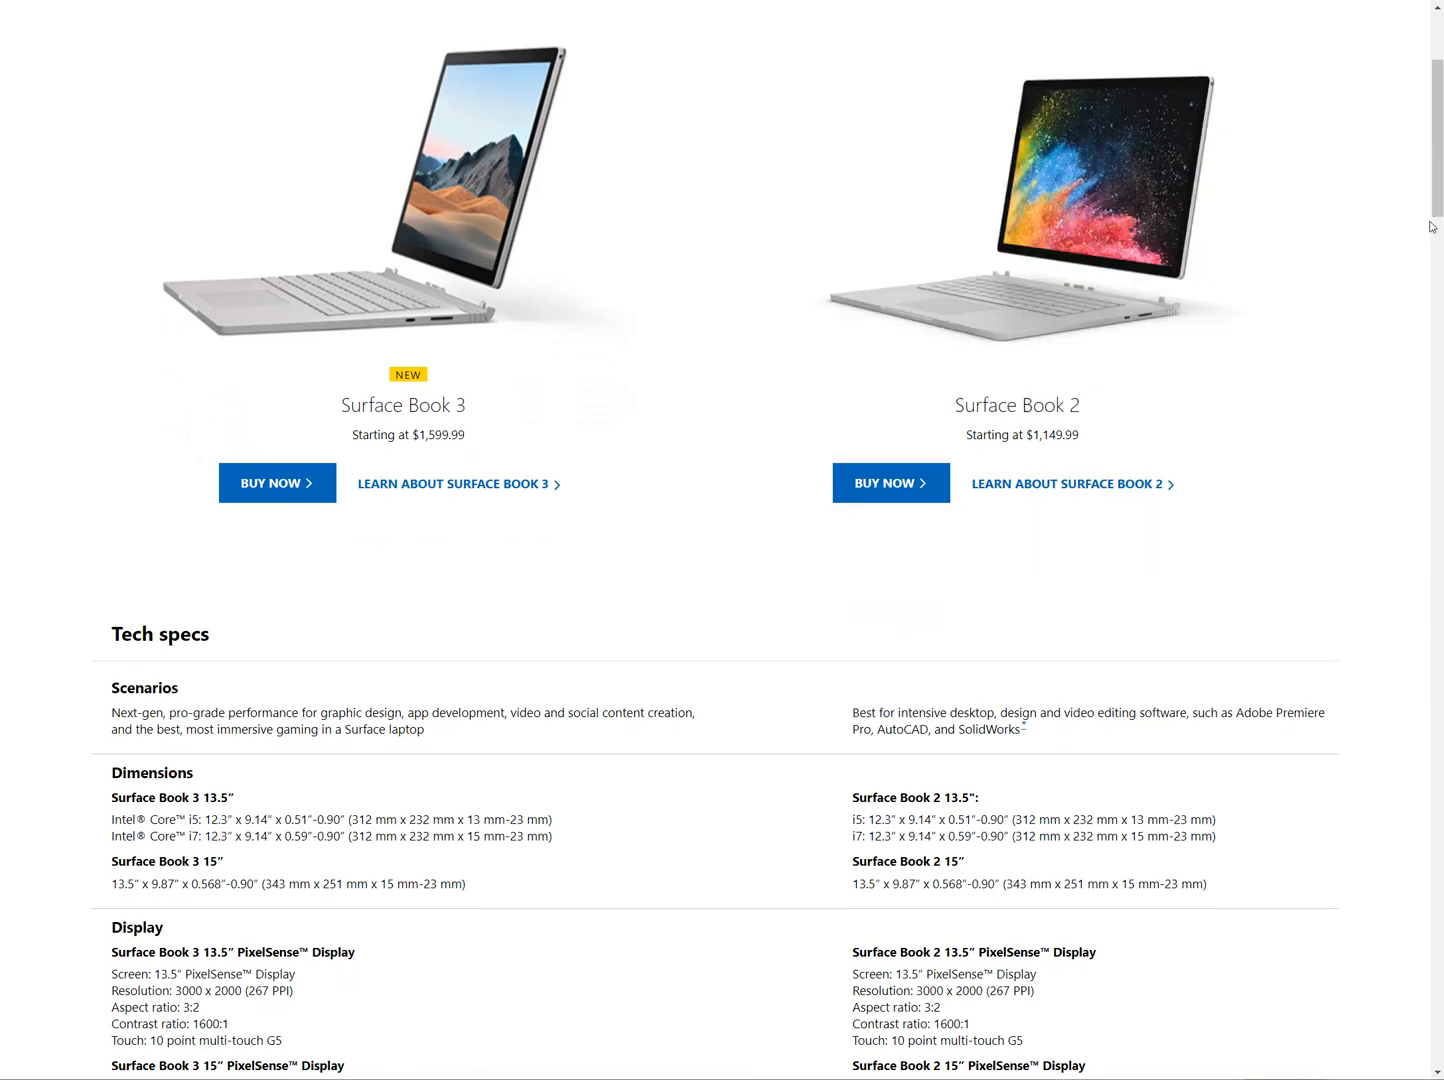
# Step: Scroll the Tech specs table down to the Memory, Processor, Storage and Battery life rows
pyautogui.scroll(-3)
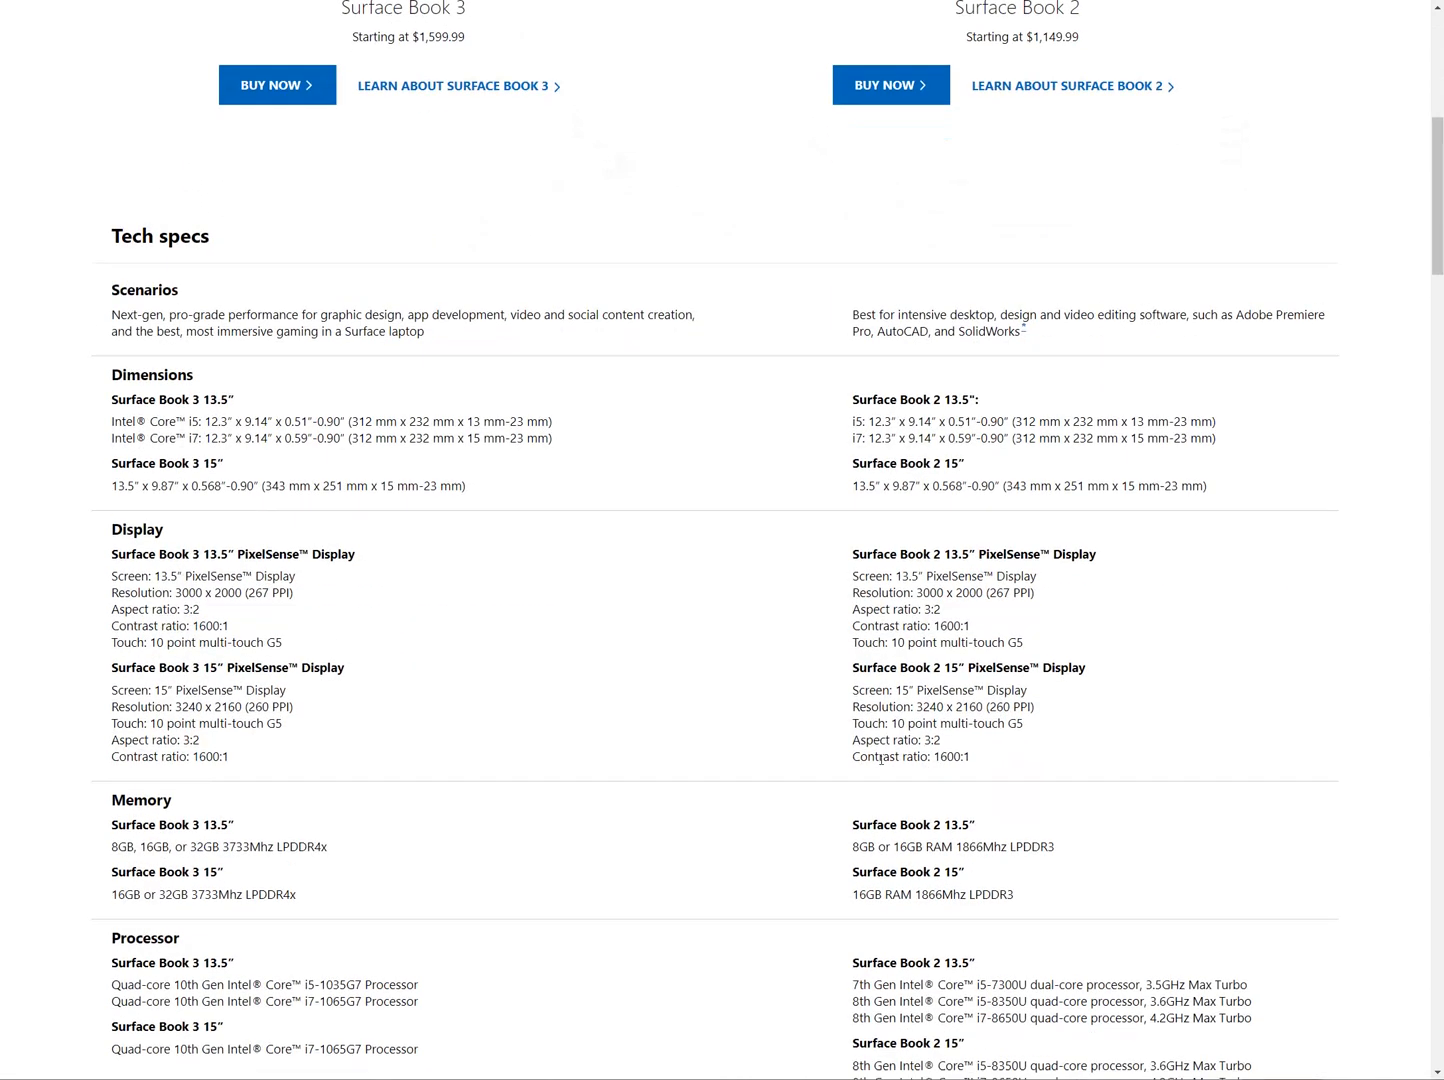
pyautogui.scroll(-3)
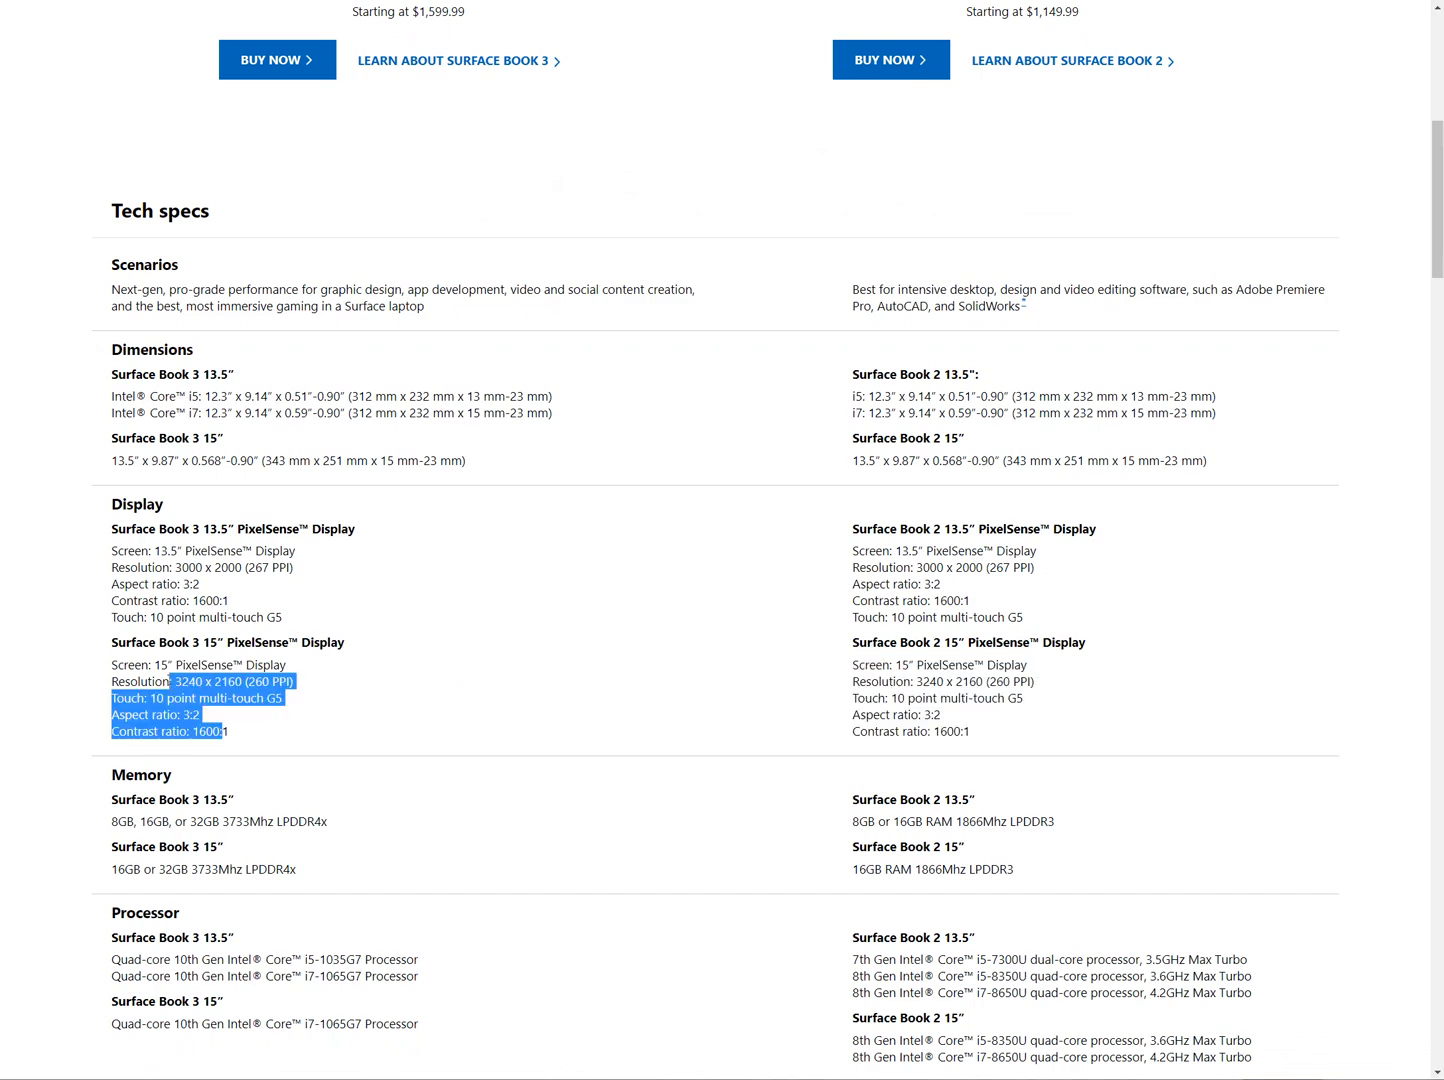
pyautogui.scroll(-3)
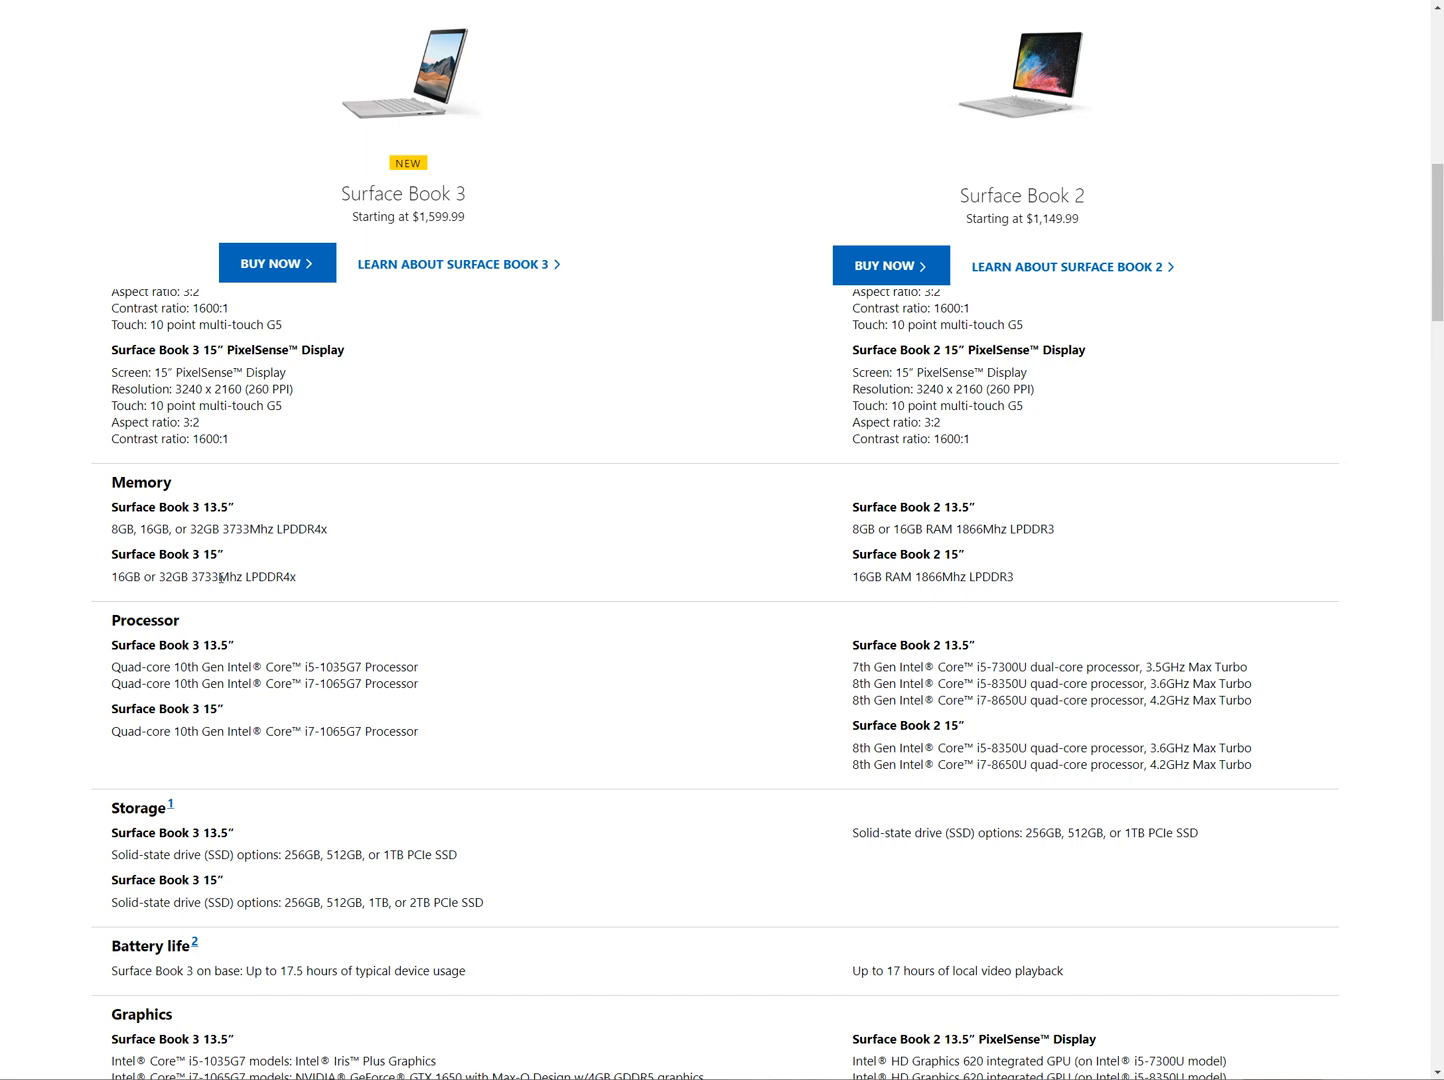
pyautogui.doubleClick(230, 577)
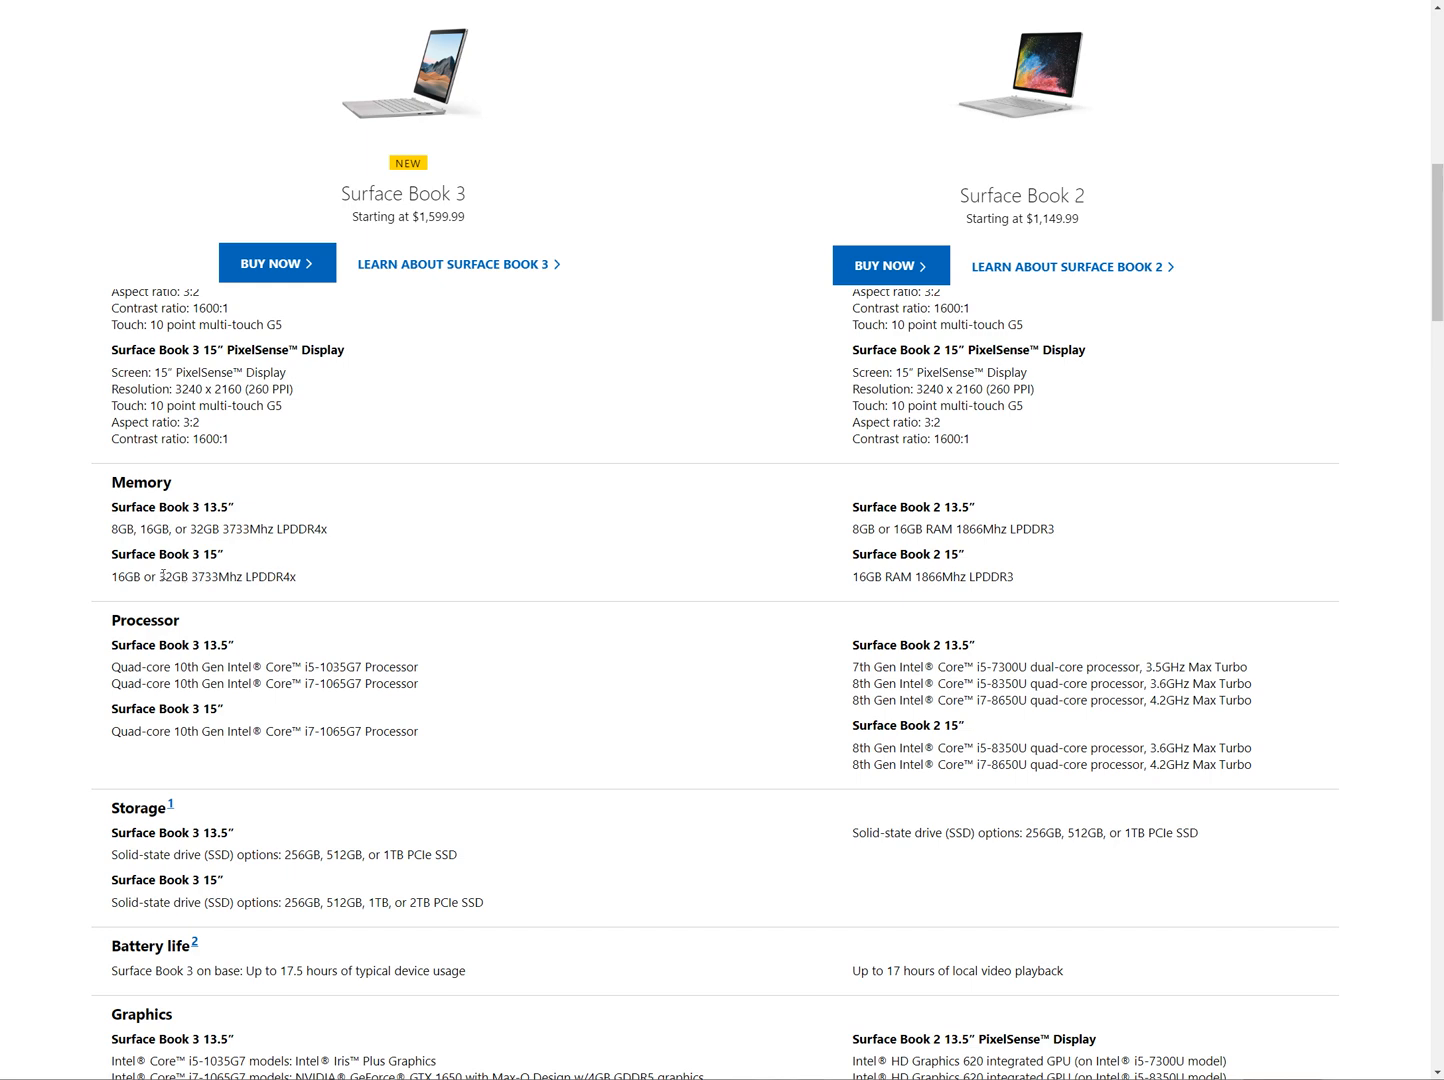
pyautogui.scroll(-3)
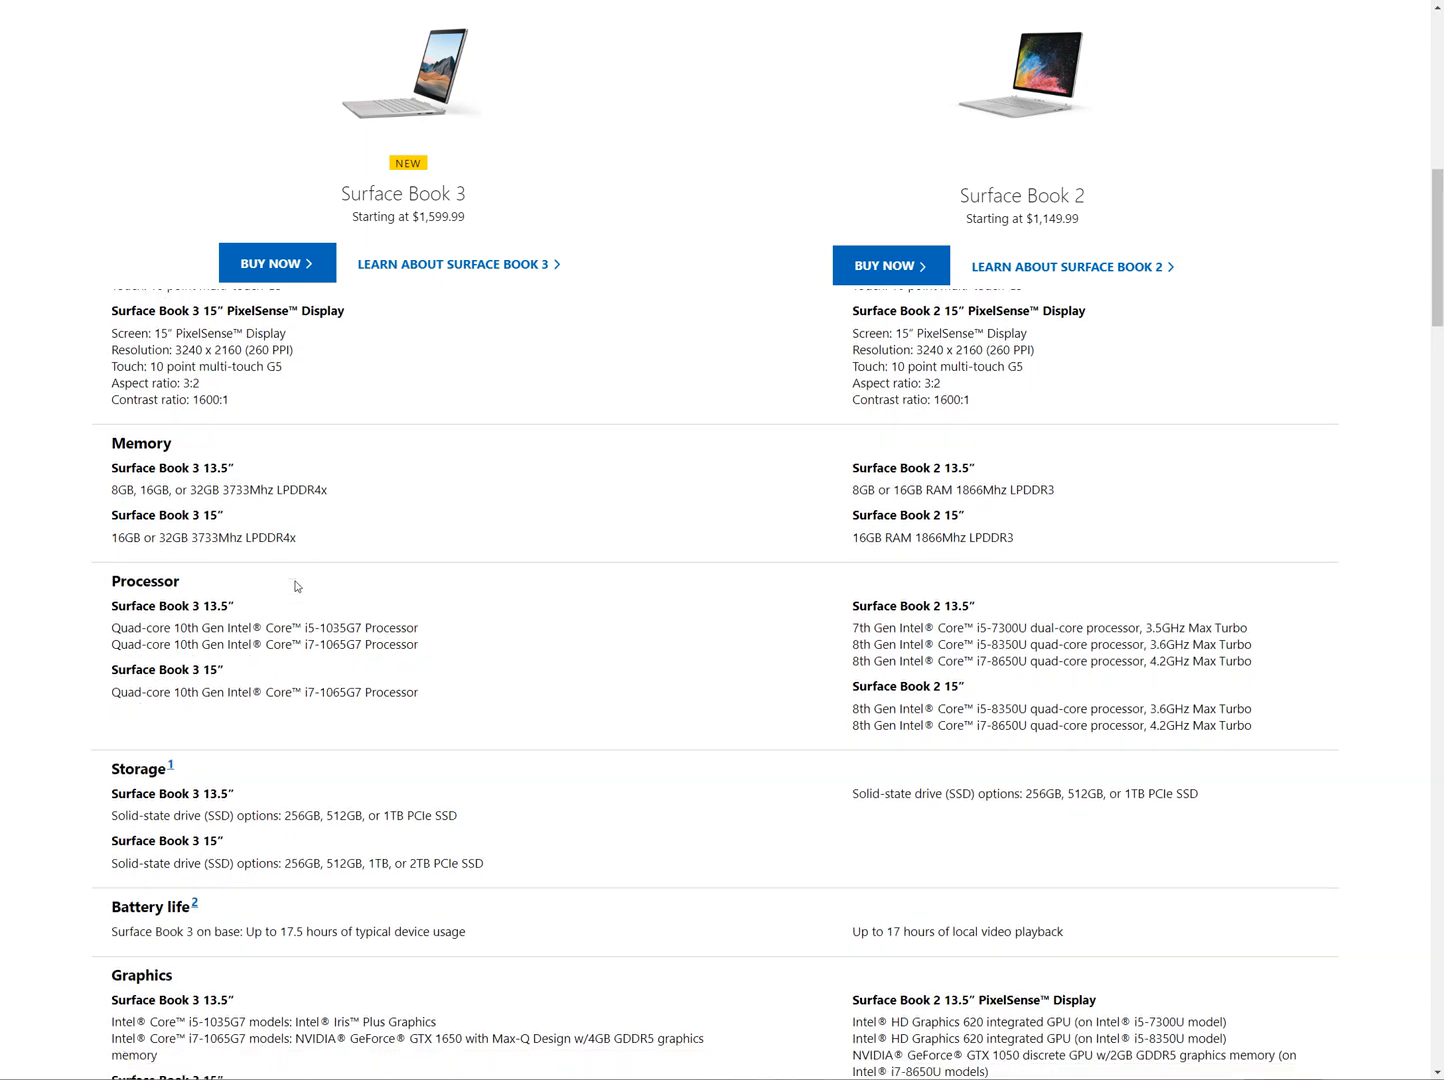
pyautogui.scroll(-3)
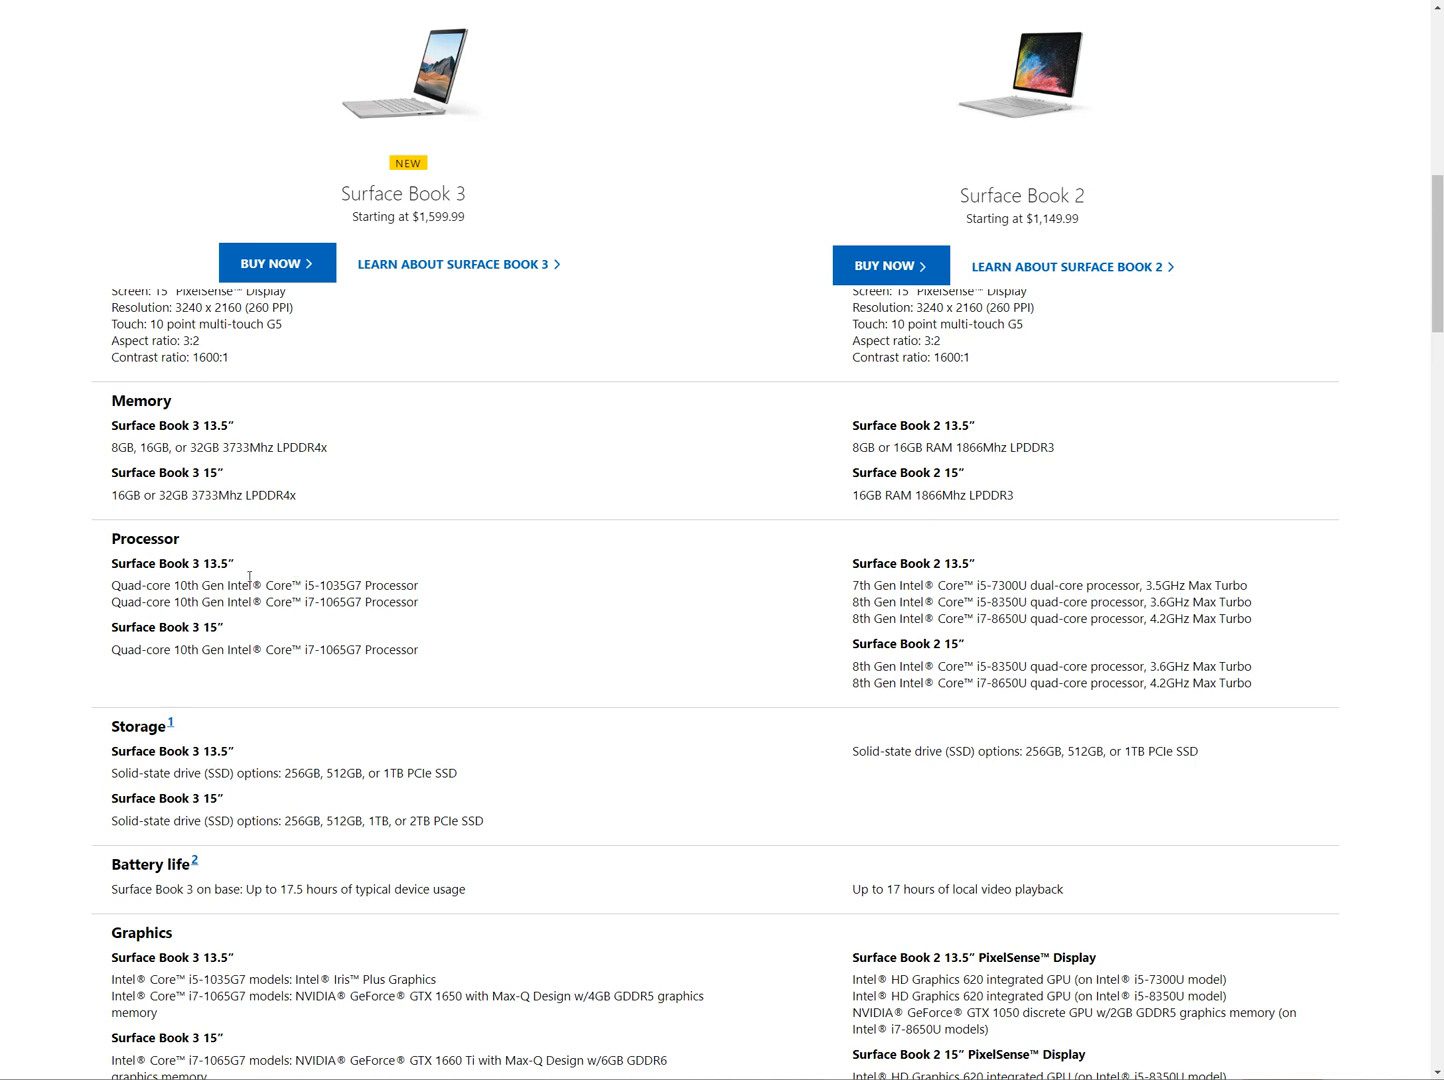
pyautogui.moveTo(225, 541)
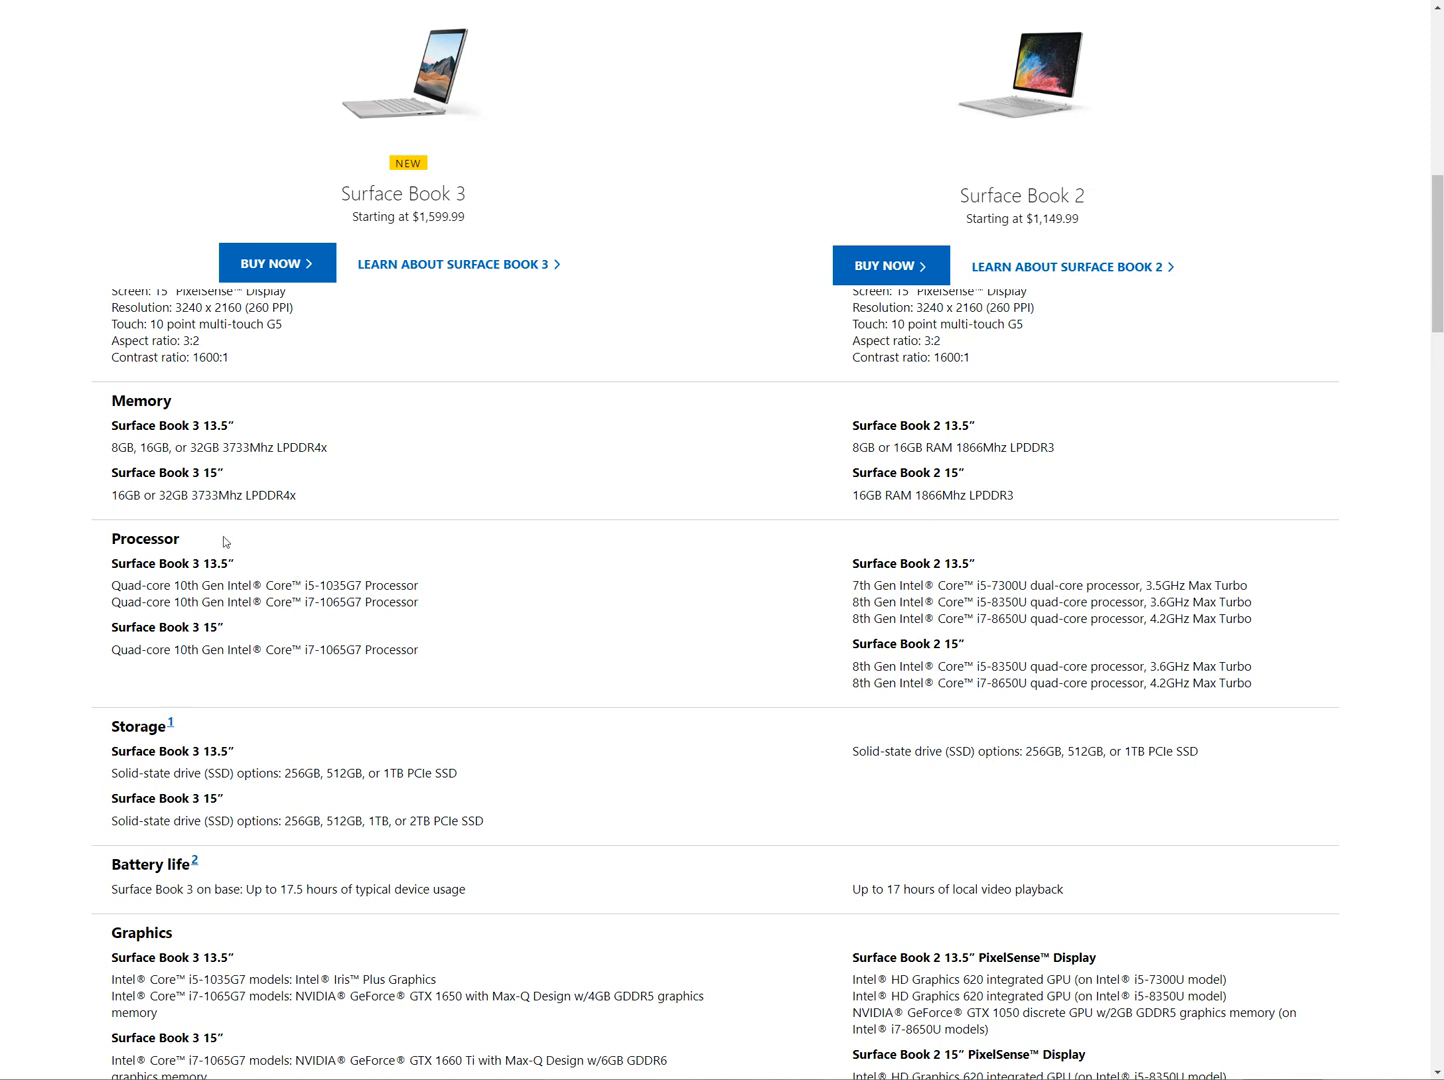
pyautogui.moveTo(180, 551)
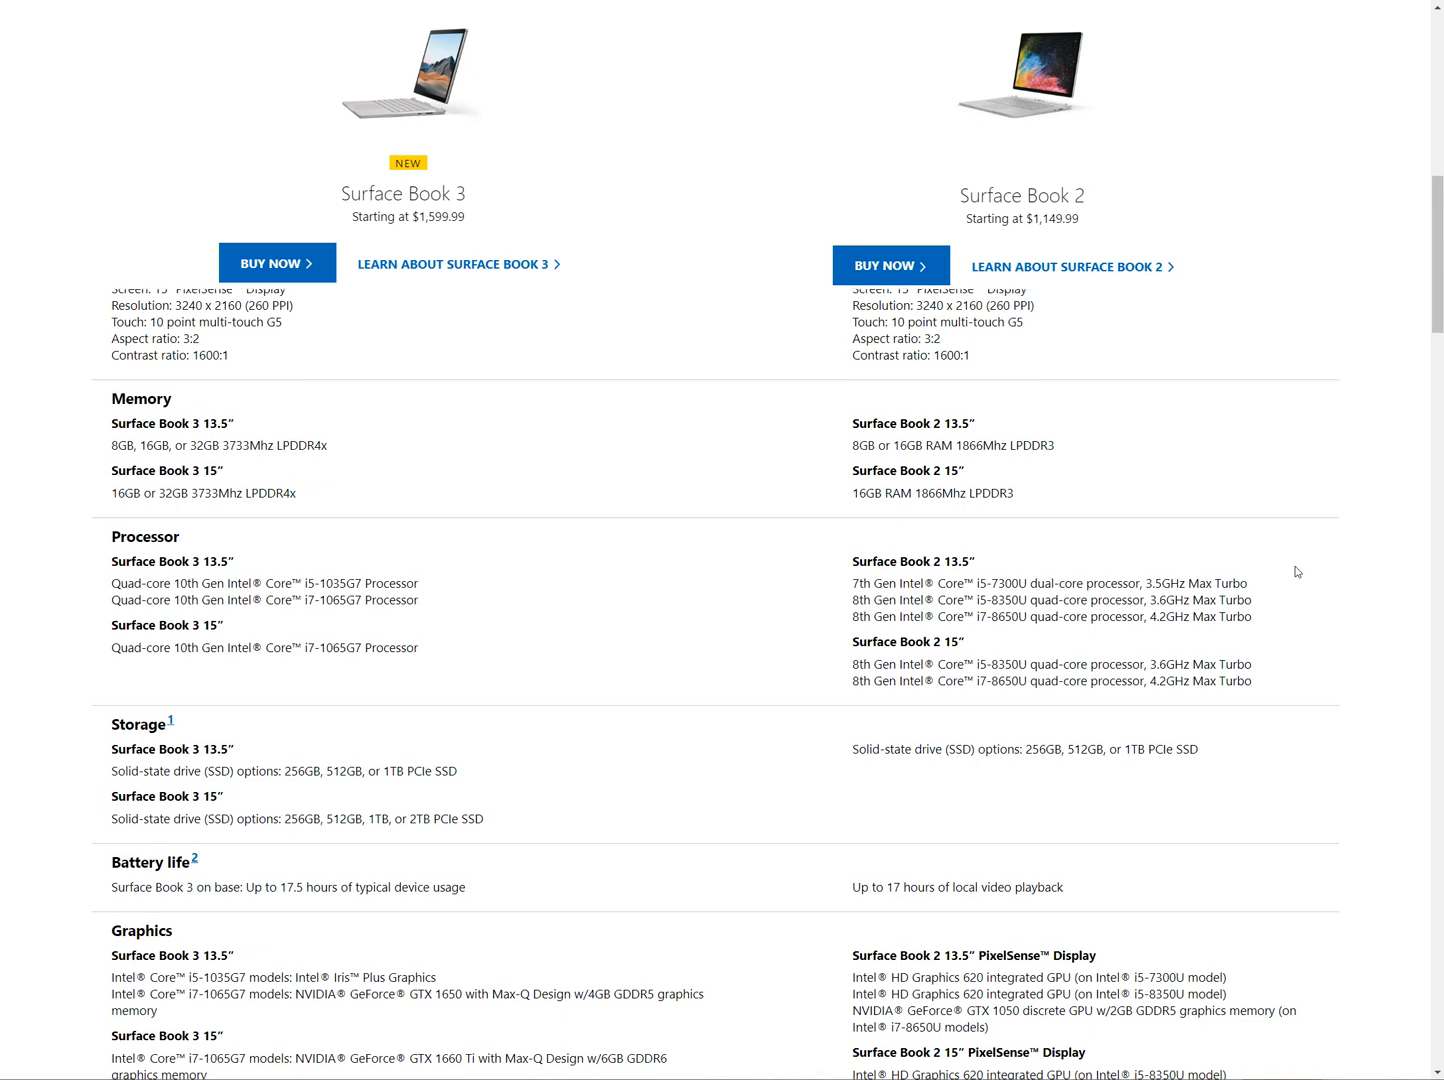
pyautogui.moveTo(930, 687)
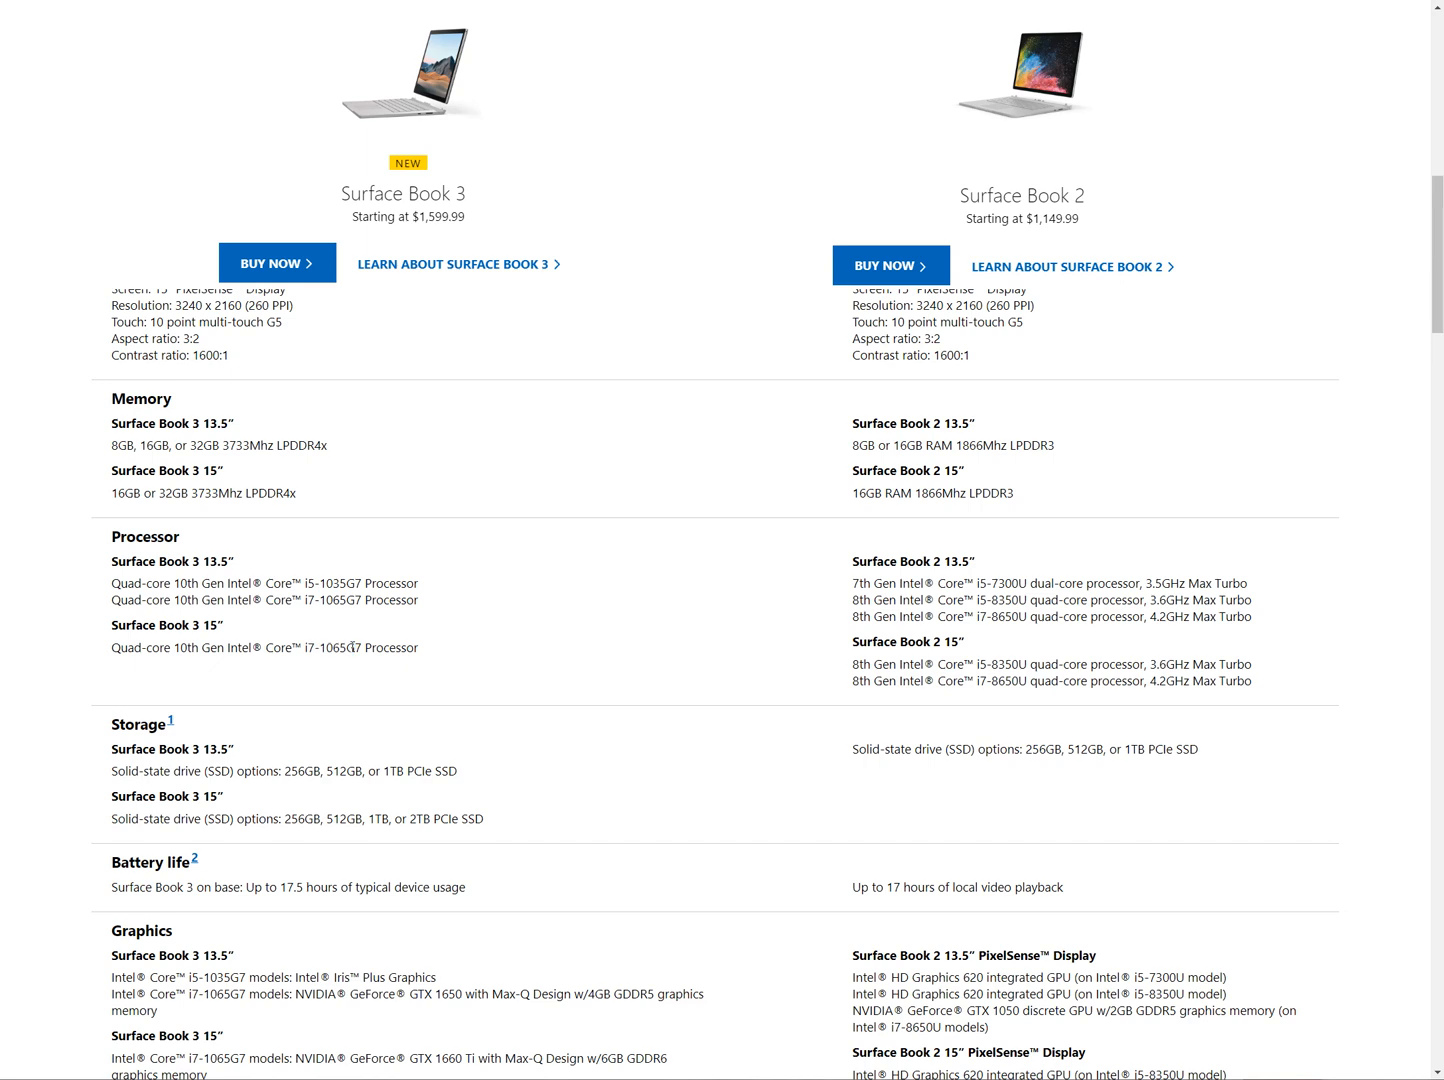
# Step: Select storage text for both models, then scroll on to Battery life, Graphics and Connections
pyautogui.scroll(-3)
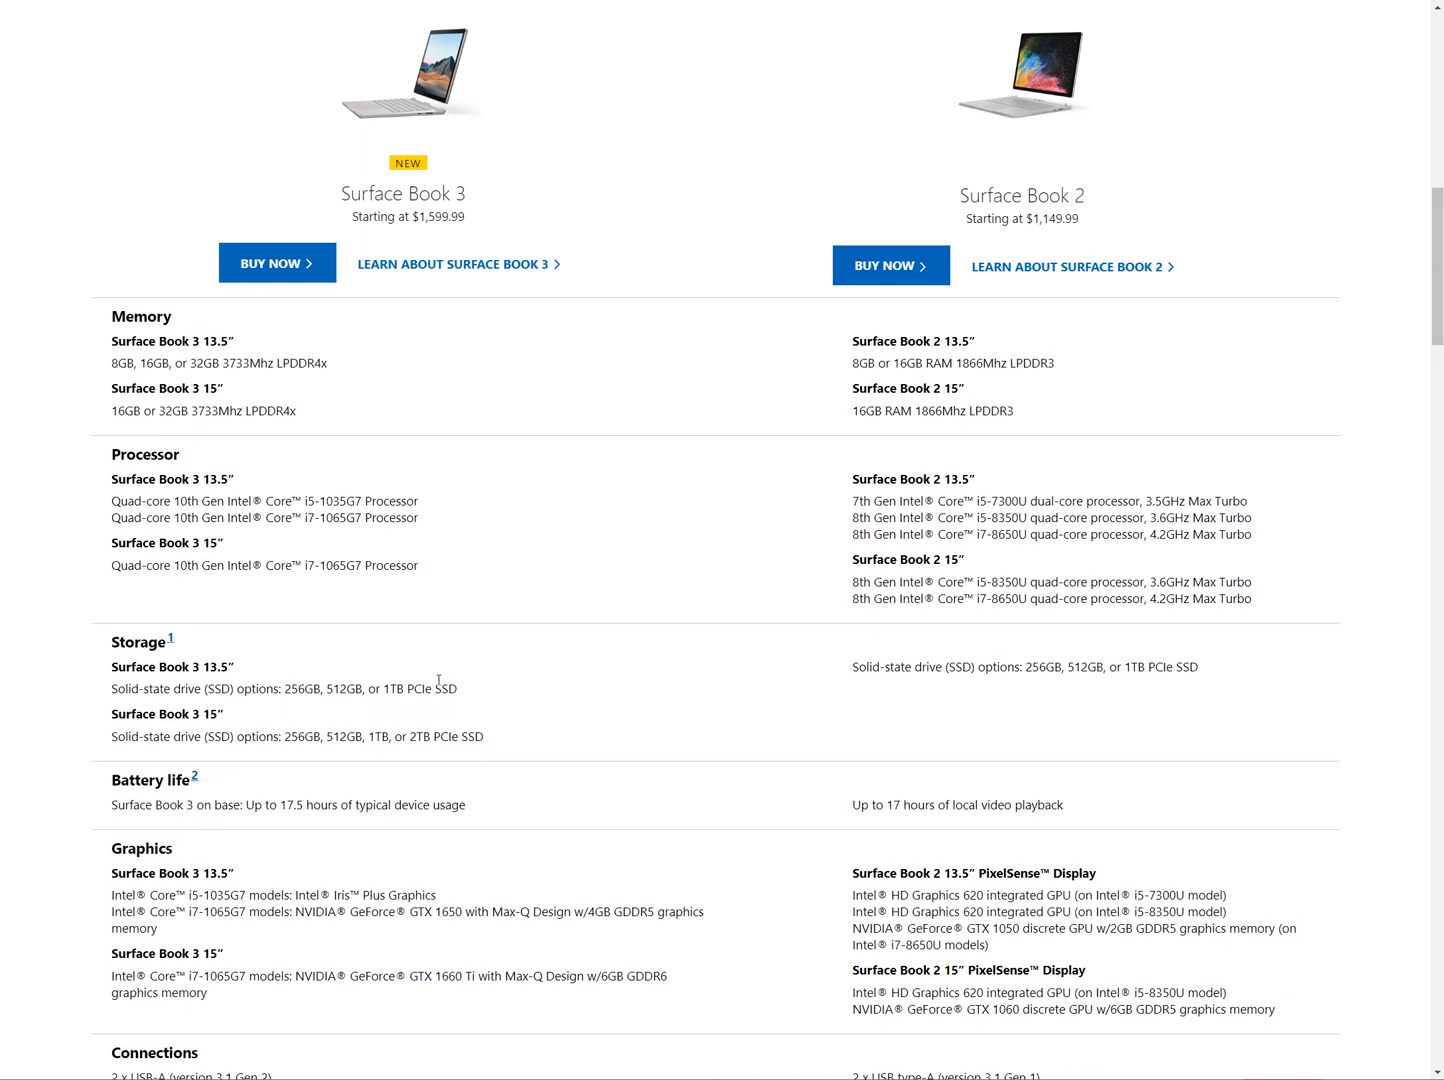
pyautogui.scroll(-3)
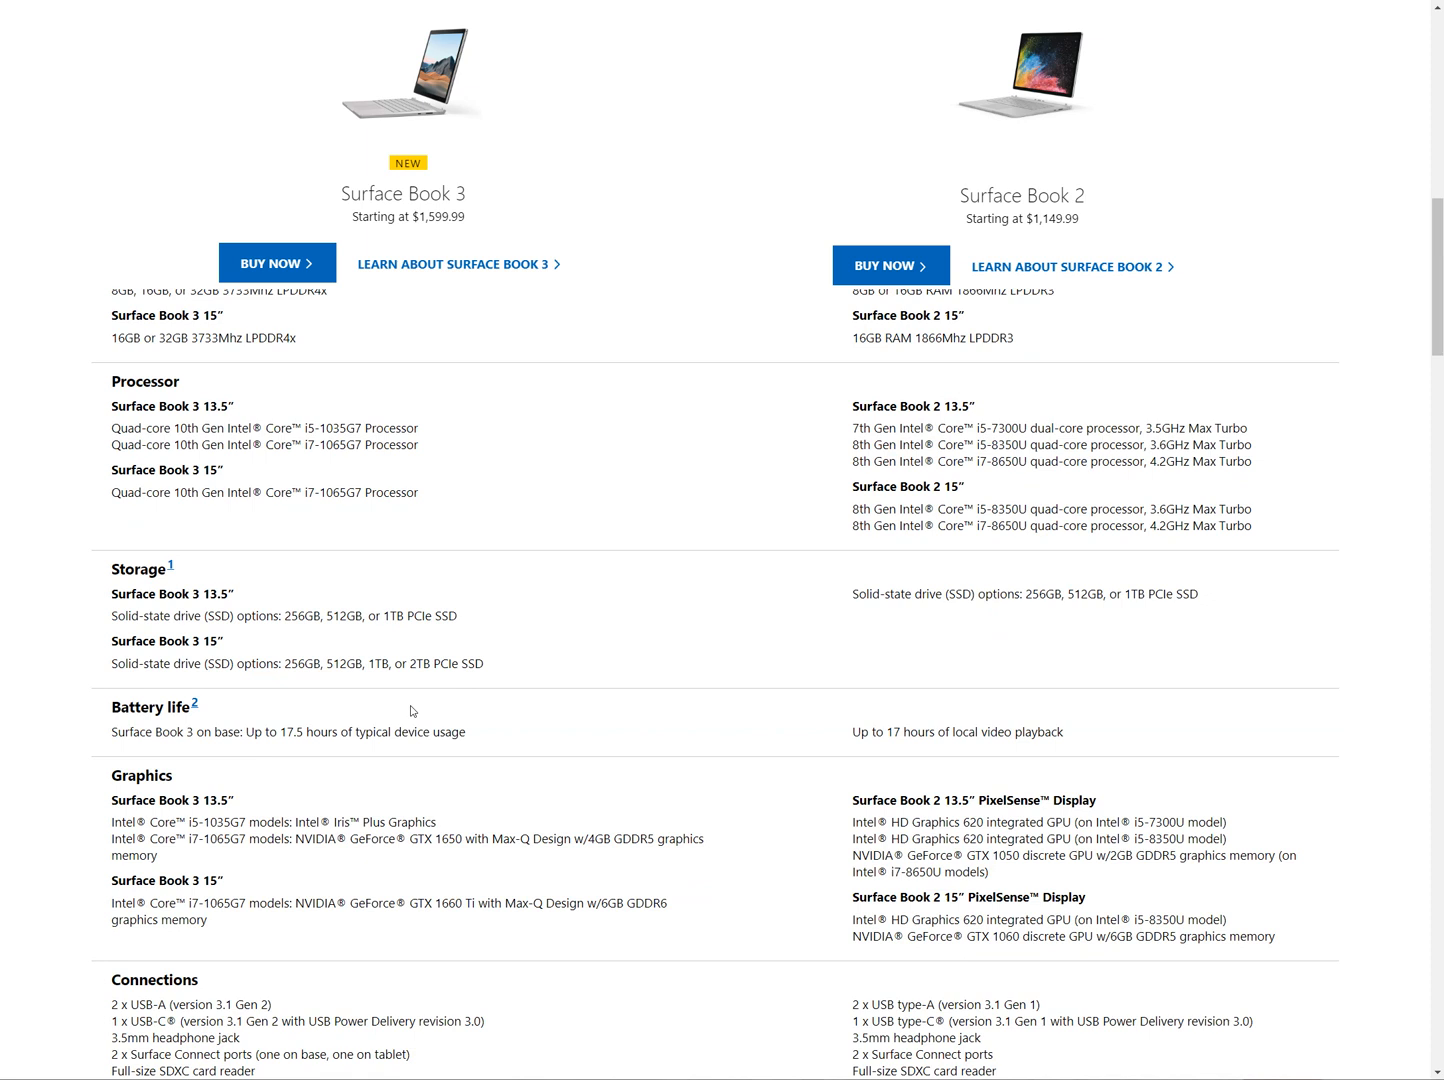
pyautogui.doubleClick(417, 663)
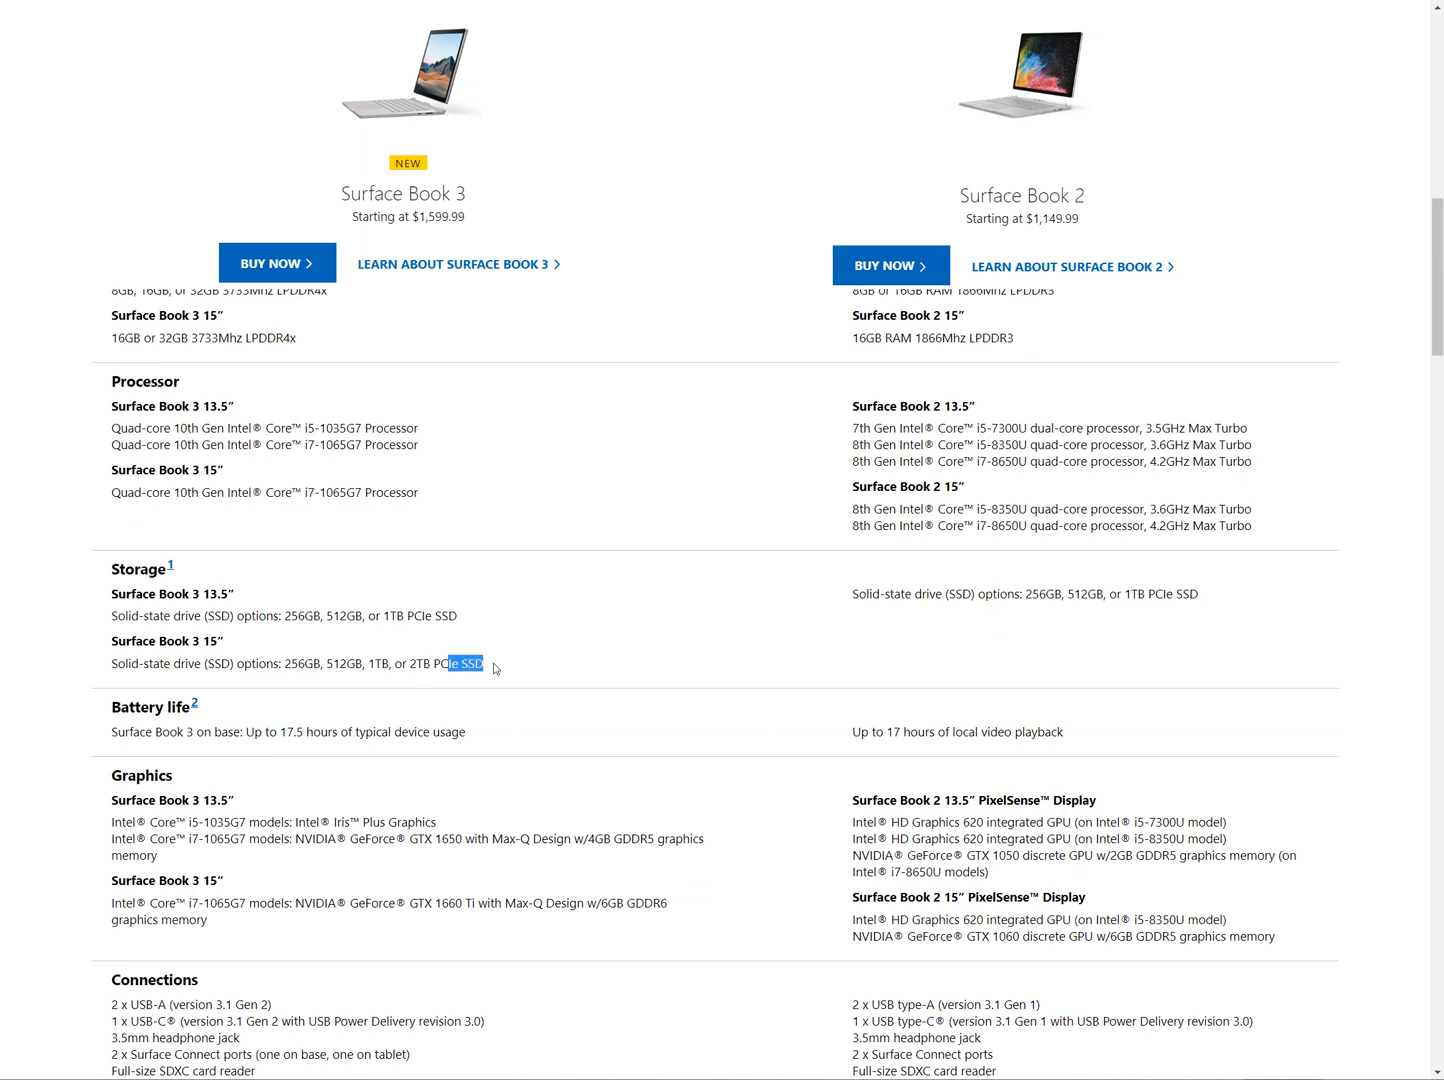
pyautogui.click(492, 663)
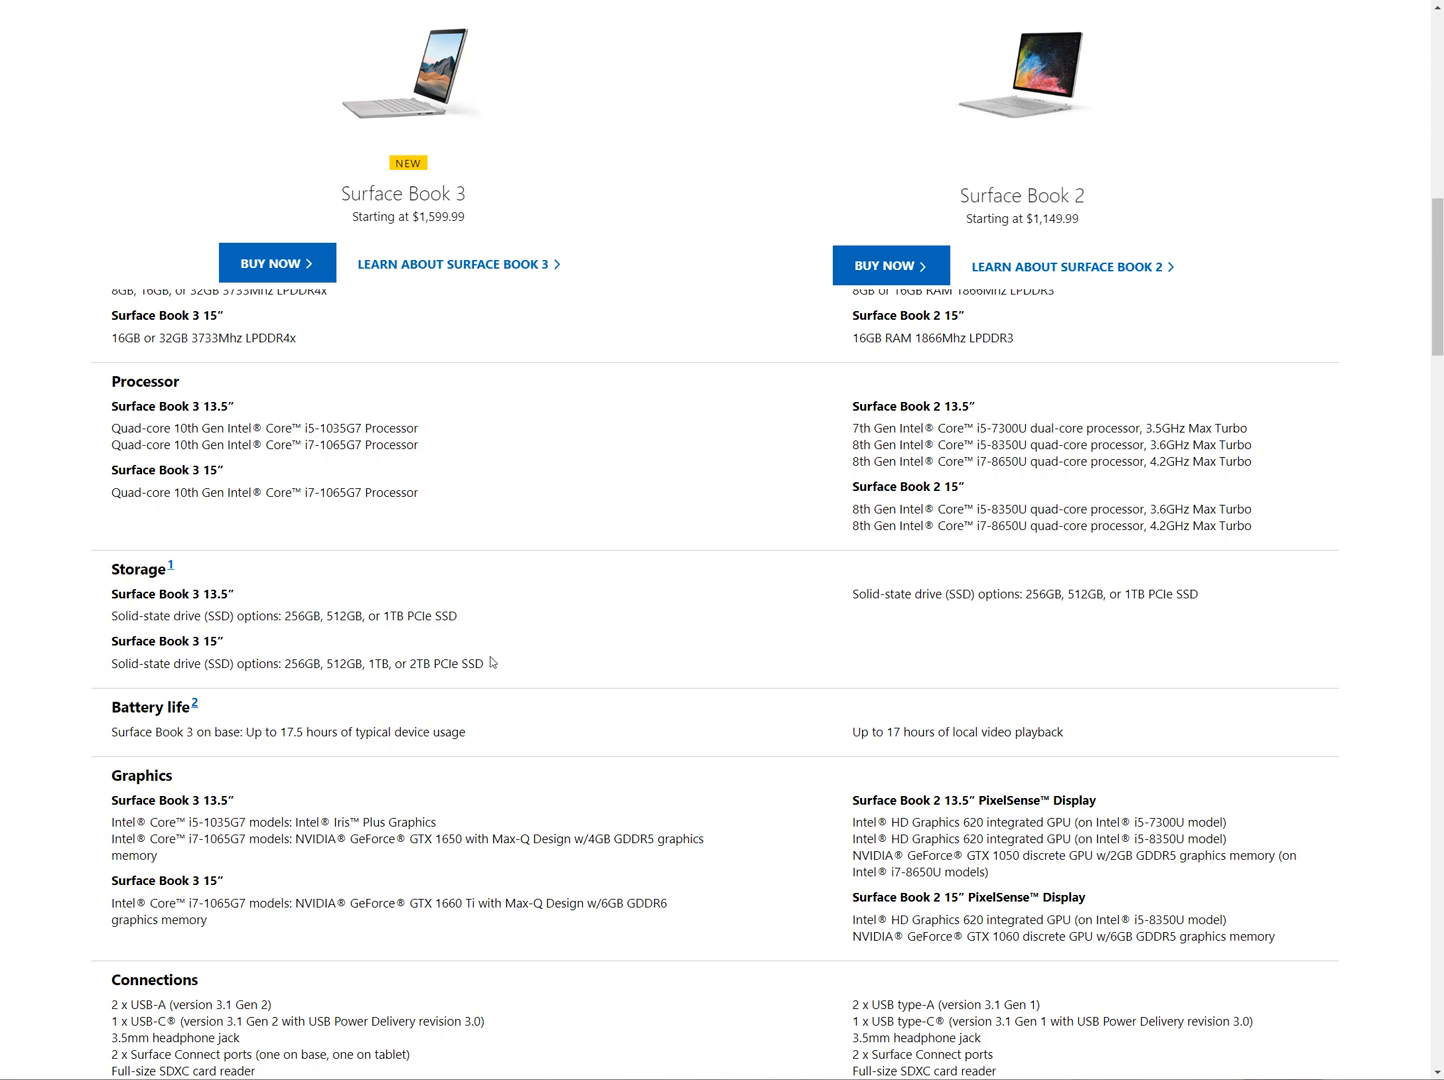
pyautogui.moveTo(457, 678)
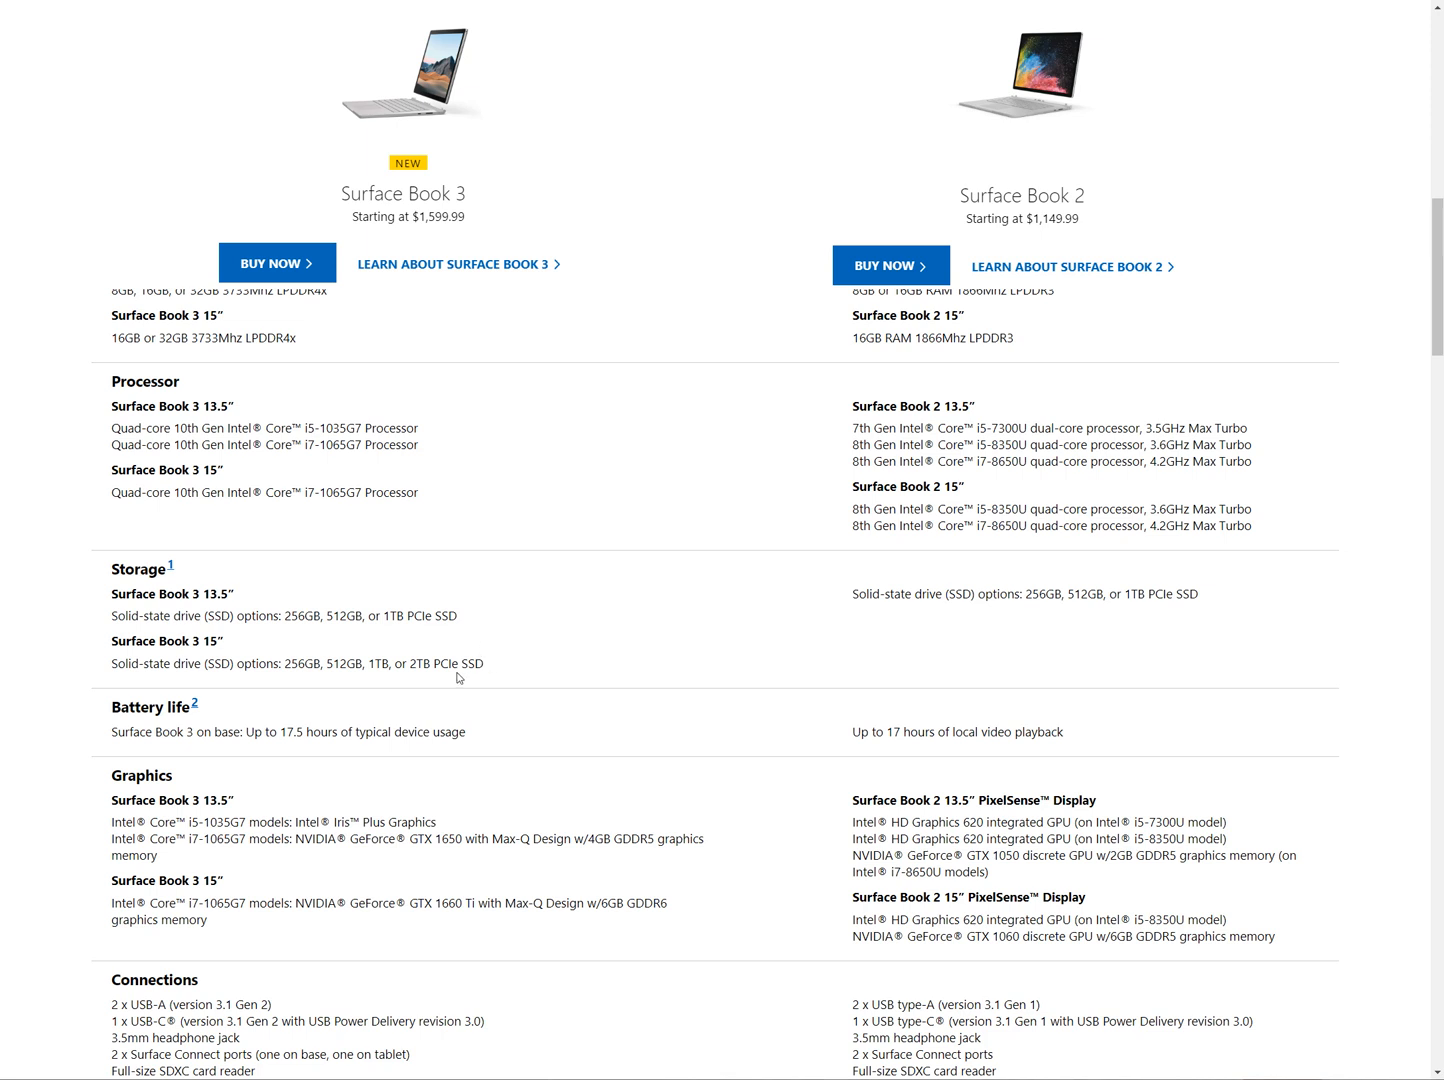
pyautogui.moveTo(1100, 583)
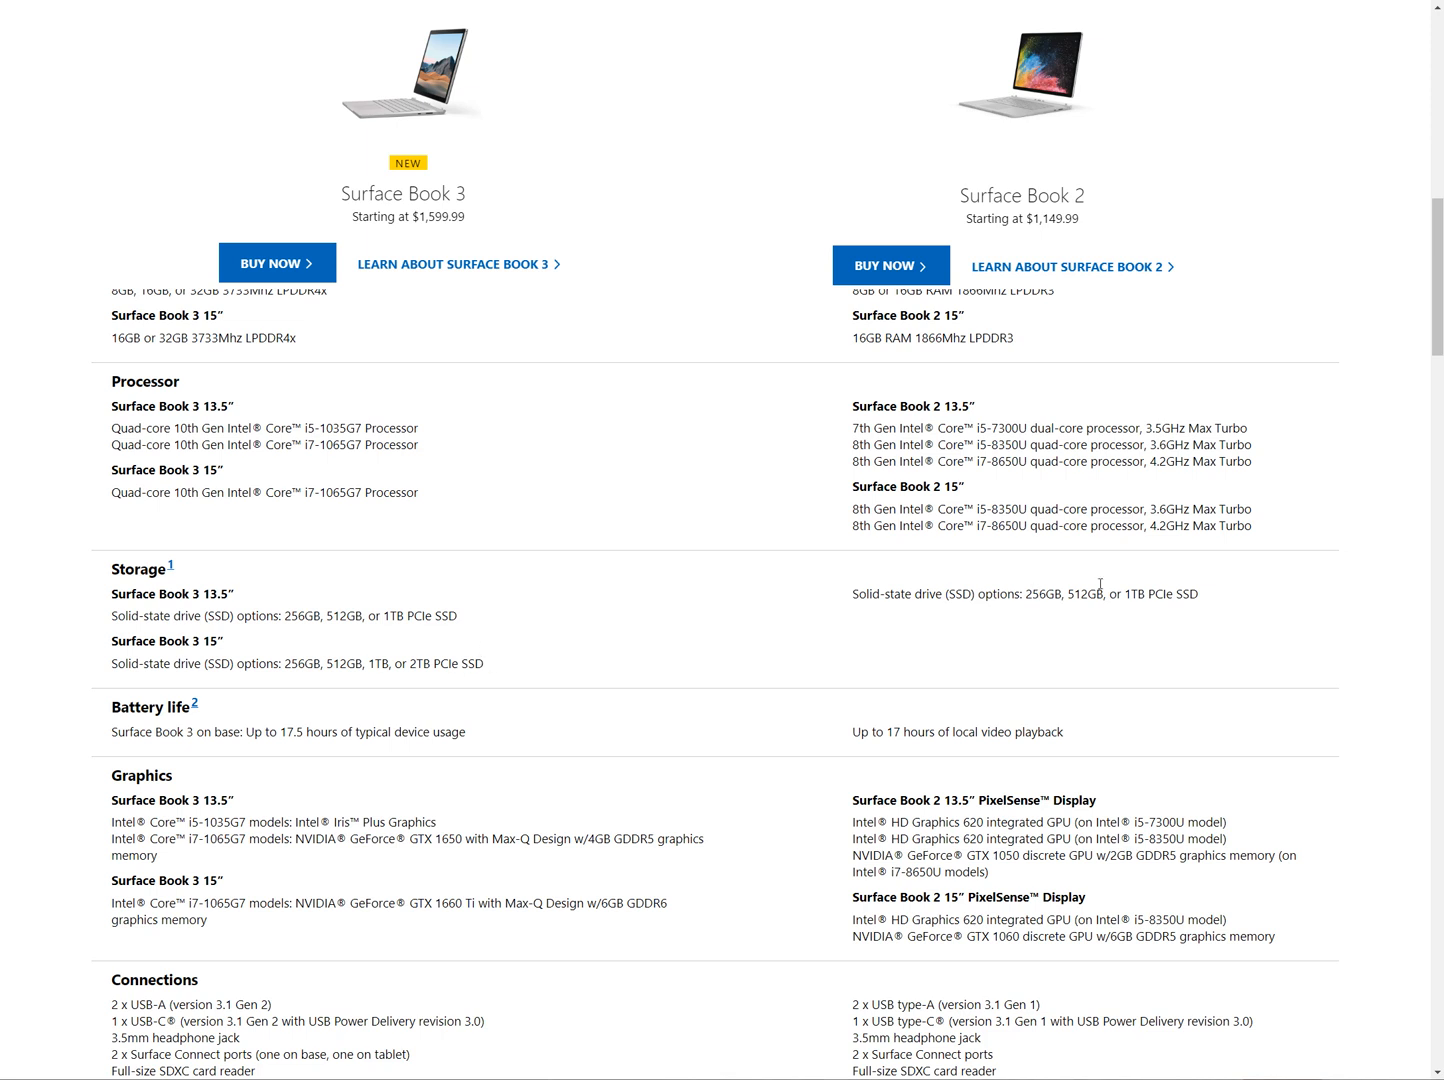
pyautogui.doubleClick(1149, 593)
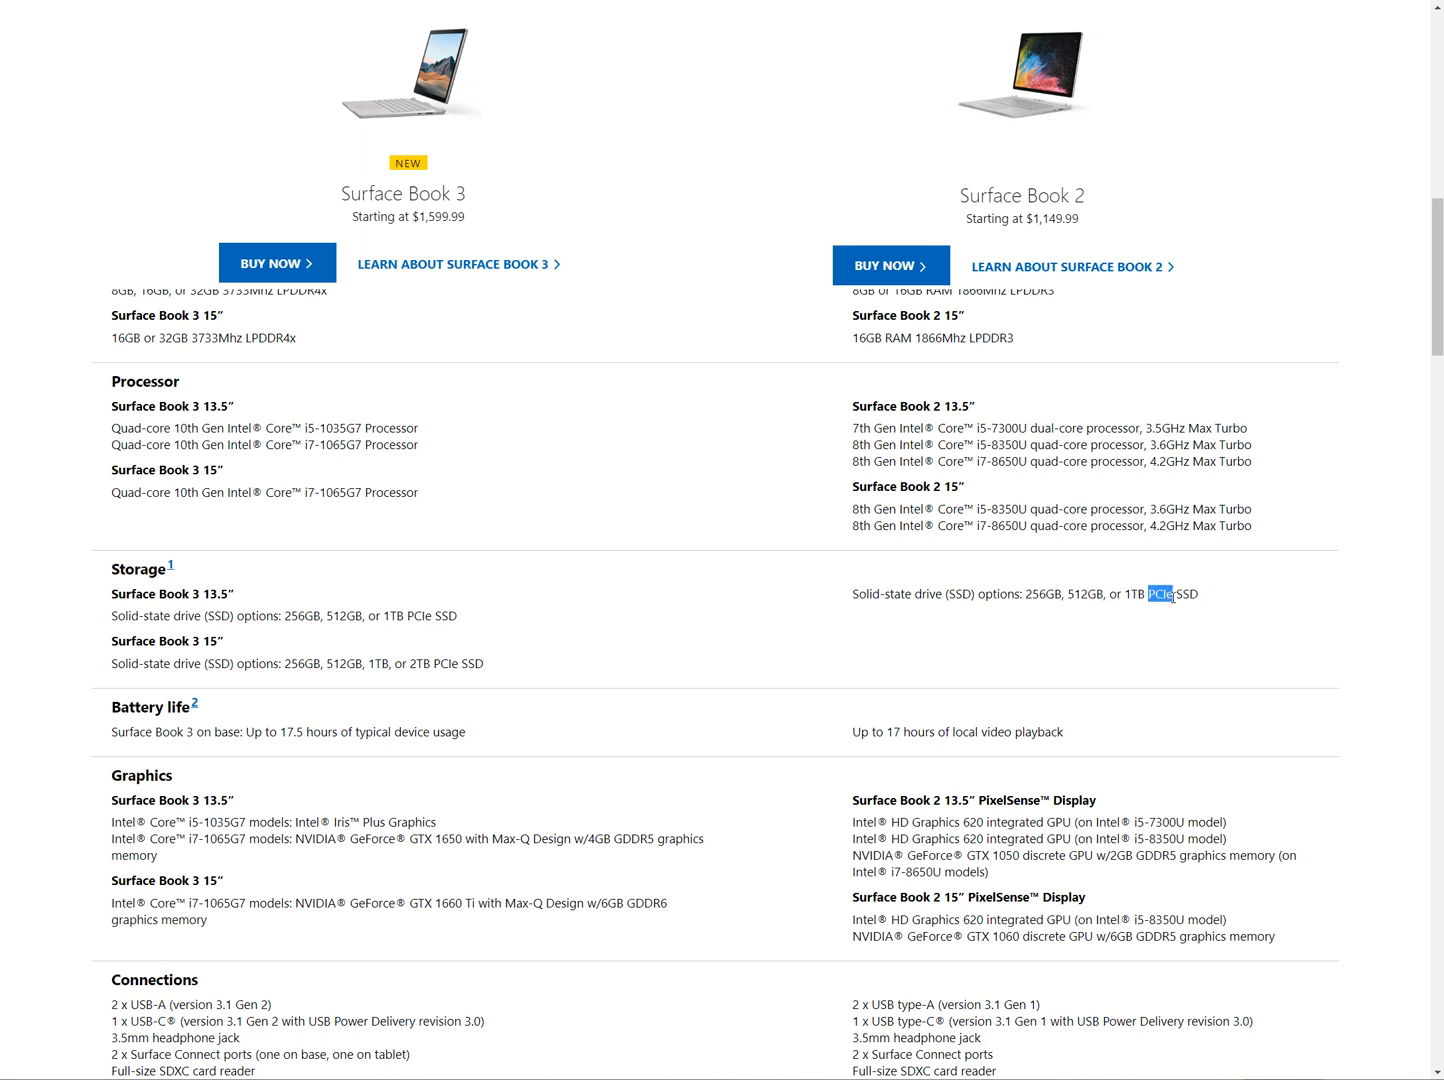
pyautogui.moveTo(606, 638)
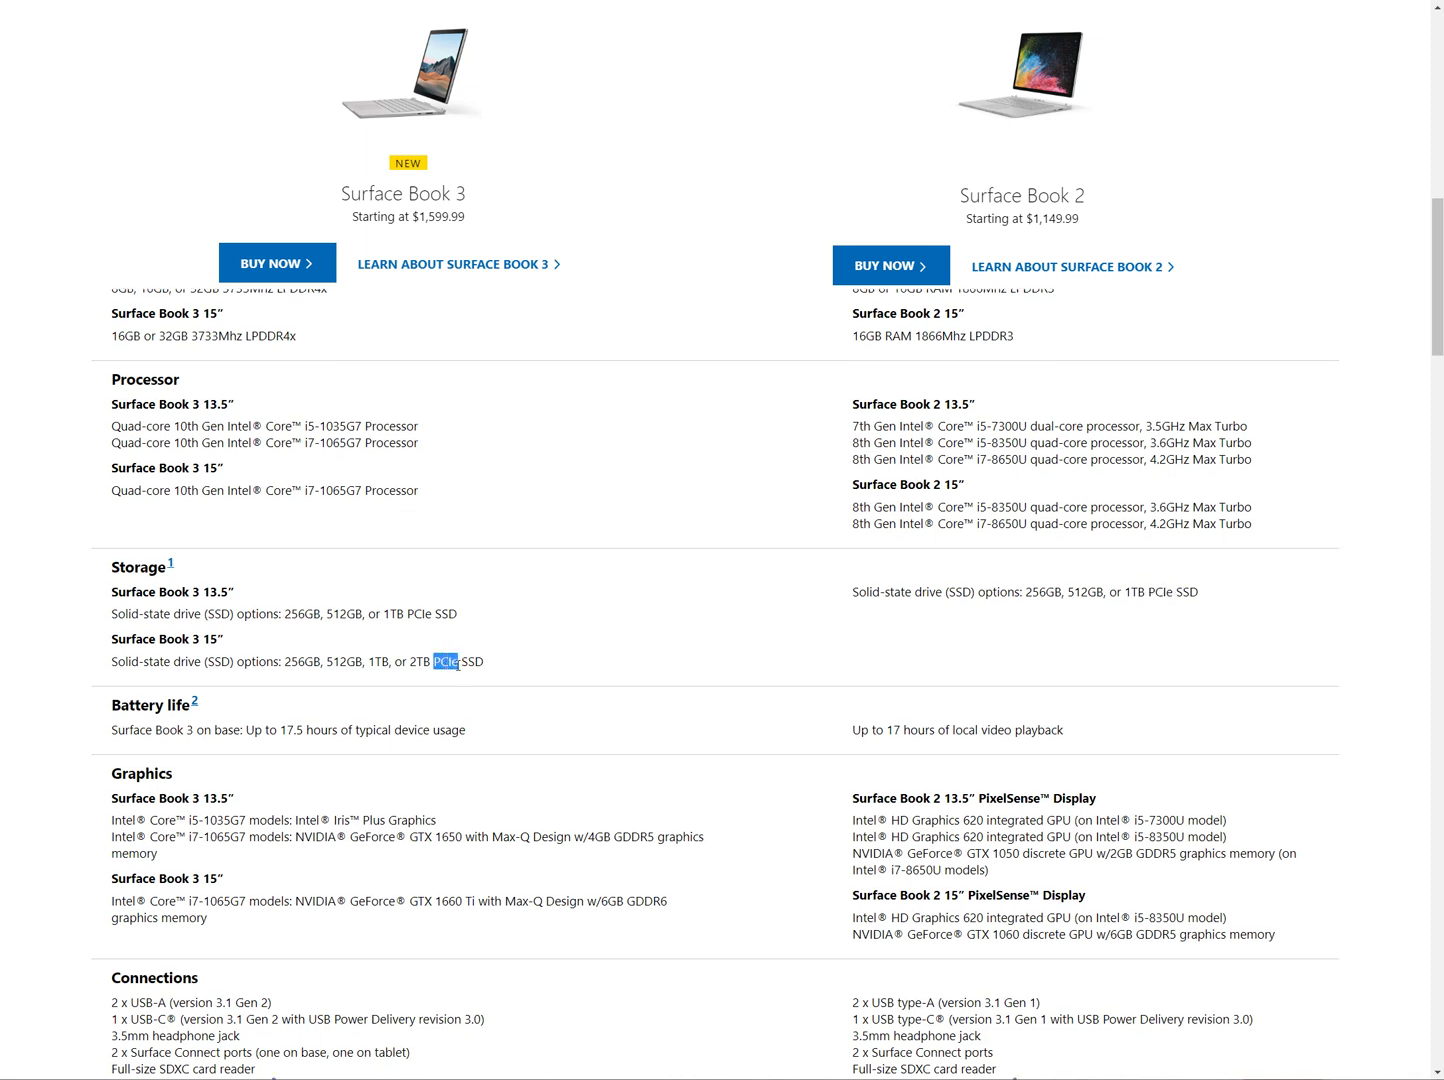
pyautogui.scroll(-3)
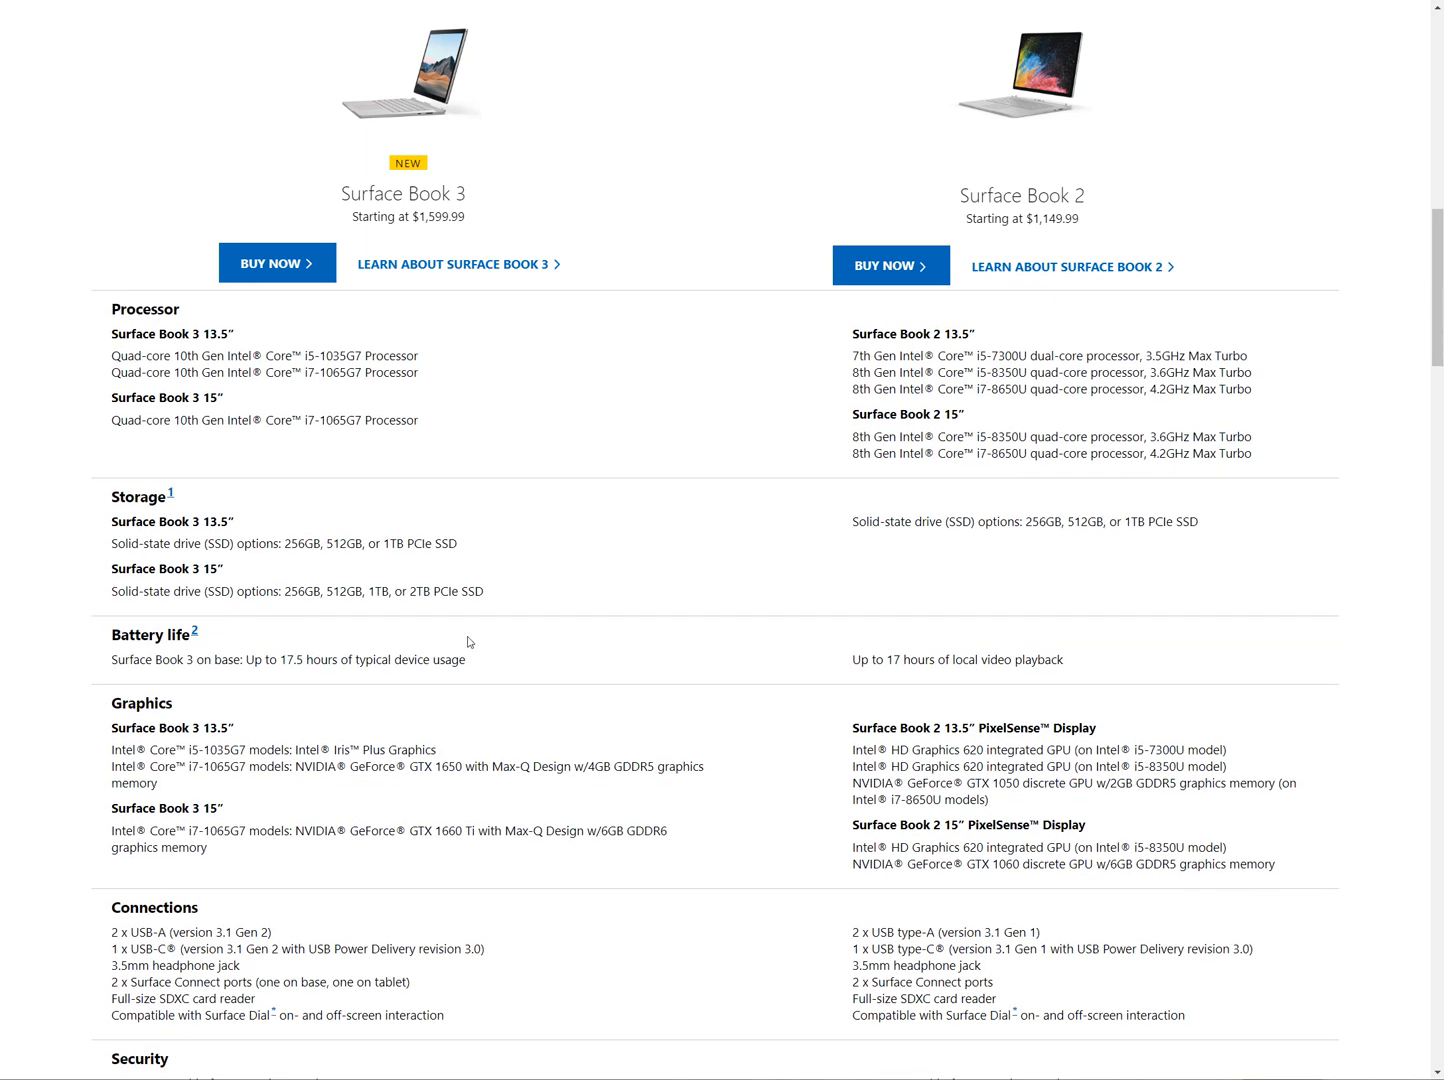
pyautogui.moveTo(463, 645)
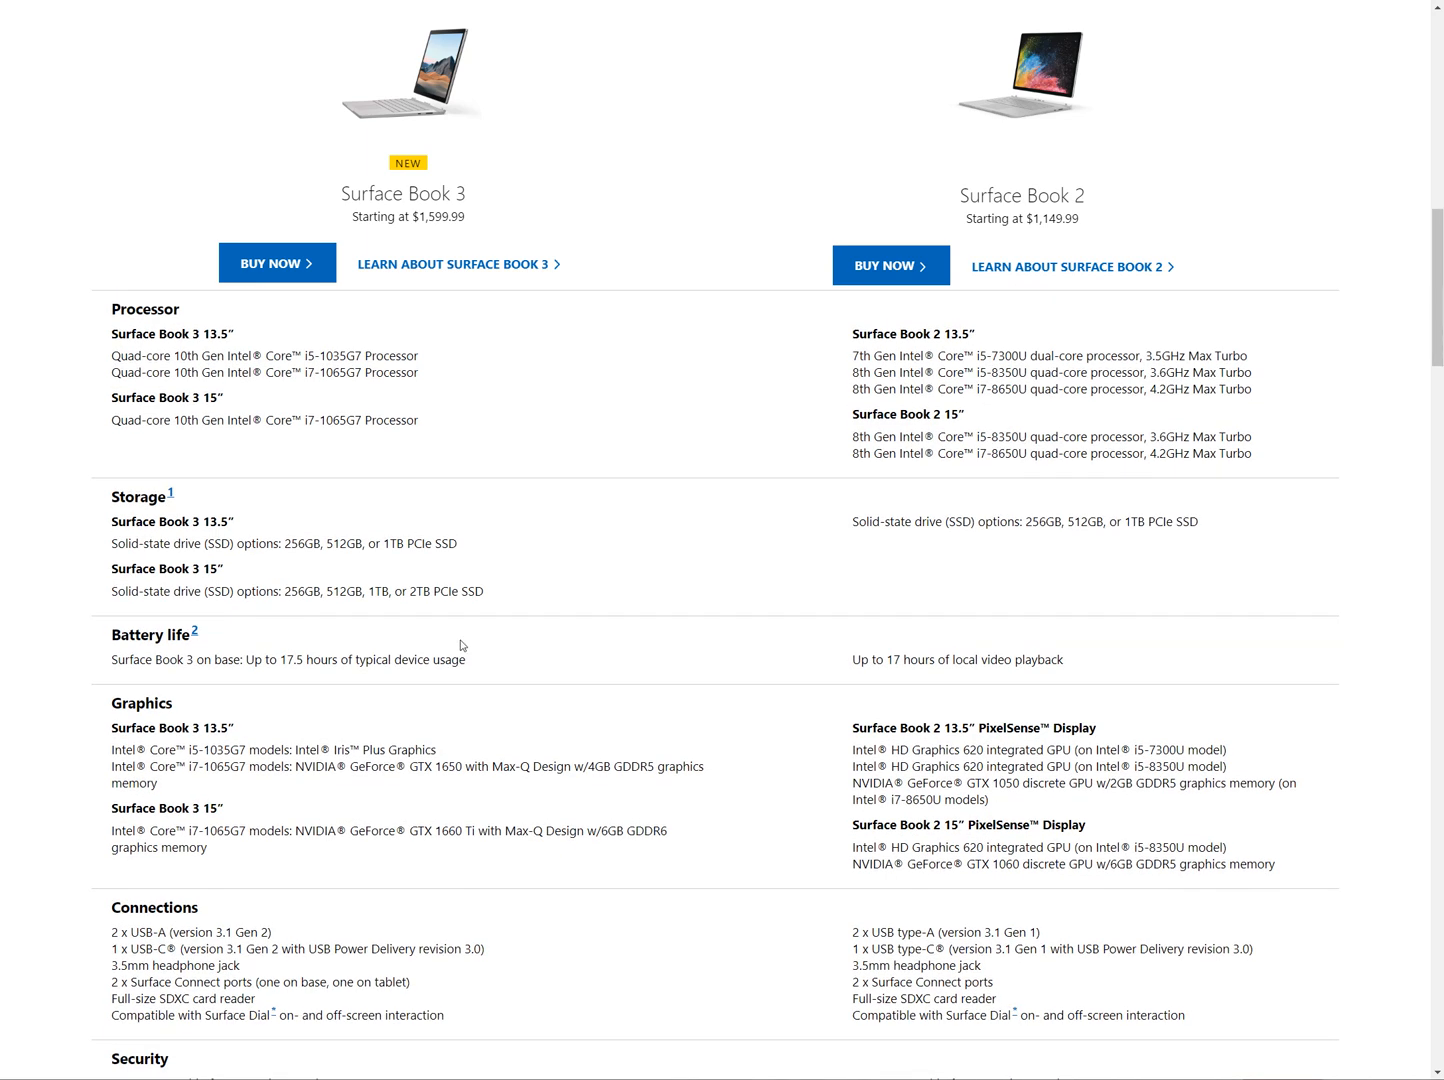
pyautogui.moveTo(452, 609)
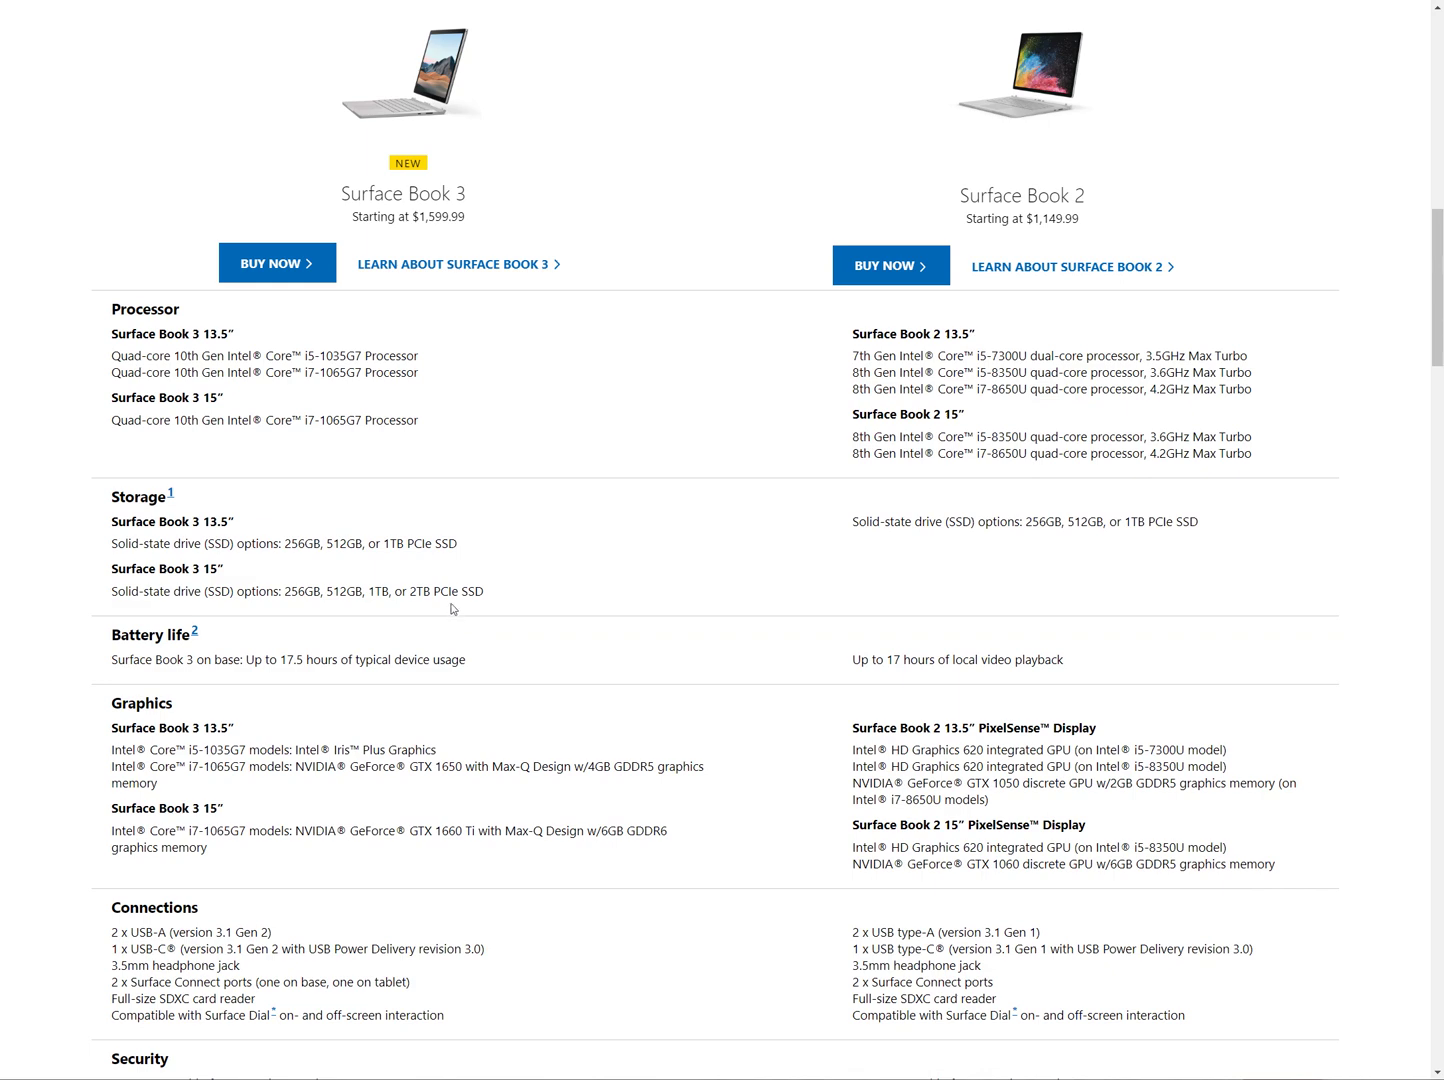
pyautogui.scroll(-3)
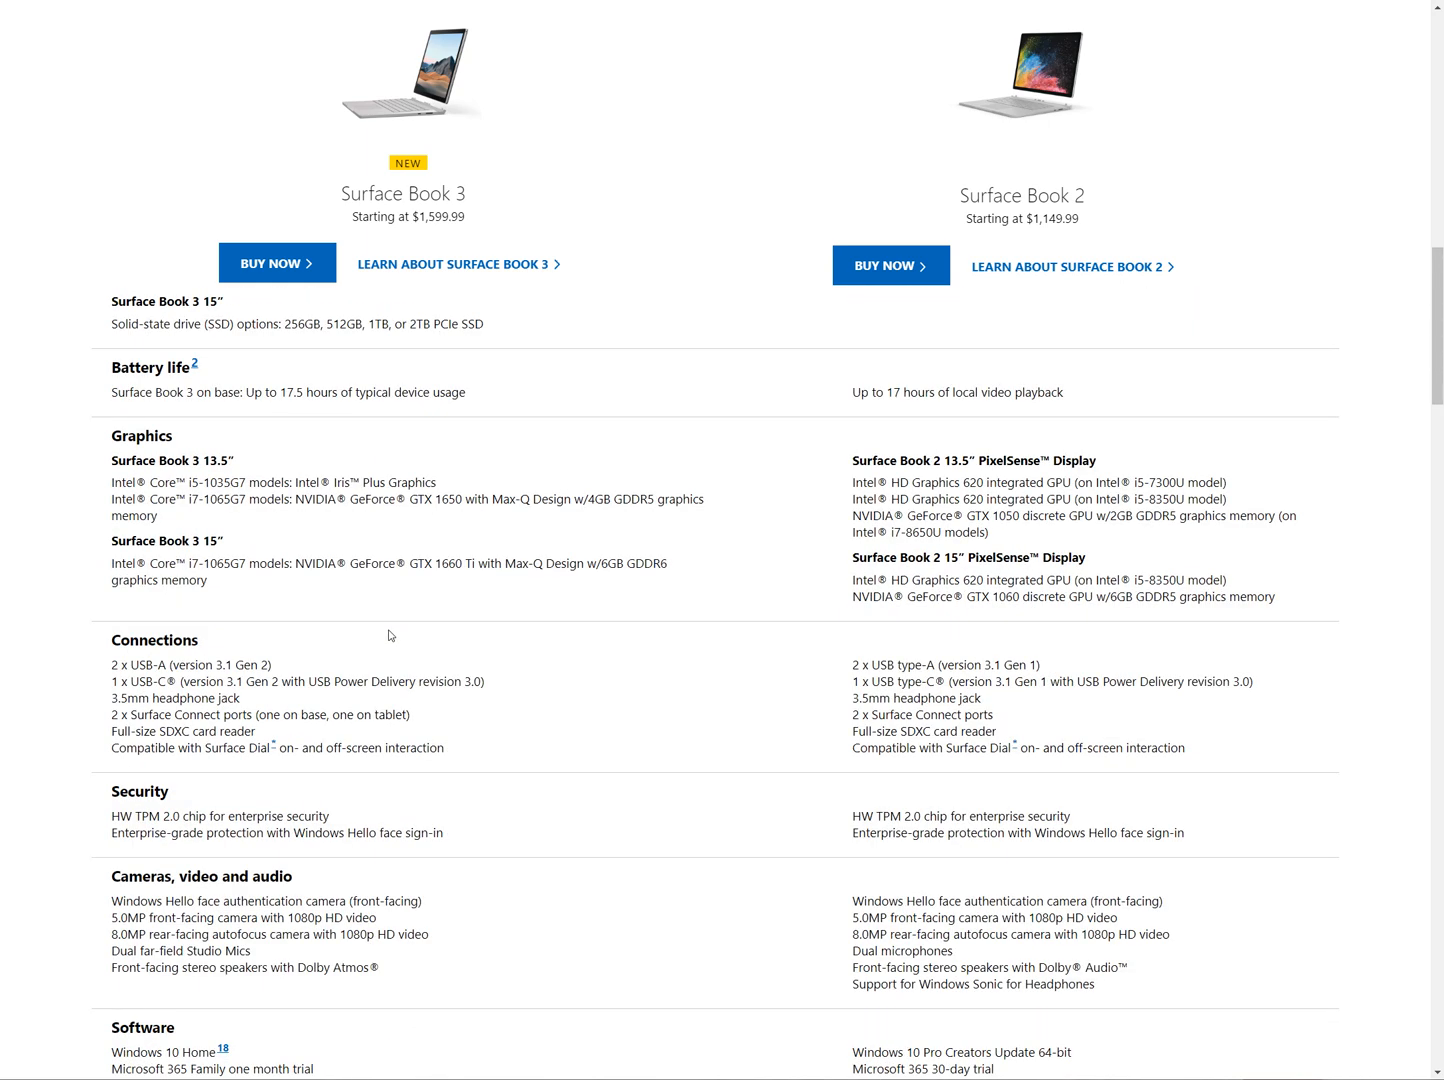
# Step: Highlight the 15-inch model's GDDR6 graphics detail and scroll down to the Wireless row
pyautogui.scroll(-3)
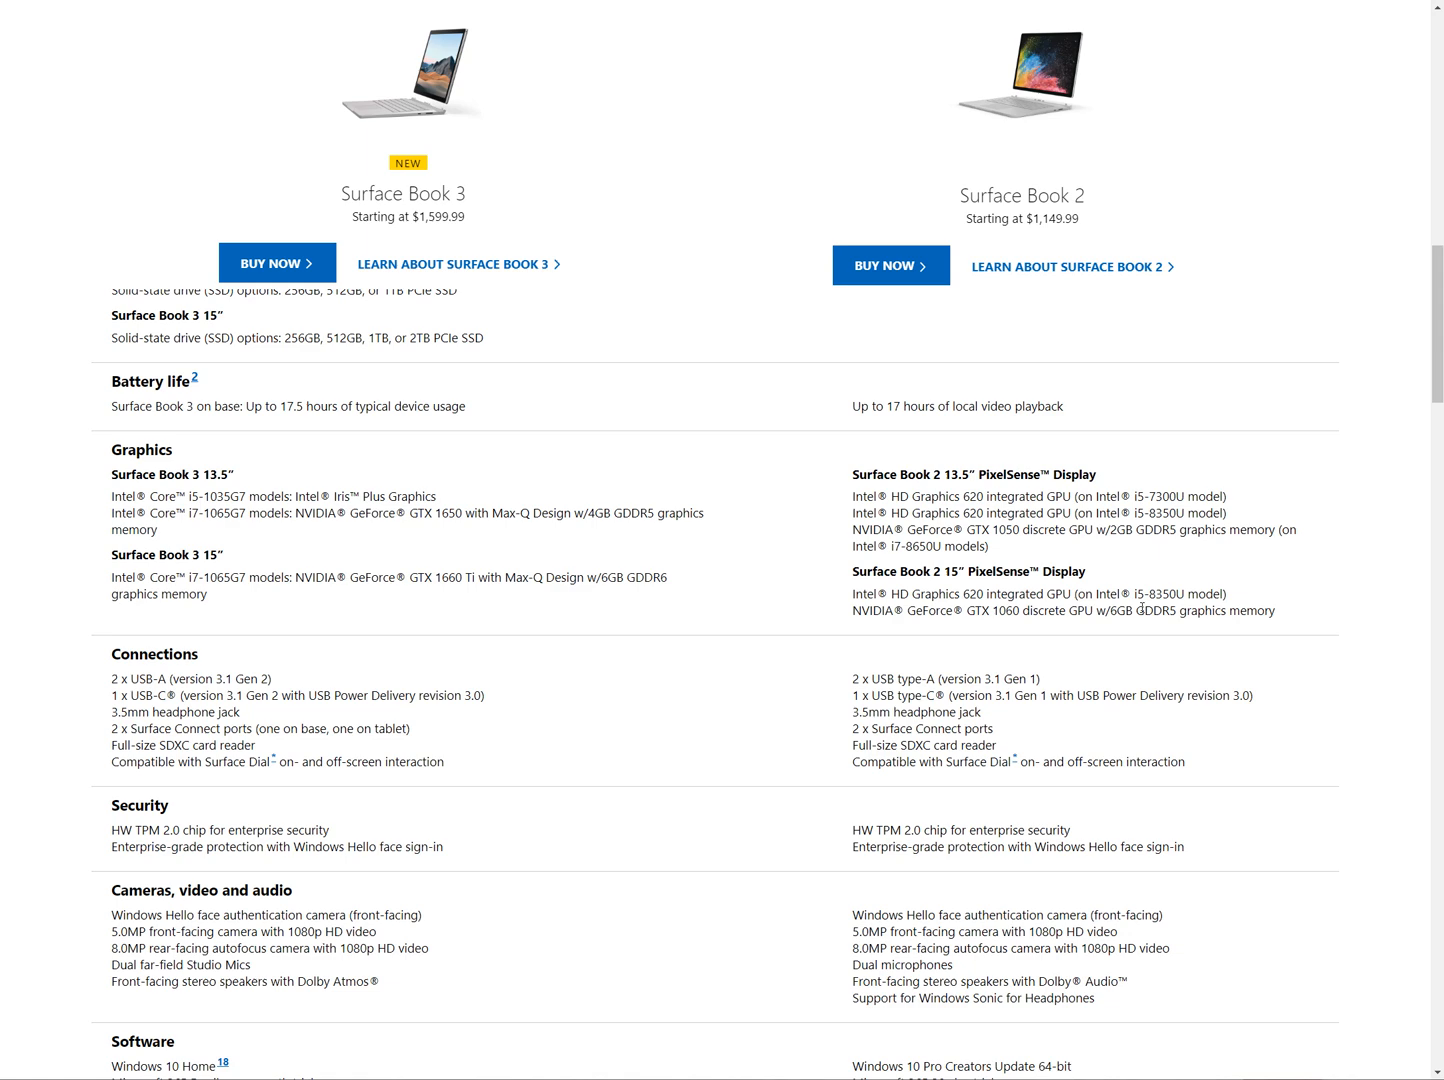
pyautogui.doubleClick(648, 577)
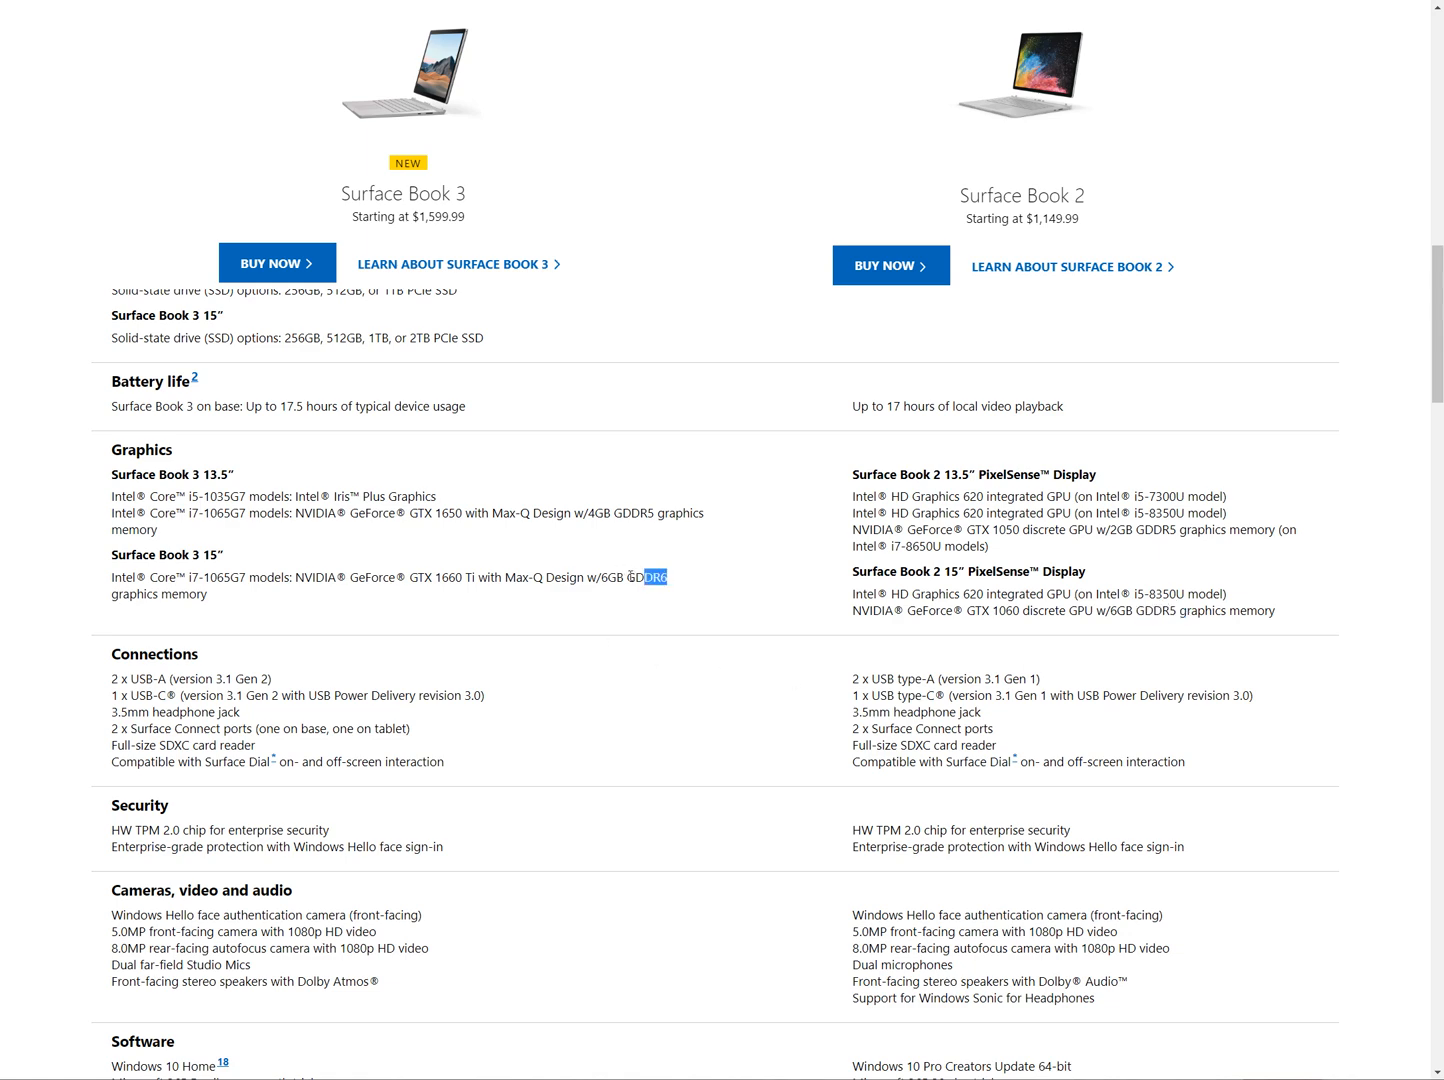
pyautogui.scroll(-3)
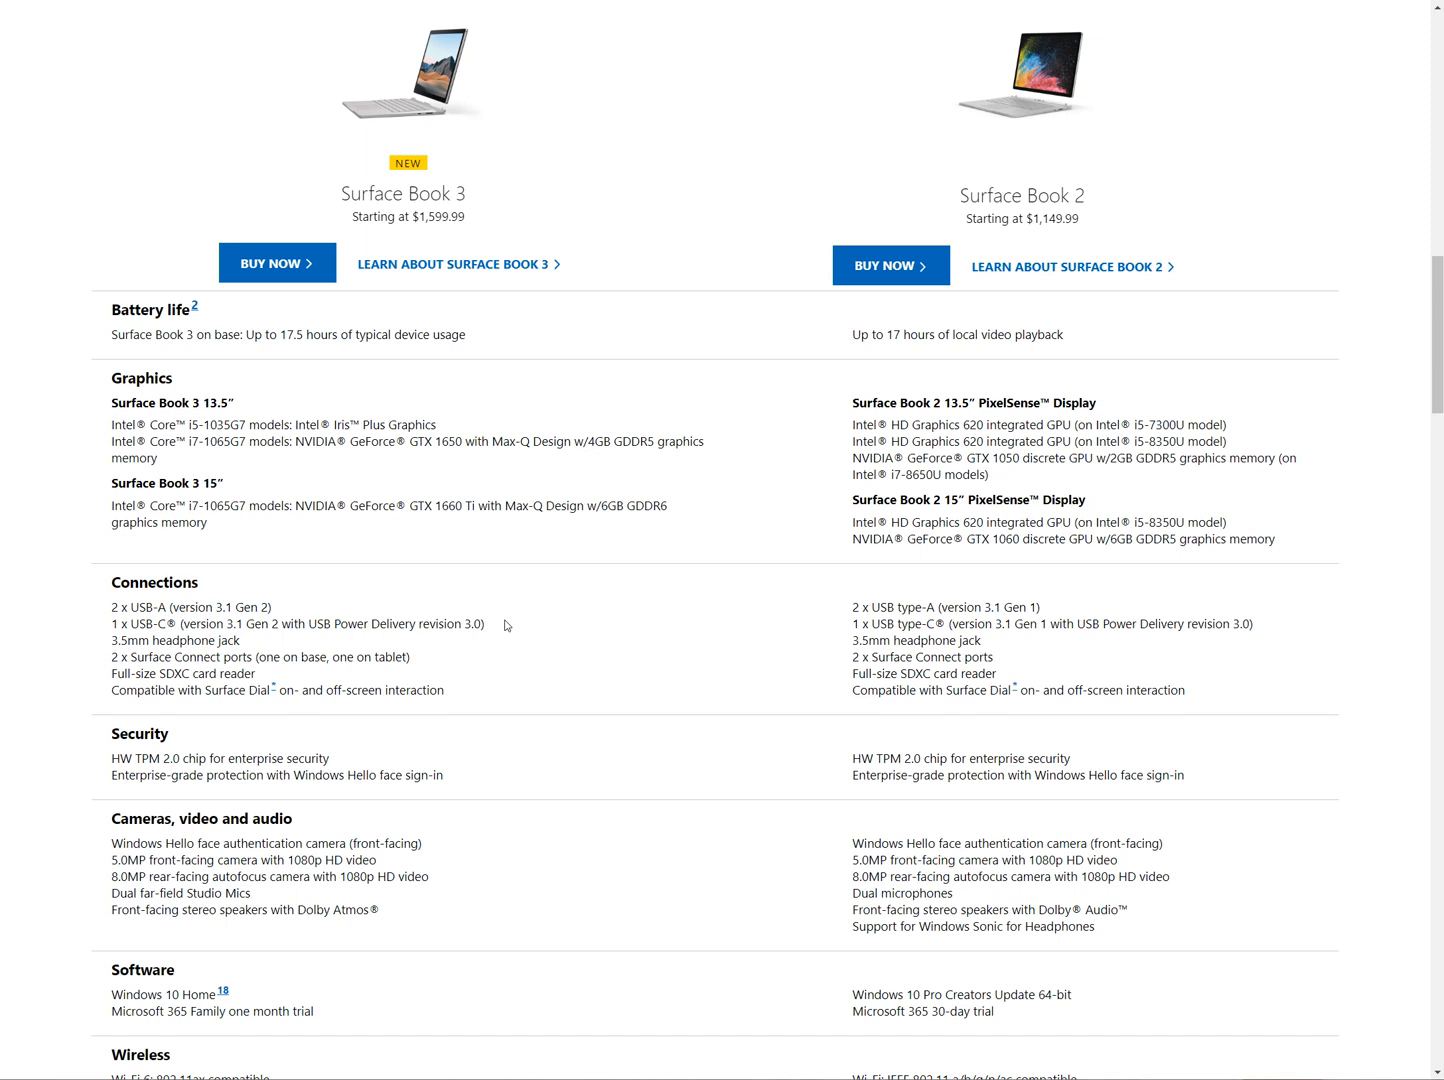
pyautogui.moveTo(506, 618)
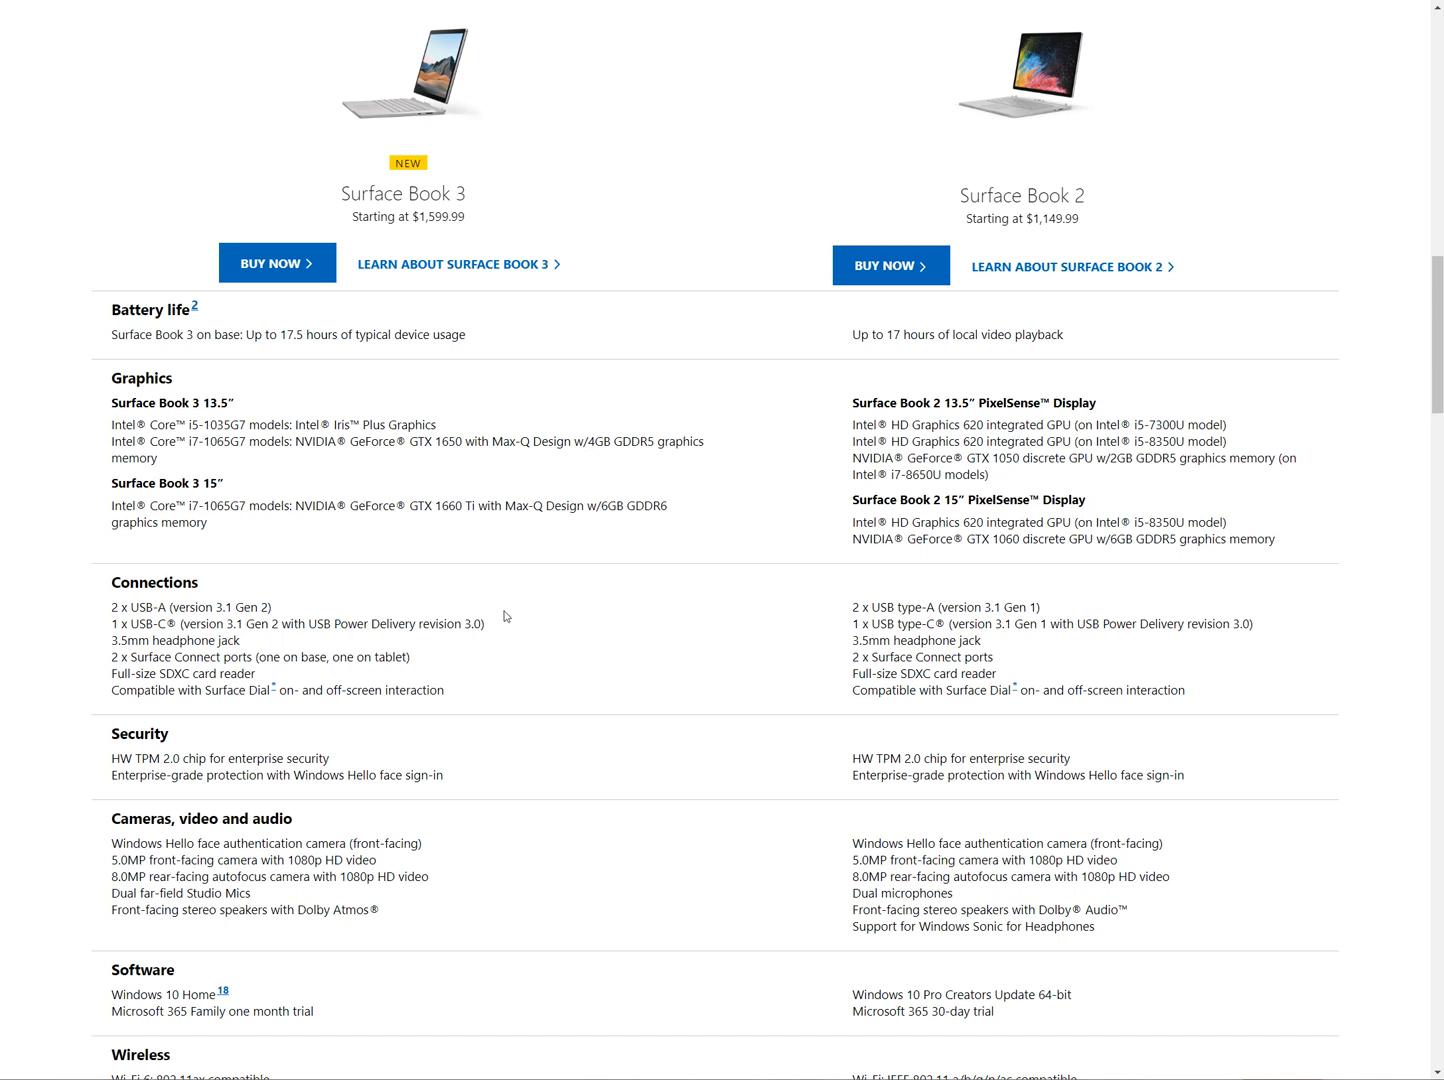
pyautogui.moveTo(512, 598)
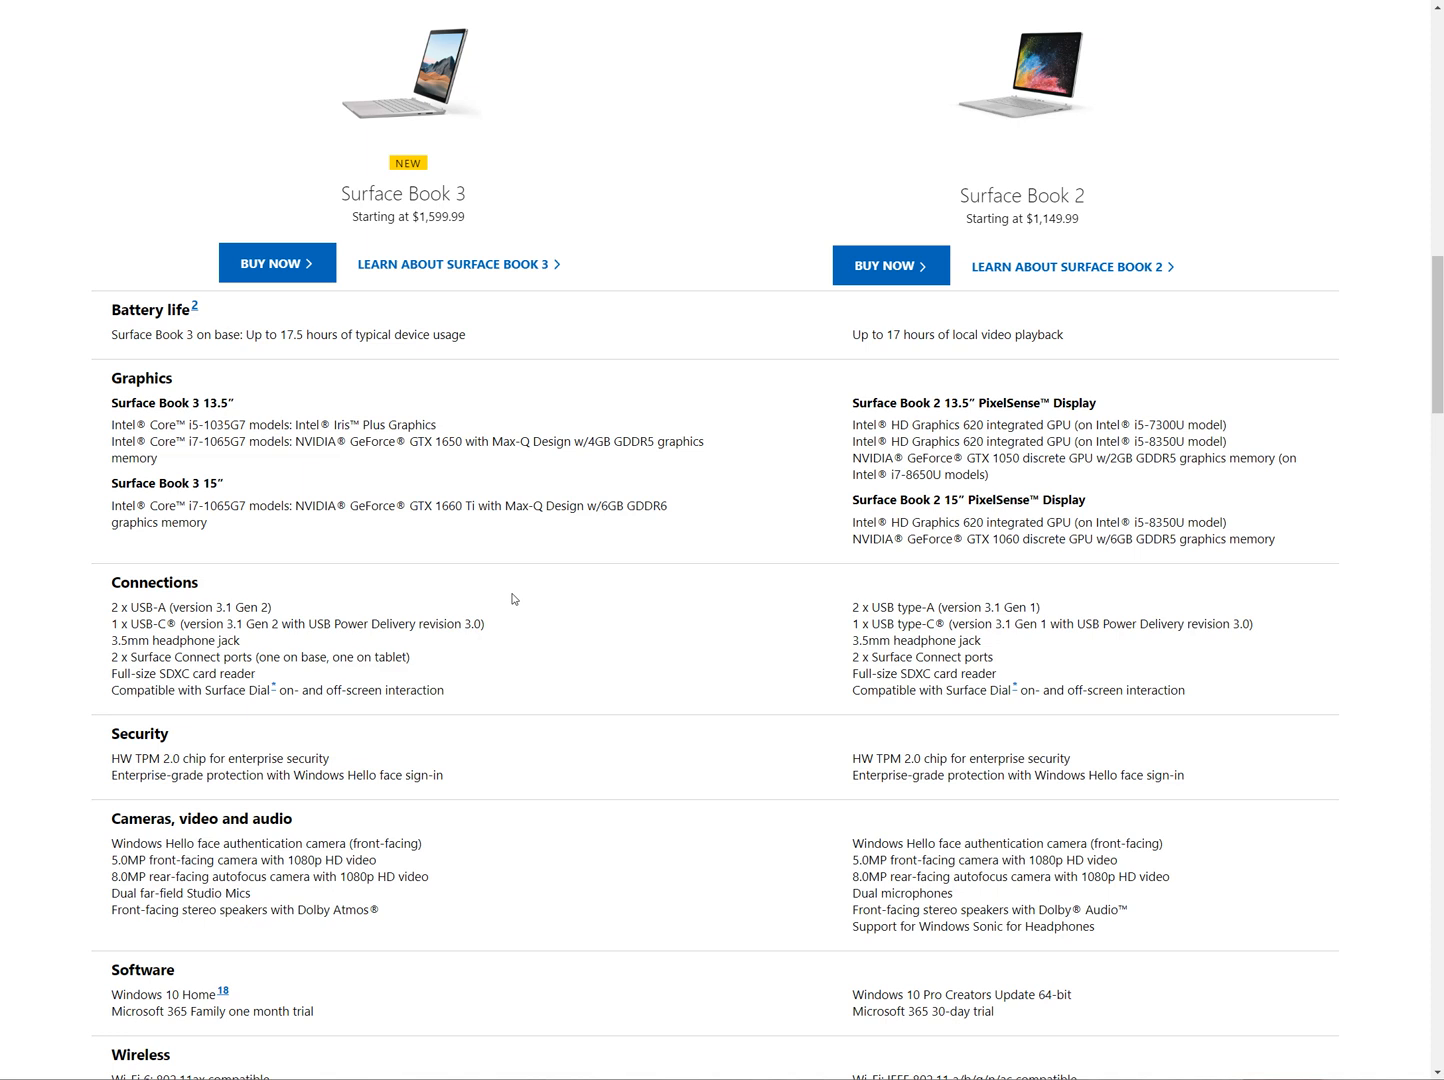
pyautogui.moveTo(427, 530)
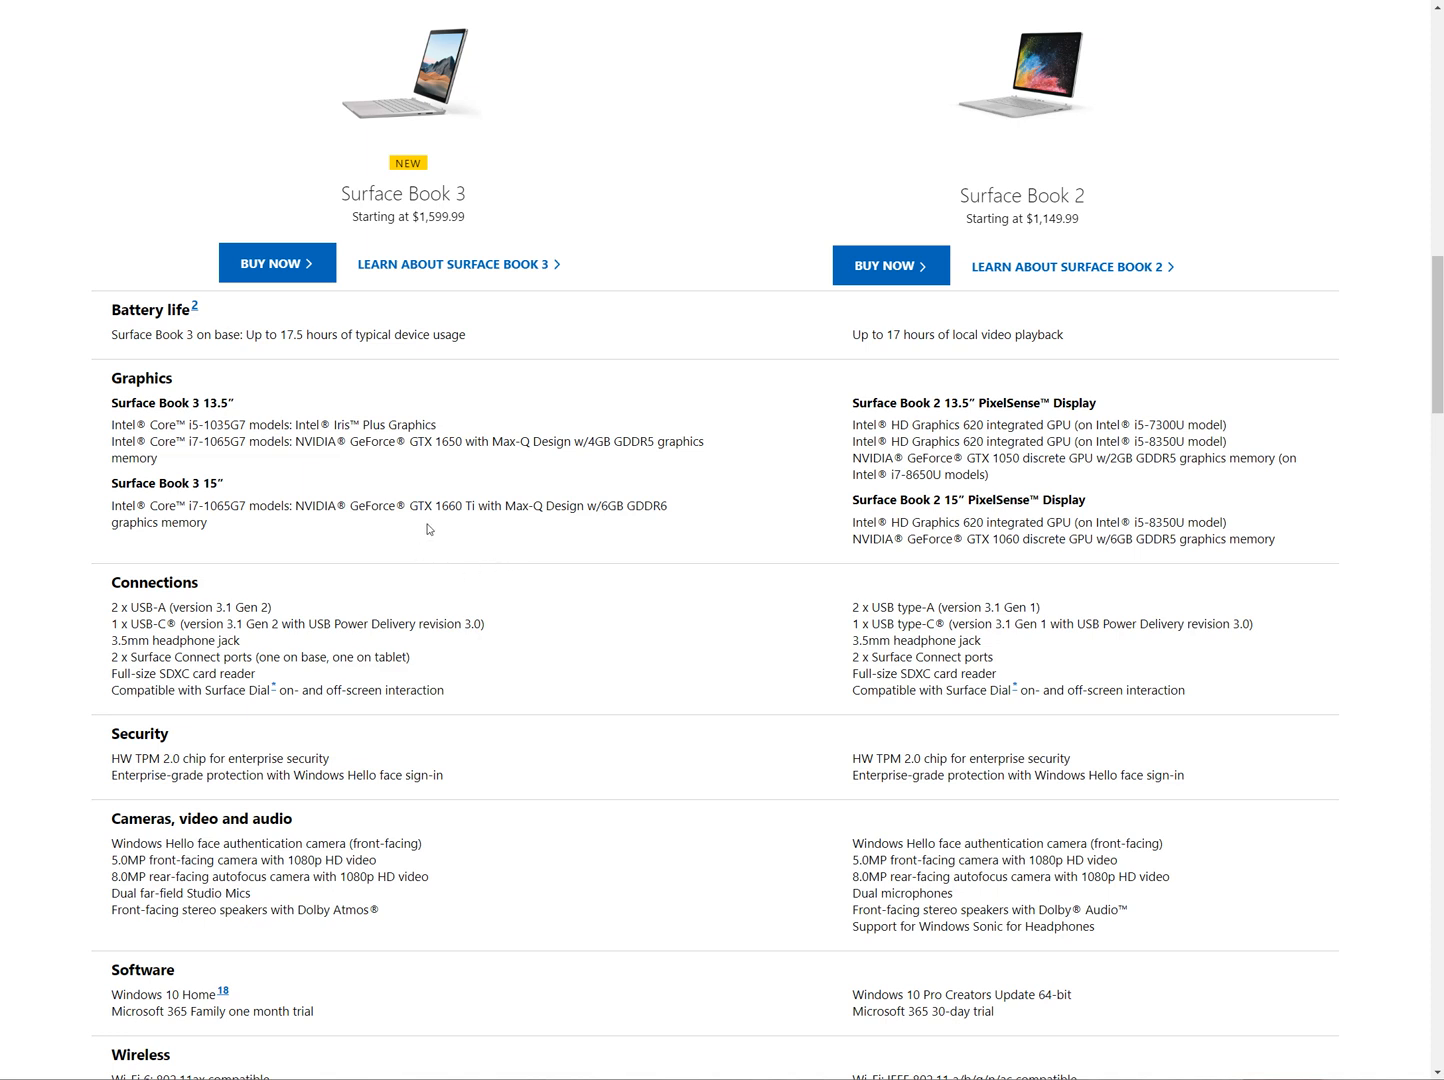
pyautogui.scroll(-3)
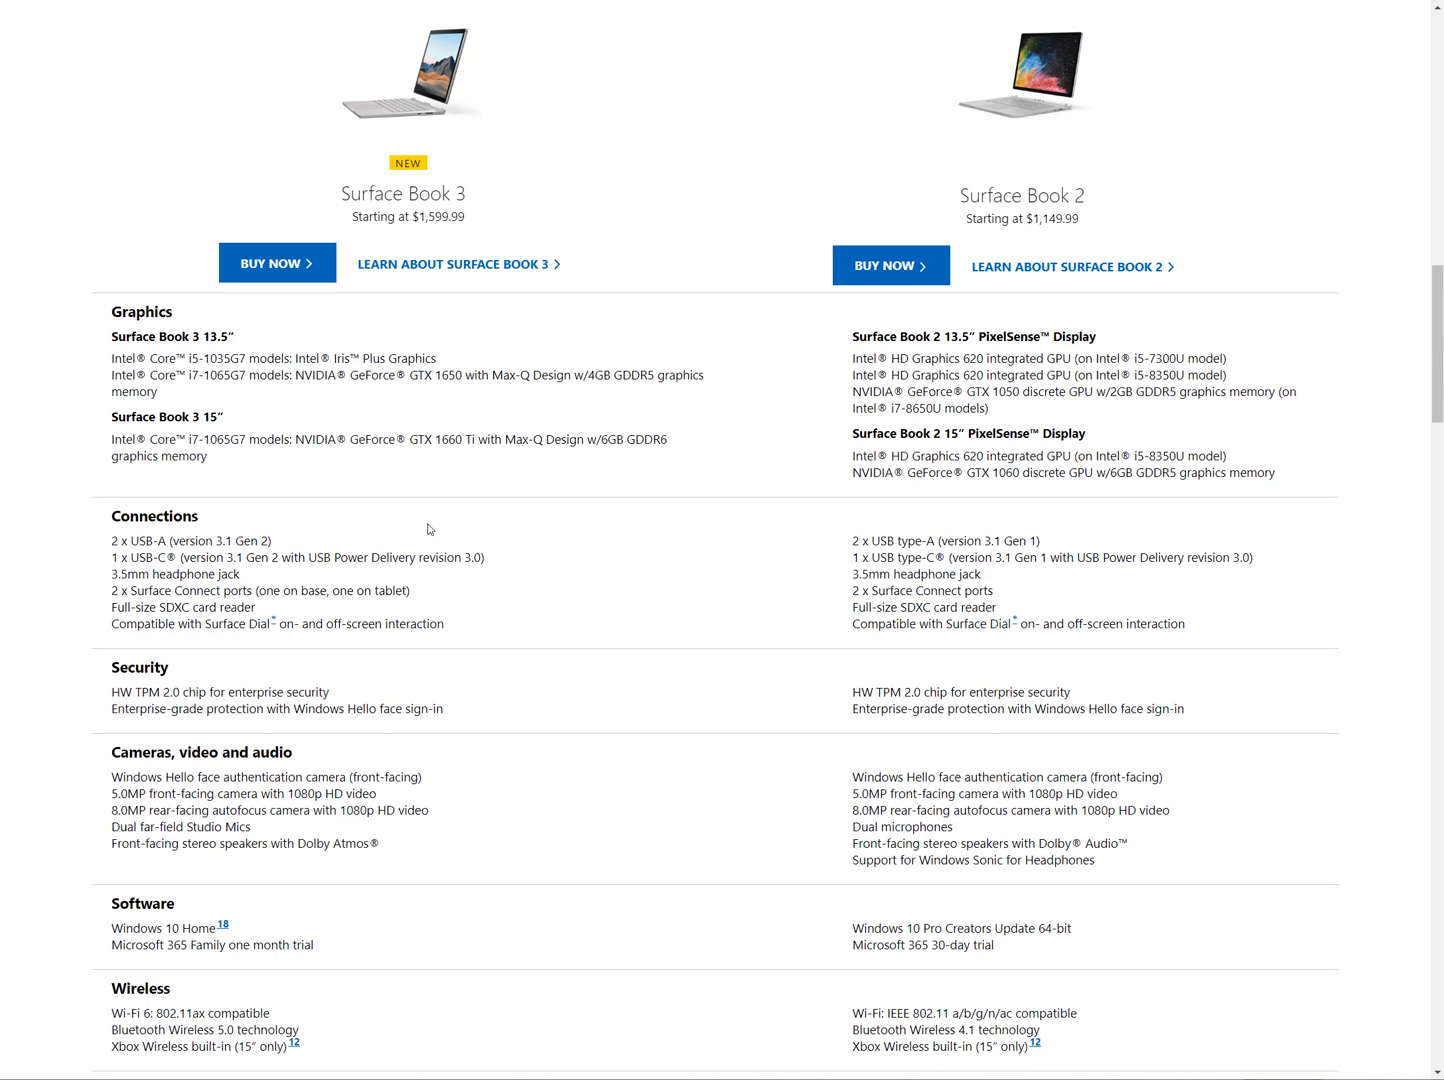
# Step: Read the camera and software spec rows, selecting text within them
pyautogui.scroll(-3)
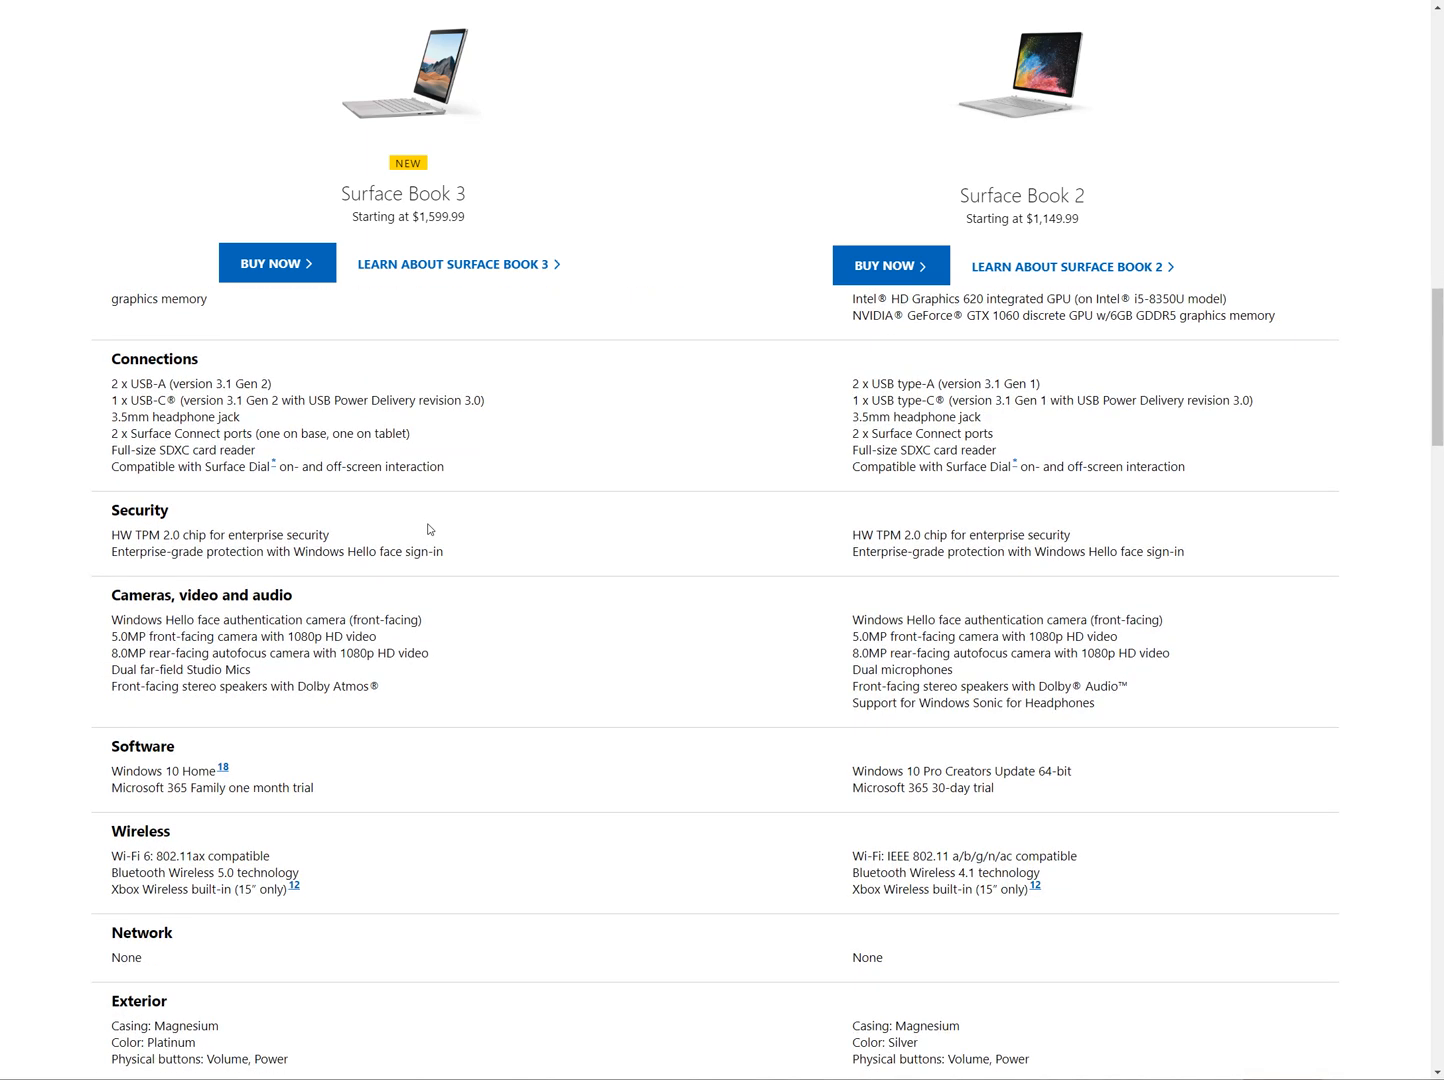
pyautogui.moveTo(890, 384)
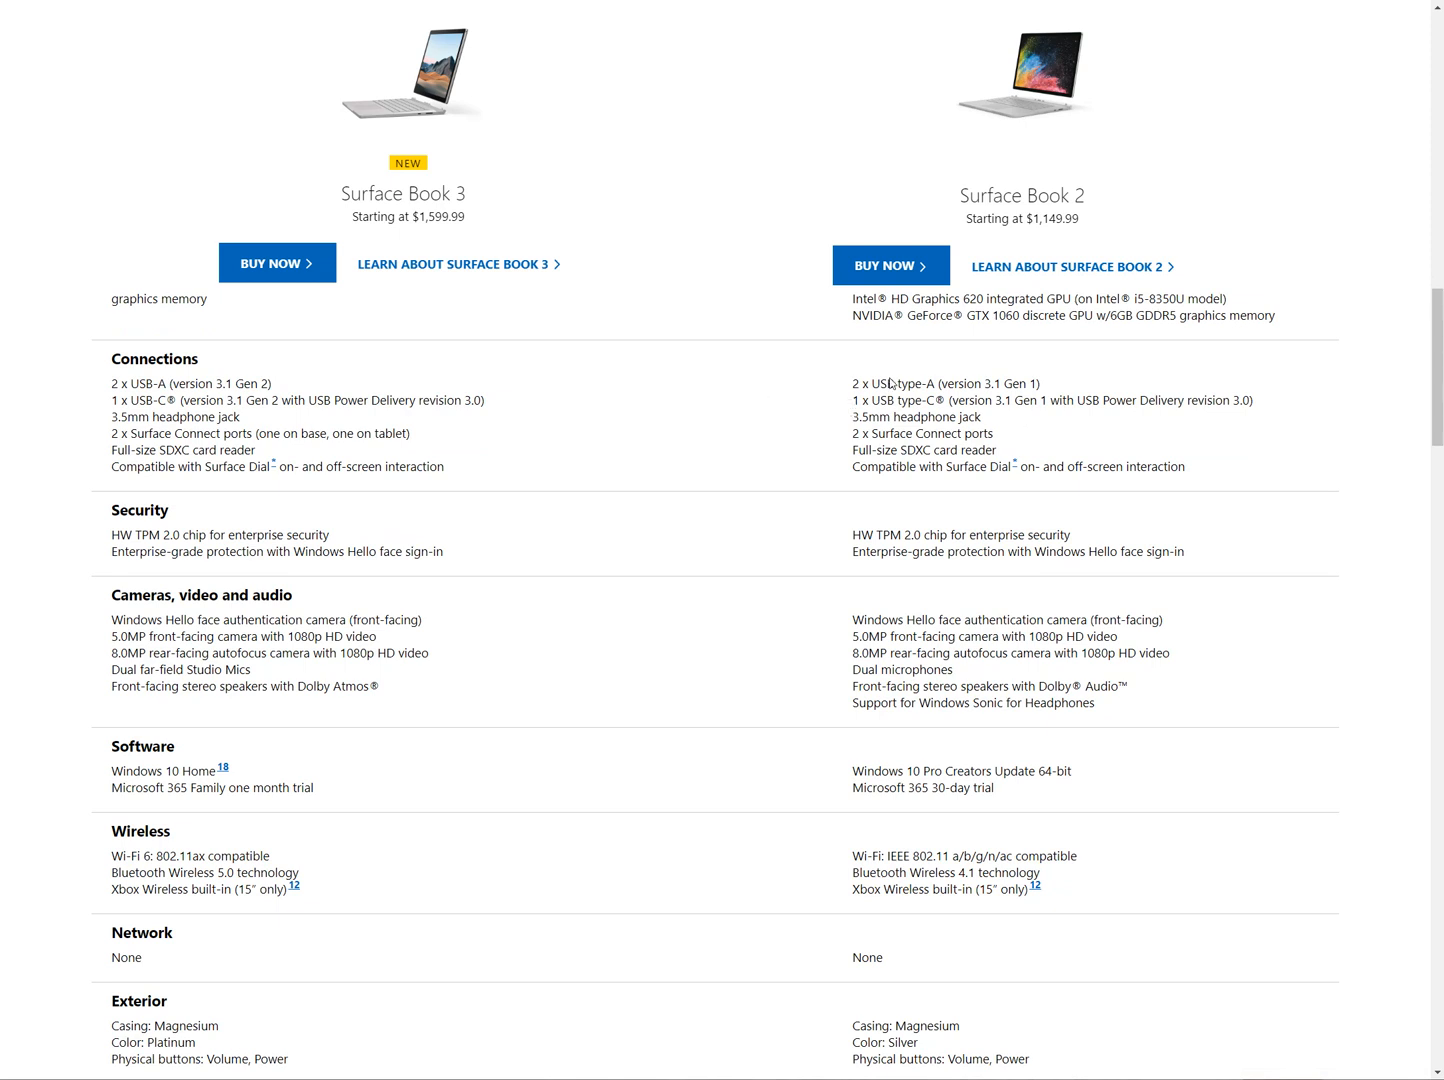
pyautogui.doubleClick(898, 383)
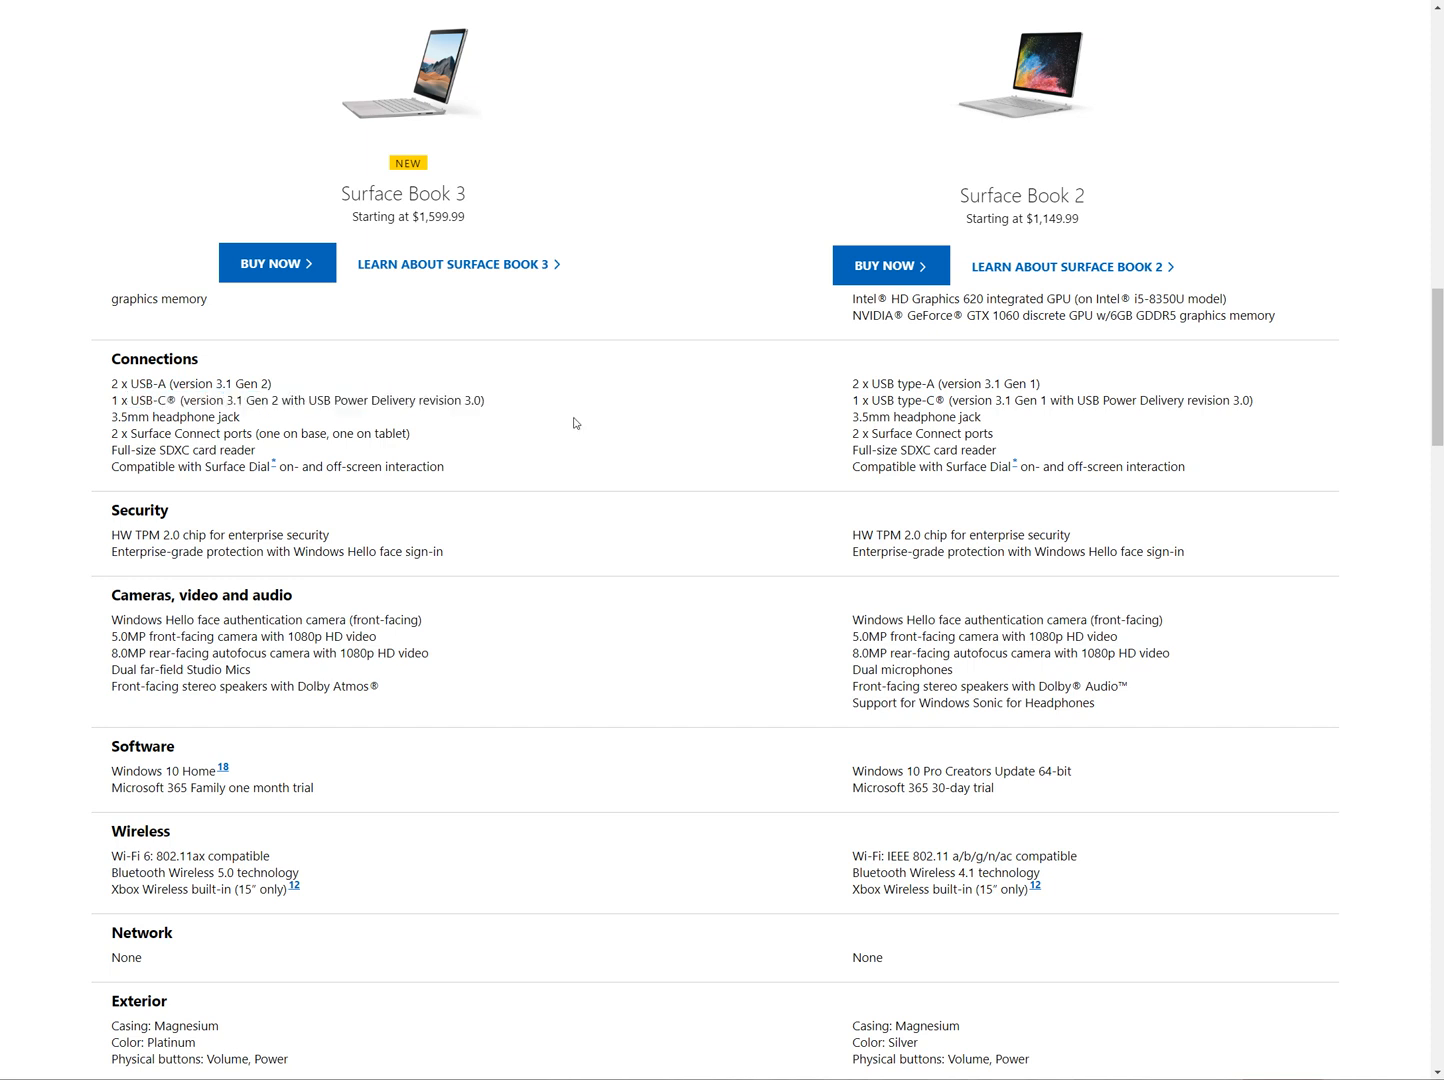
pyautogui.moveTo(148, 470)
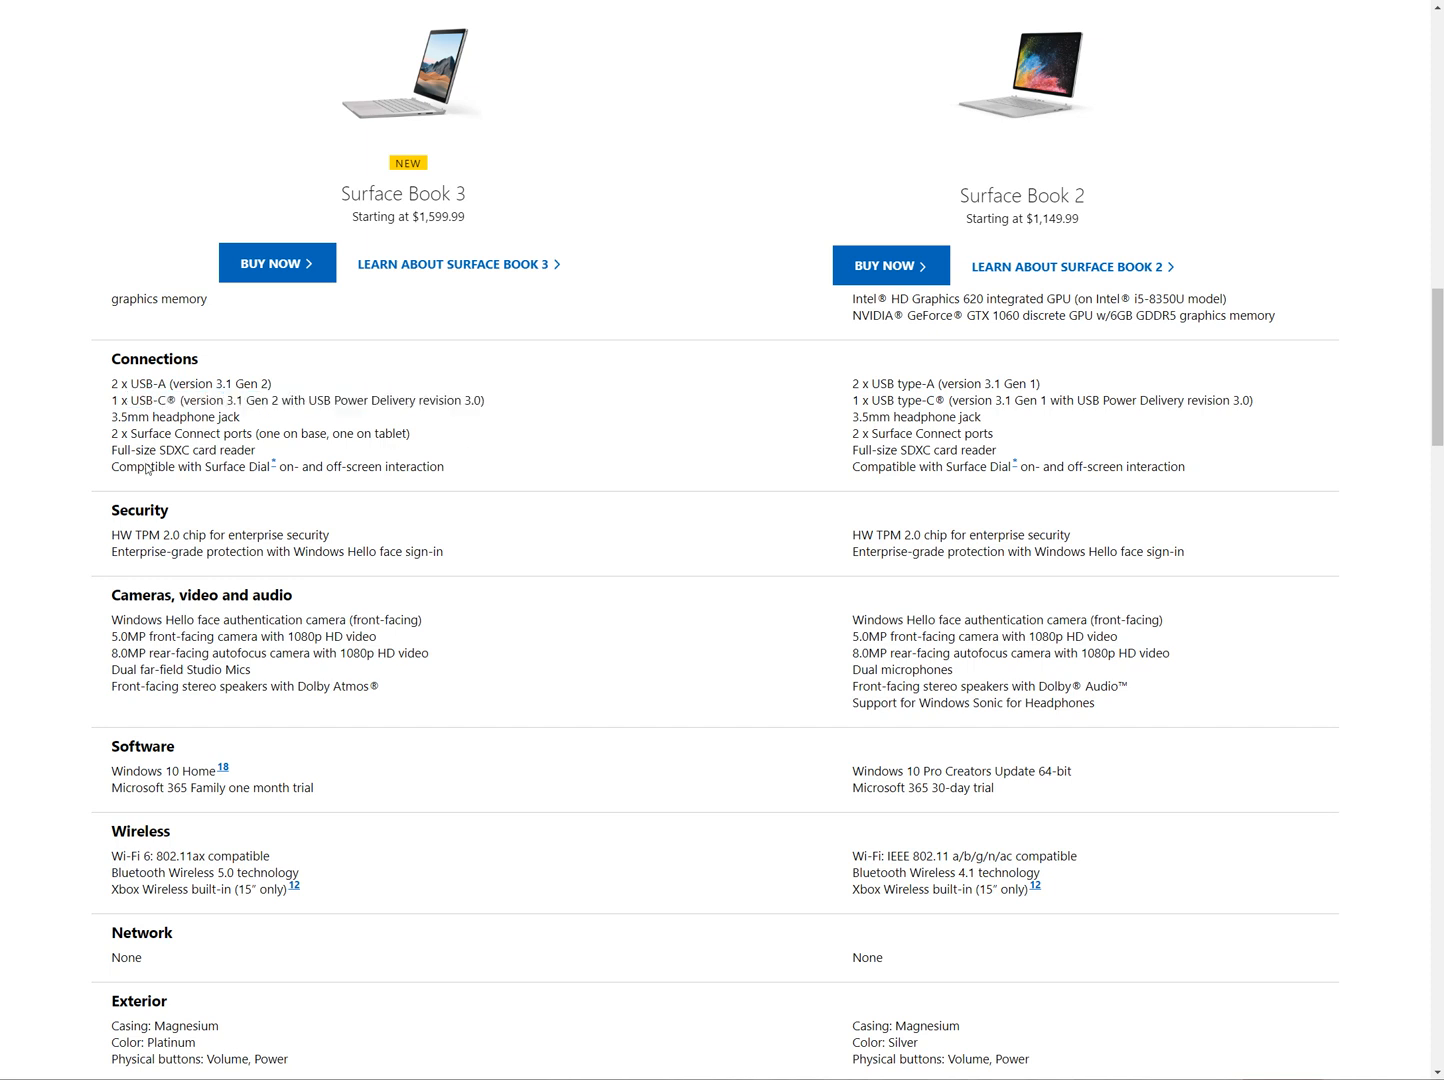
pyautogui.moveTo(900, 485)
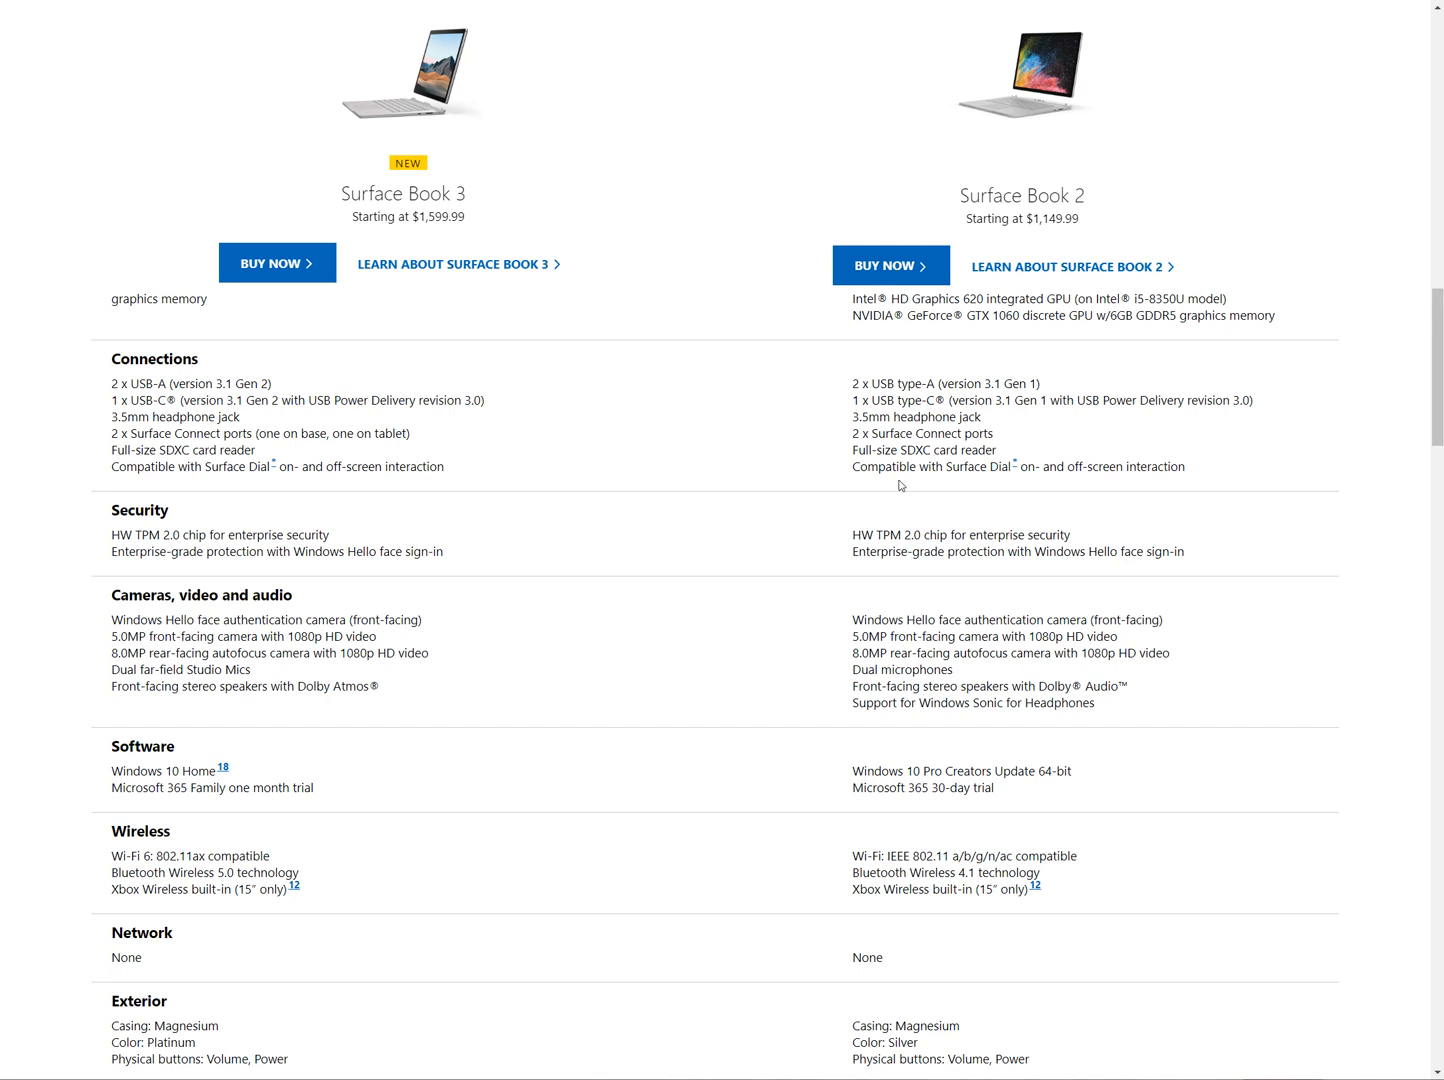
pyautogui.moveTo(877, 486)
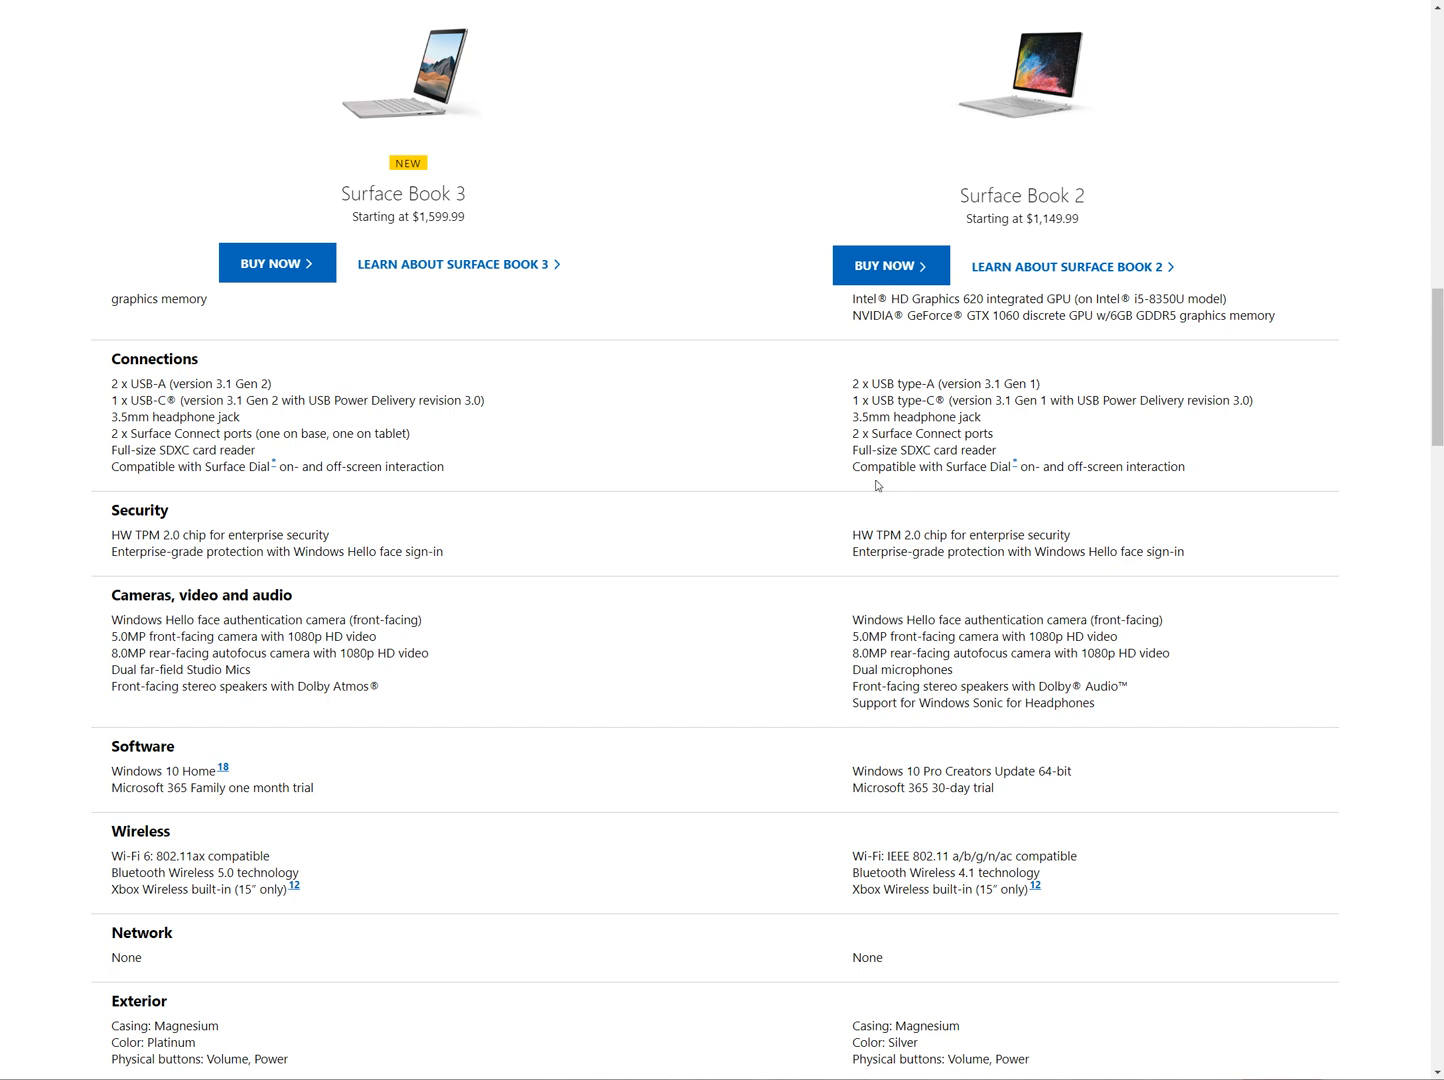
pyautogui.moveTo(700, 542)
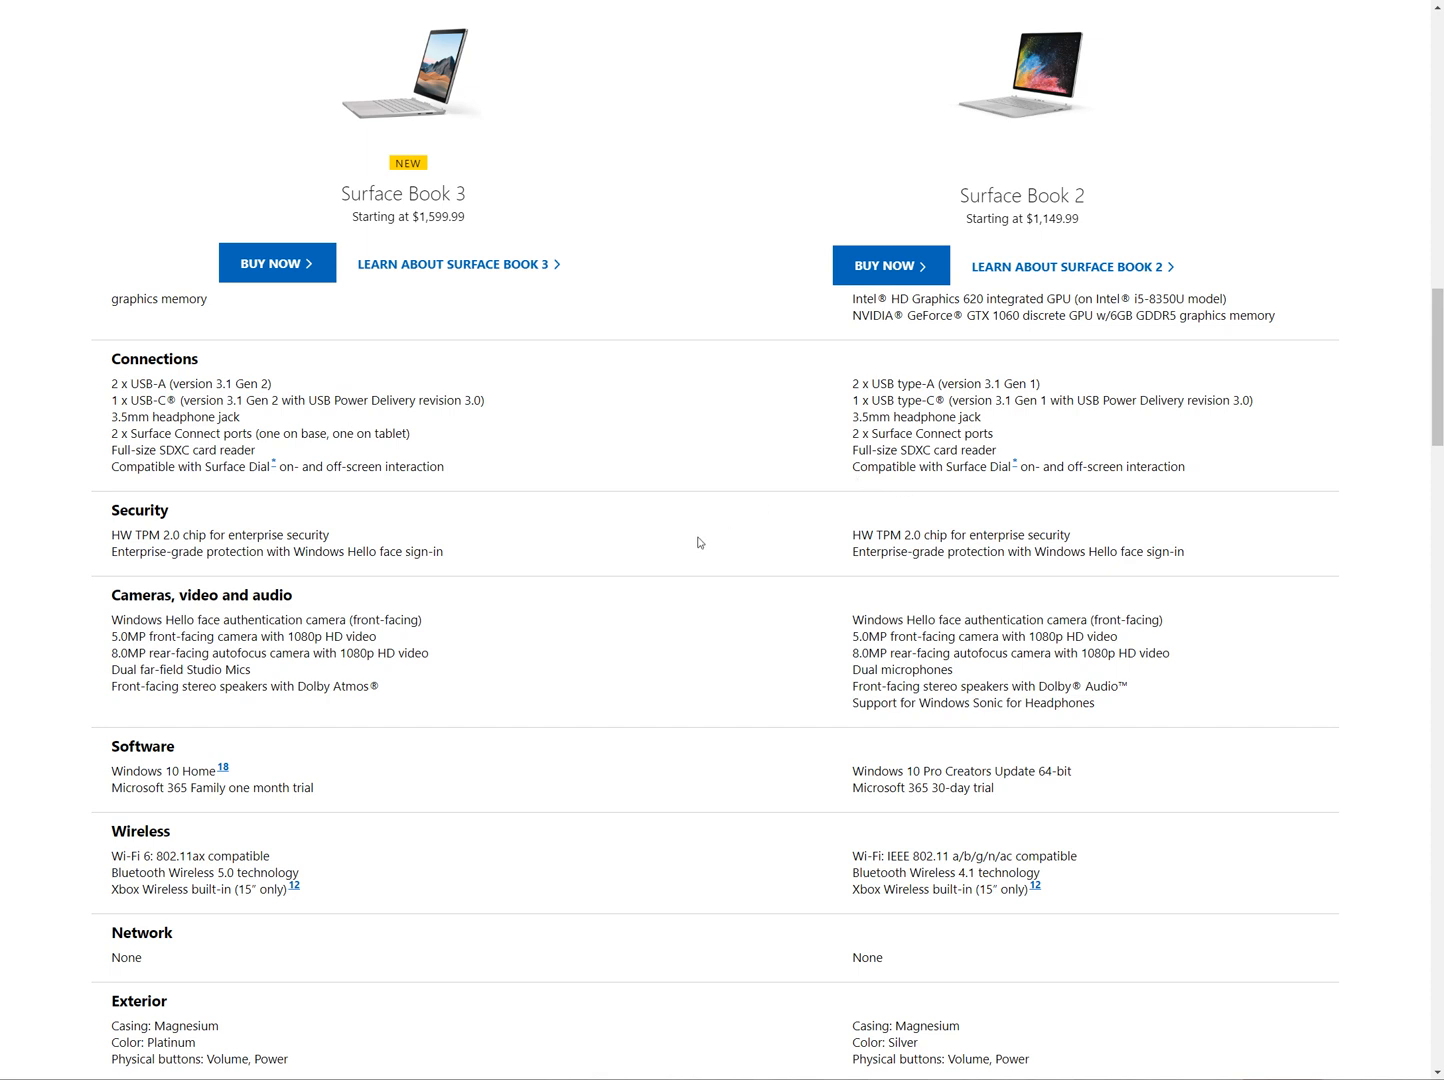
pyautogui.moveTo(797, 468)
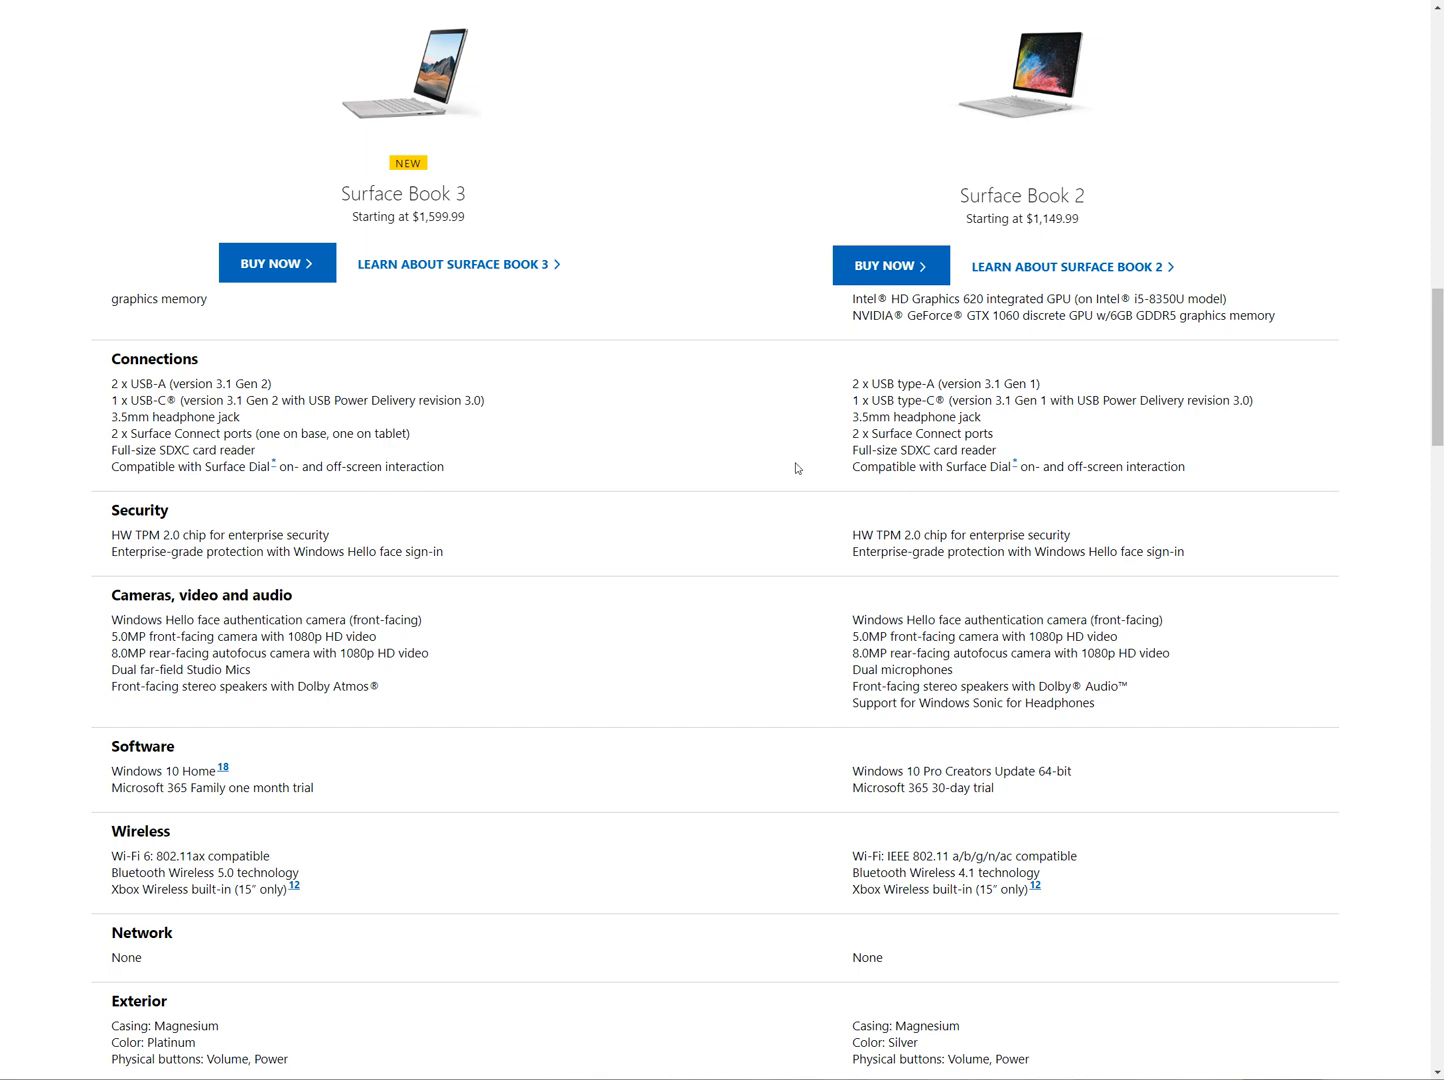
pyautogui.doubleClick(922, 449)
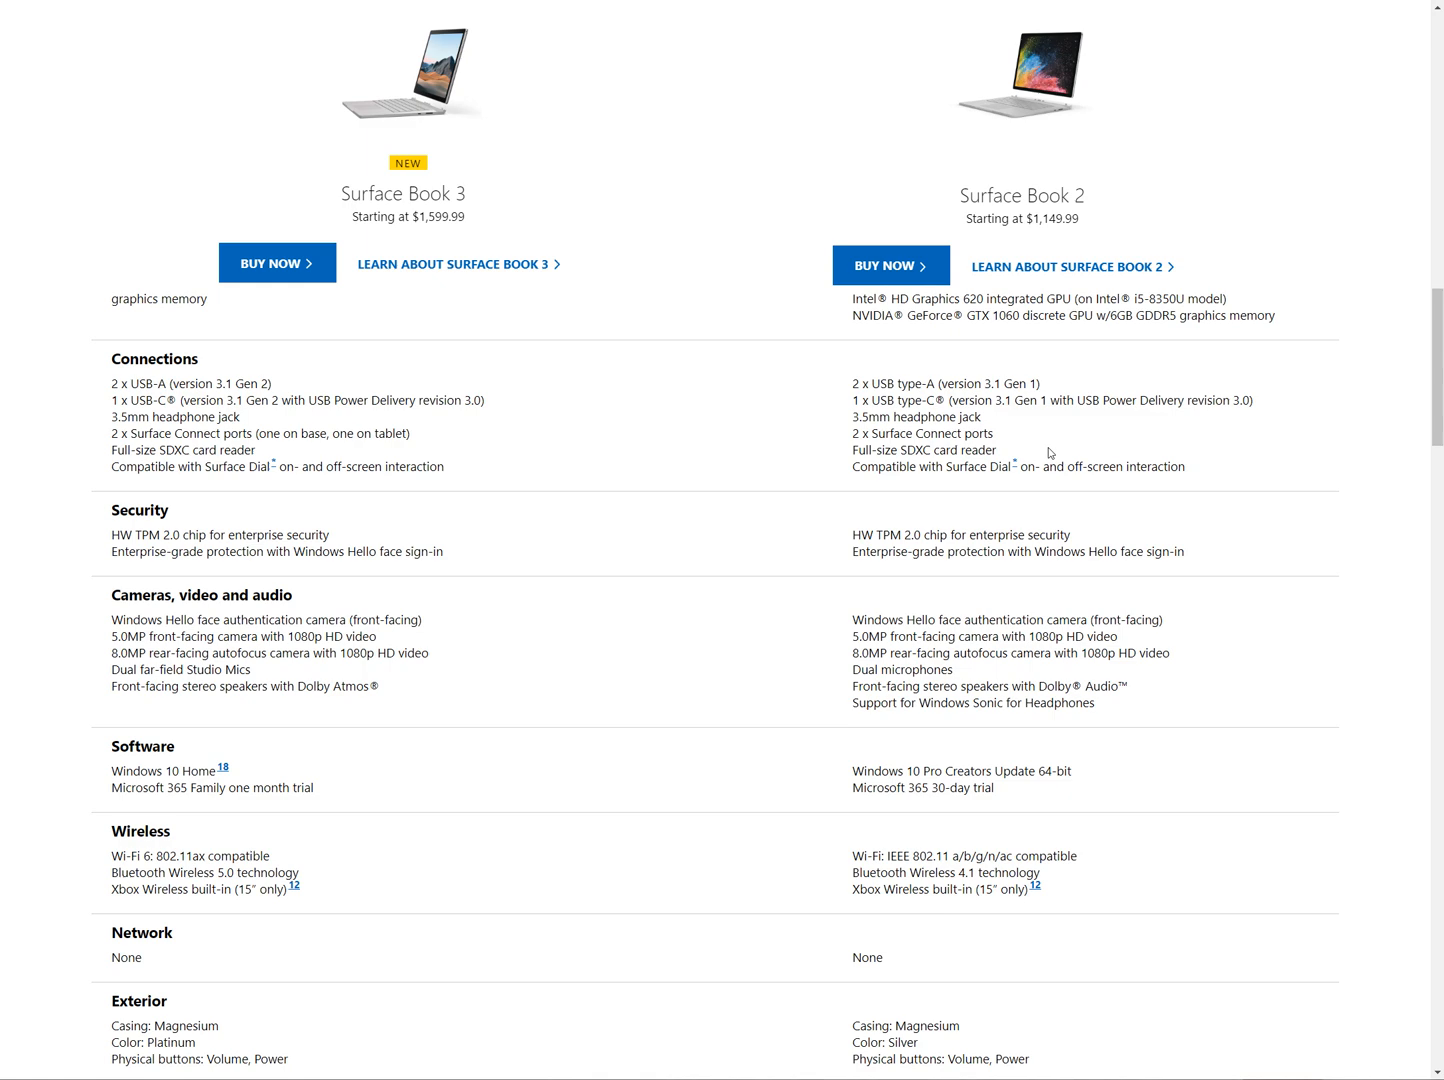
pyautogui.scroll(-3)
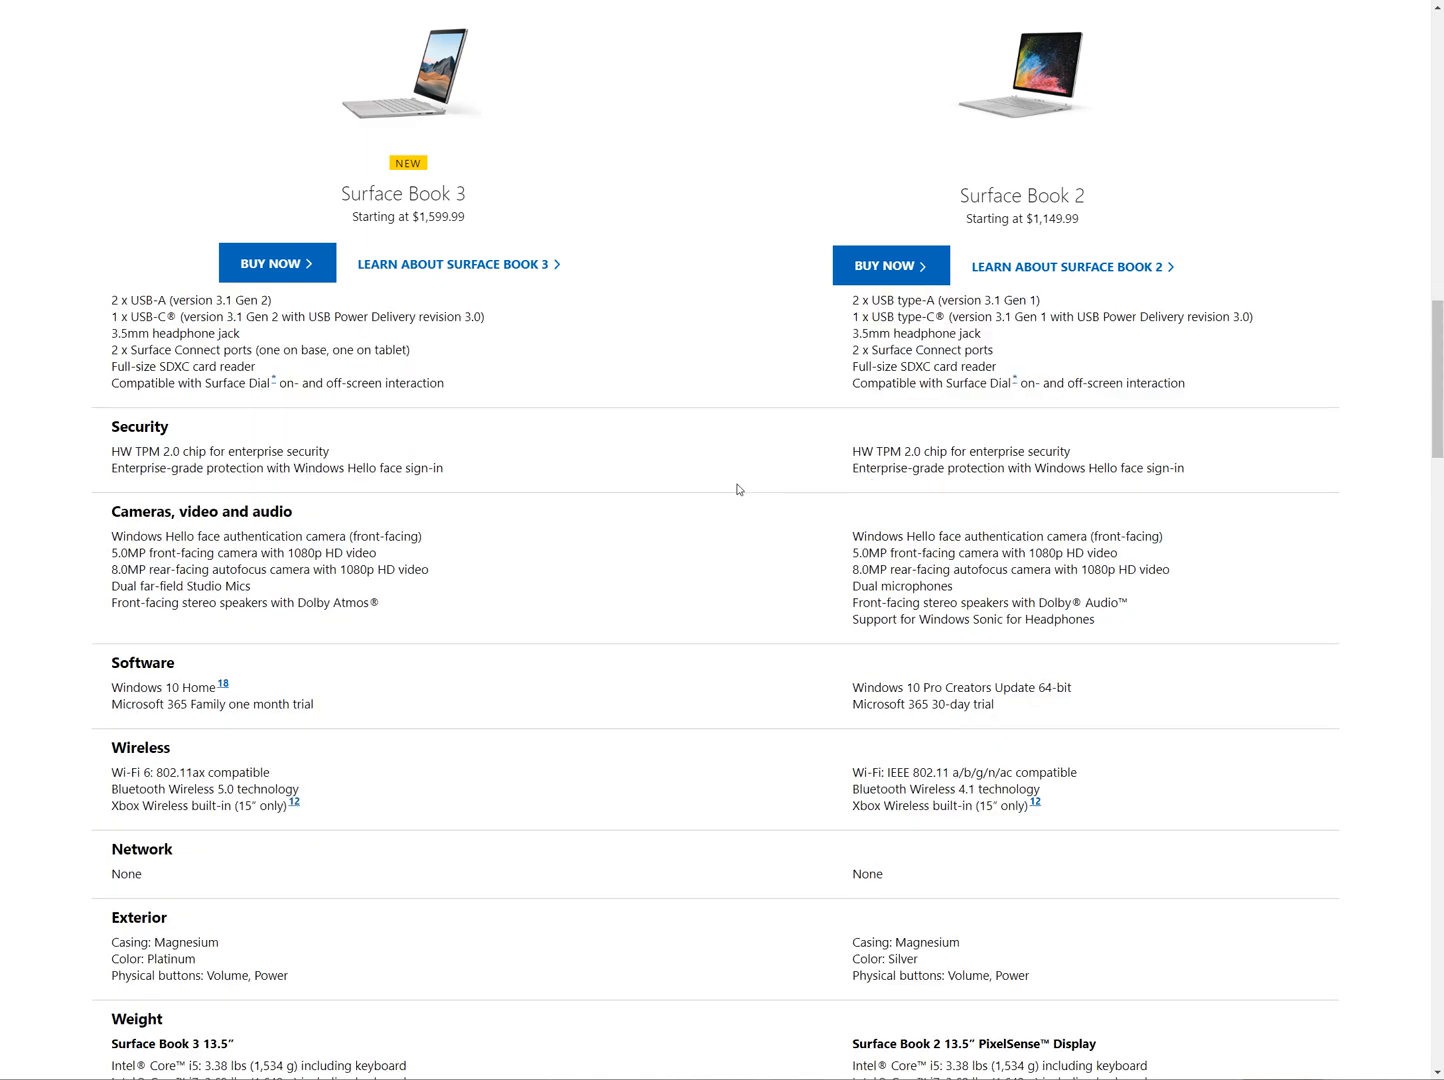
pyautogui.scroll(-3)
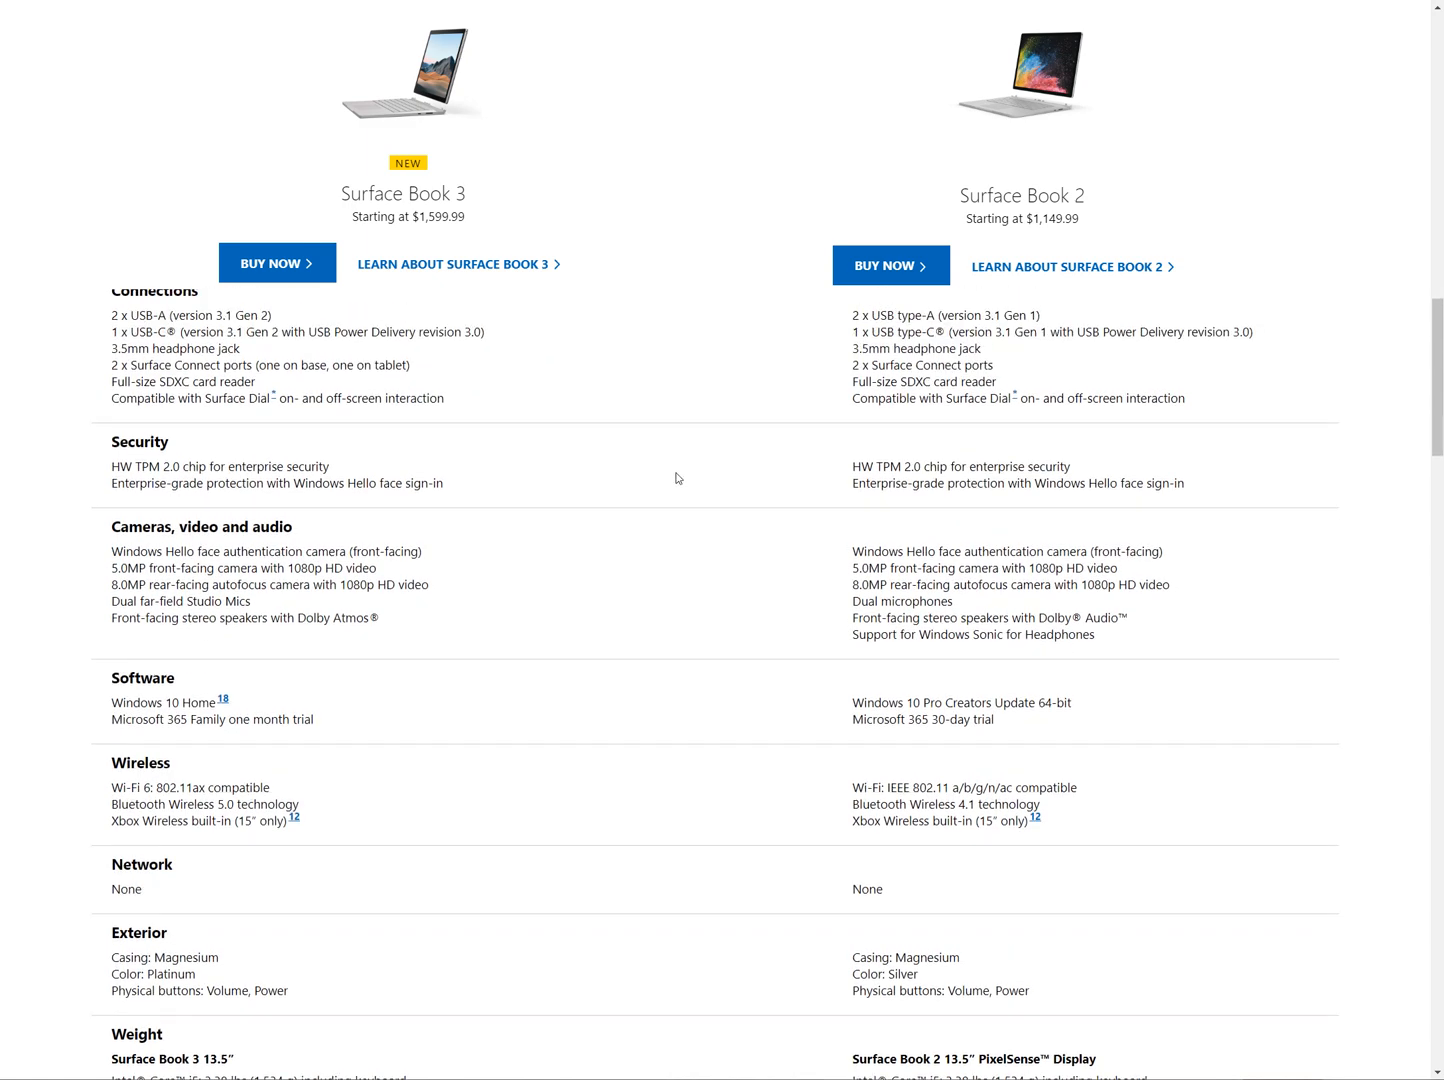
pyautogui.scroll(3)
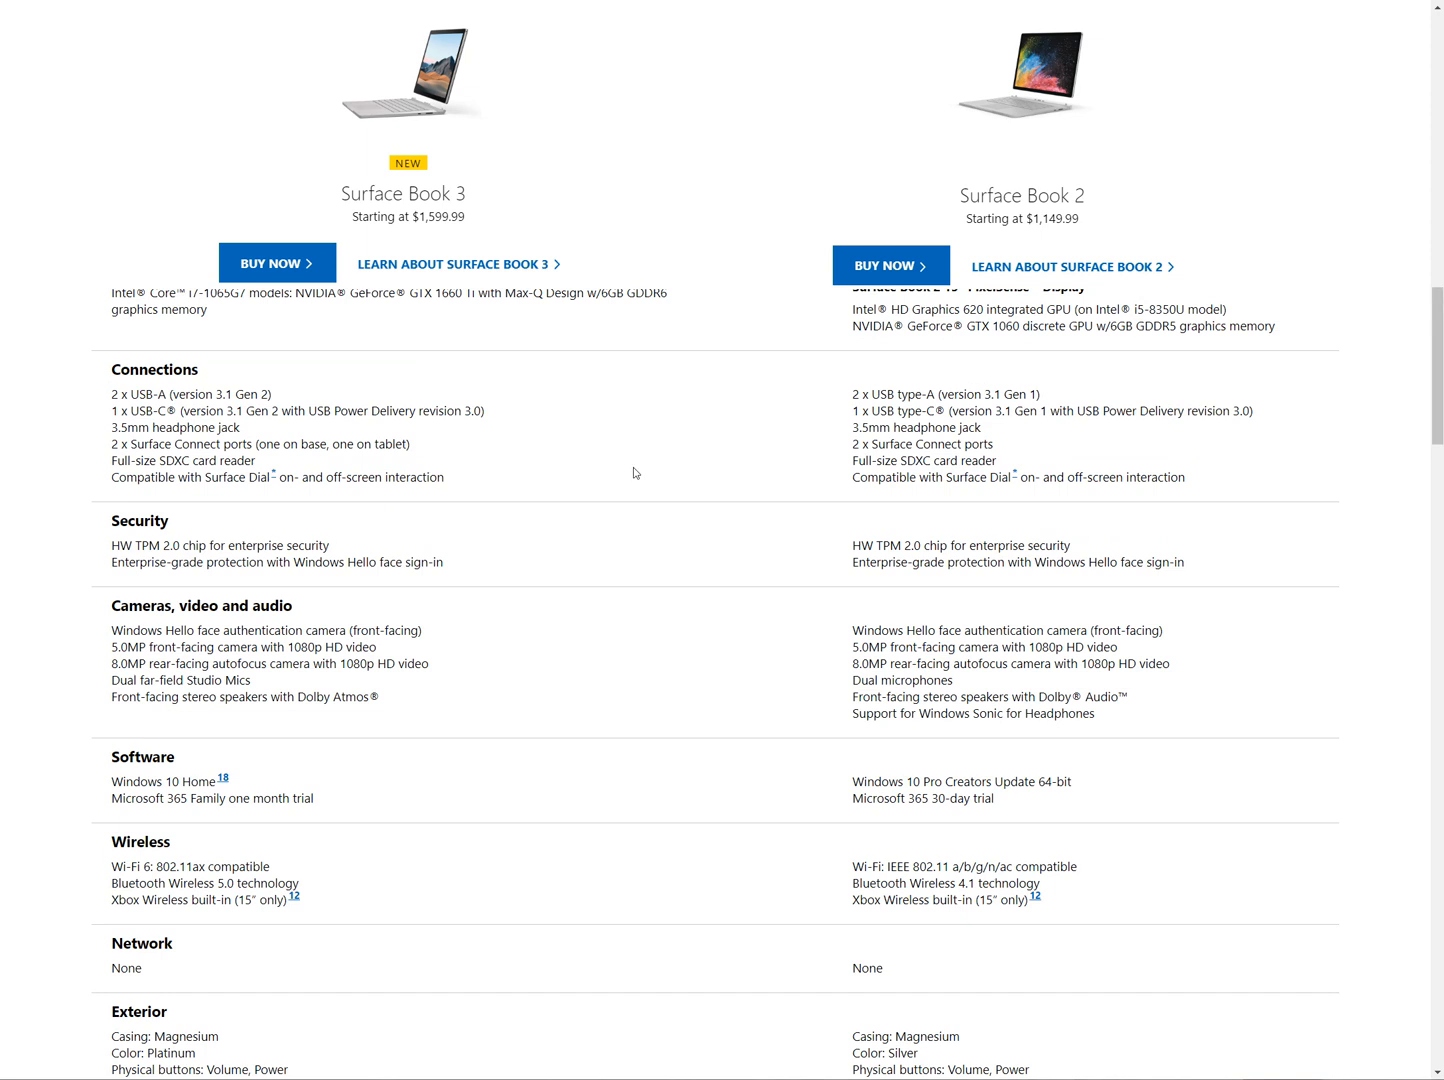
pyautogui.moveTo(604, 472)
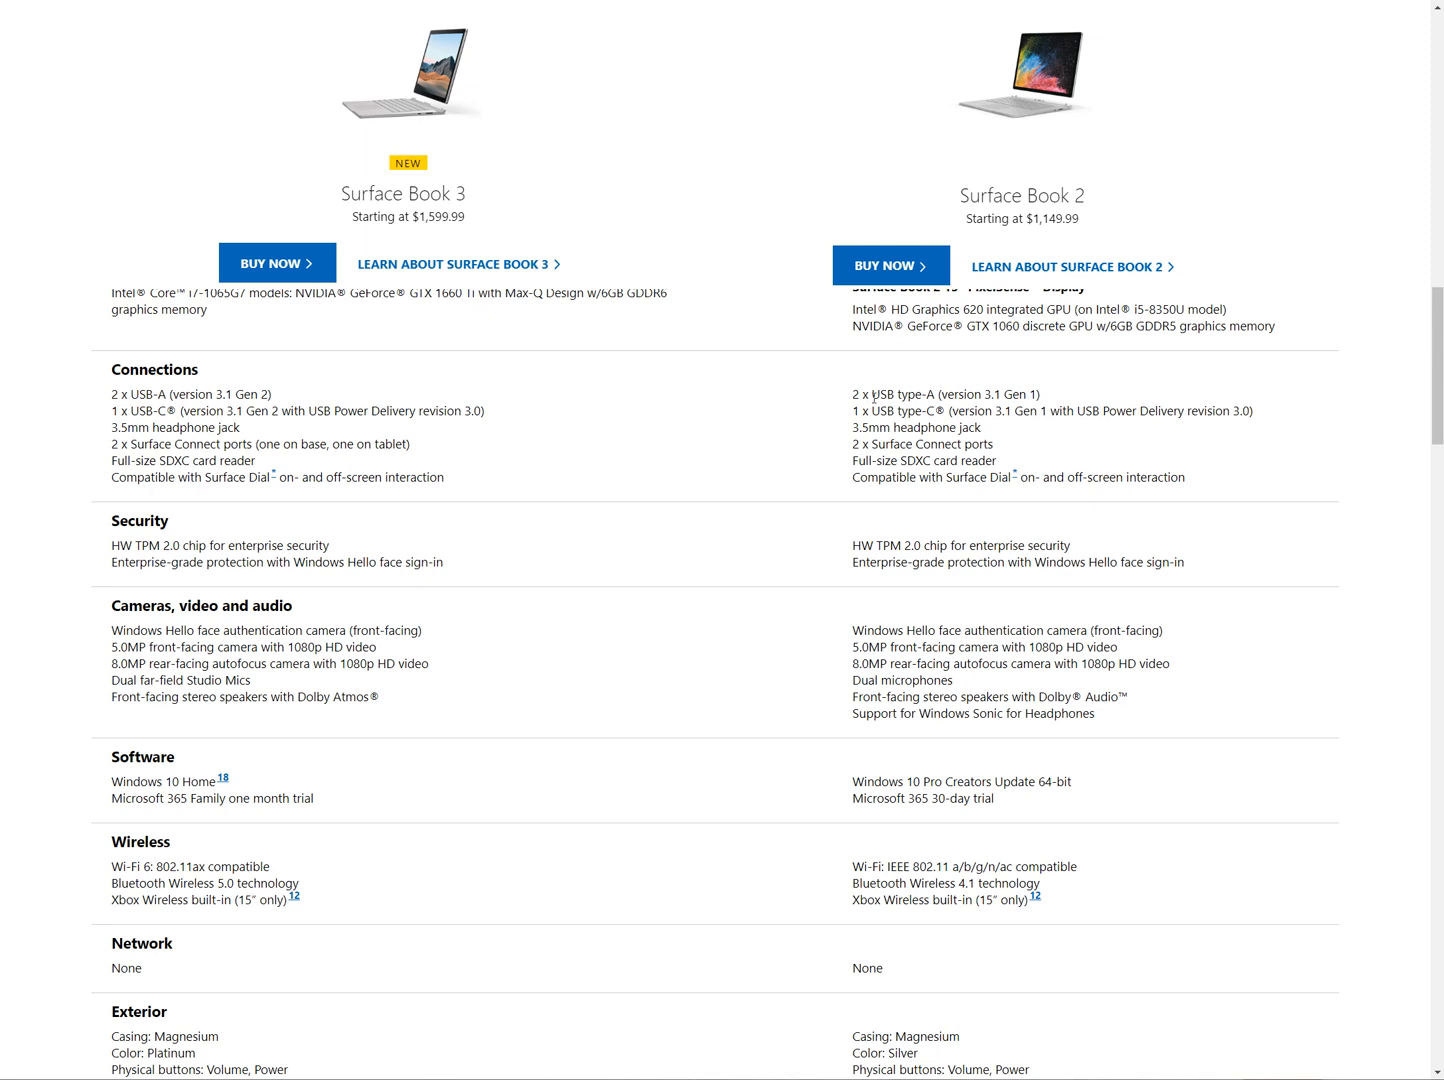
# Step: Scroll on through wireless, exterior and weight rows, clearing the wireless text selection
pyautogui.doubleClick(890, 411)
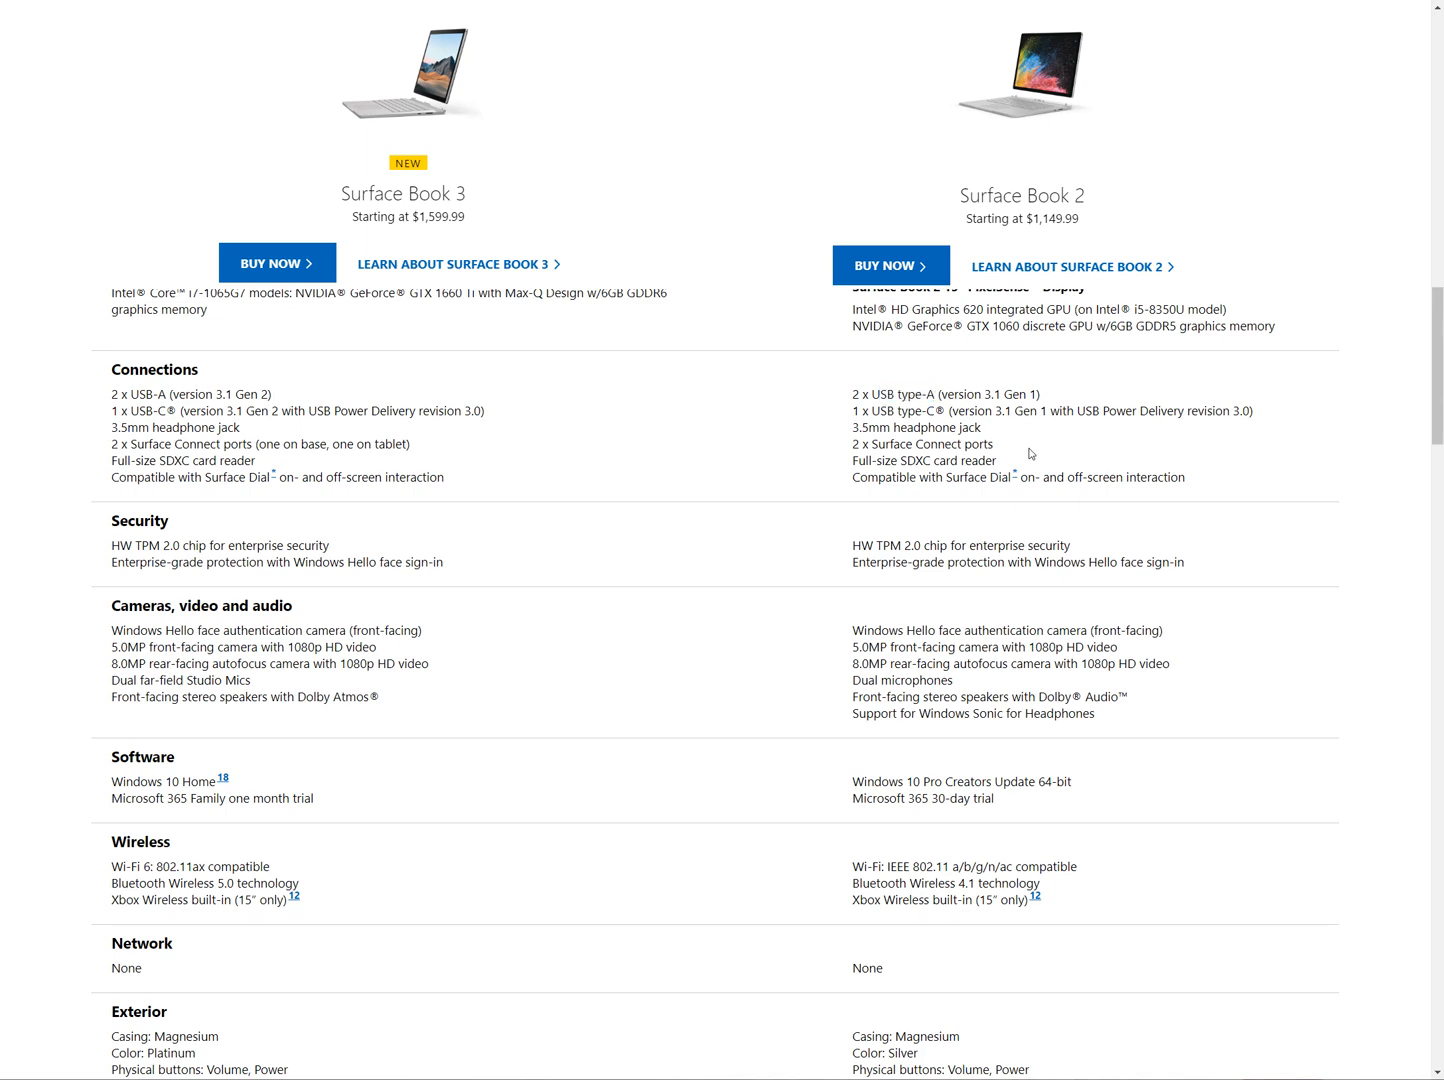
pyautogui.scroll(-3)
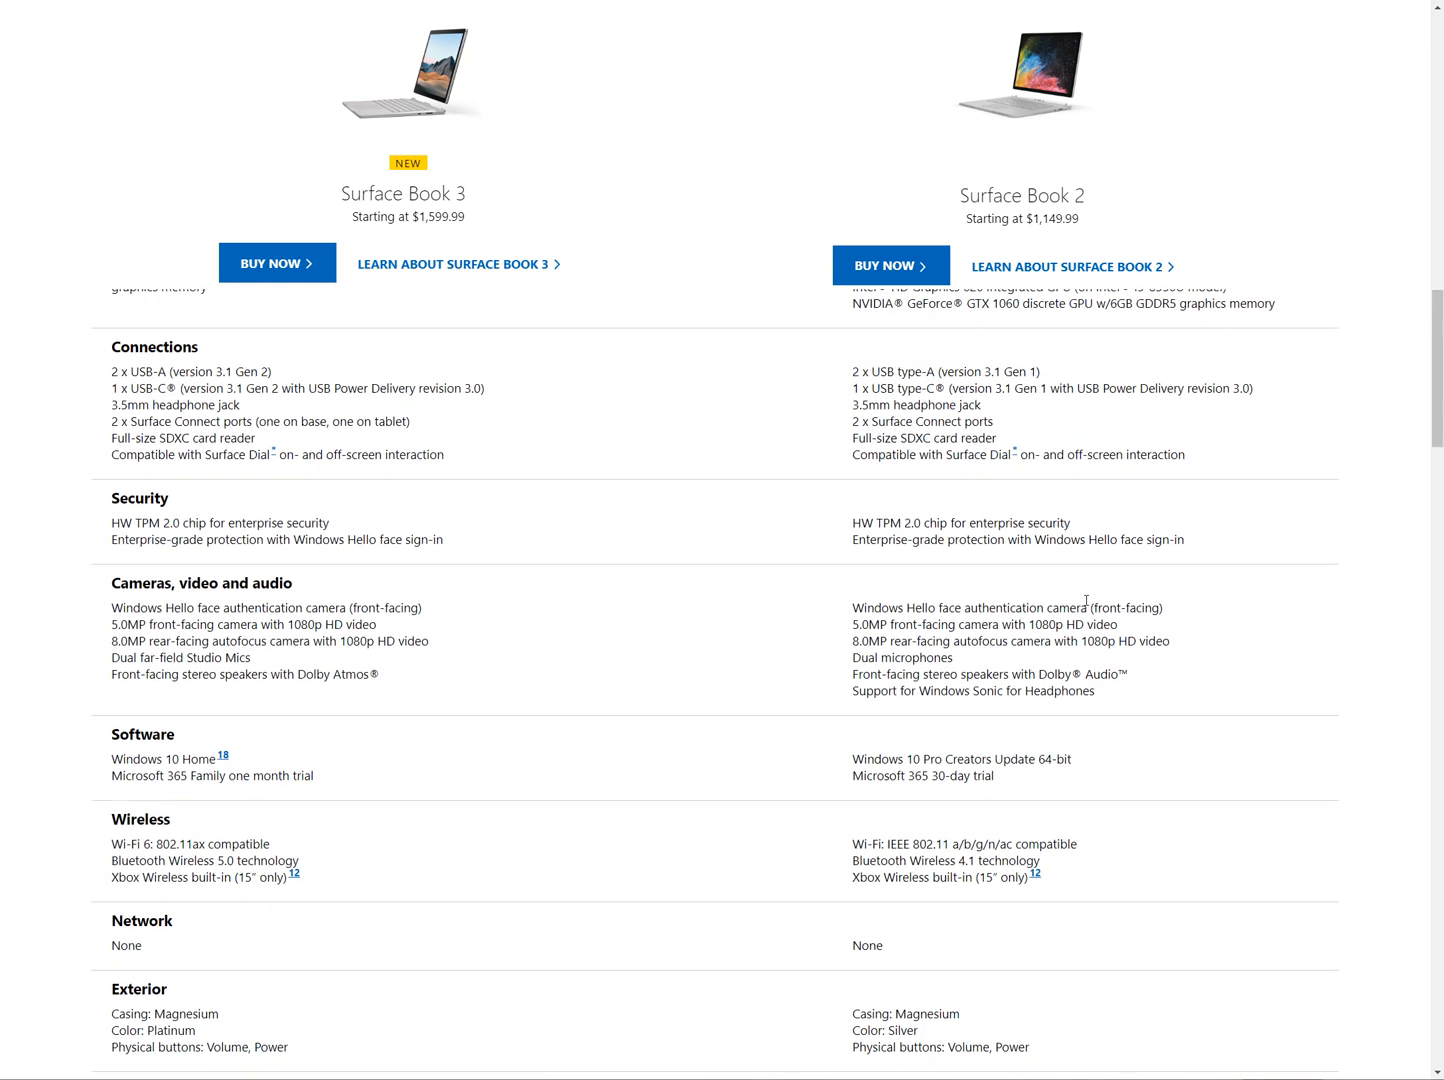
pyautogui.scroll(-3)
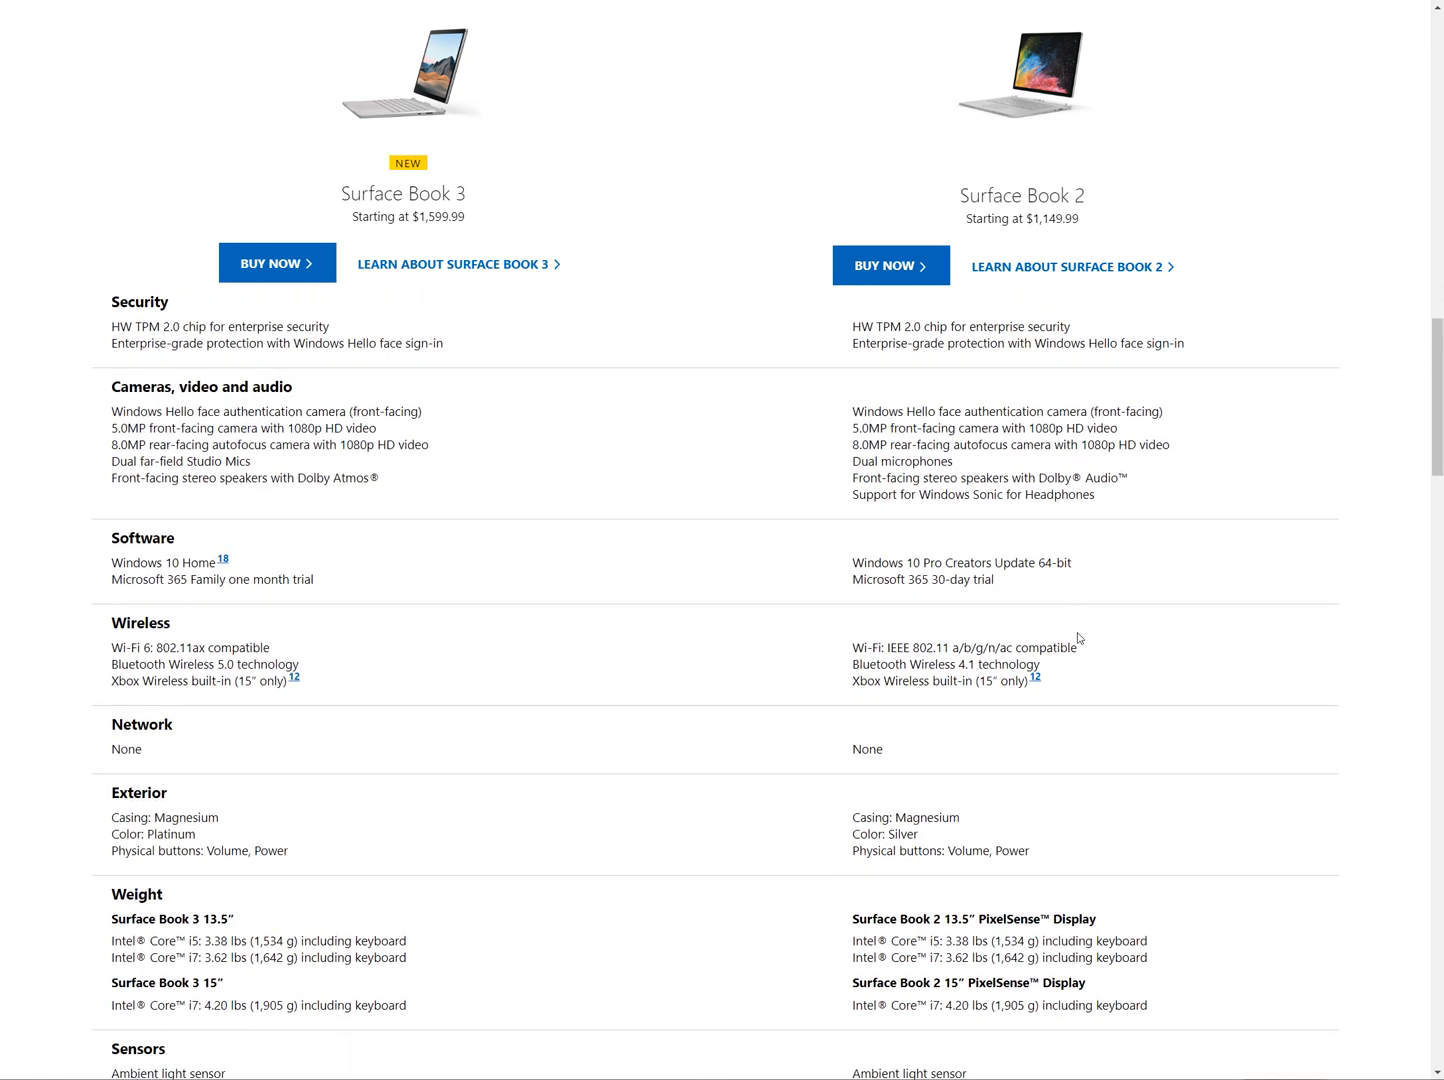
pyautogui.scroll(-3)
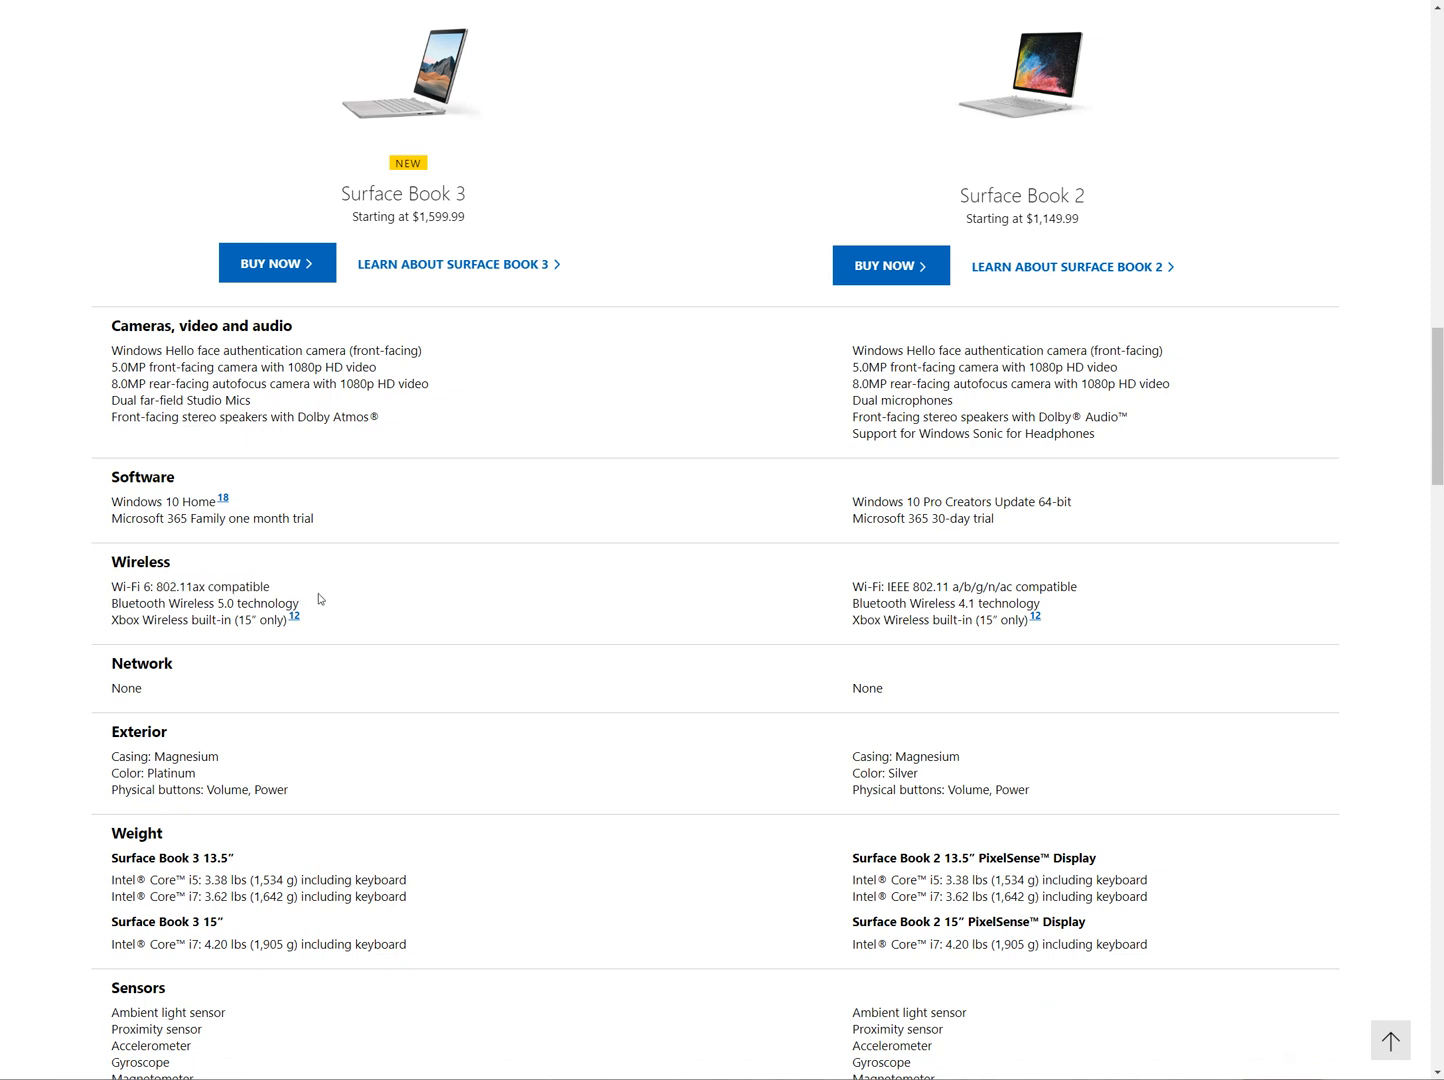
pyautogui.doubleClick(240, 586)
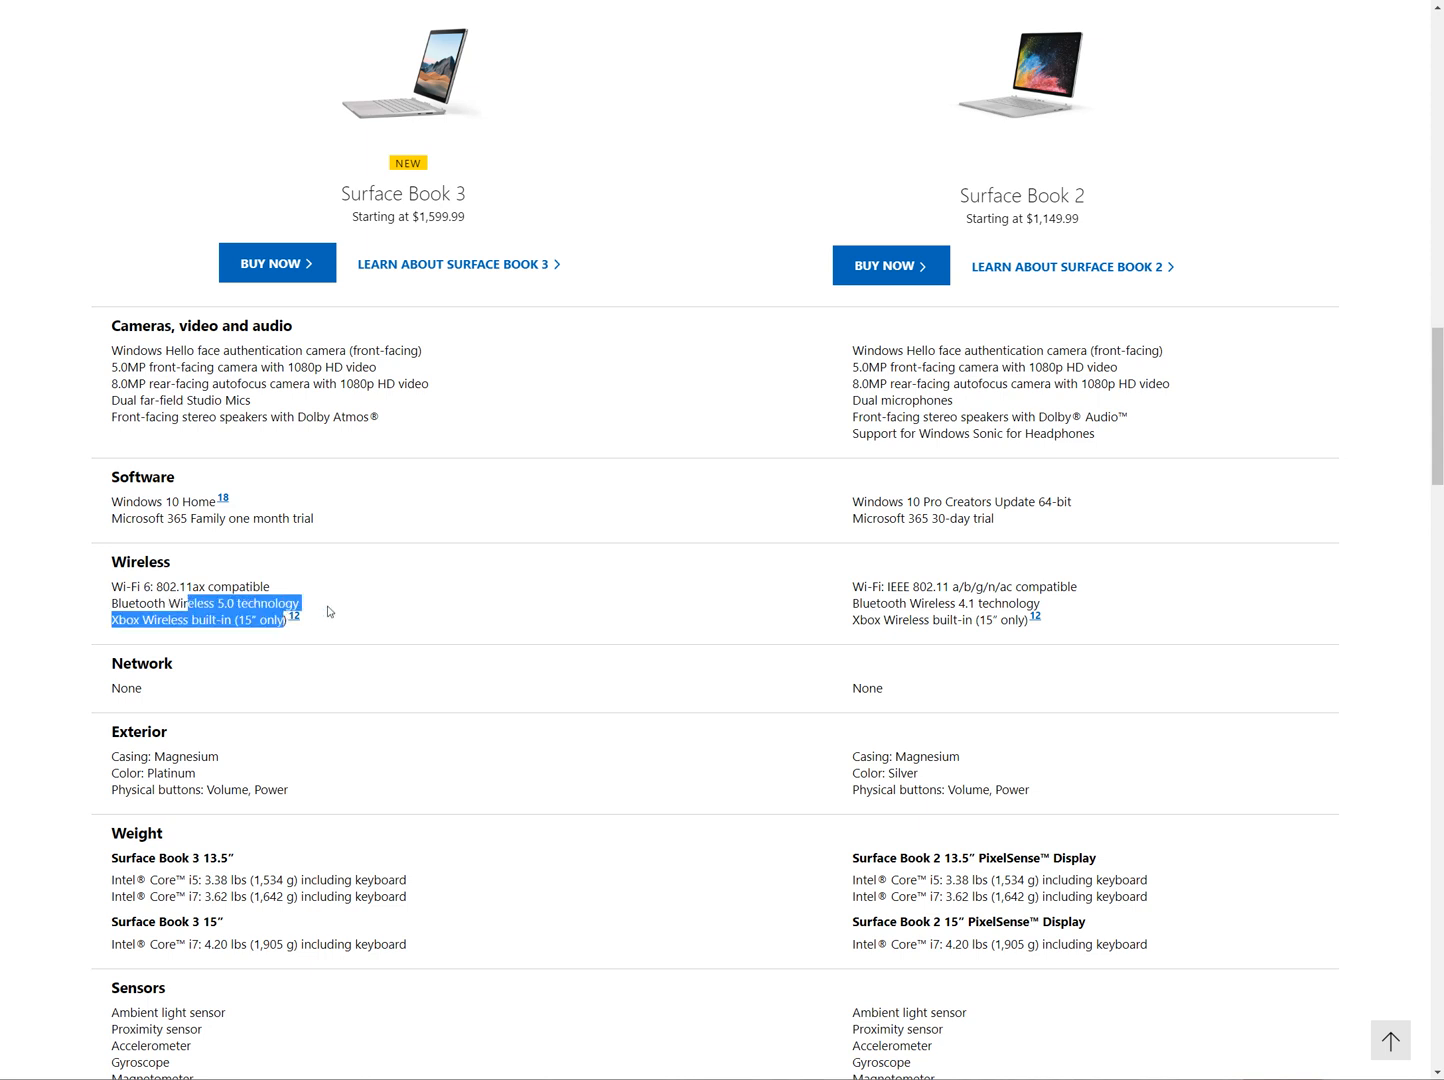
pyautogui.click(330, 611)
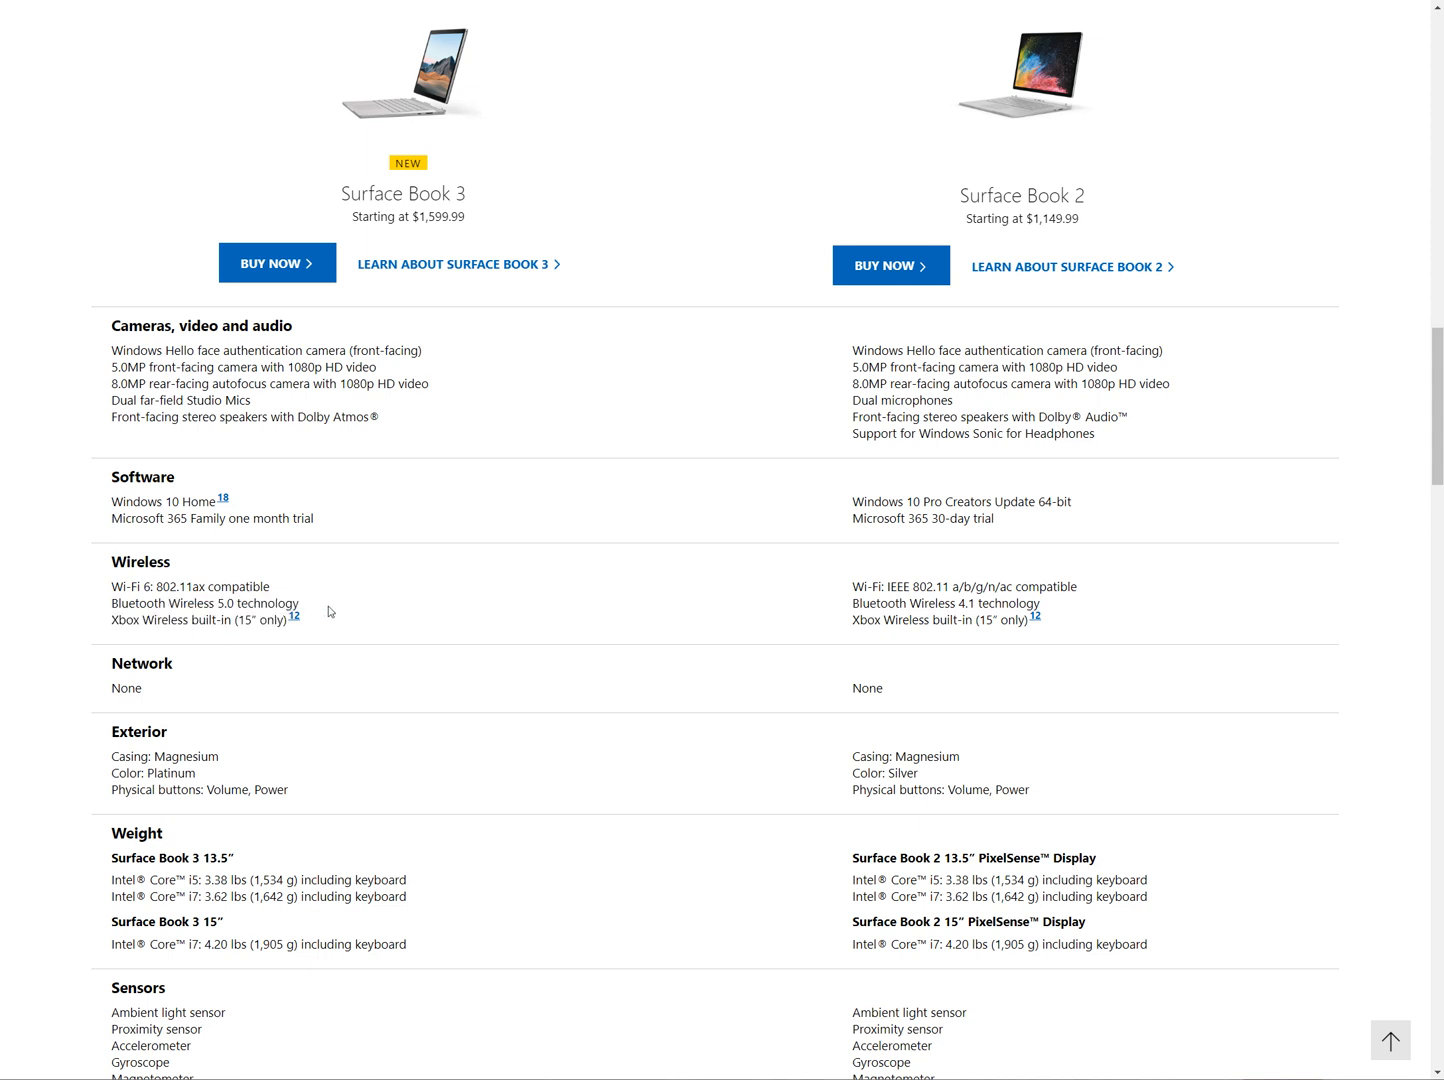
pyautogui.moveTo(163, 625)
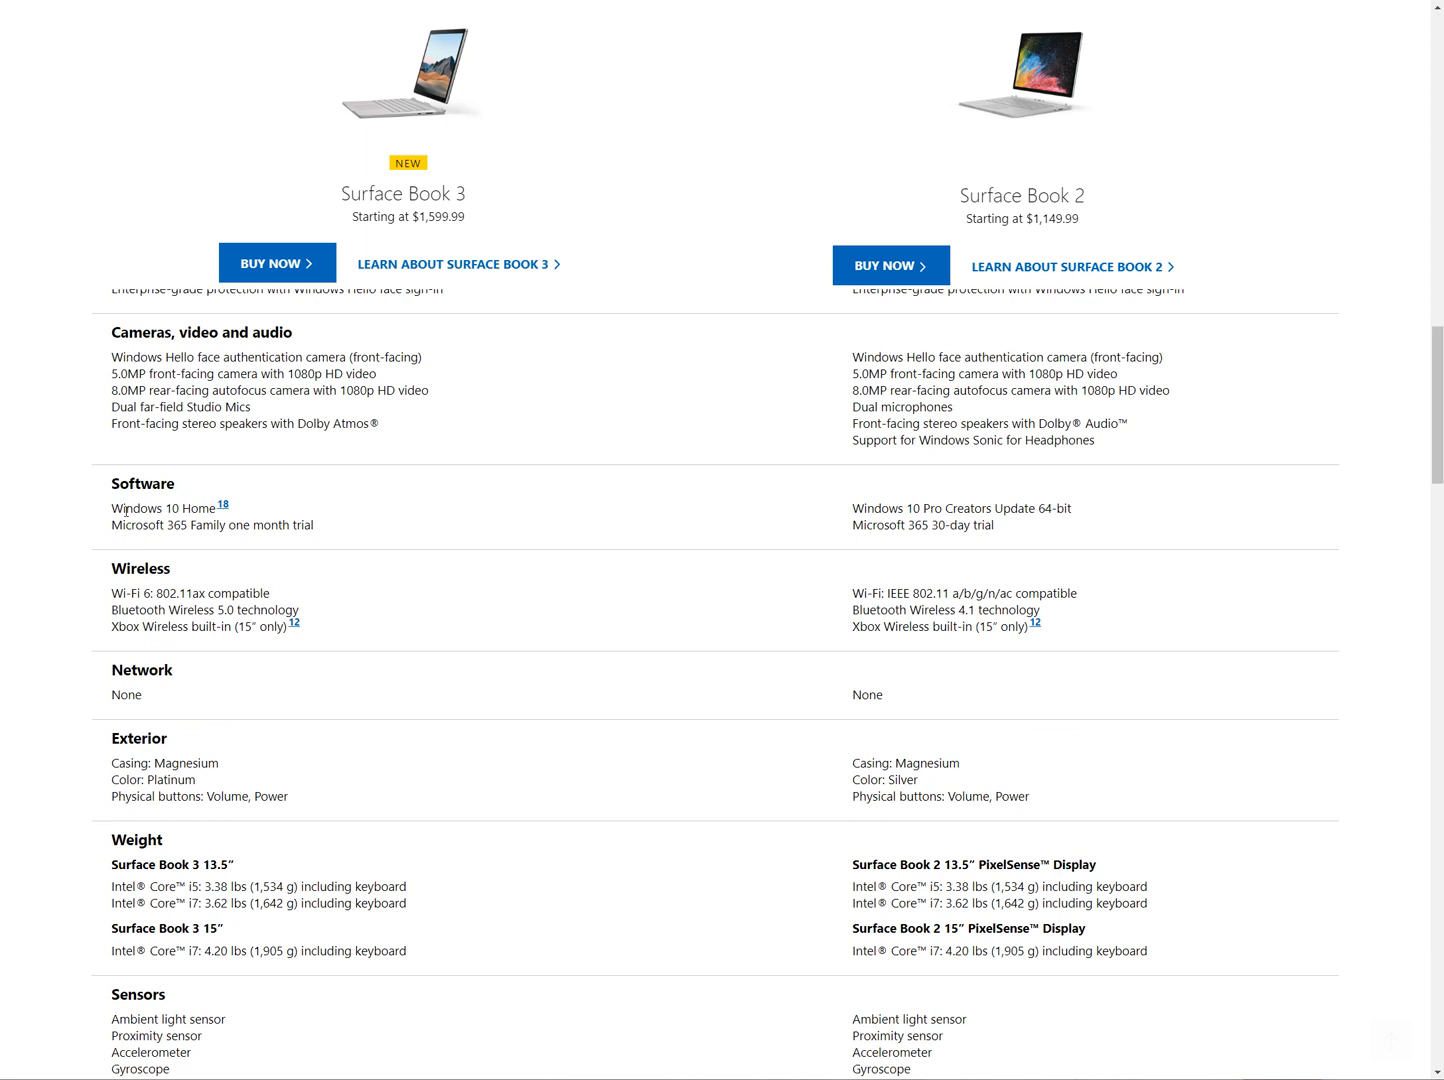
# Step: Jump to footnote 18 on Windows 10 Home and the Windows 10 Pro option
pyautogui.doubleClick(169, 508)
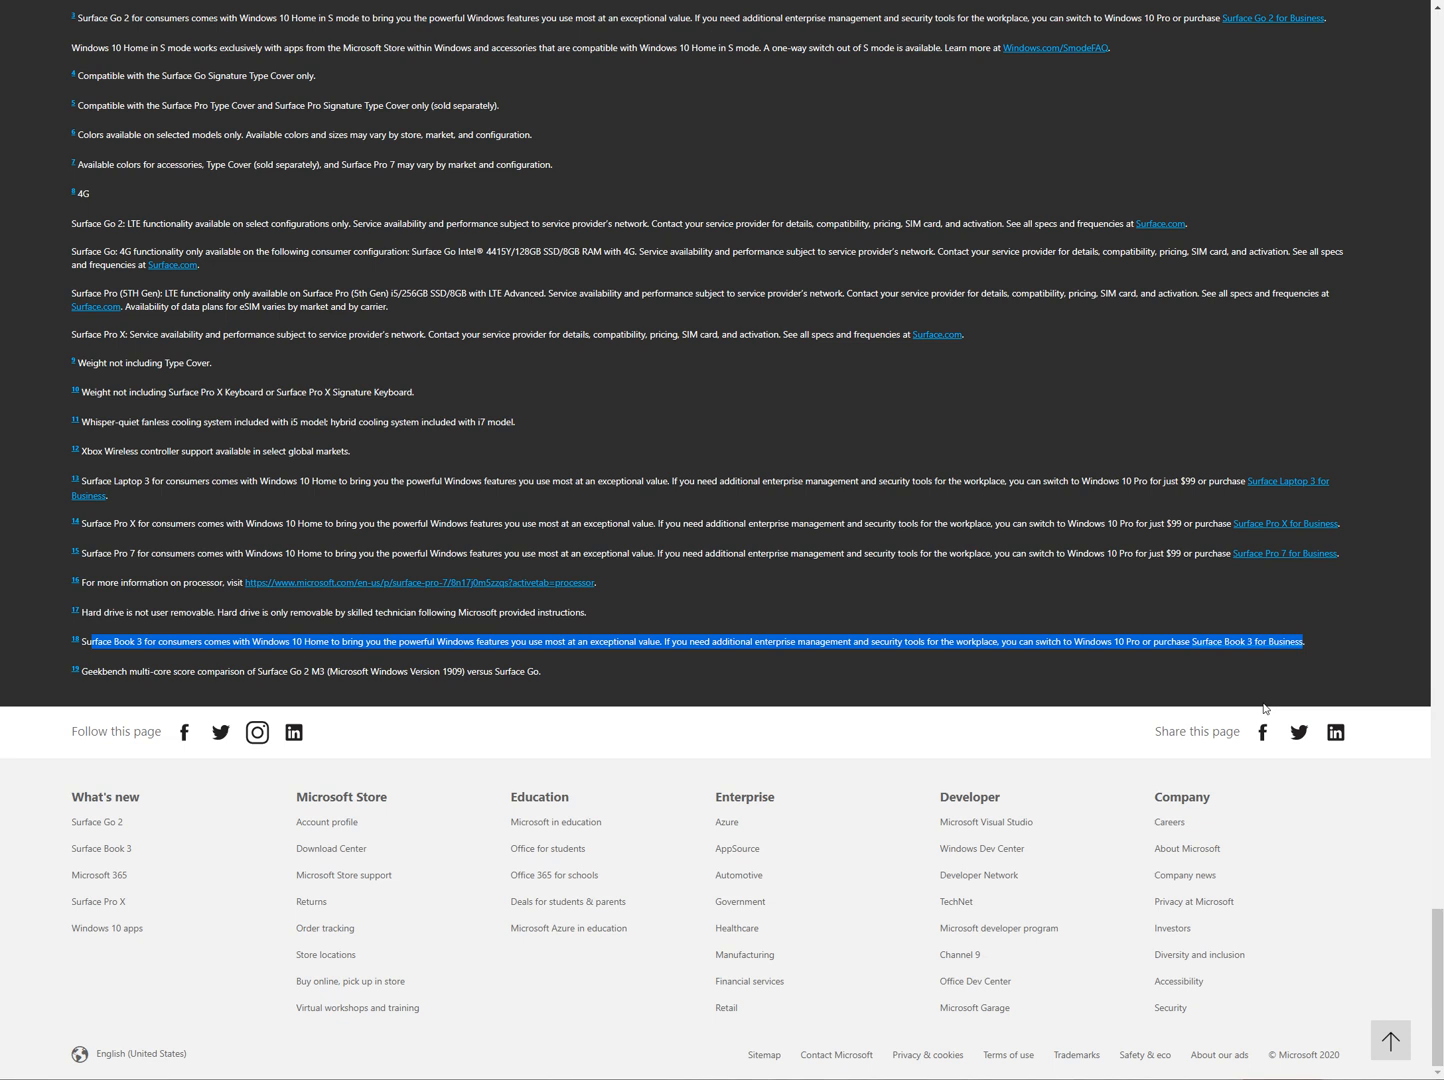
pyautogui.moveTo(909, 792)
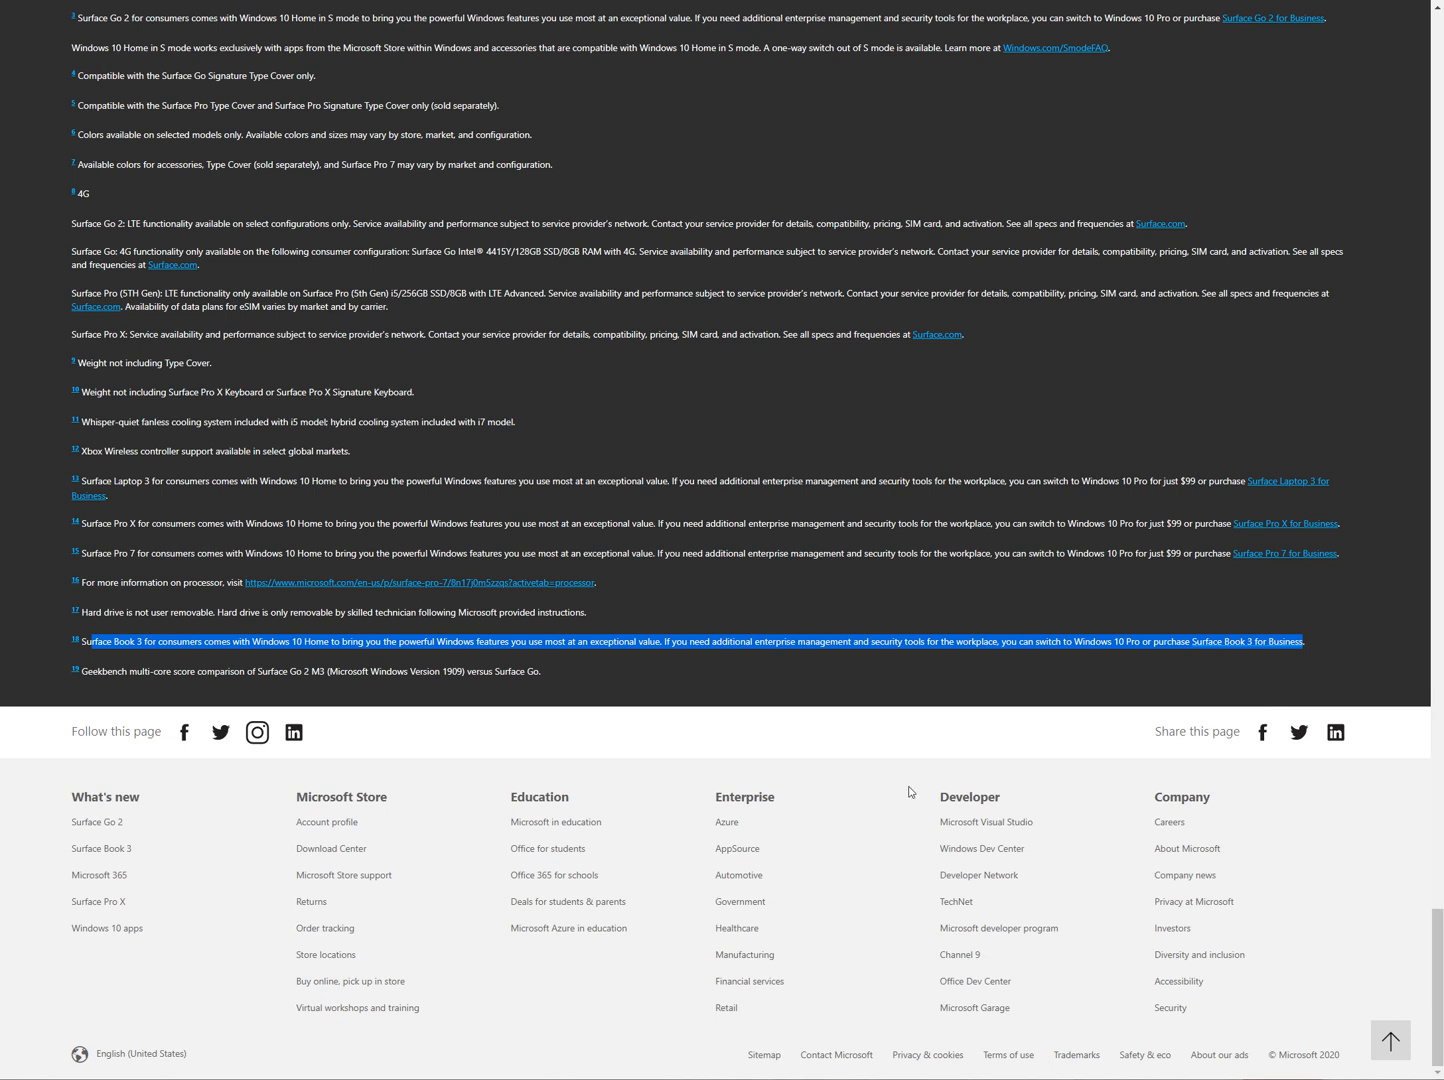
pyautogui.moveTo(1003, 718)
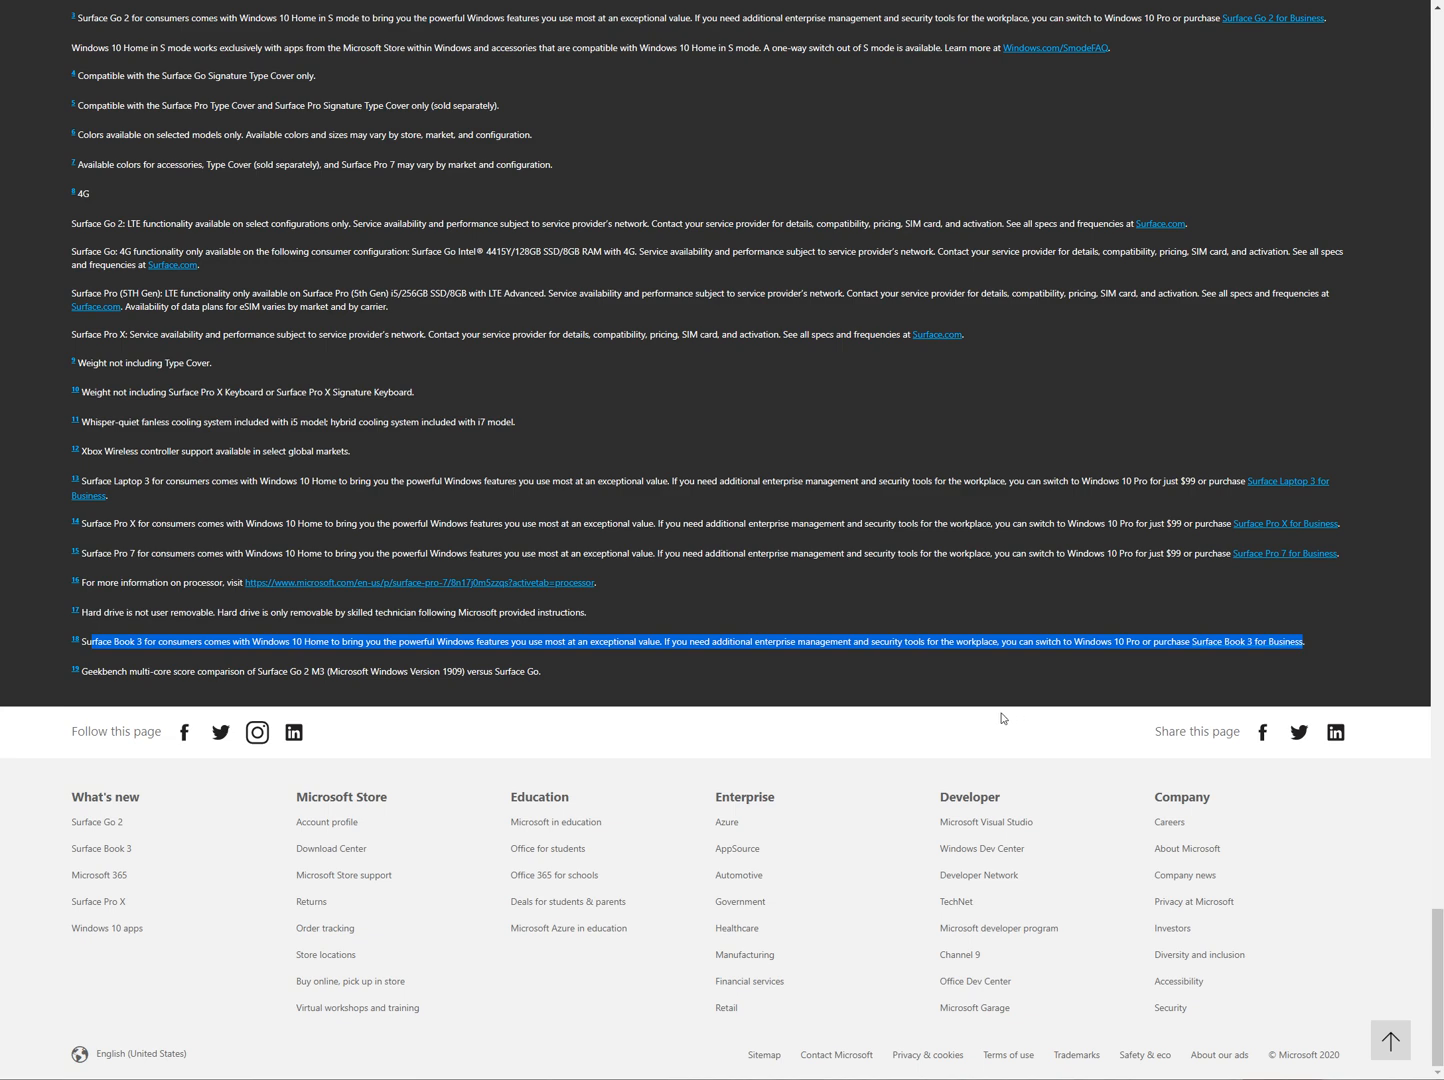
pyautogui.moveTo(1067, 685)
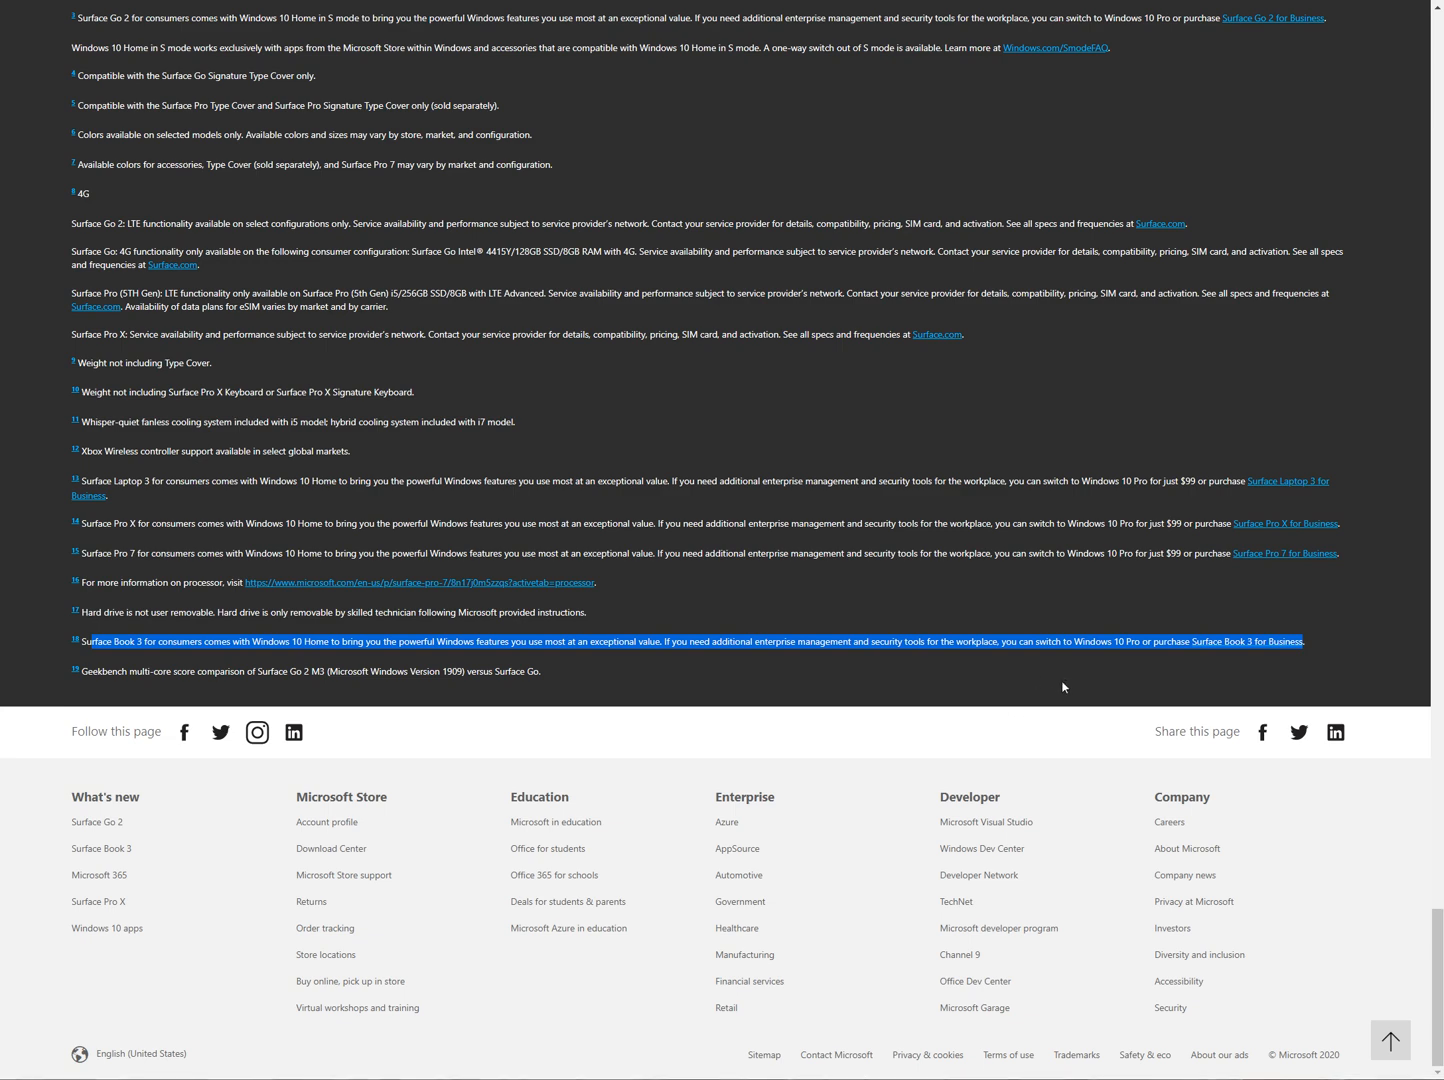
# Step: Scroll up from the footnotes through Network, Exterior, Weight and What's in the box rows
pyautogui.scroll(3)
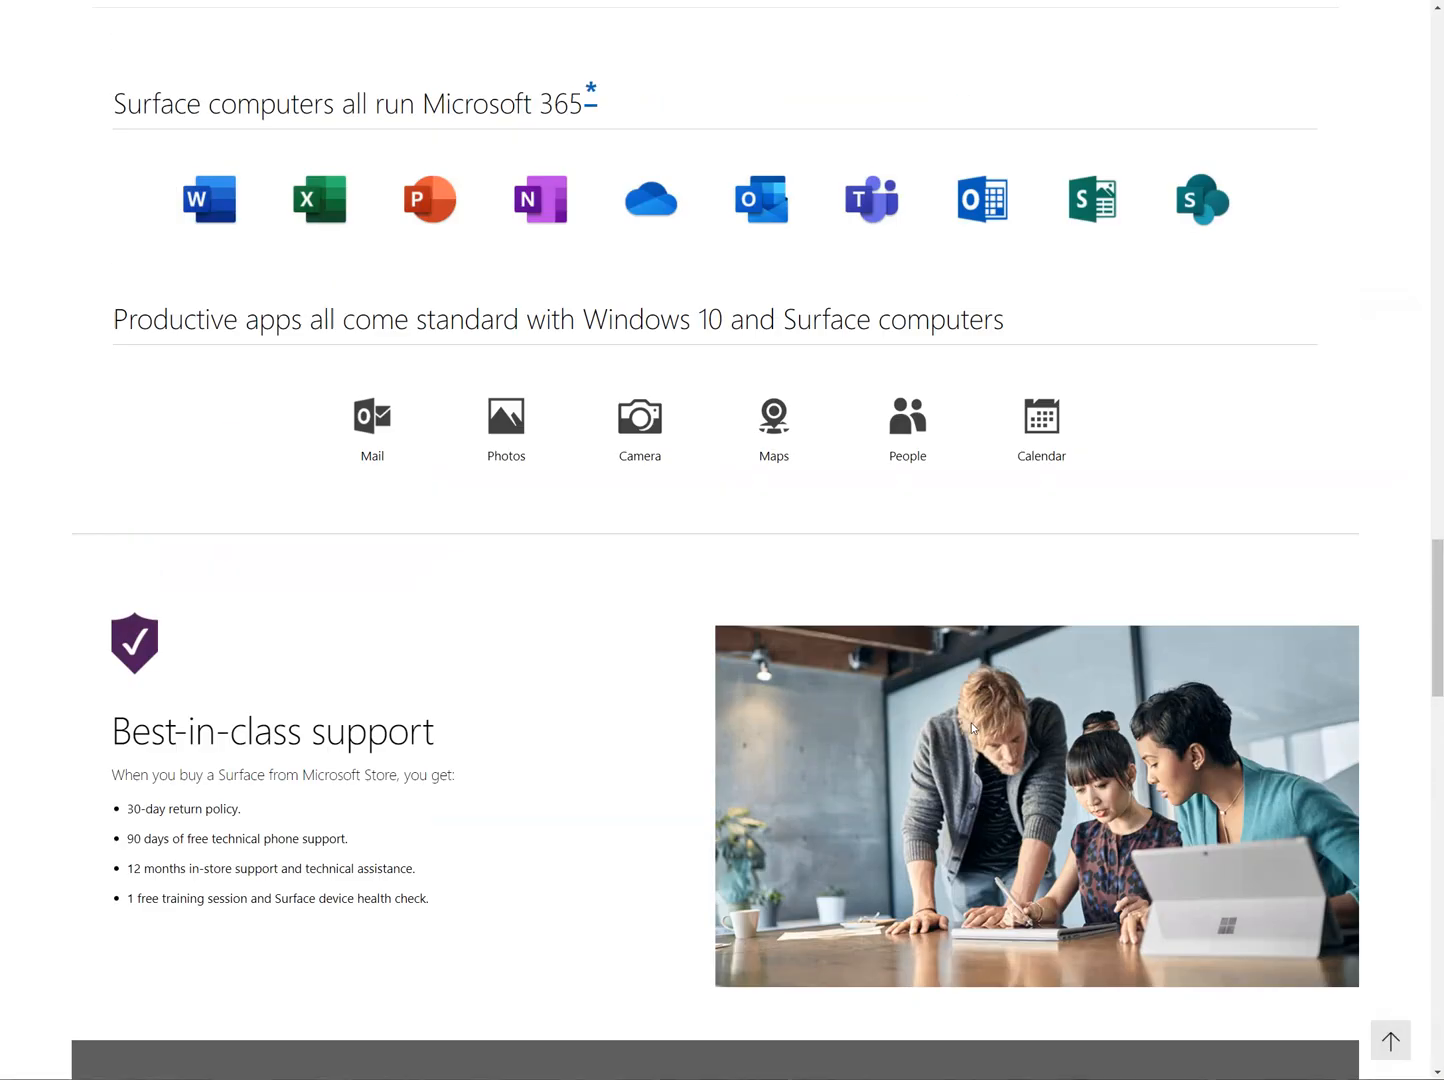
pyautogui.scroll(3)
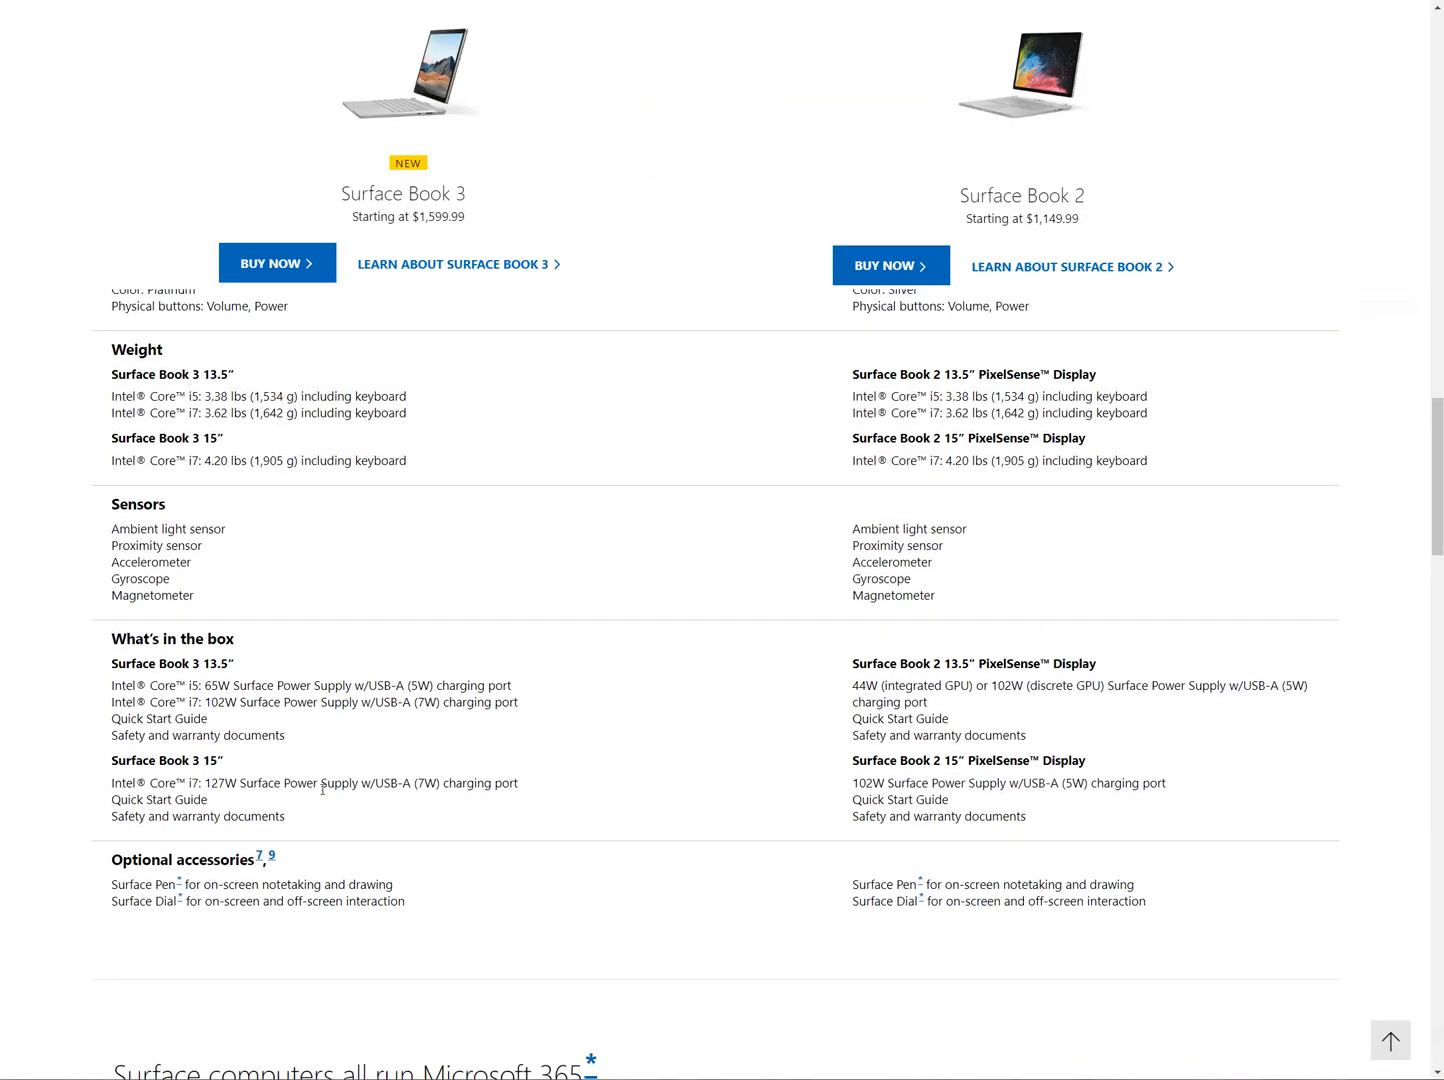
pyautogui.scroll(3)
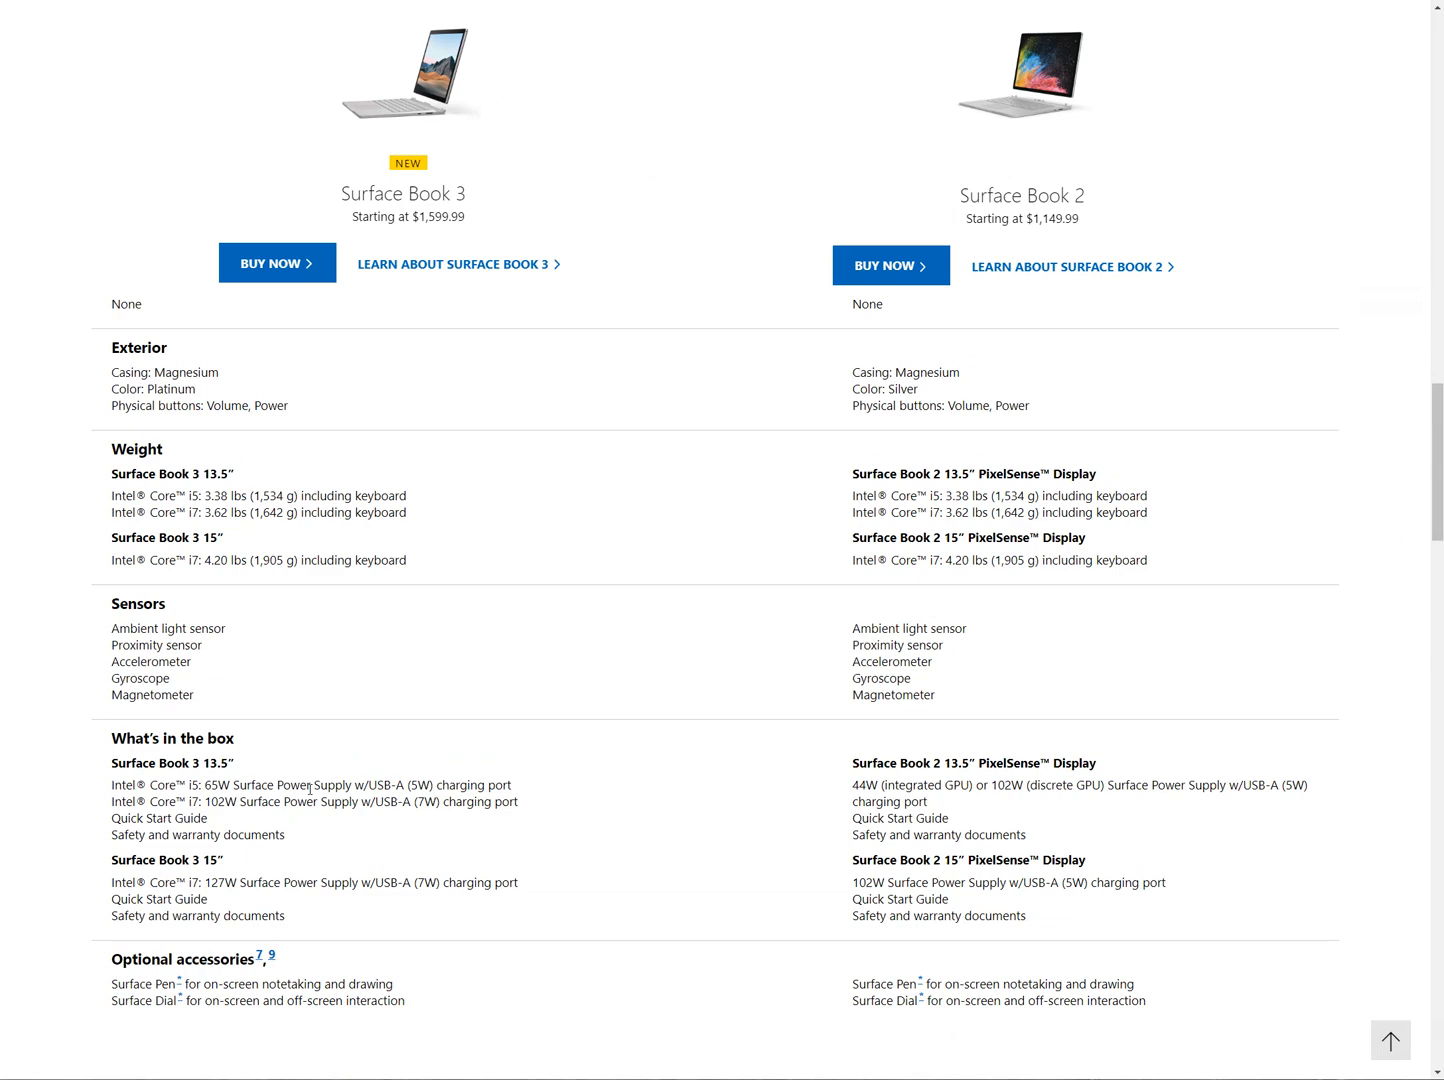
pyautogui.scroll(3)
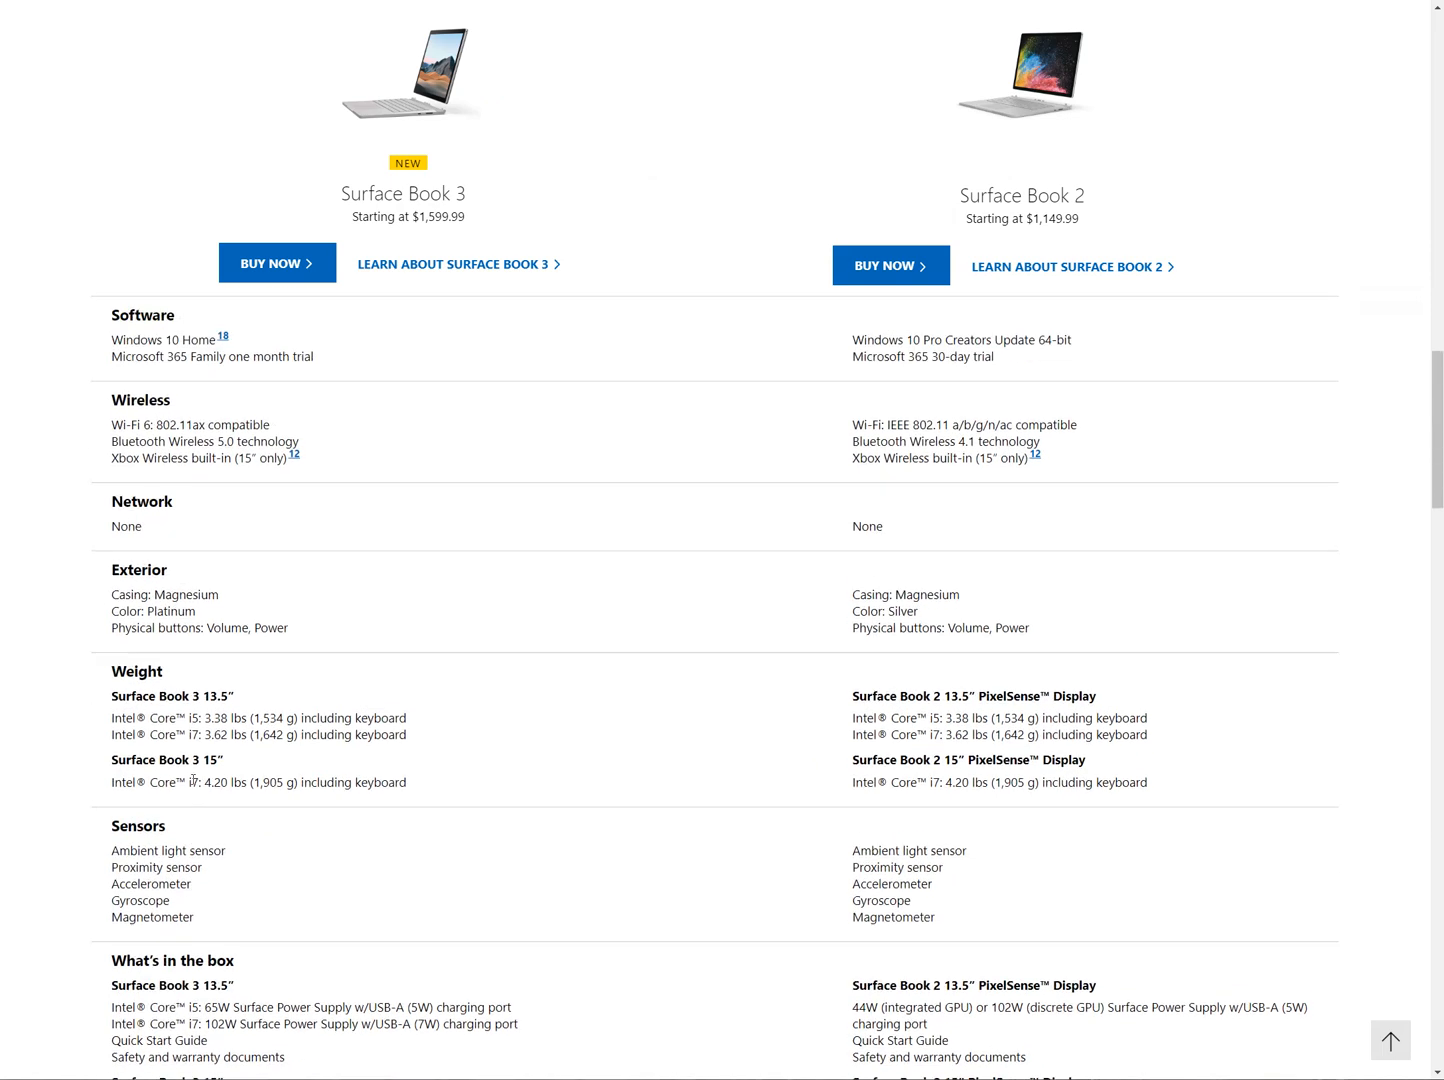
pyautogui.scroll(3)
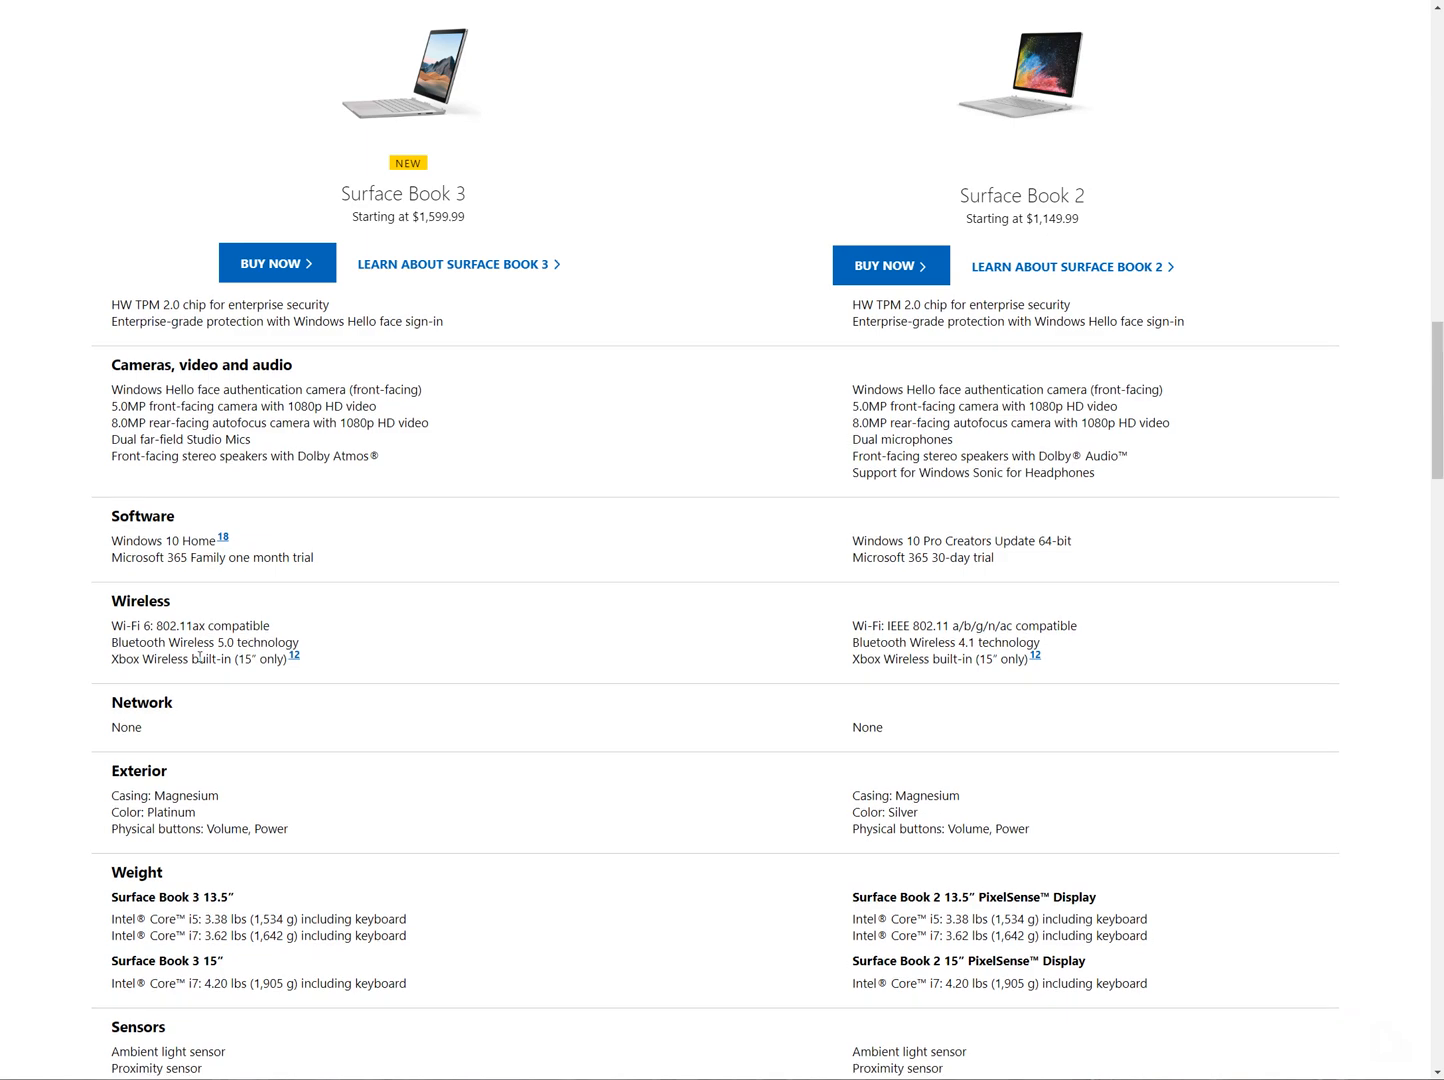
pyautogui.scroll(-3)
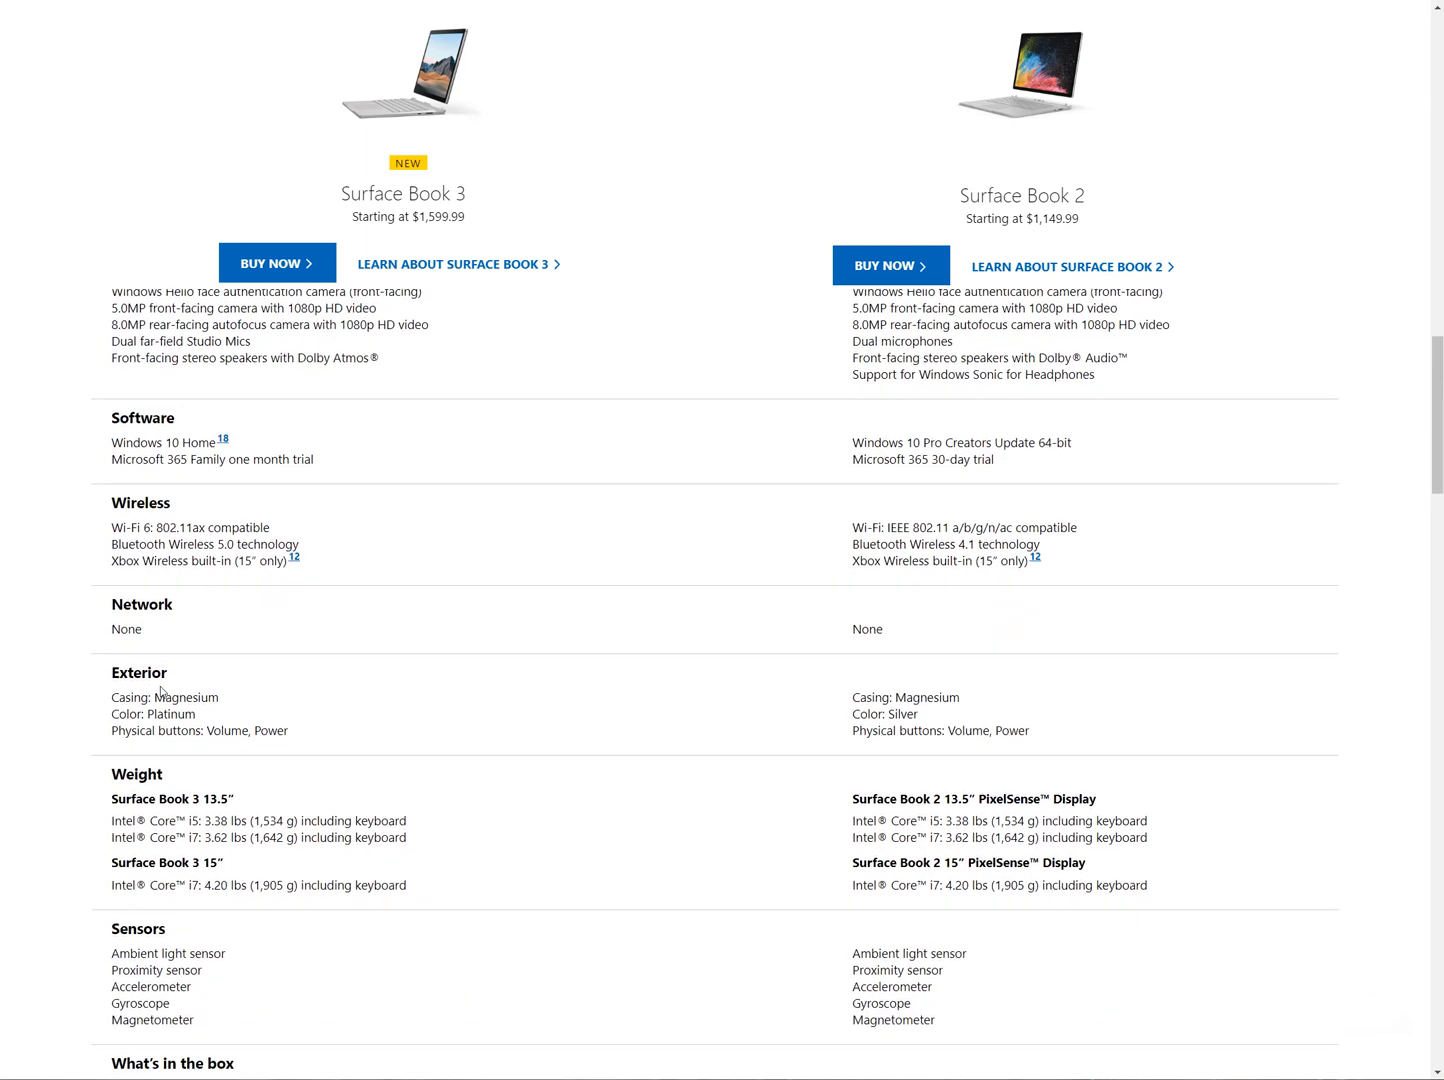
pyautogui.scroll(-3)
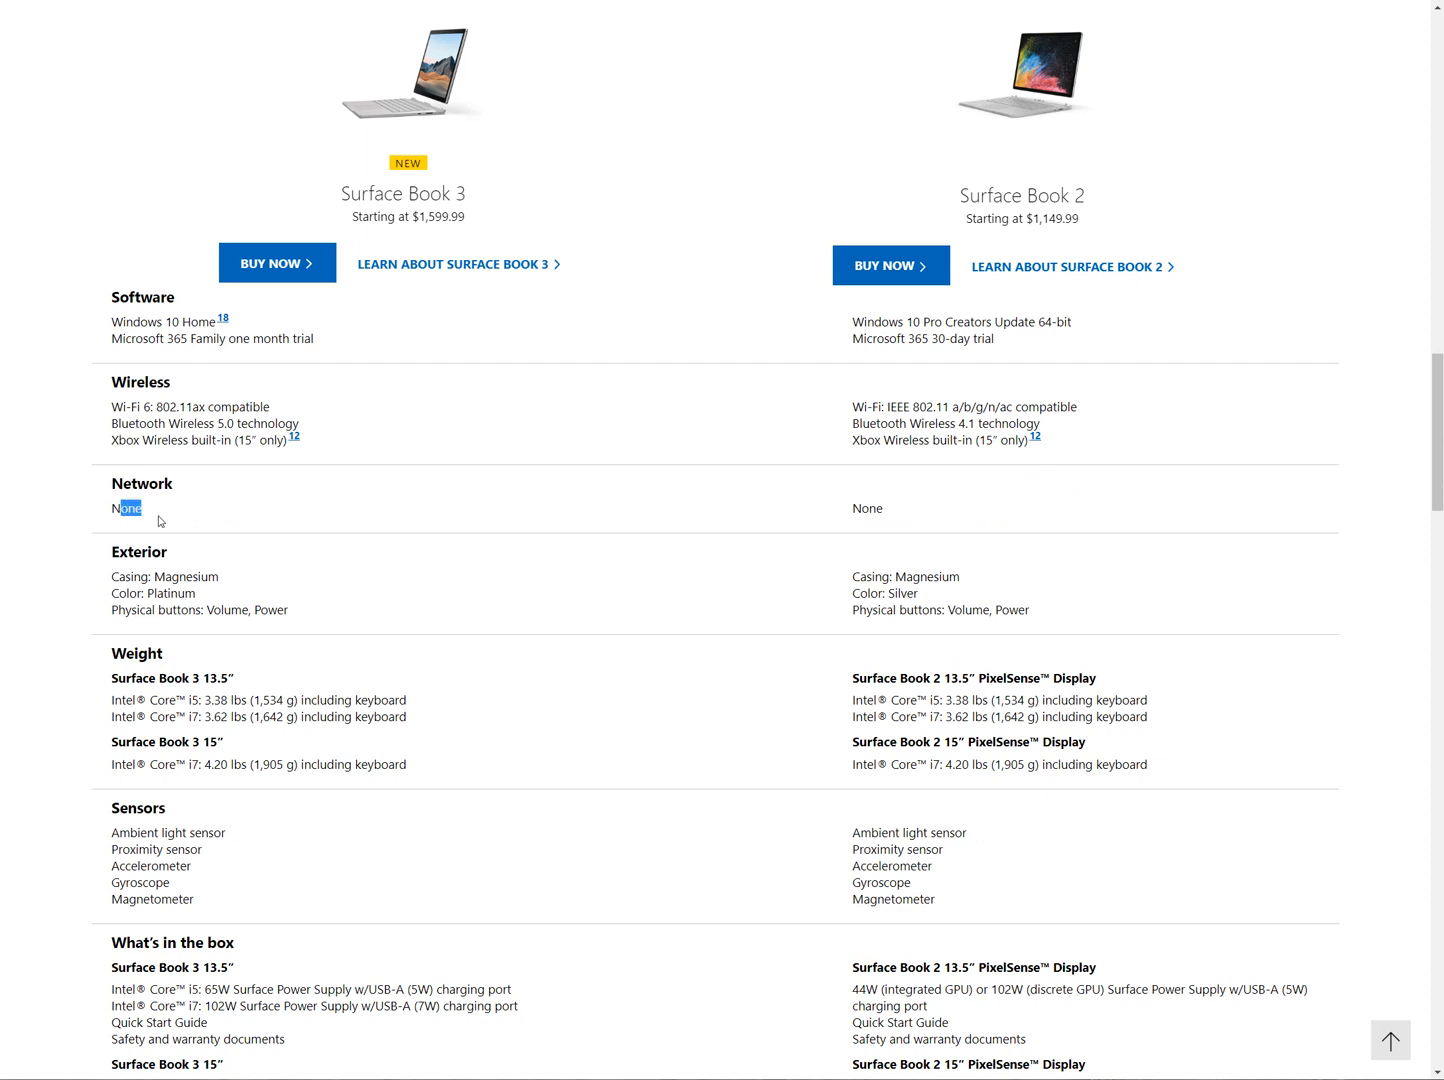
pyautogui.moveTo(205, 555)
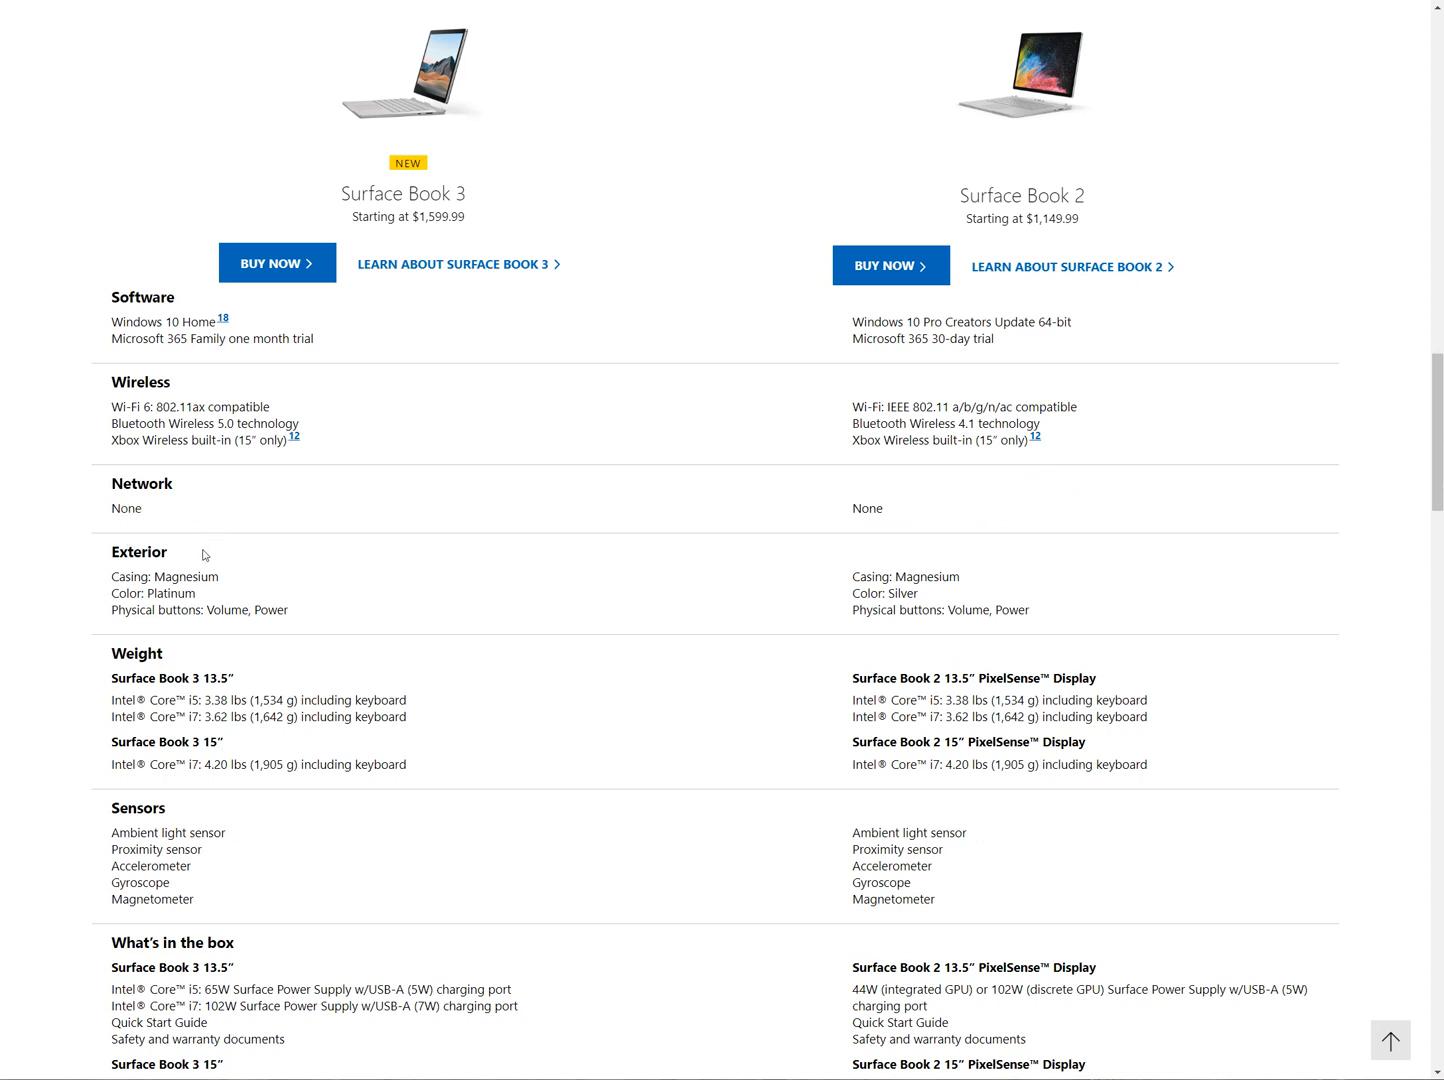
pyautogui.moveTo(217, 582)
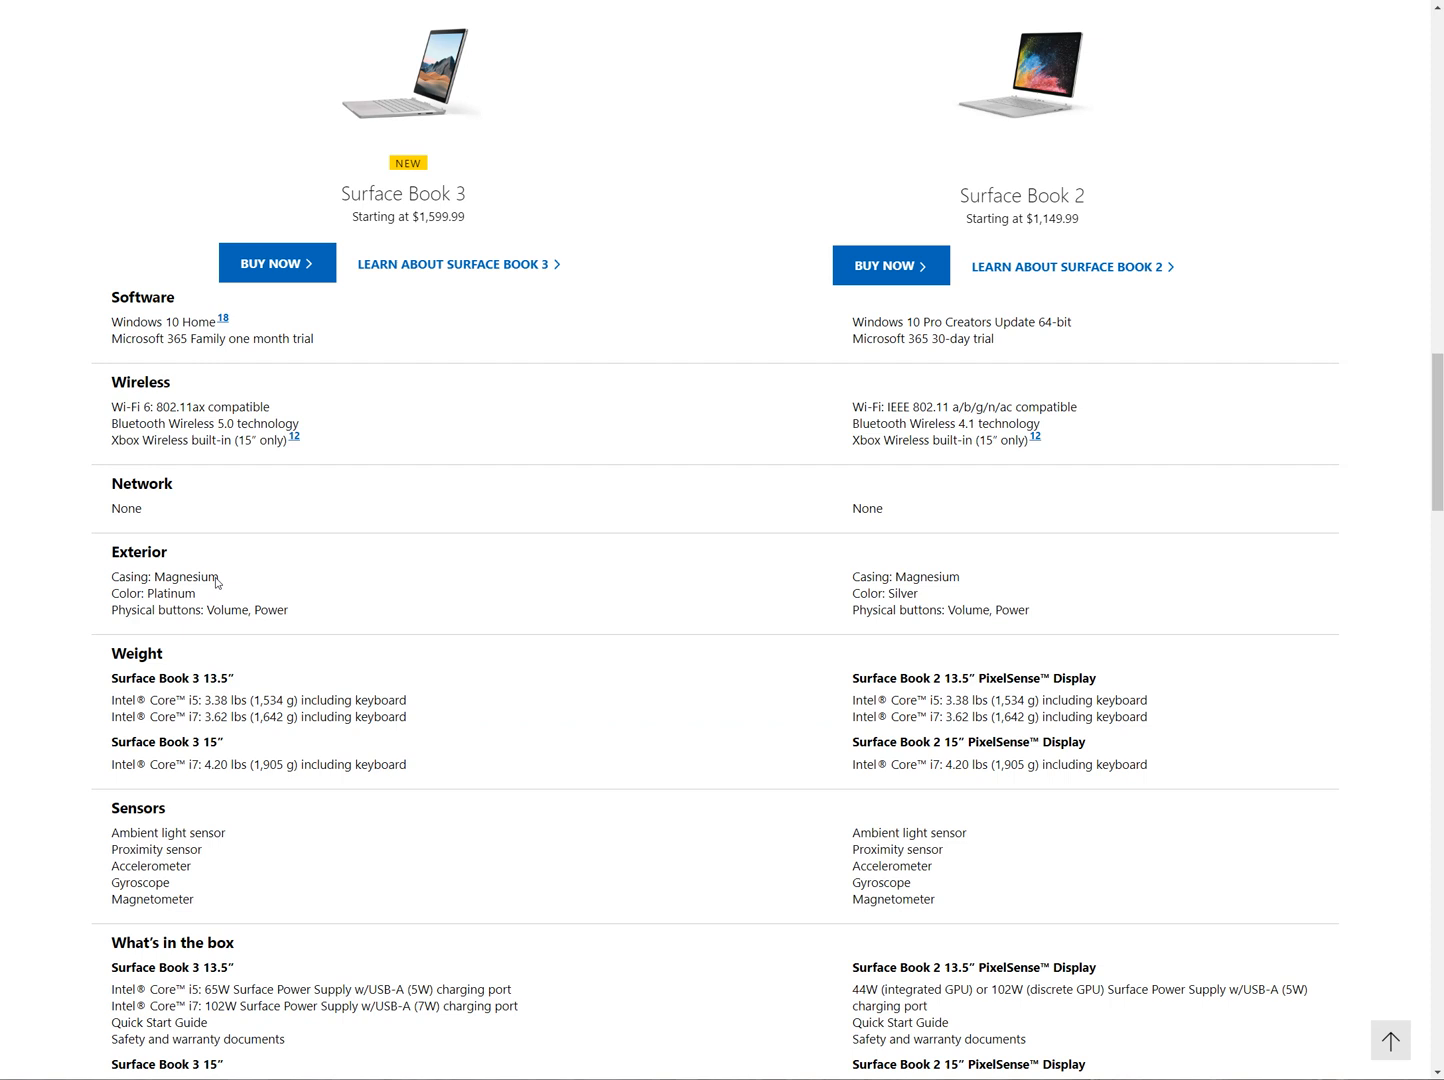
pyautogui.moveTo(213, 583)
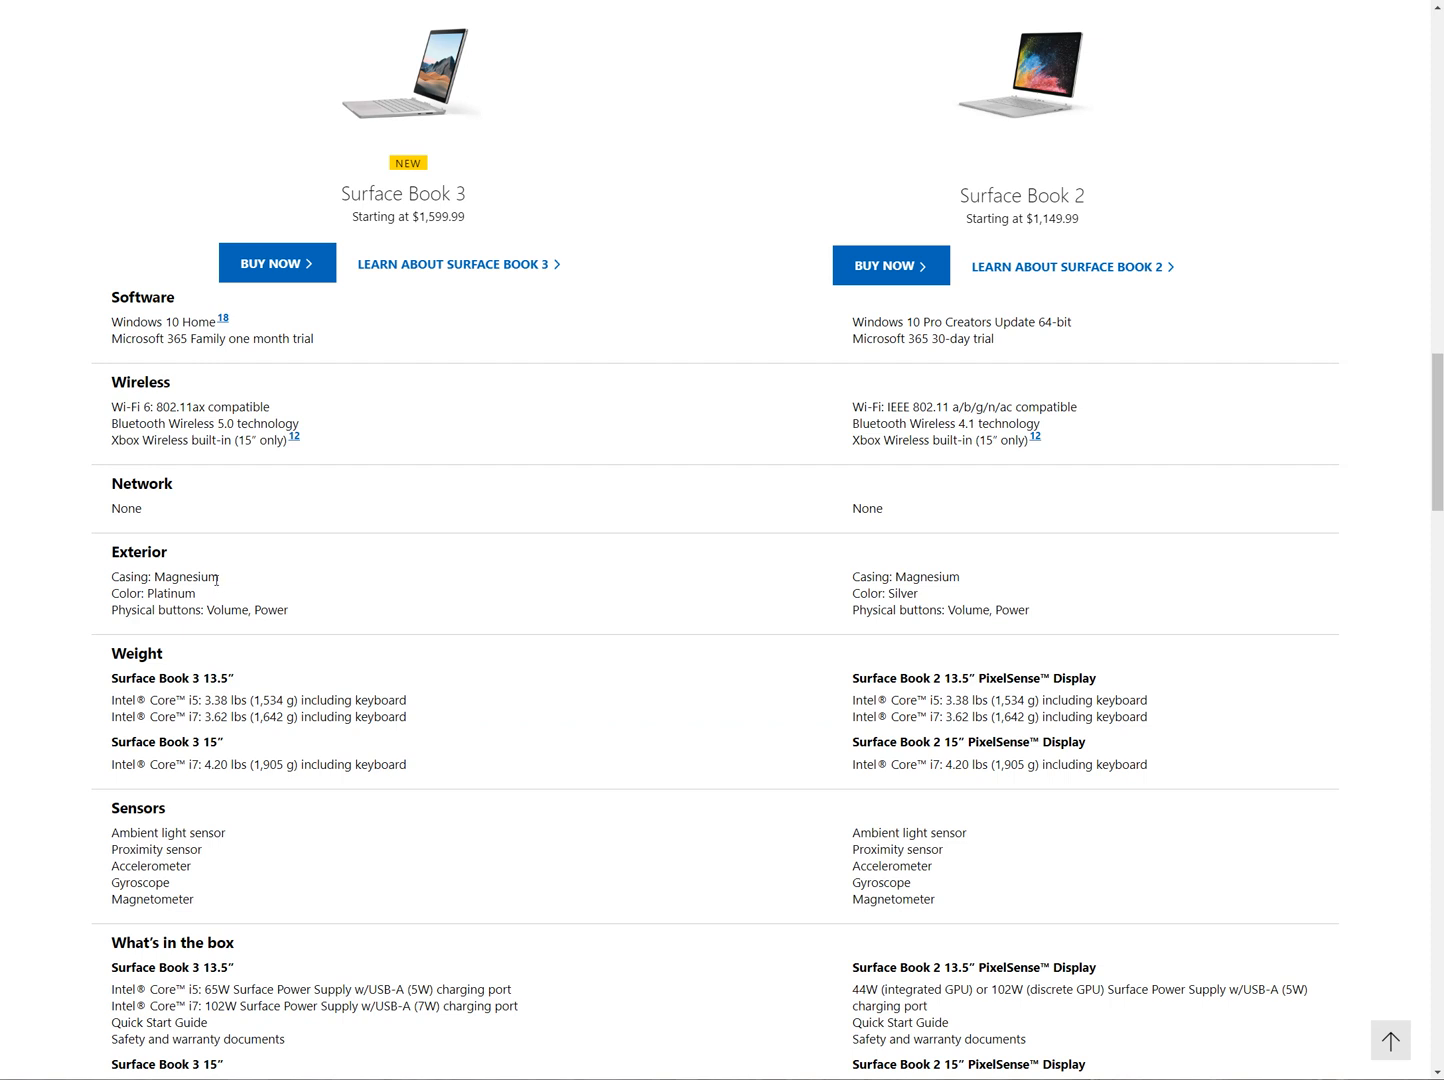
pyautogui.scroll(-3)
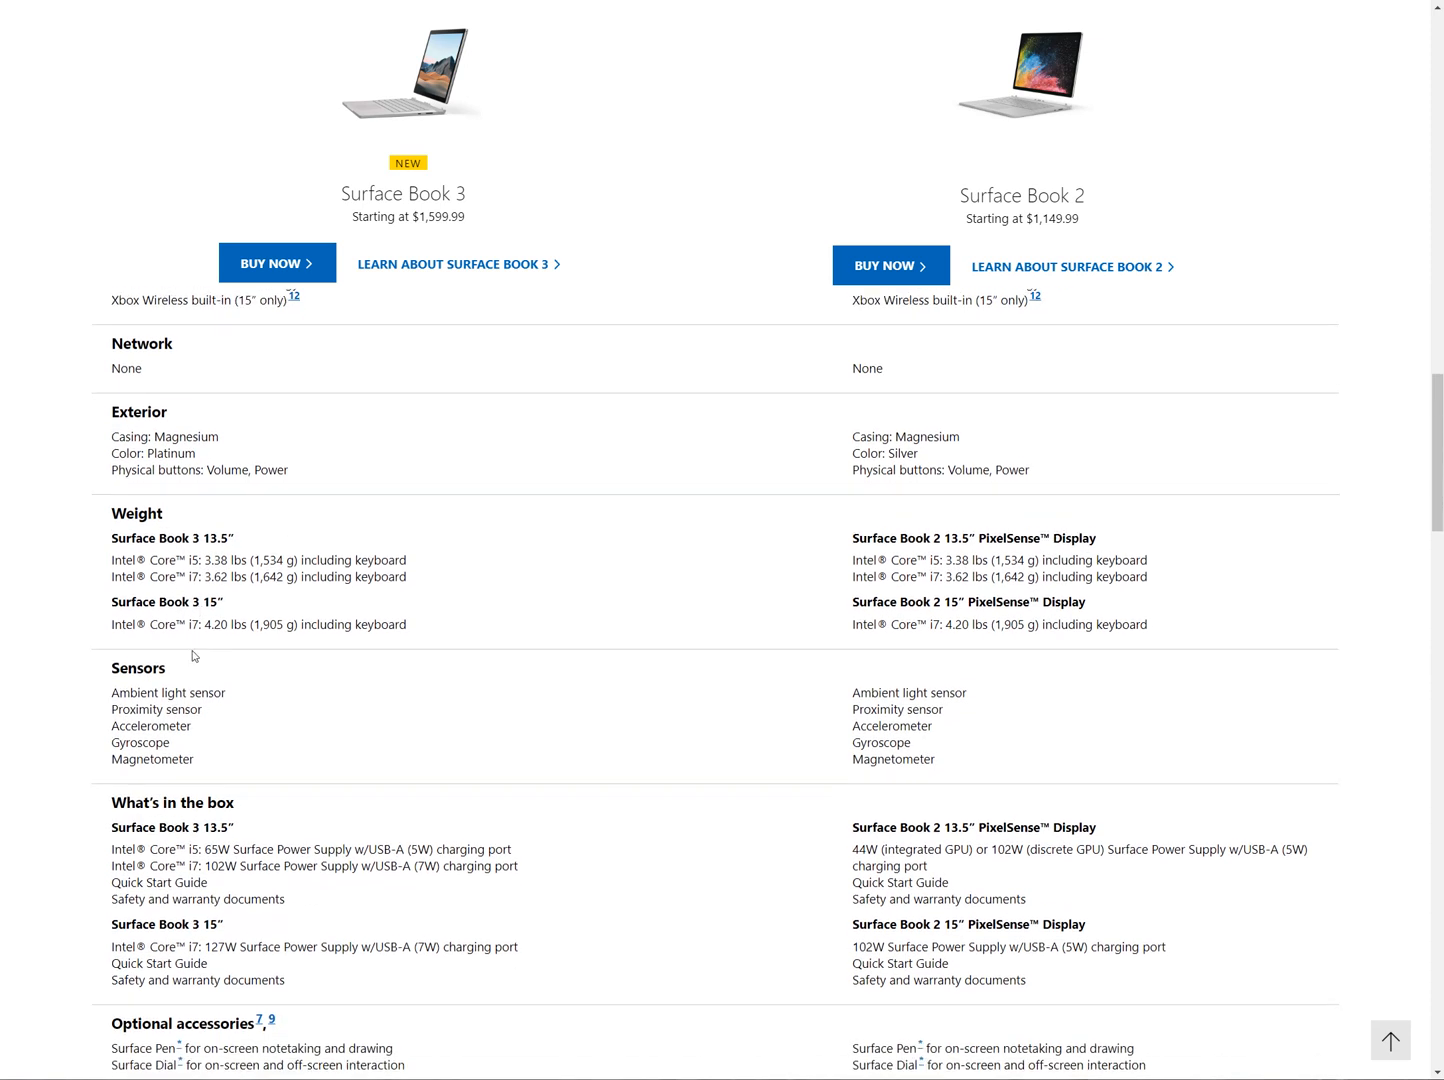
pyautogui.scroll(3)
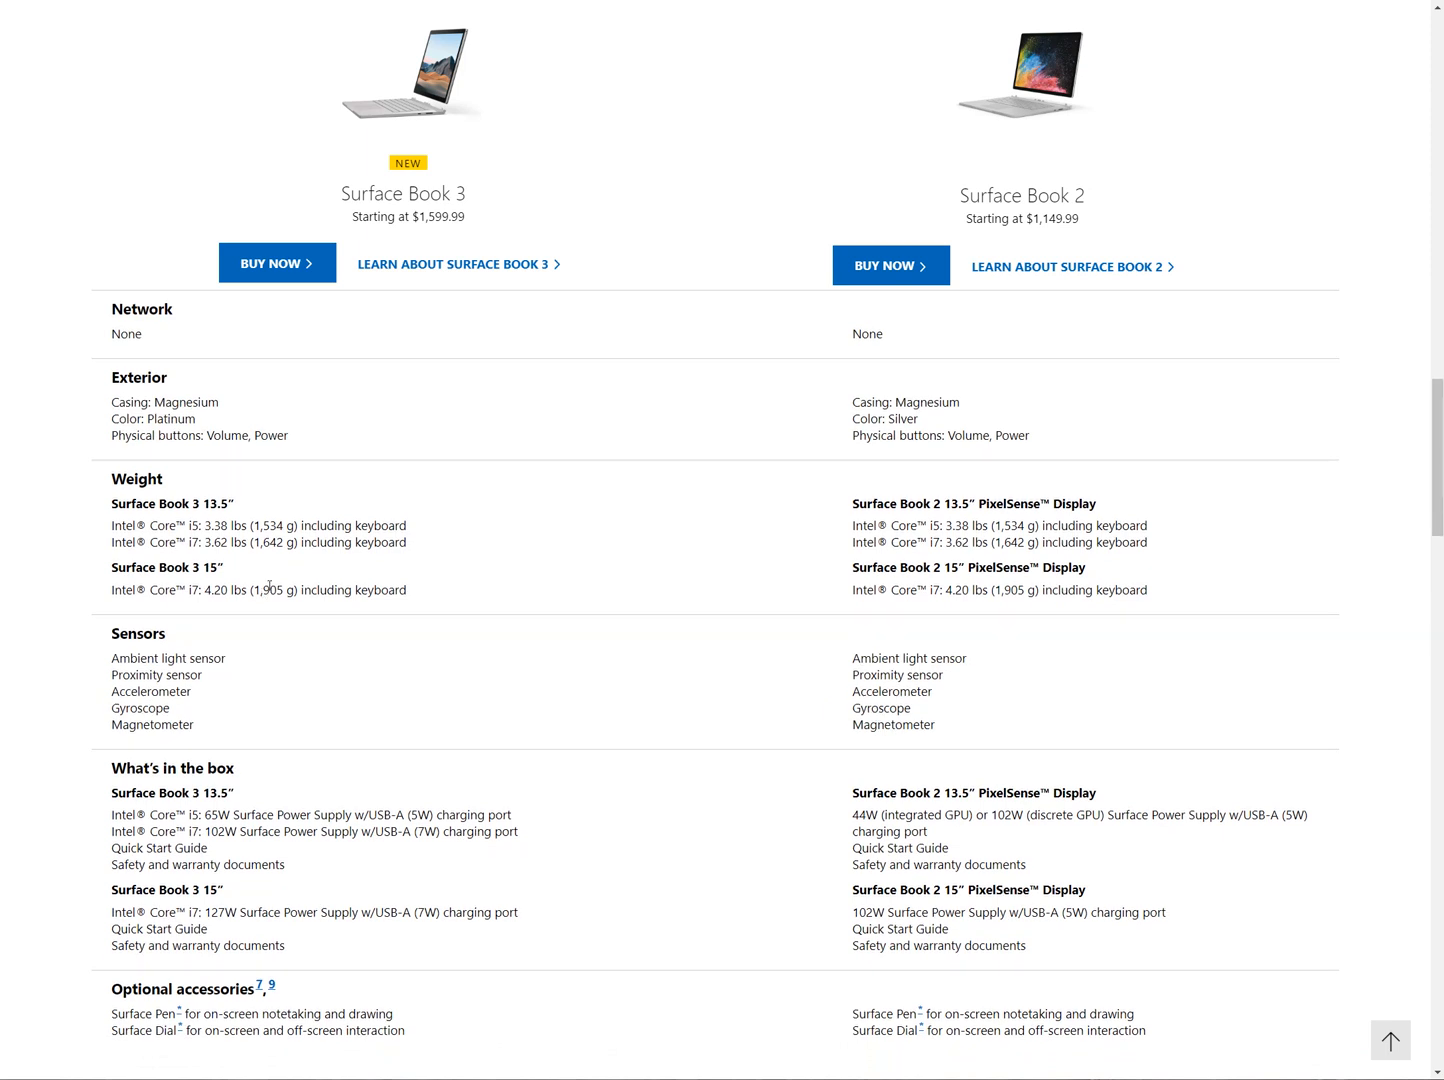
pyautogui.moveTo(340, 605)
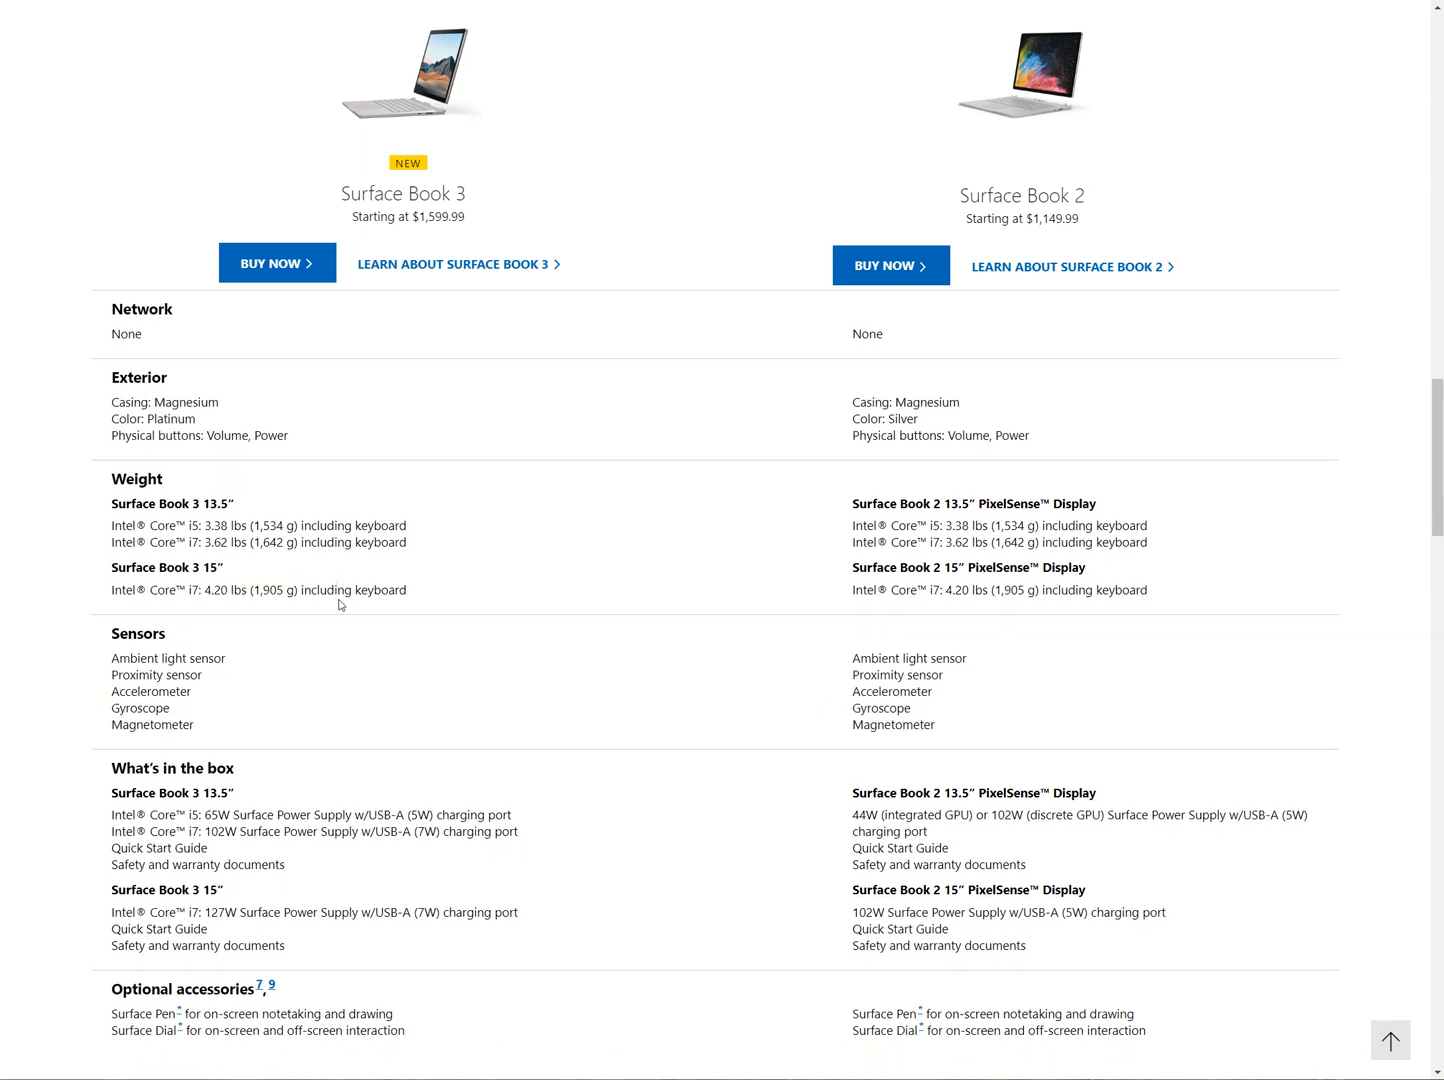
pyautogui.moveTo(288, 623)
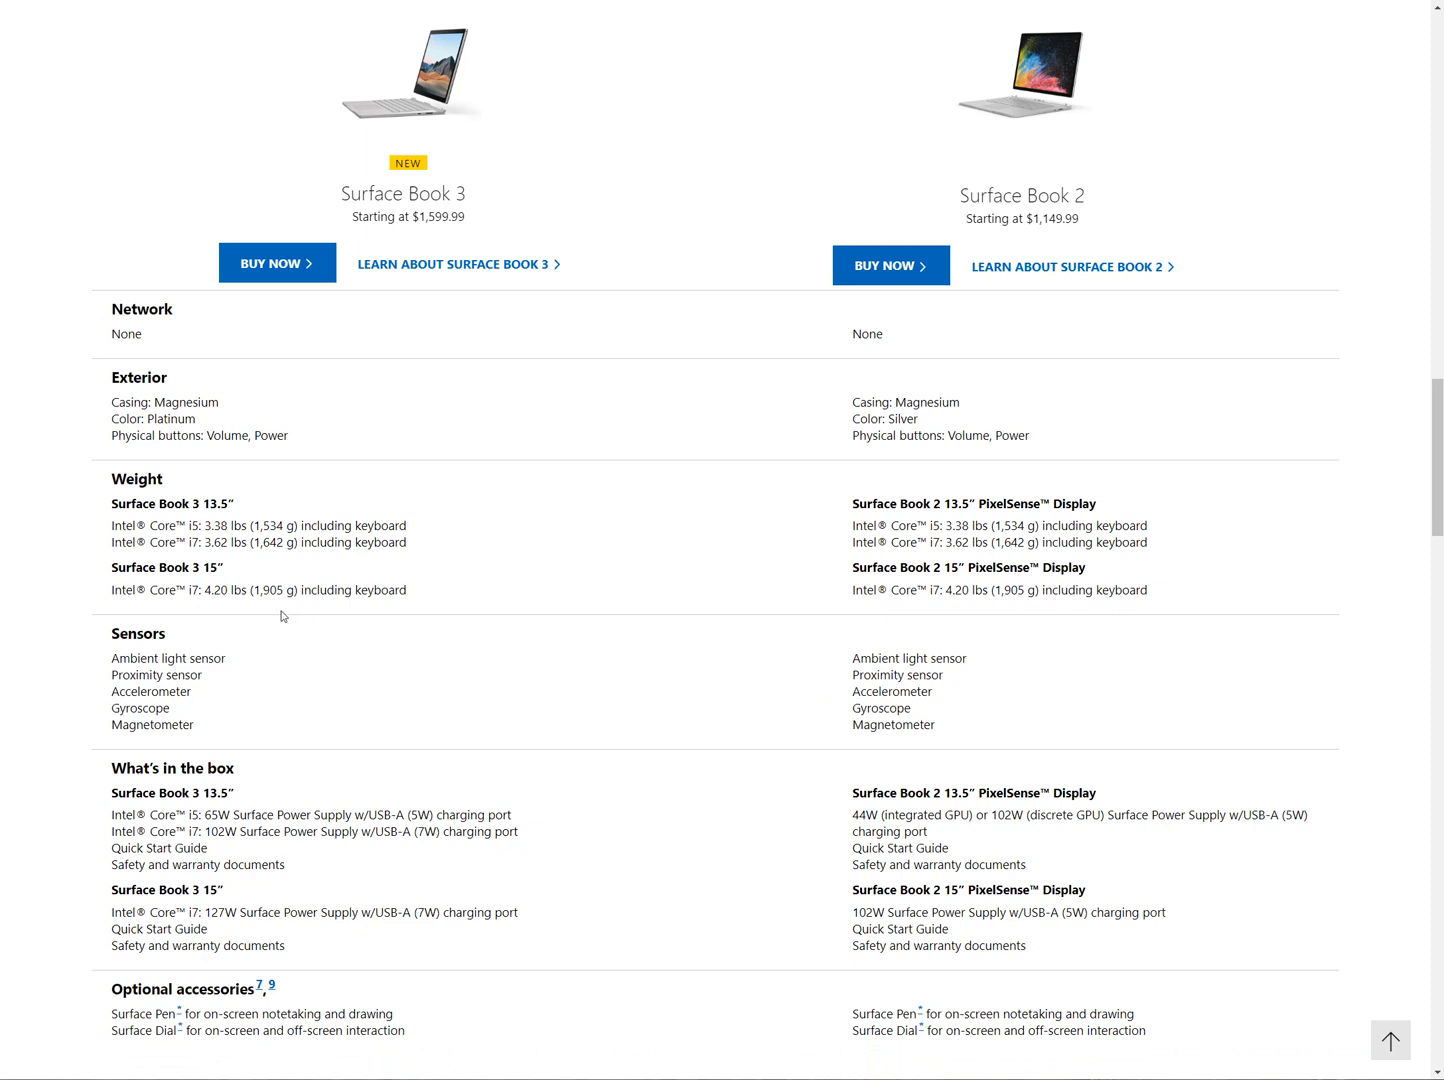
pyautogui.moveTo(1057, 586)
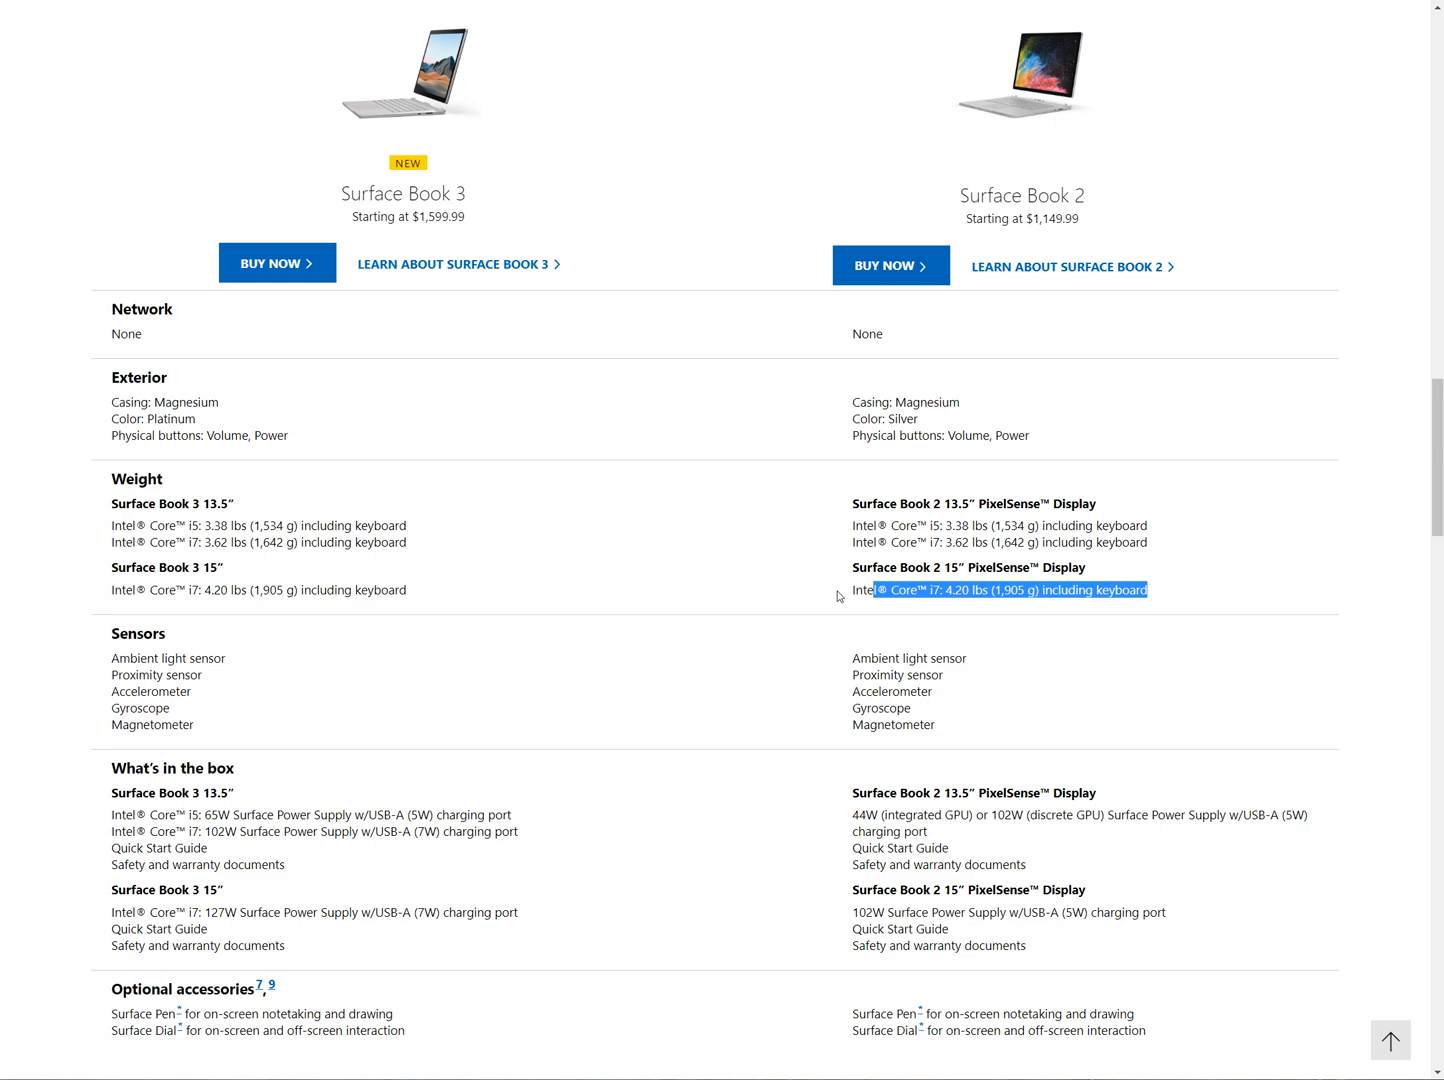
# Step: Scroll up from Weight to the Software, Wireless, Network and Exterior rows
pyautogui.scroll(-3)
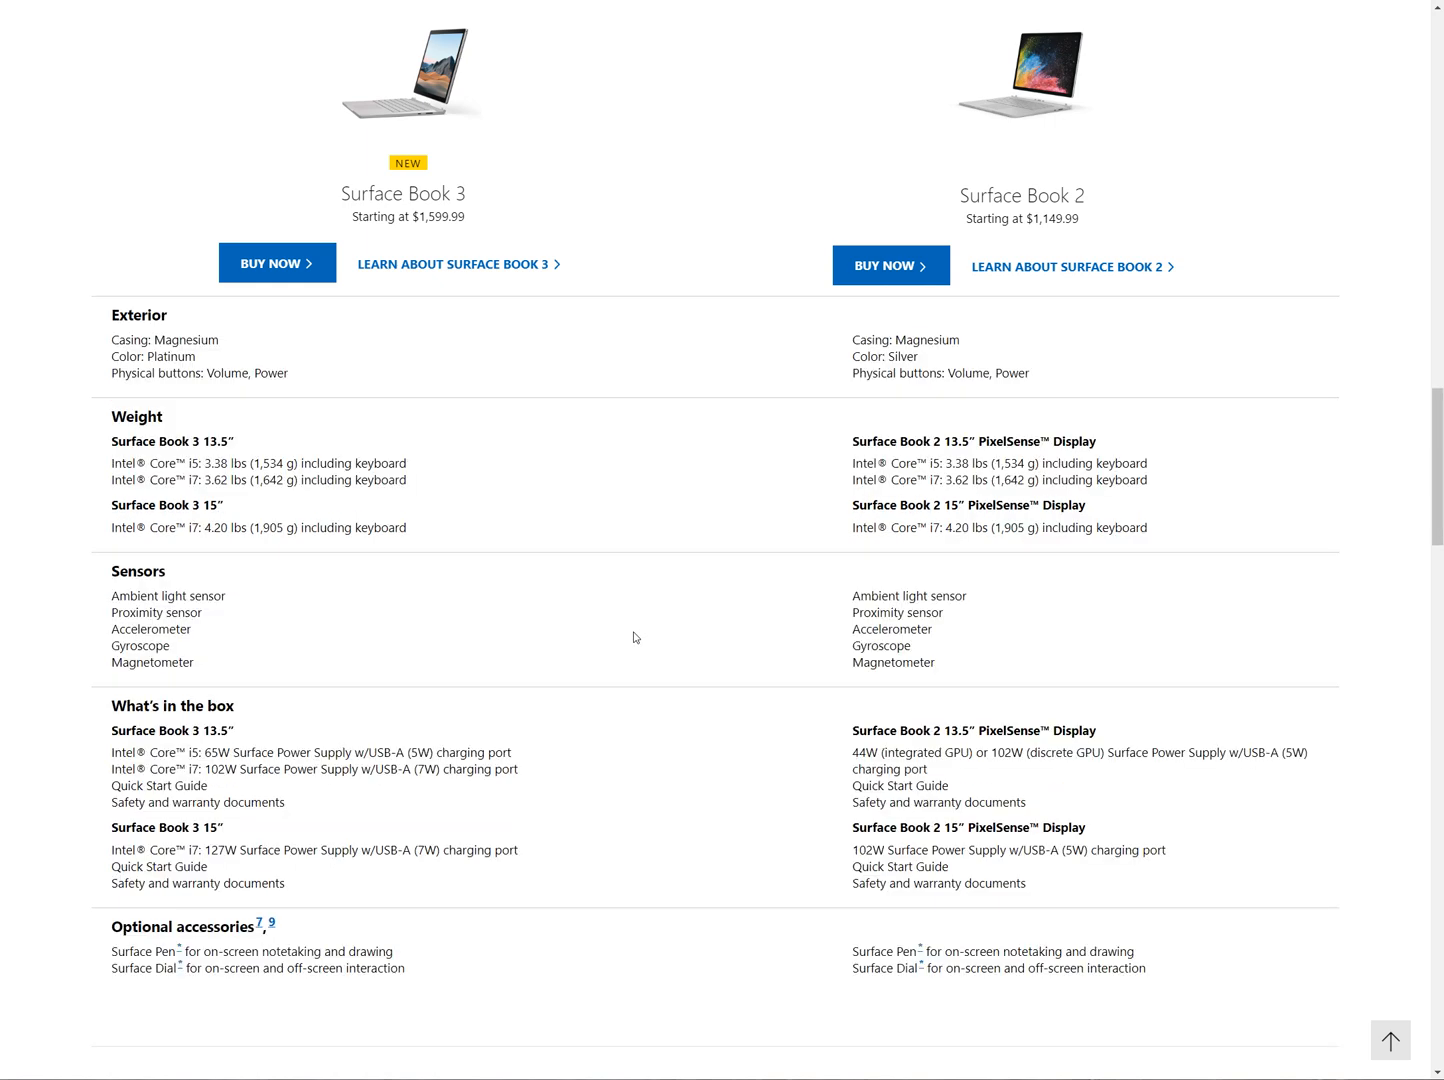
pyautogui.scroll(-3)
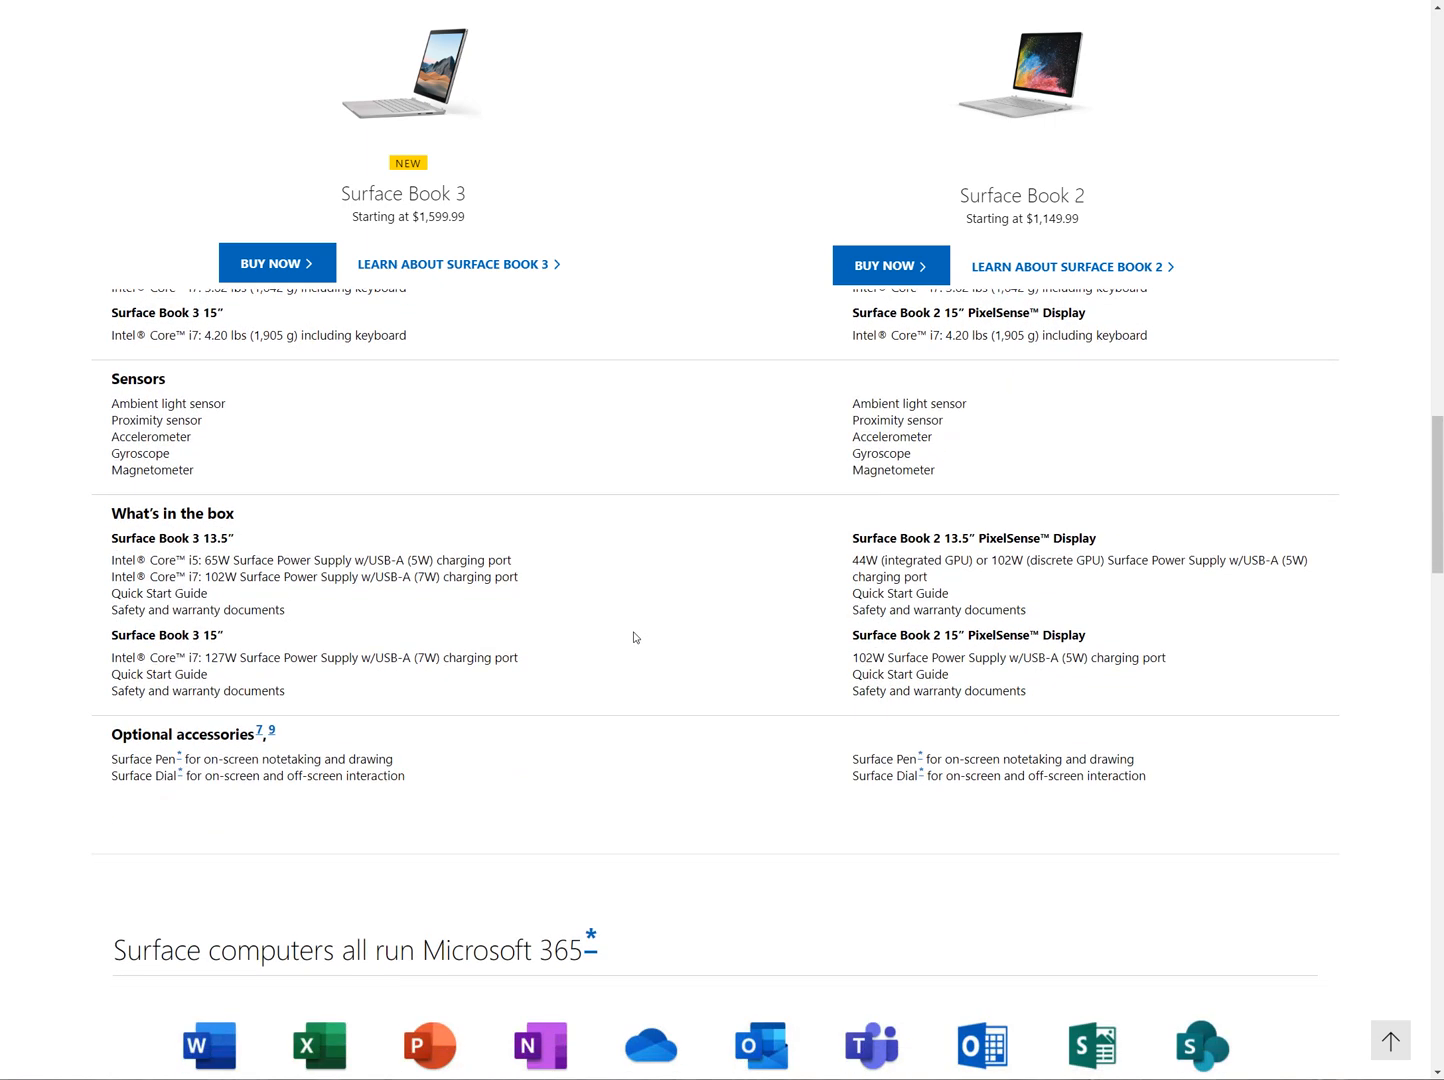
pyautogui.moveTo(347, 637)
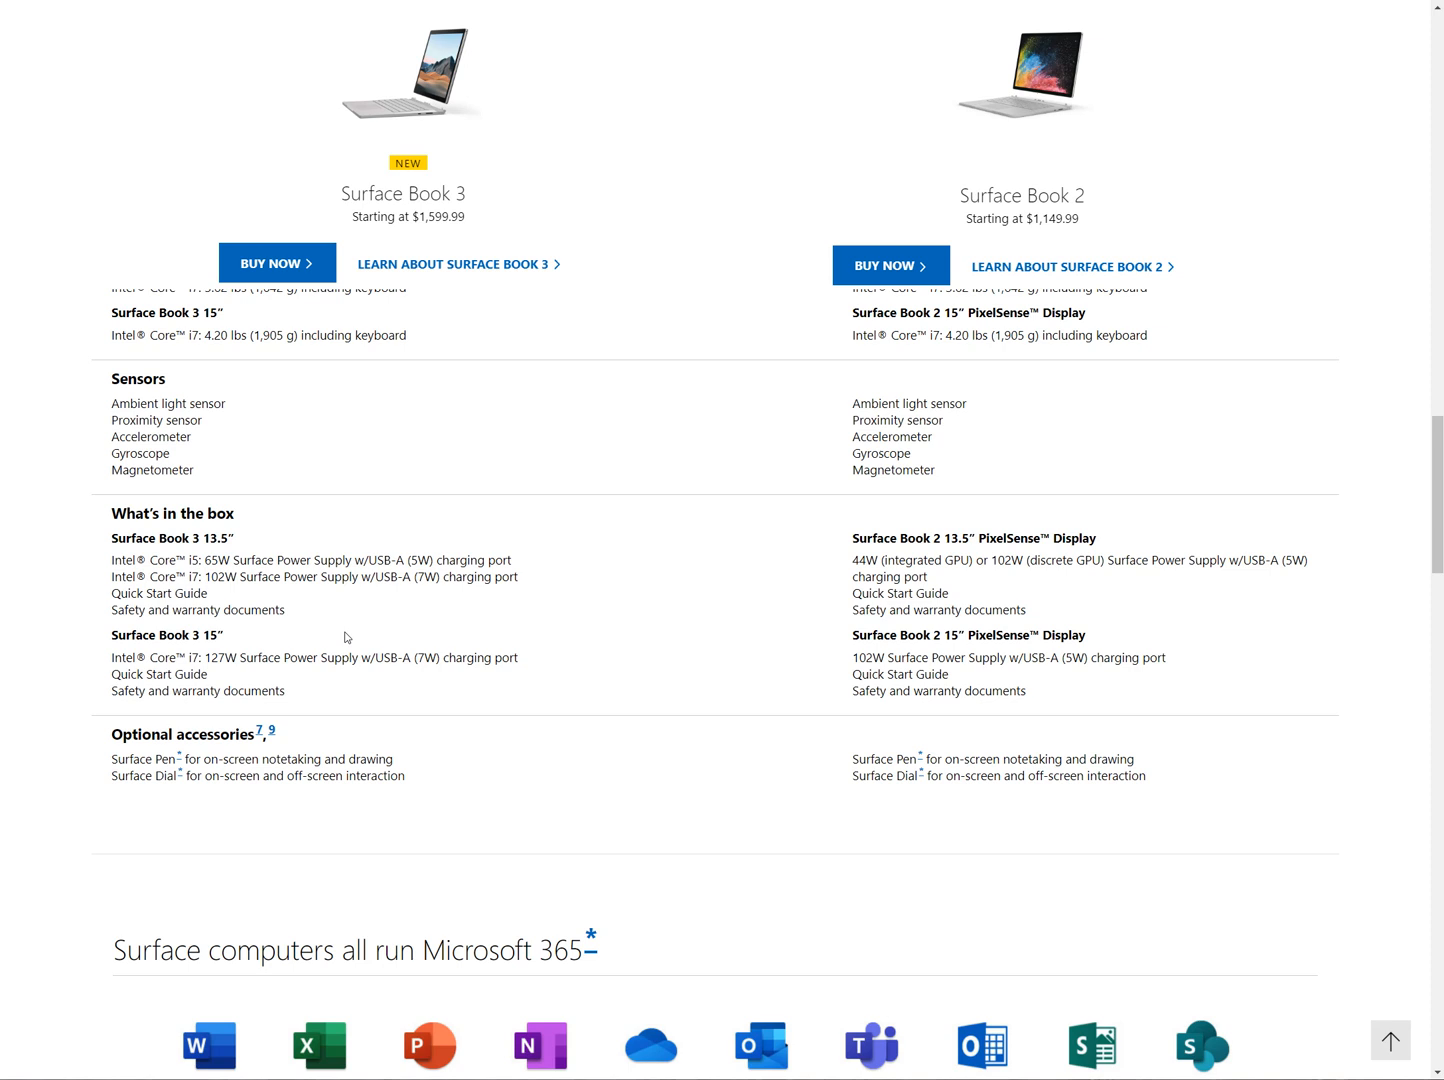
pyautogui.scroll(3)
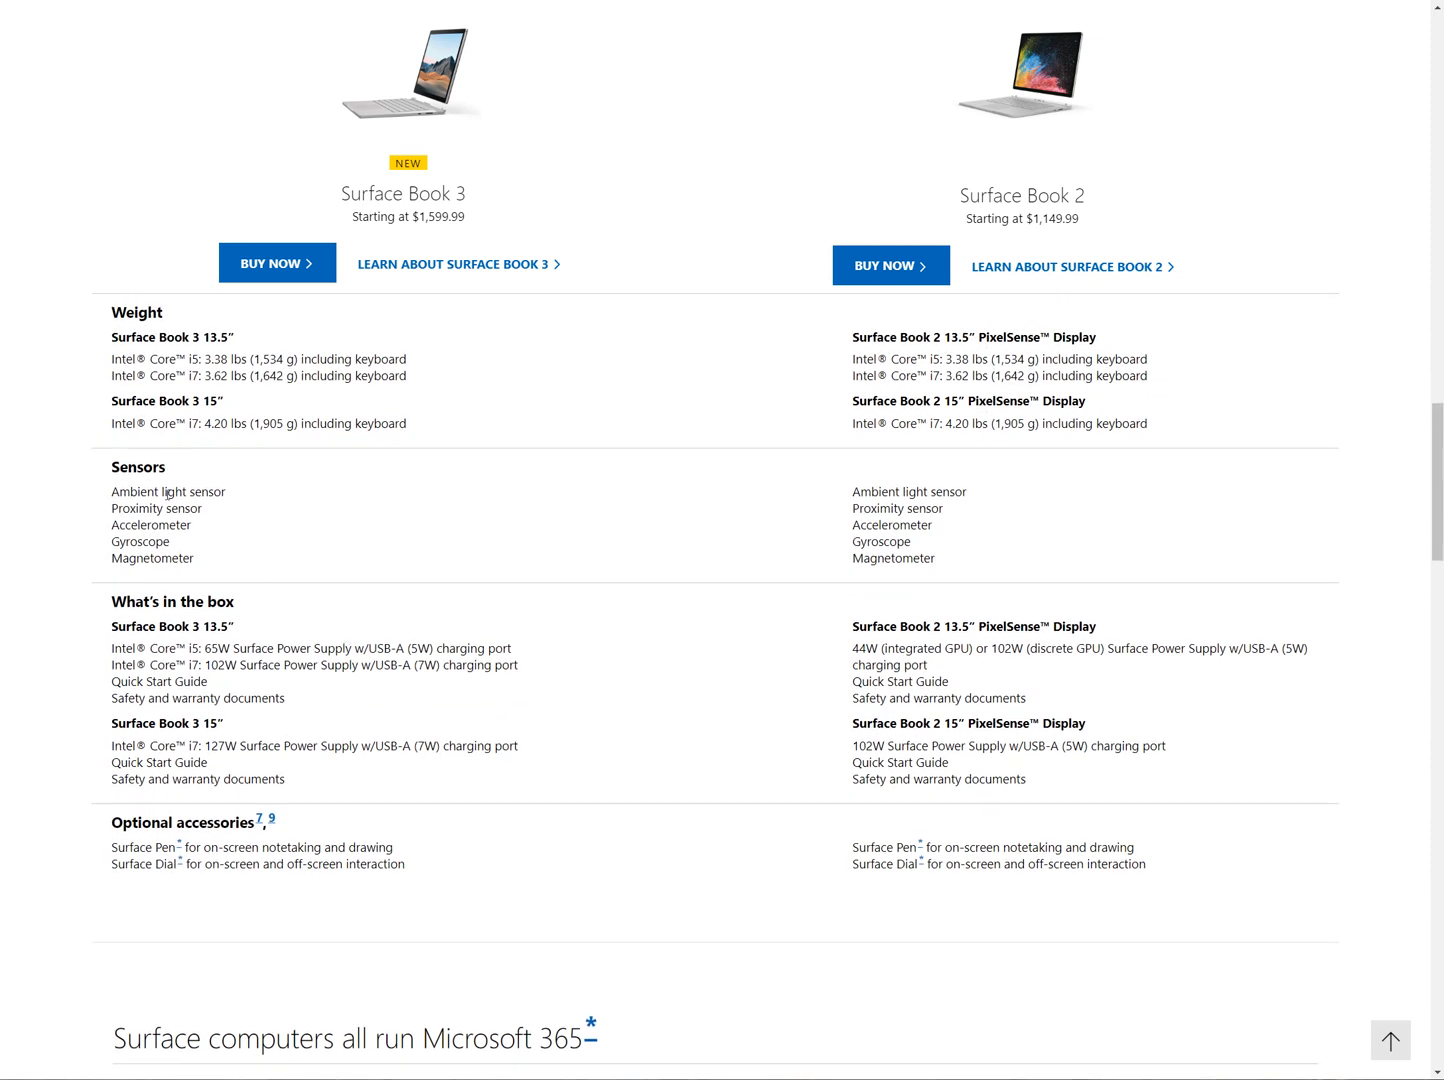
pyautogui.moveTo(342, 589)
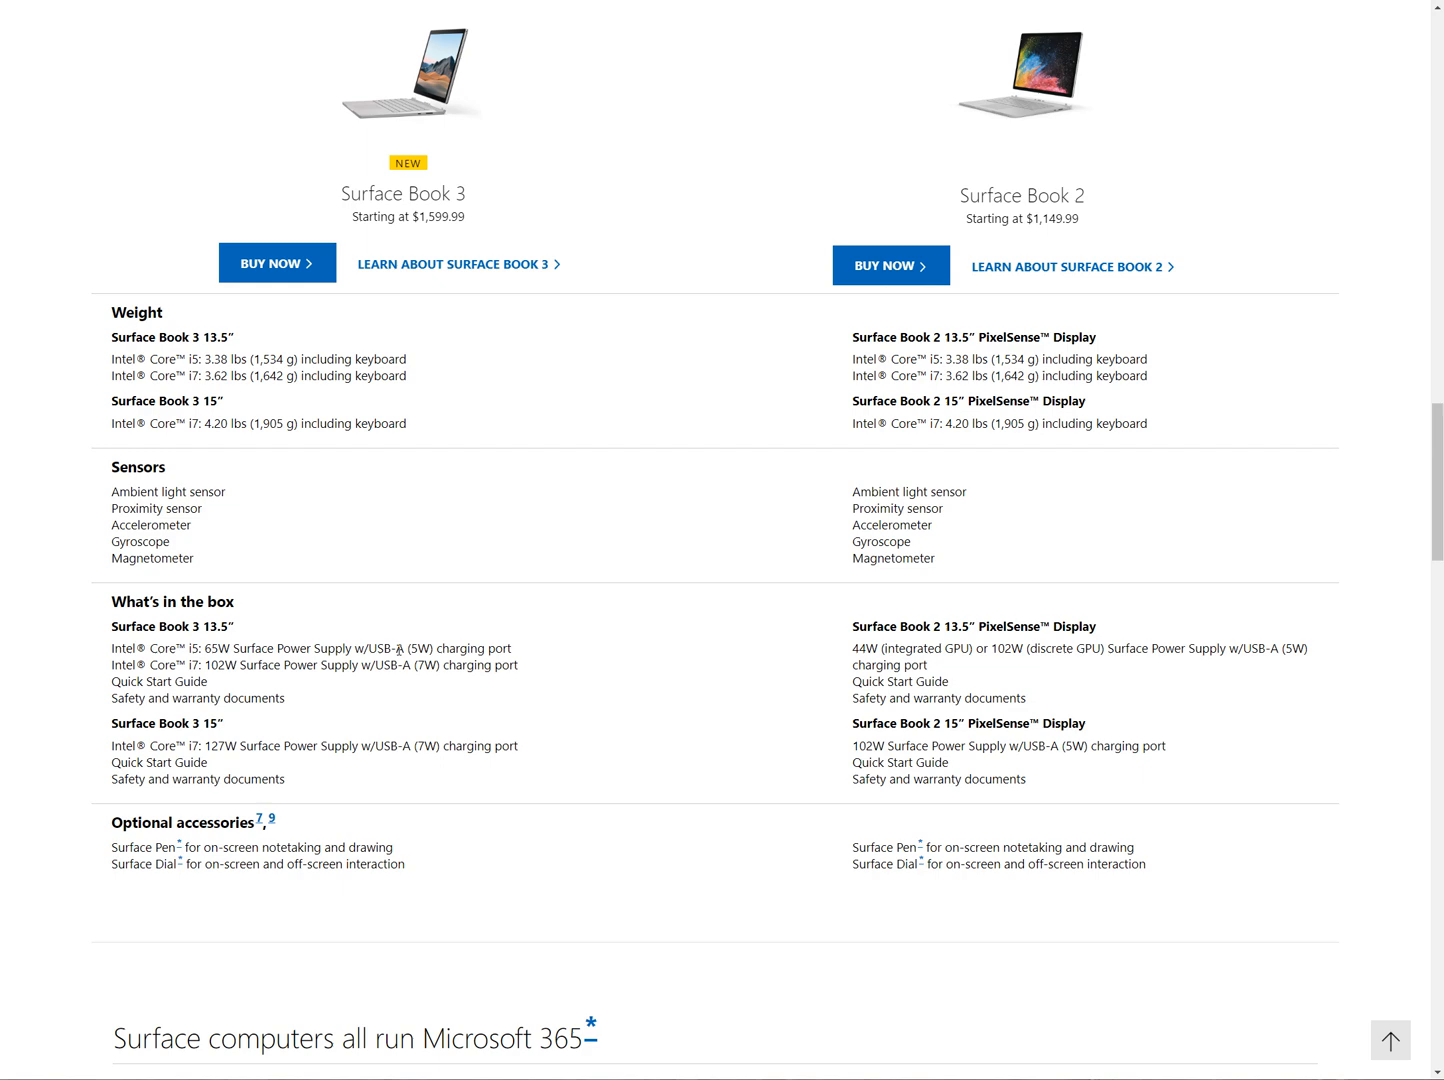
pyautogui.scroll(3)
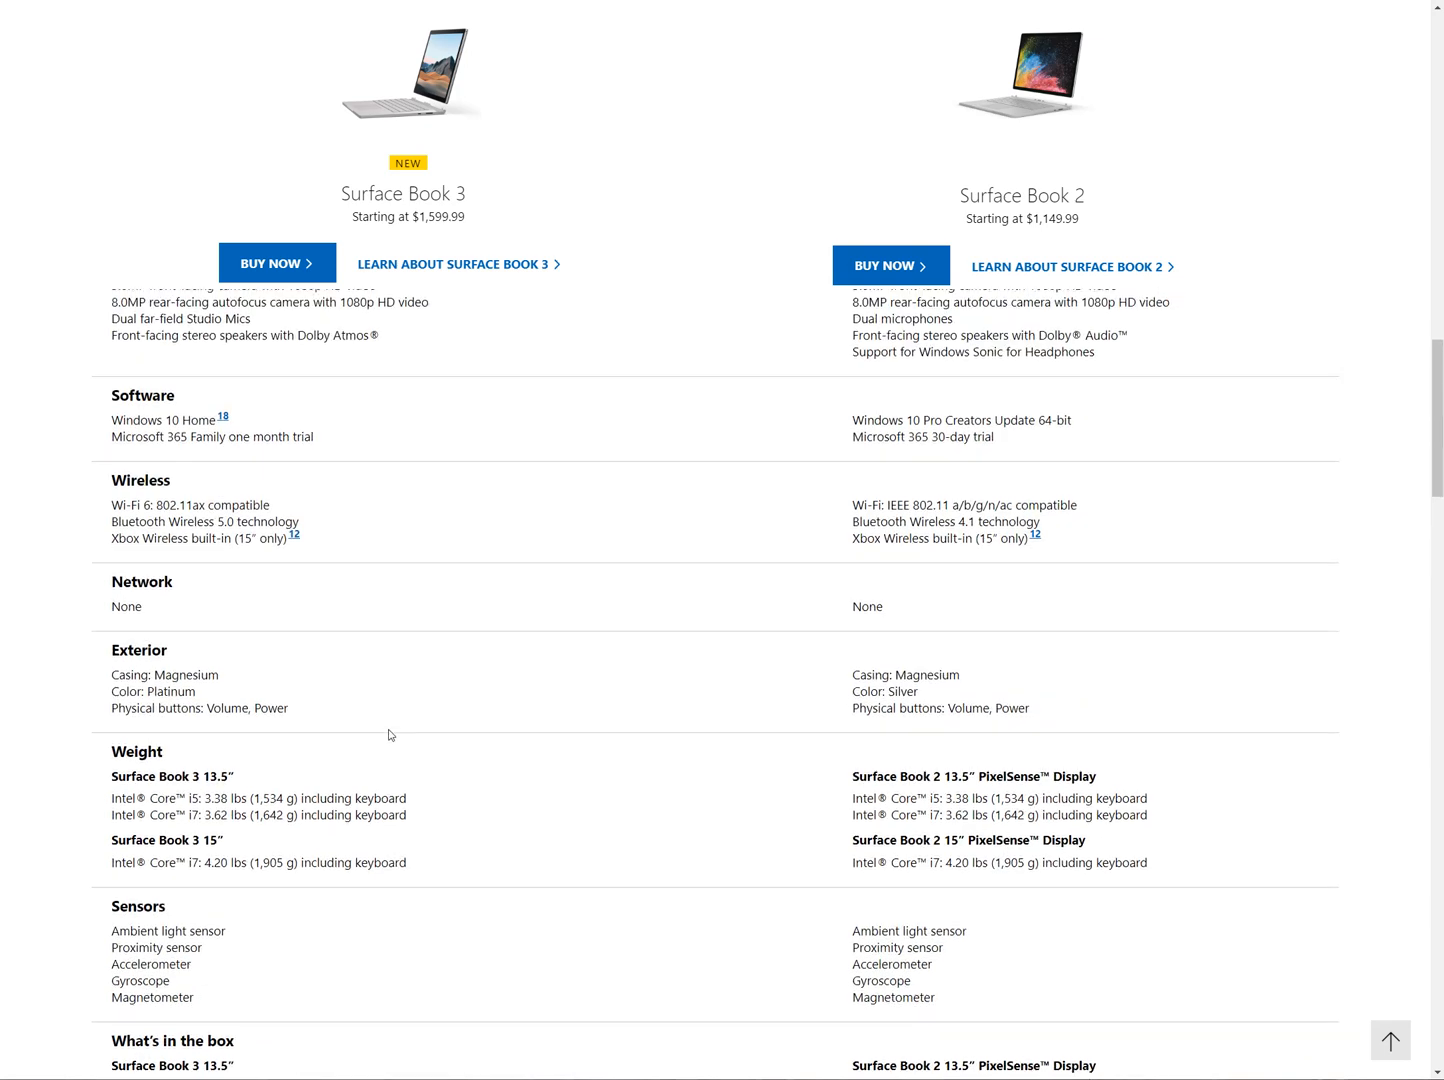
# Step: Scroll up past Memory, Processor and Storage, highlighting 2TB PCIe SSD, to the page top
pyautogui.scroll(3)
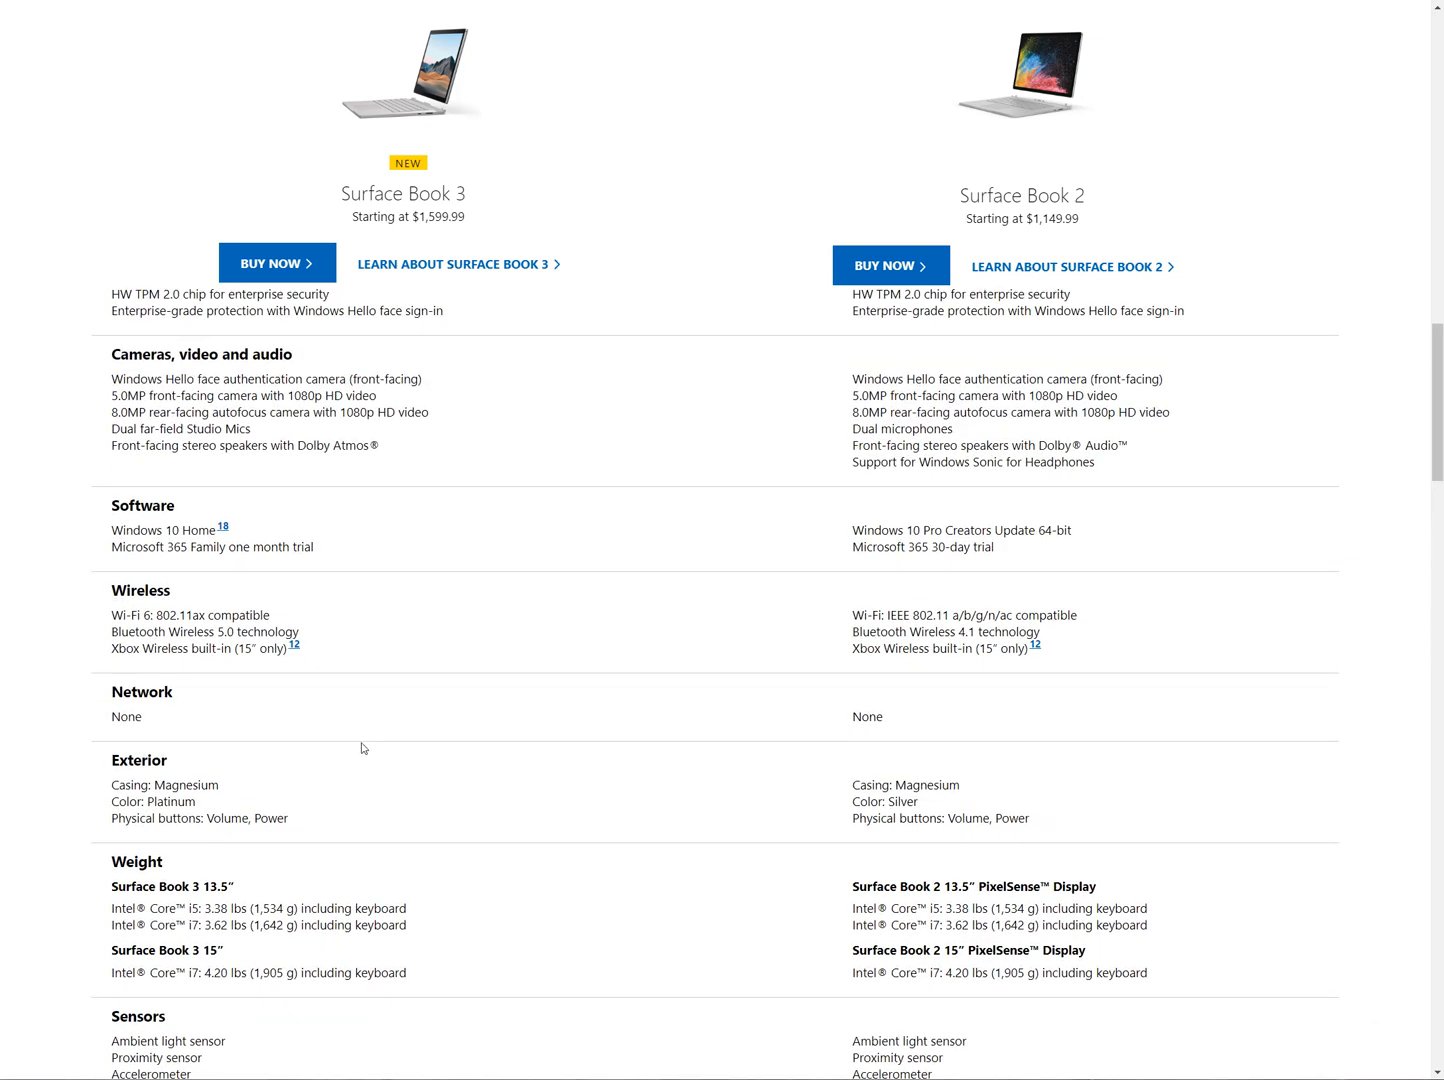
pyautogui.scroll(3)
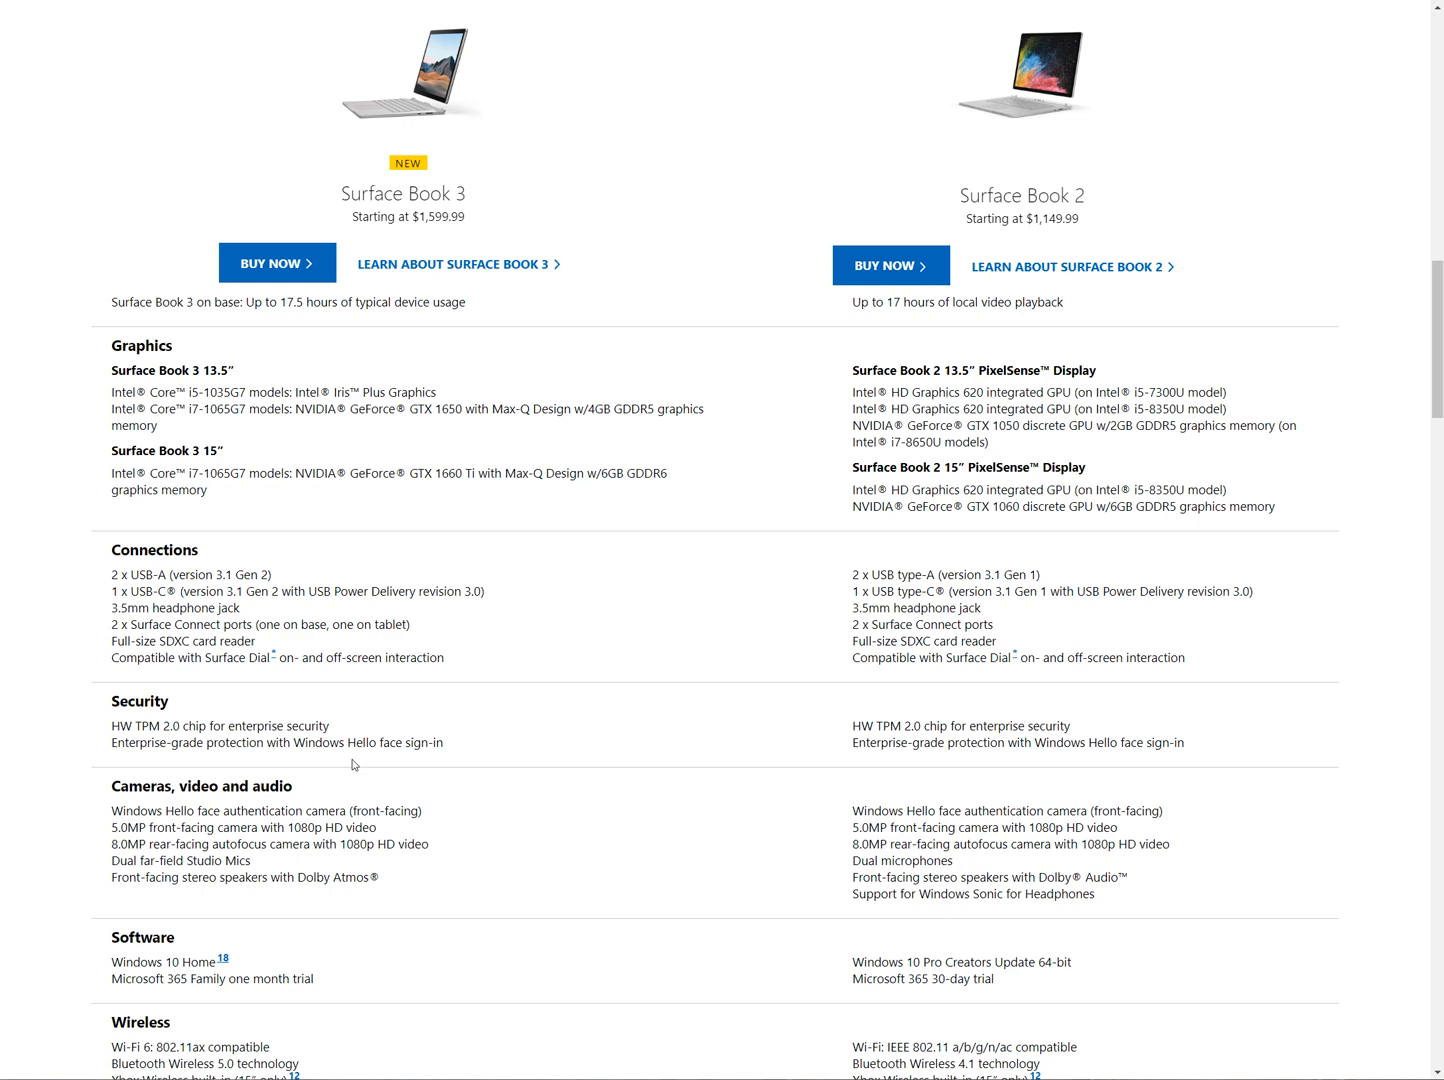
pyautogui.scroll(-3)
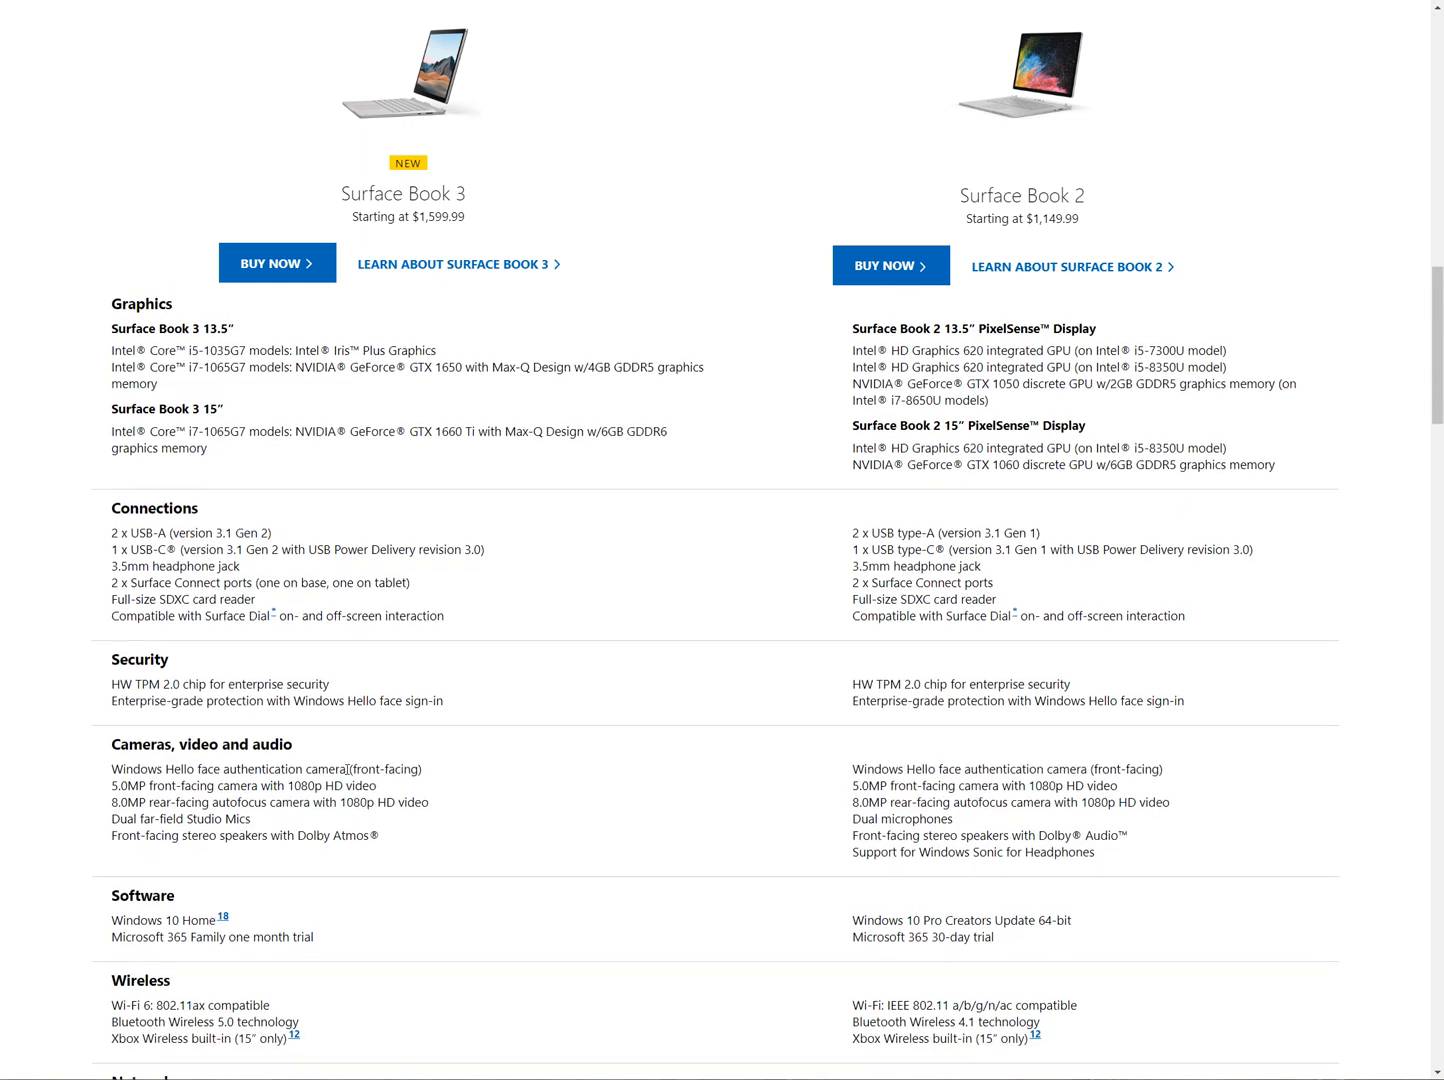
pyautogui.scroll(3)
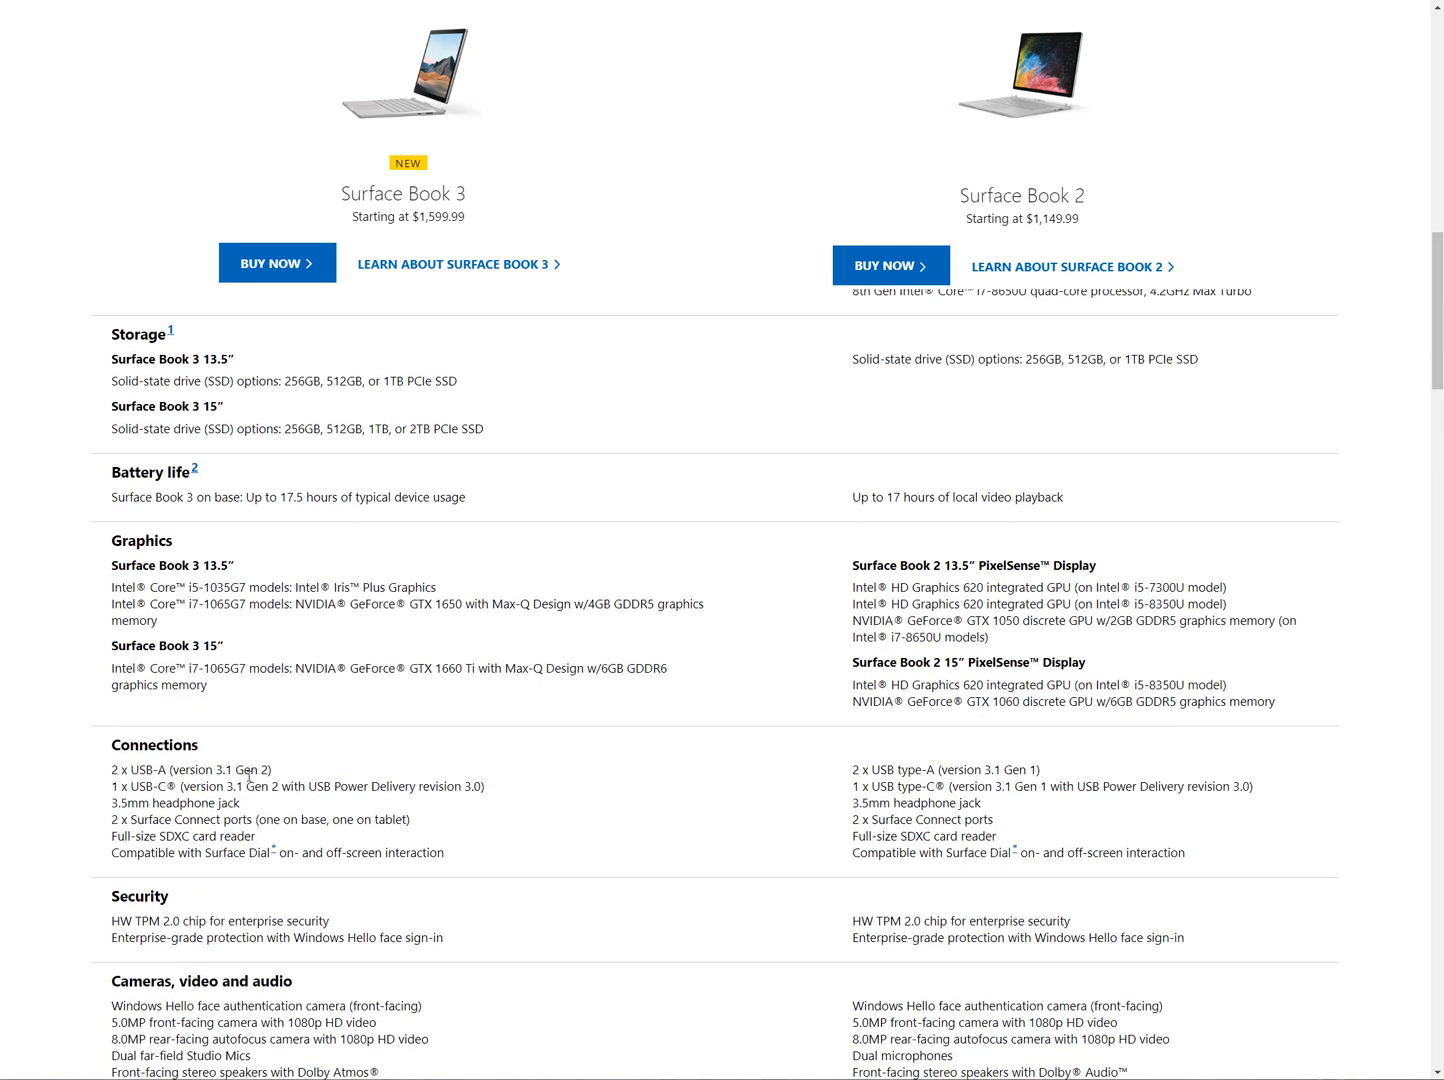
pyautogui.scroll(3)
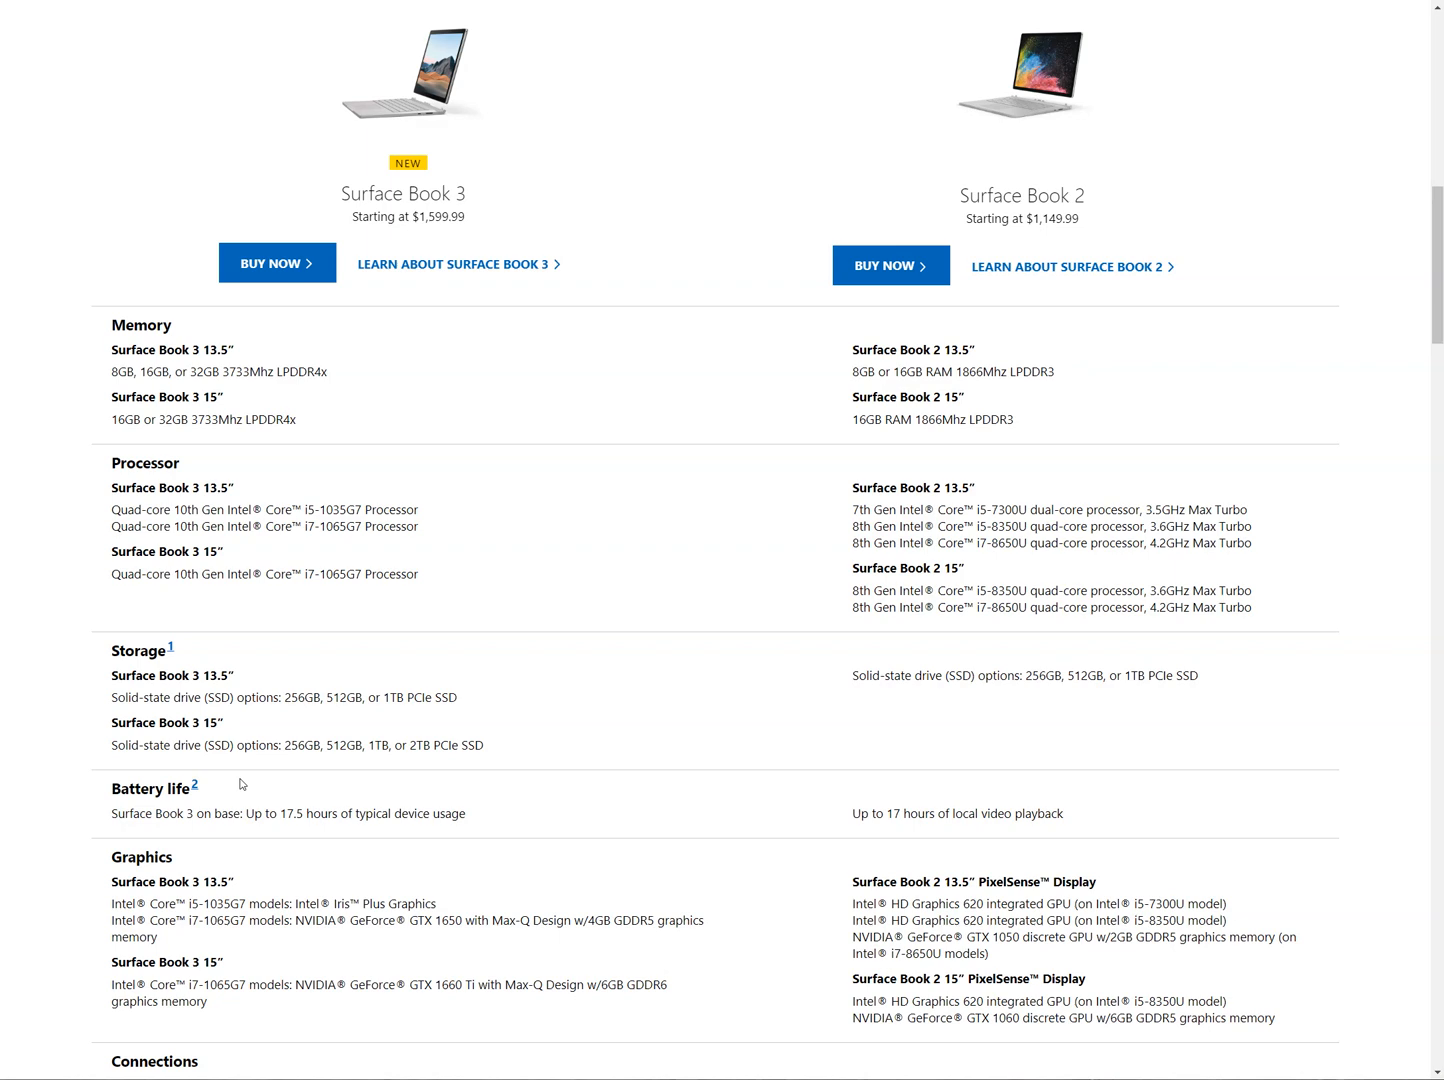
pyautogui.scroll(-3)
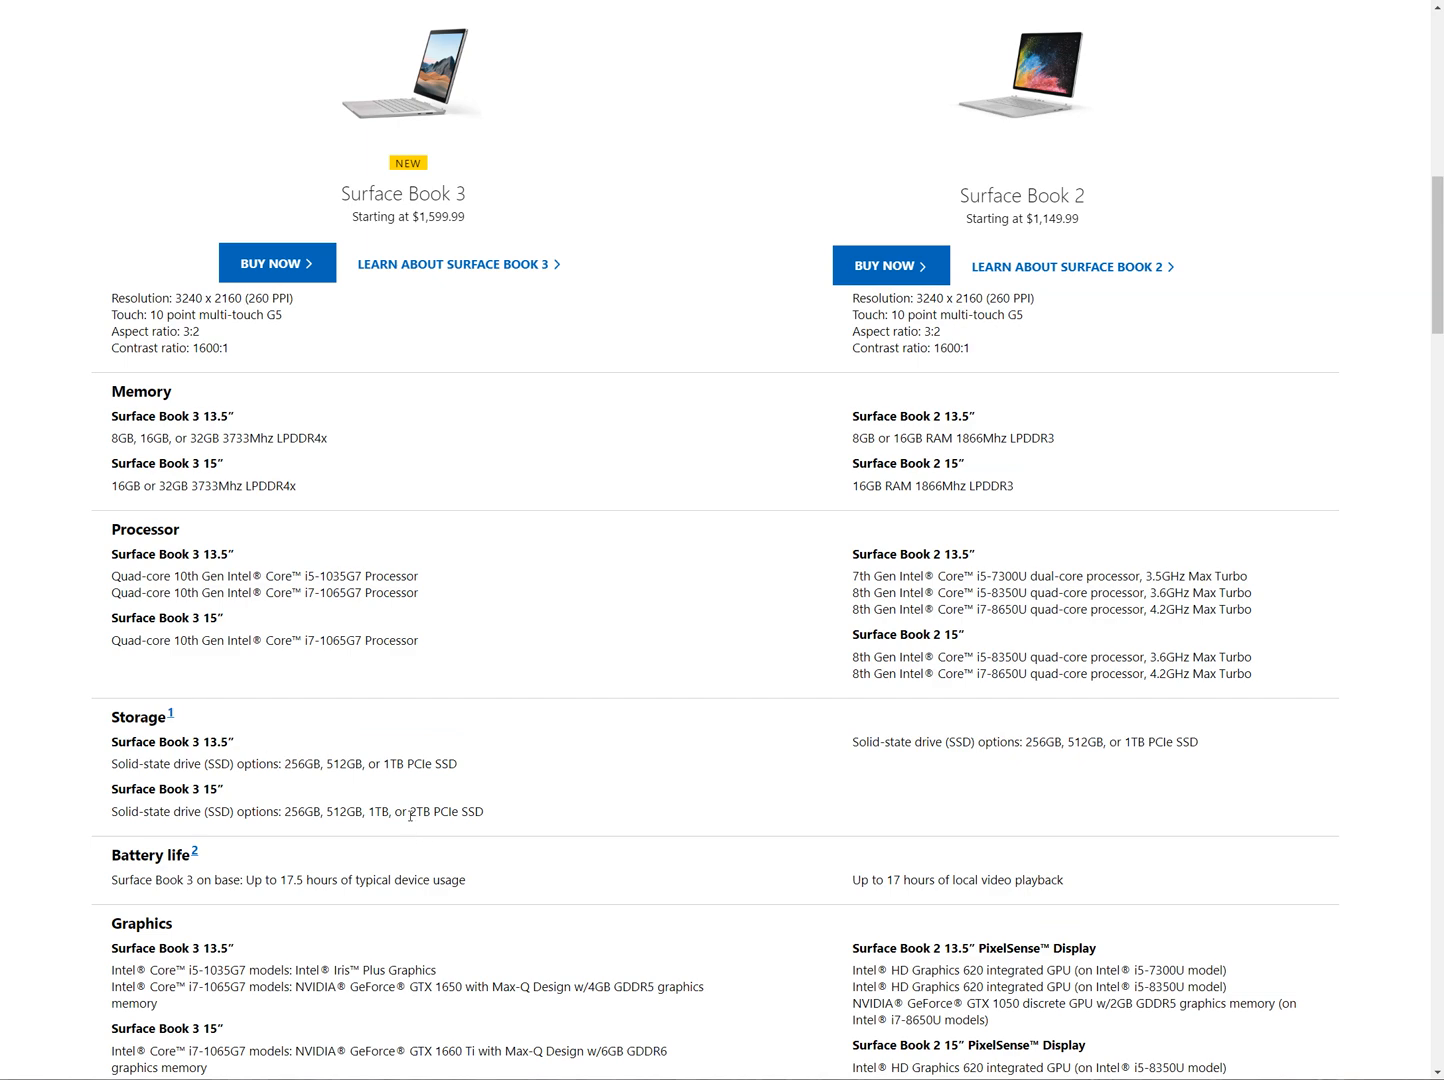
pyautogui.doubleClick(444, 811)
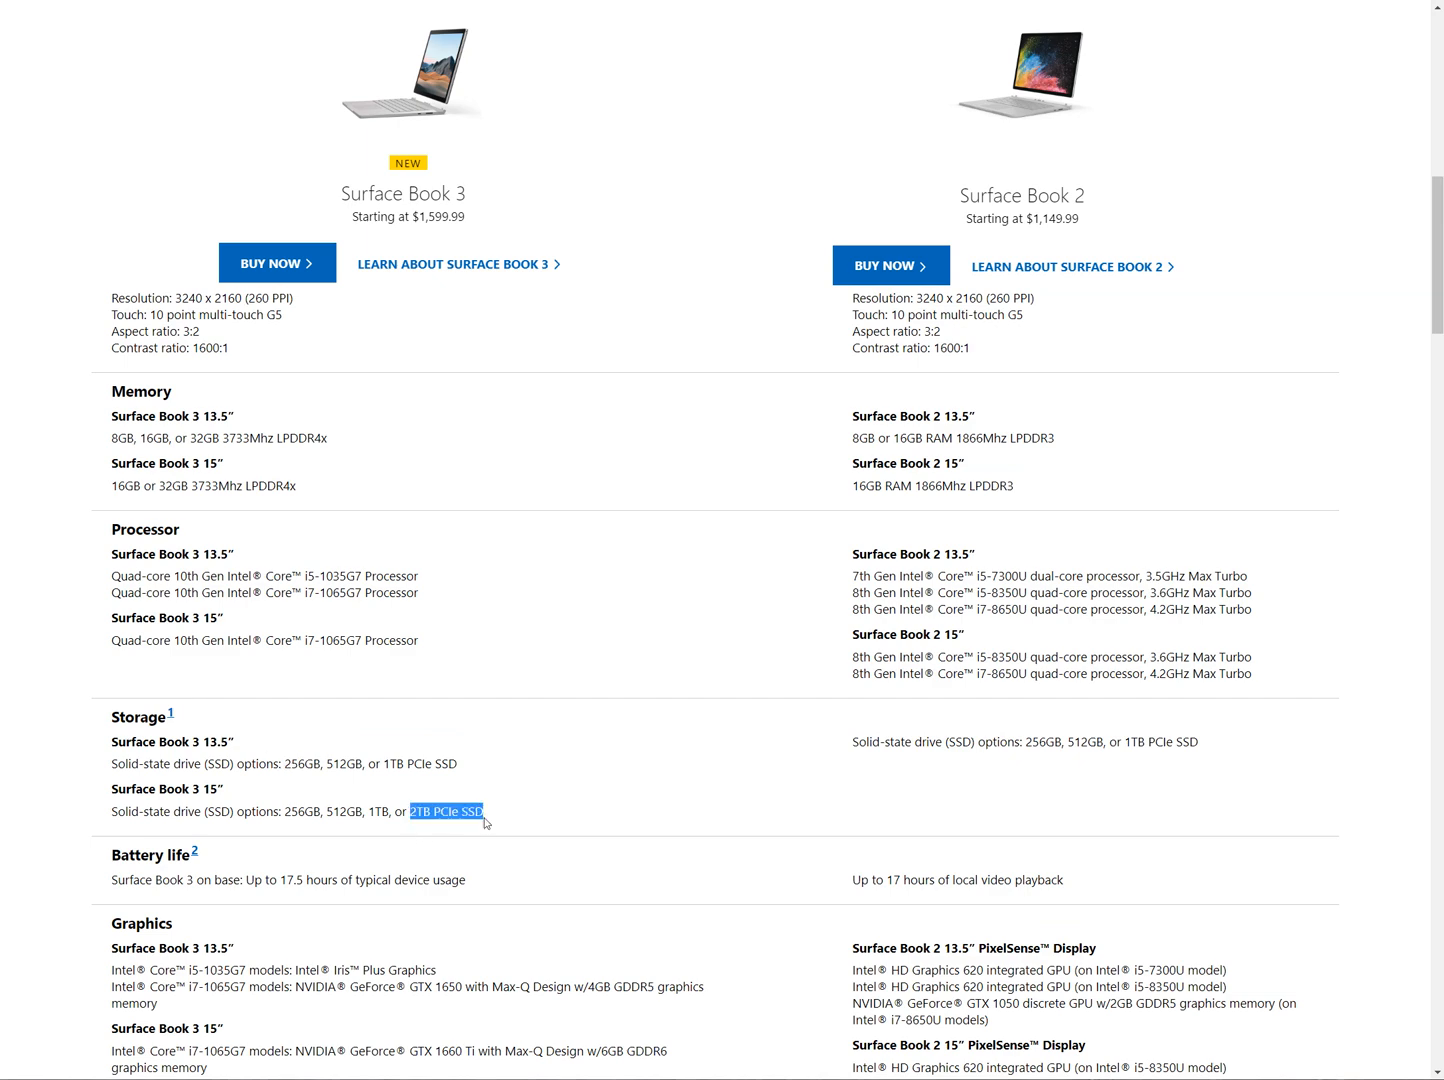
pyautogui.scroll(3)
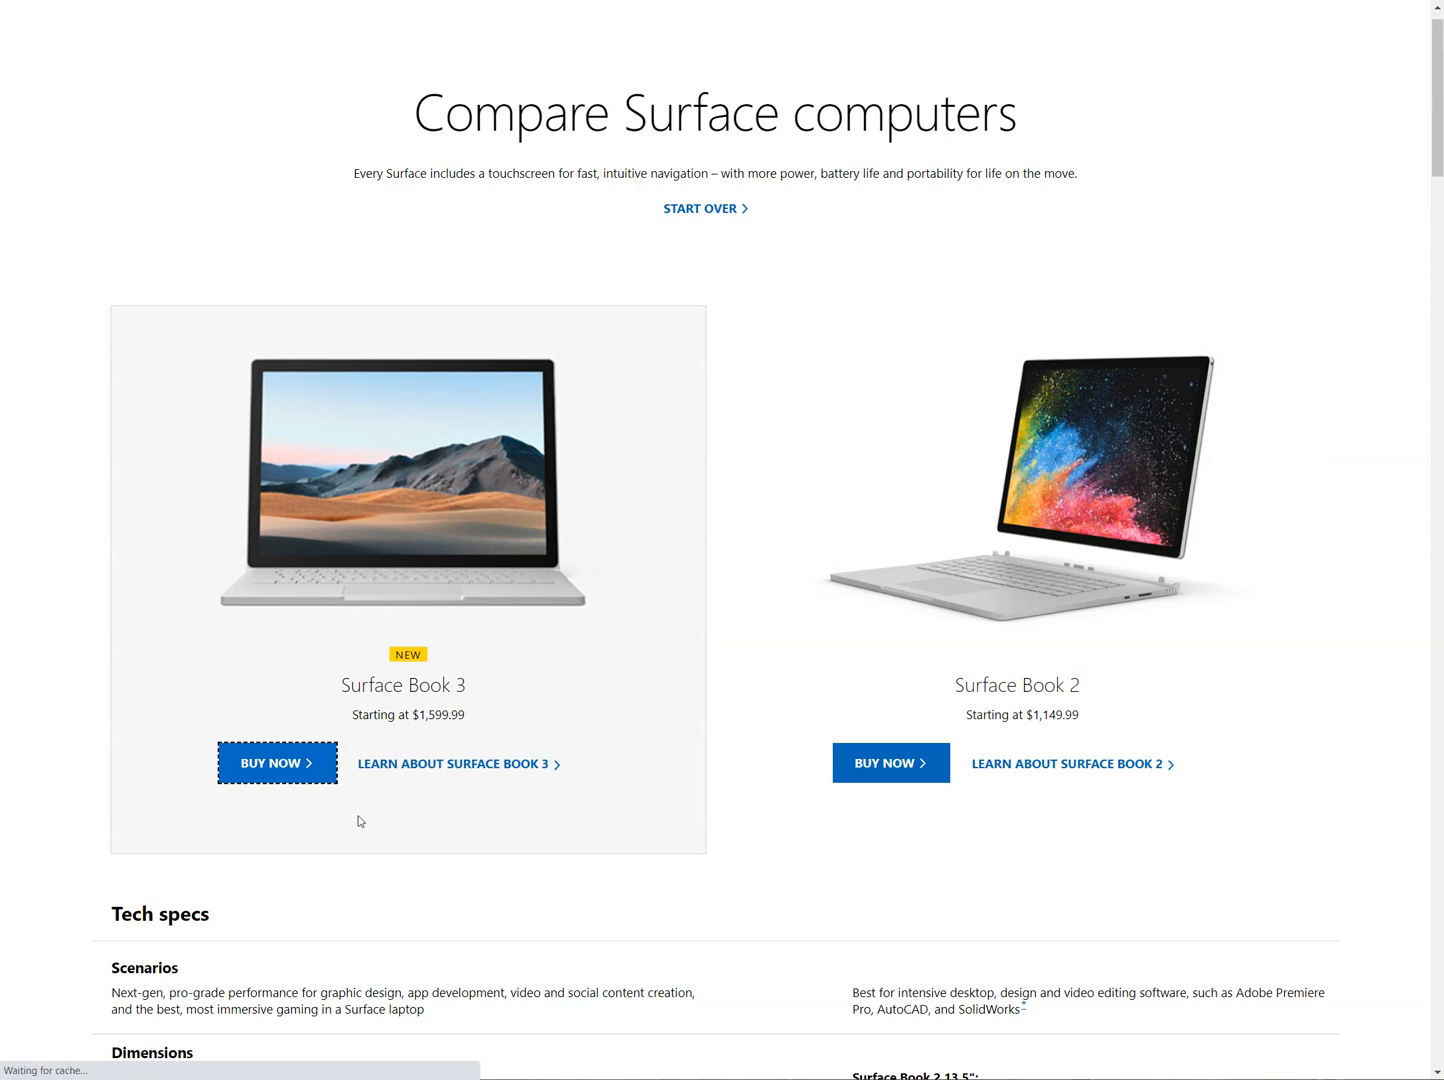
# Step: Go to the Surface Book 3 buy page and view its $1,599.99 starting price
pyautogui.click(451, 763)
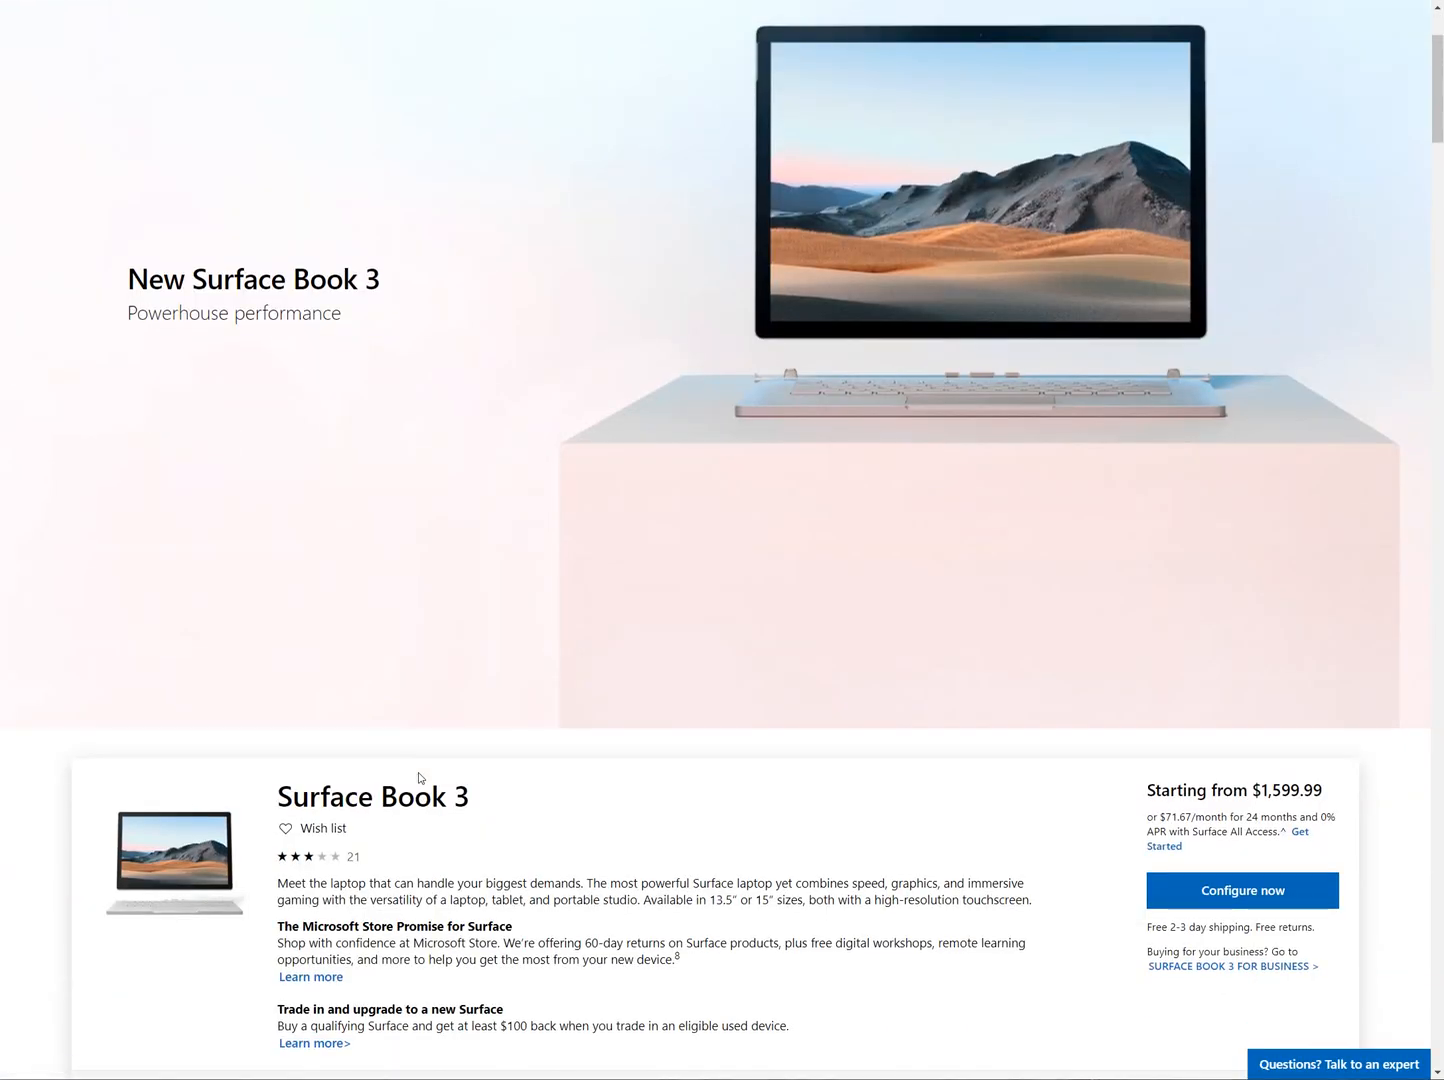
pyautogui.scroll(-3)
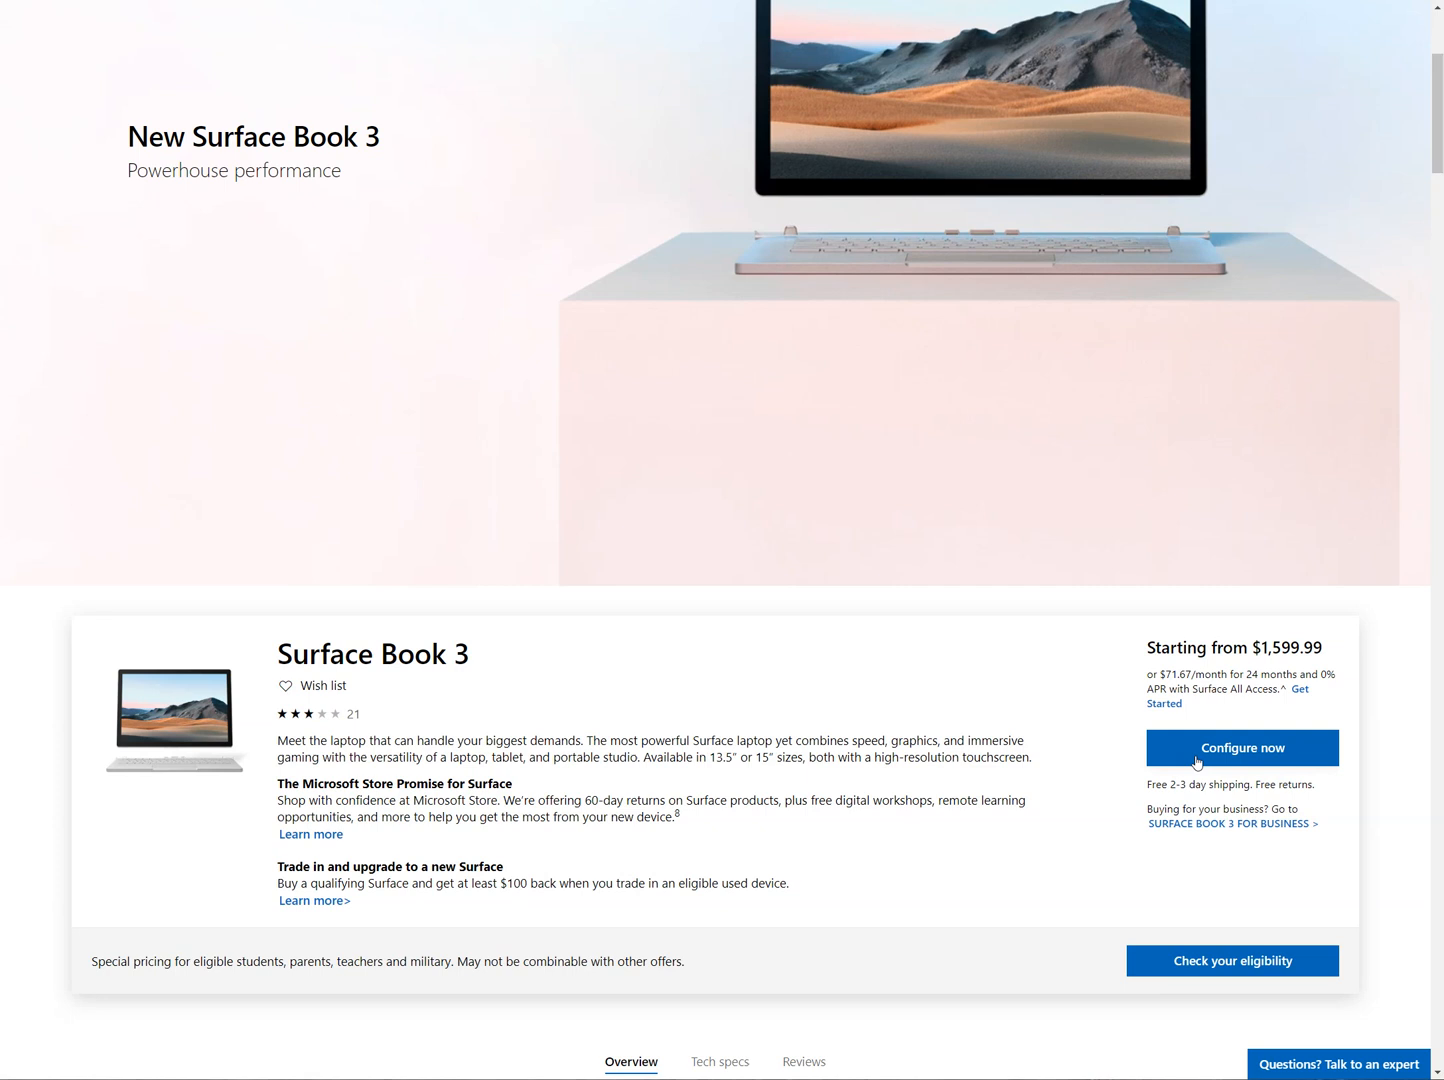
pyautogui.scroll(-3)
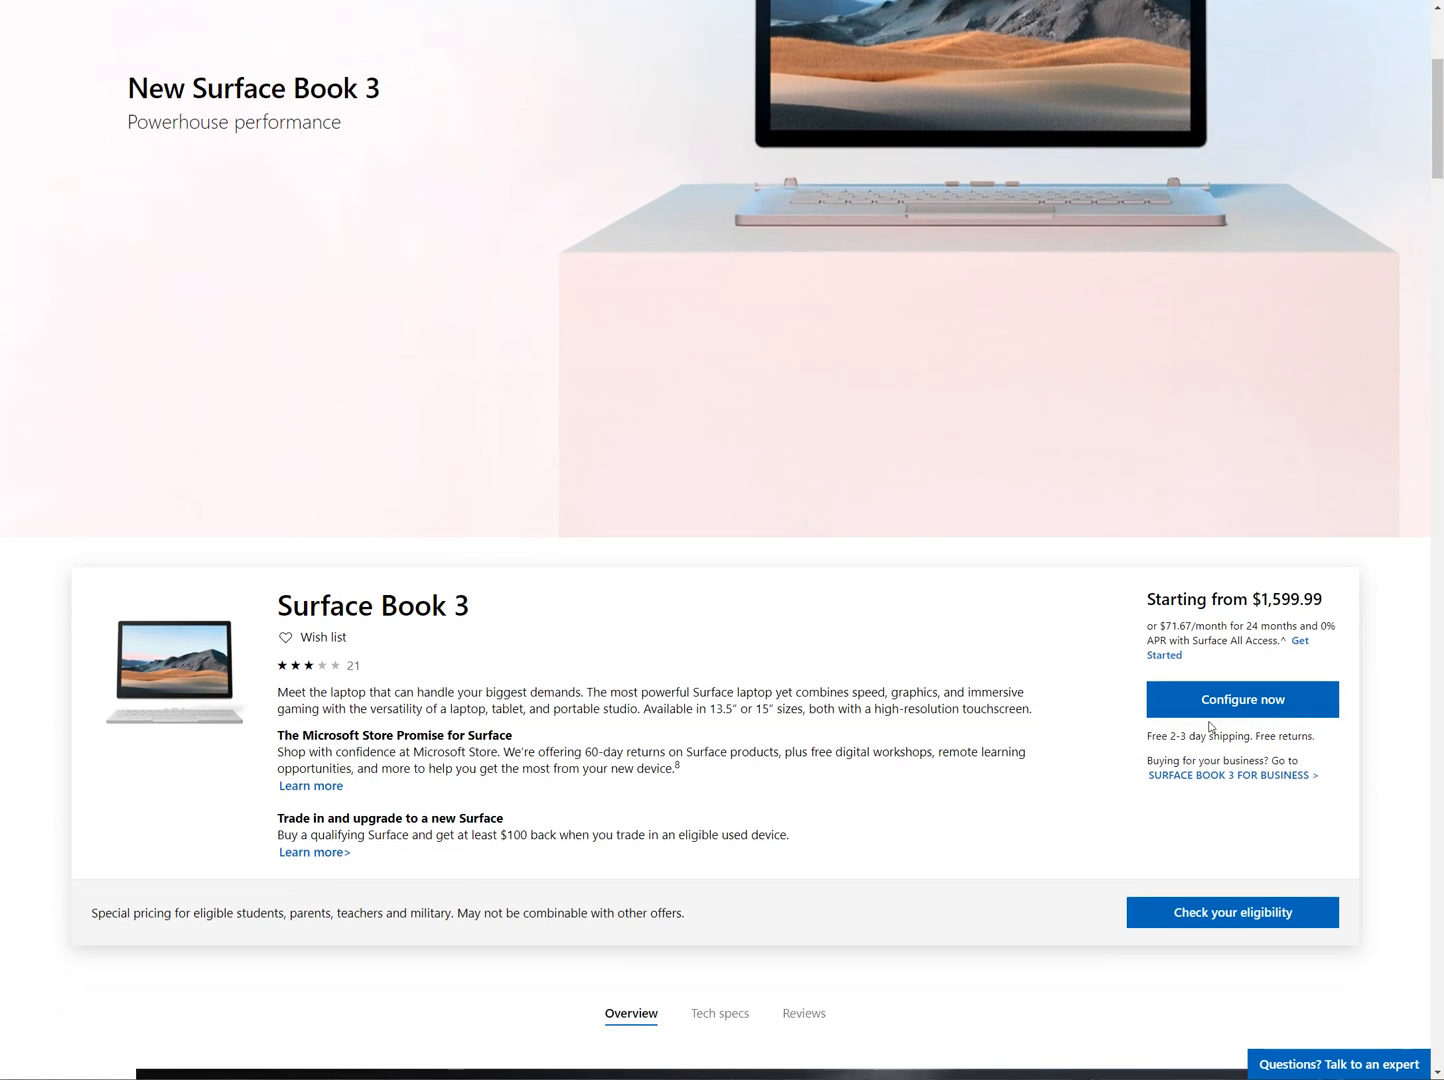
pyautogui.moveTo(316, 673)
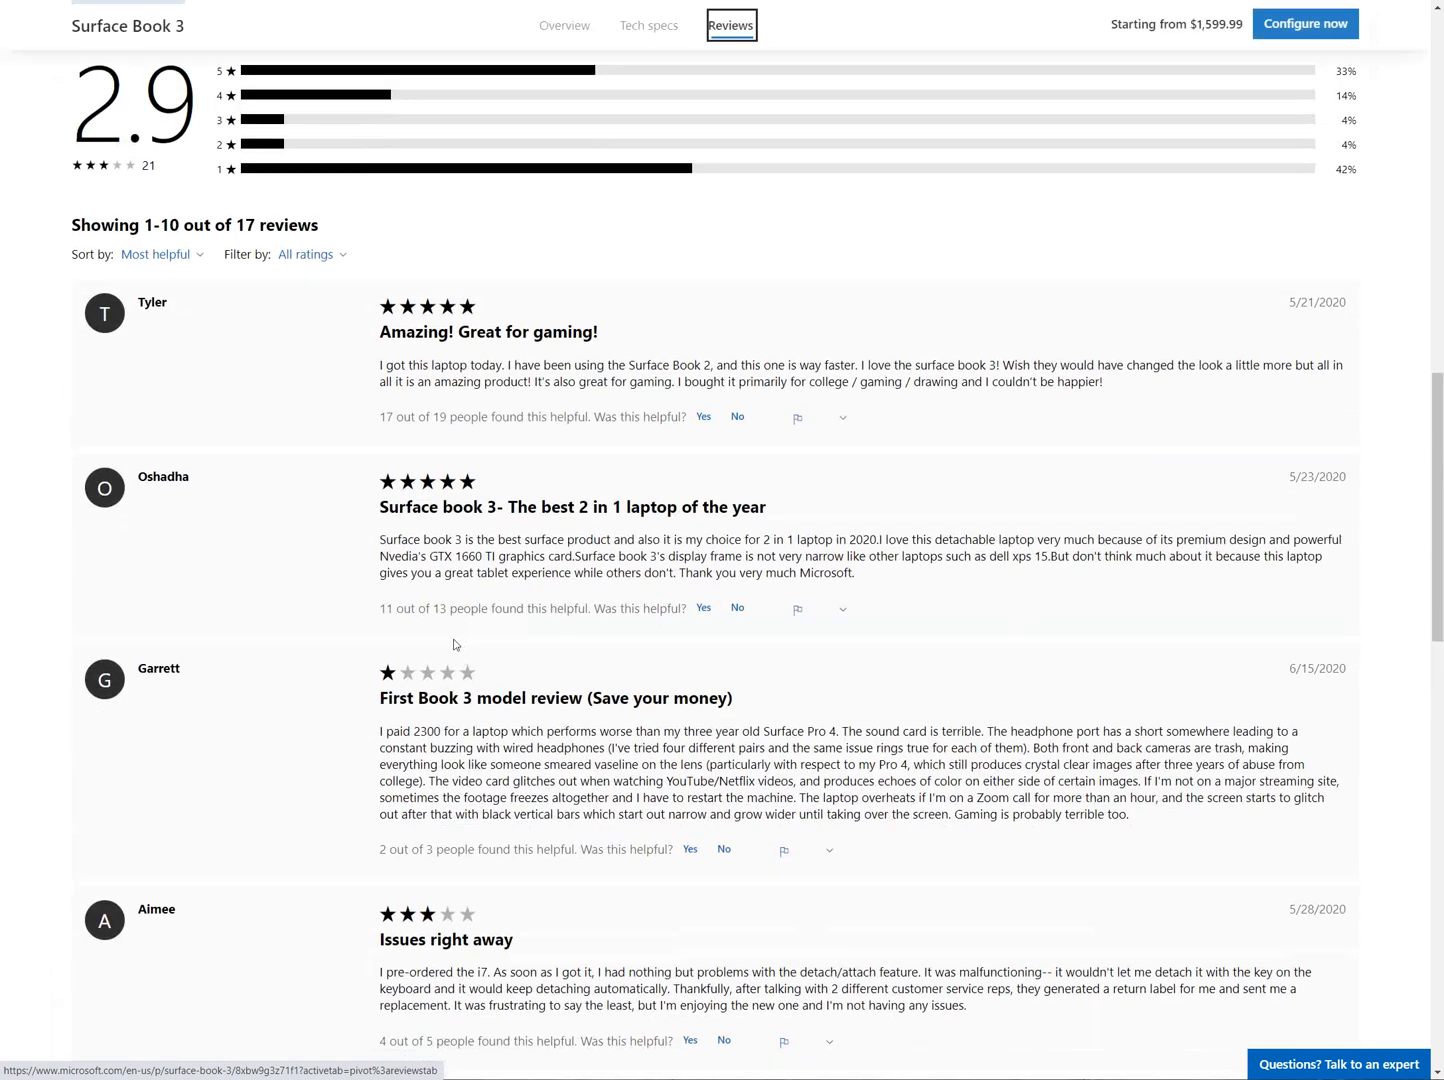
# Step: Read further down the Surface Book 3 reviews, past the battery life and Two Bad Video Cards reviews
pyautogui.scroll(-3)
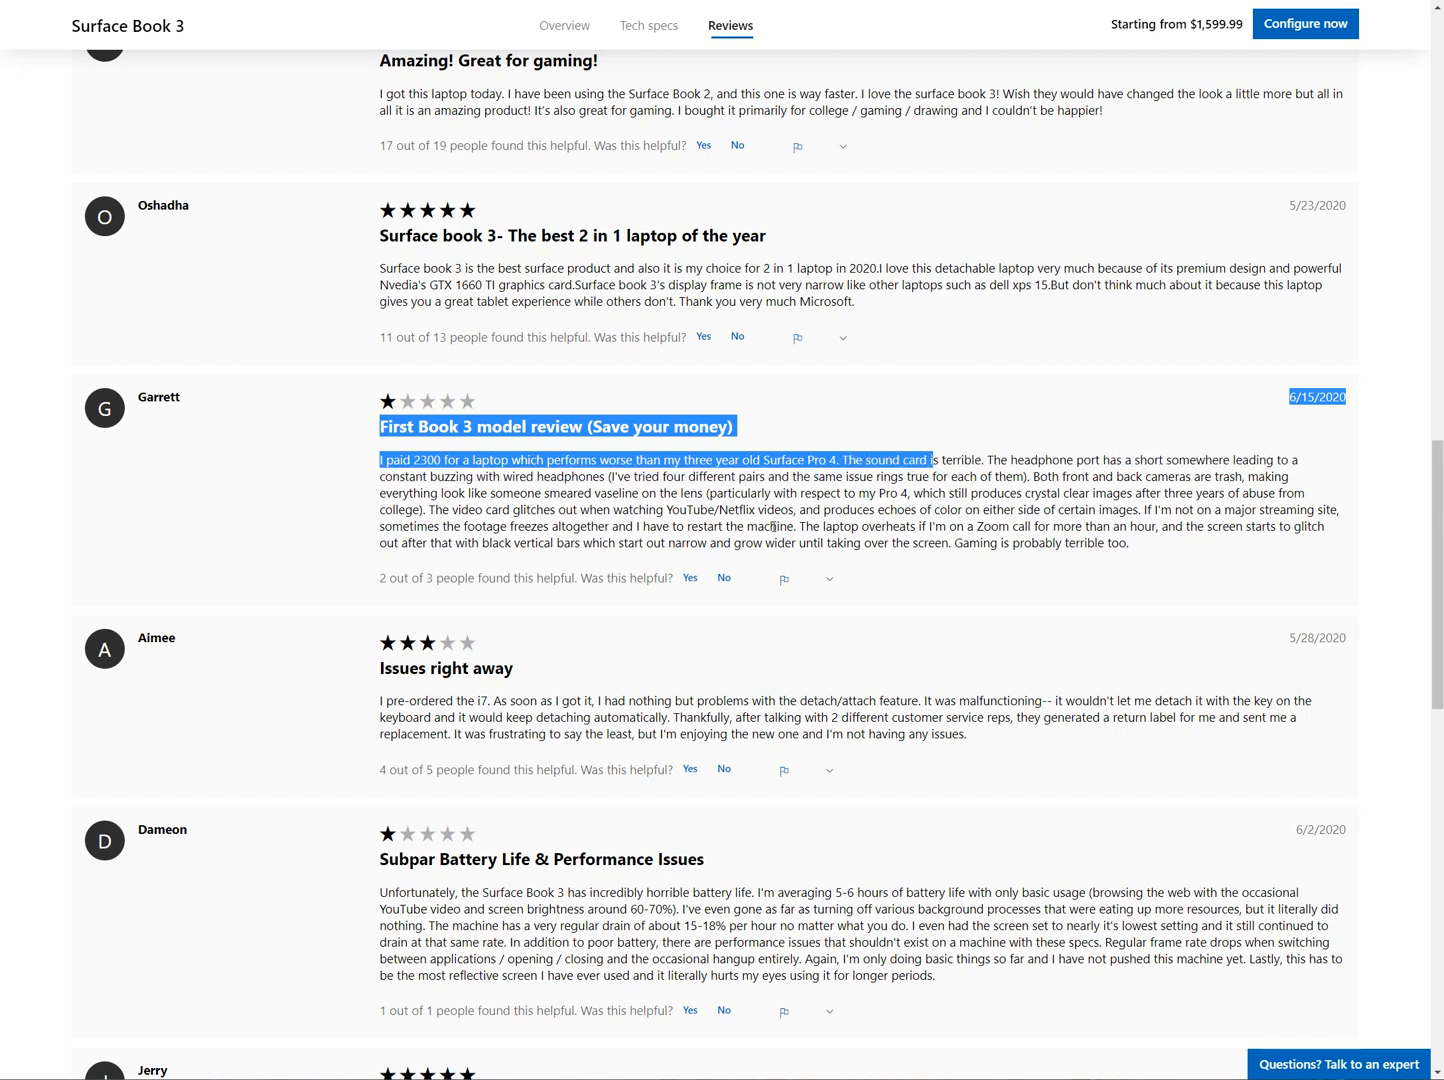
pyautogui.click(850, 471)
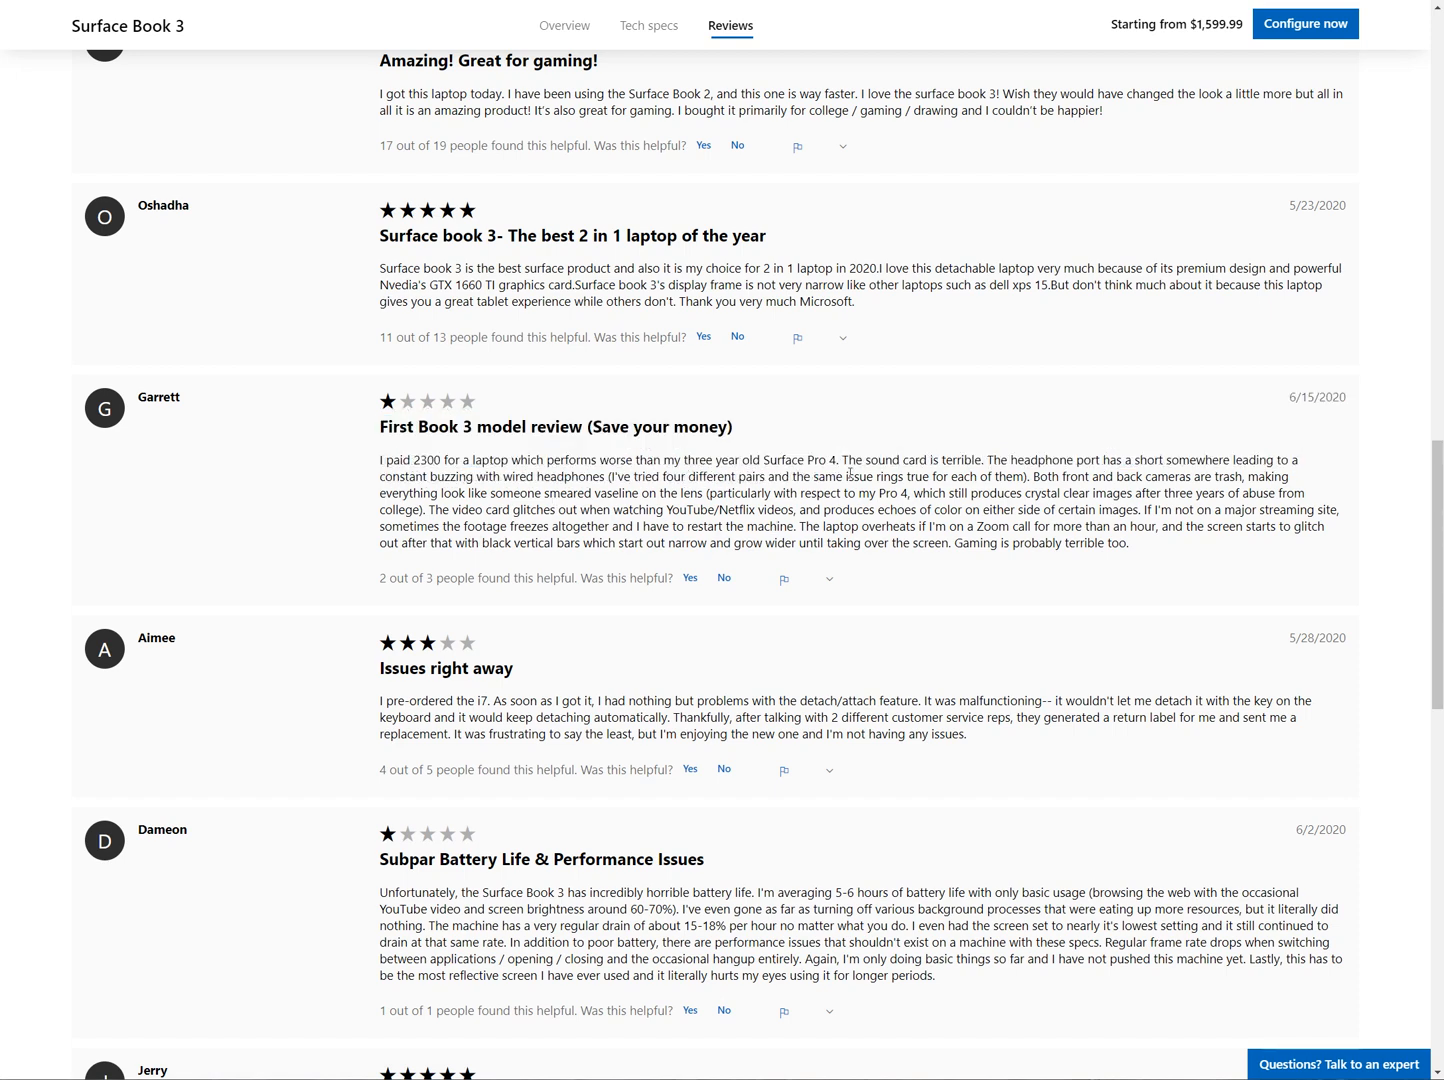
pyautogui.scroll(-3)
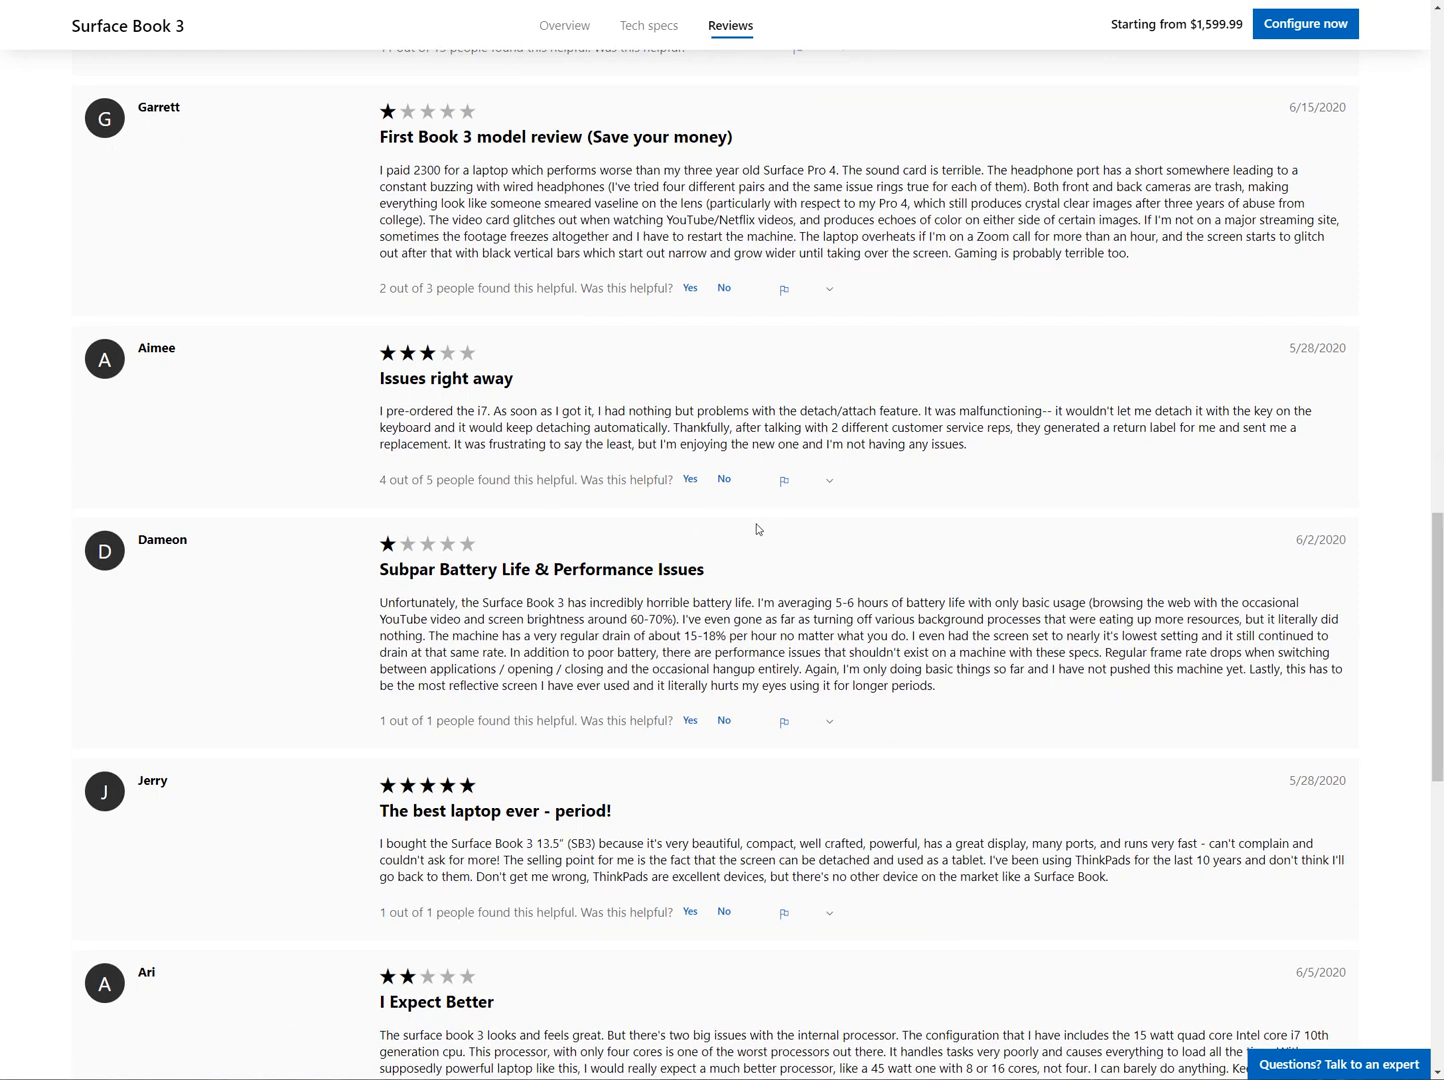
pyautogui.moveTo(571, 512)
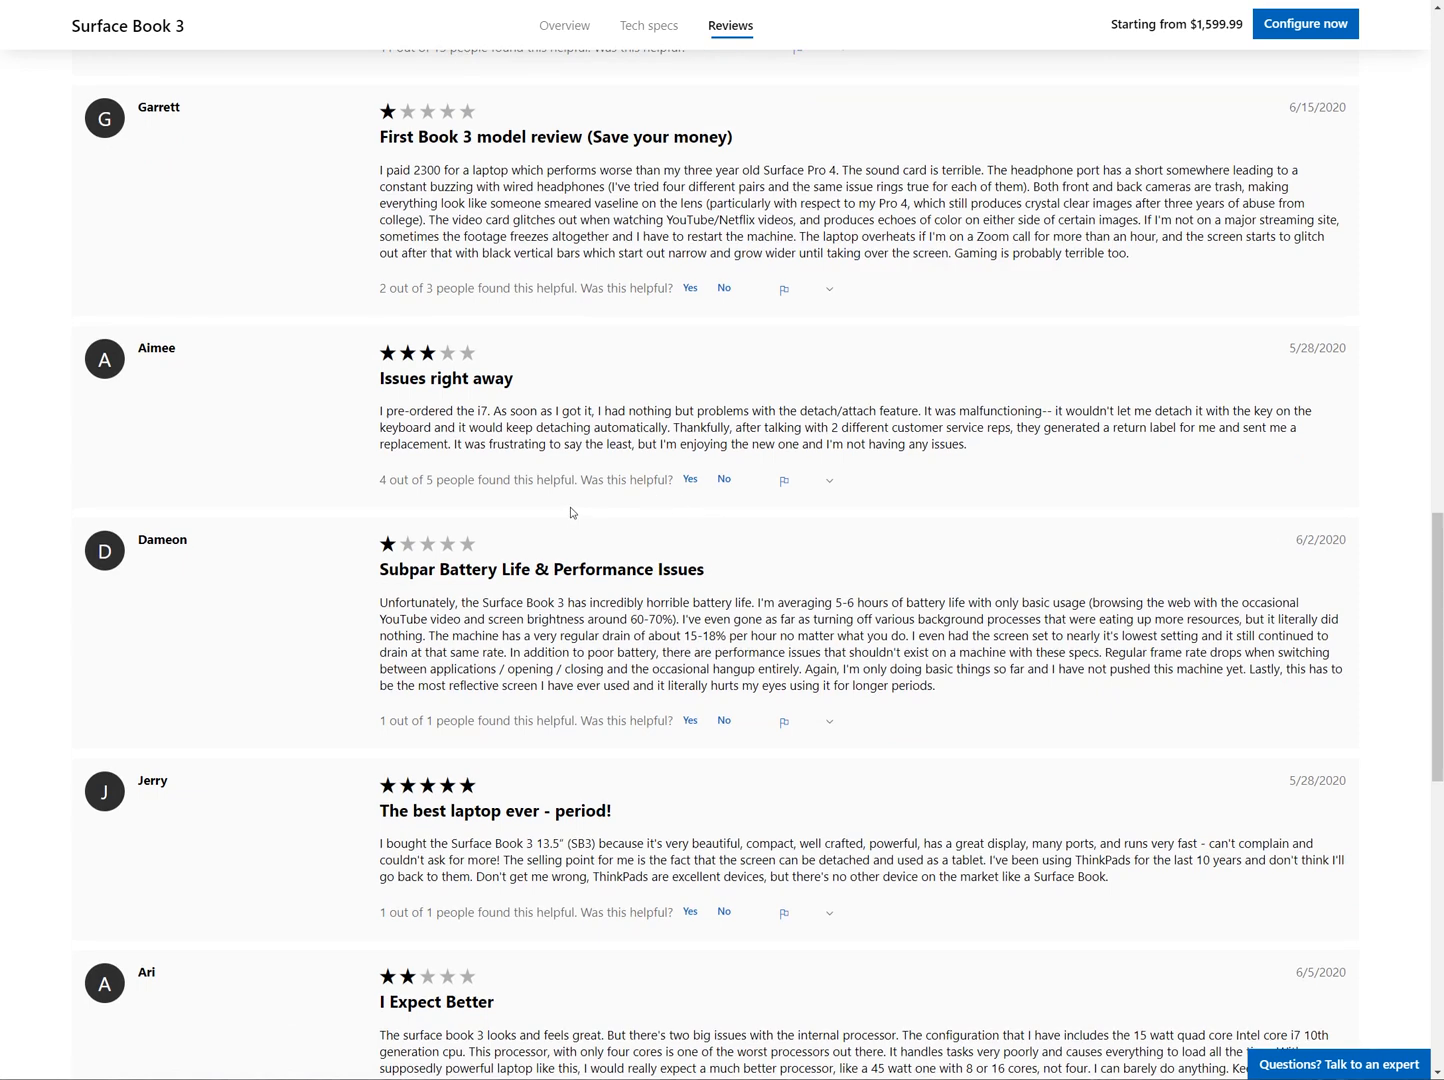
pyautogui.scroll(-3)
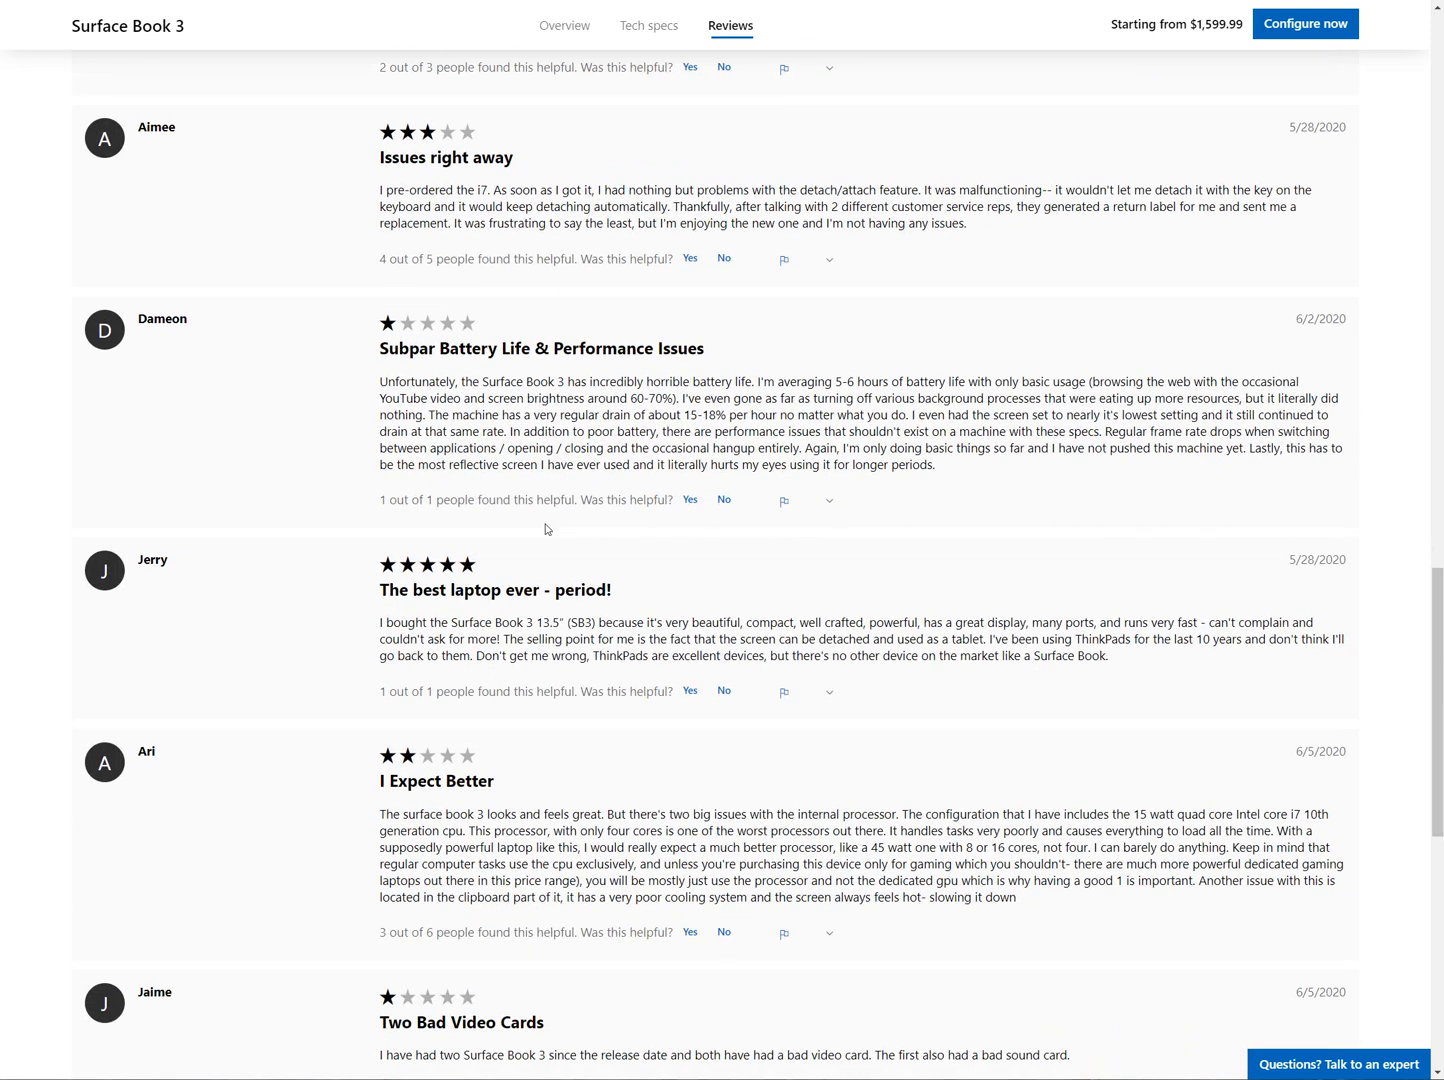
pyautogui.scroll(-3)
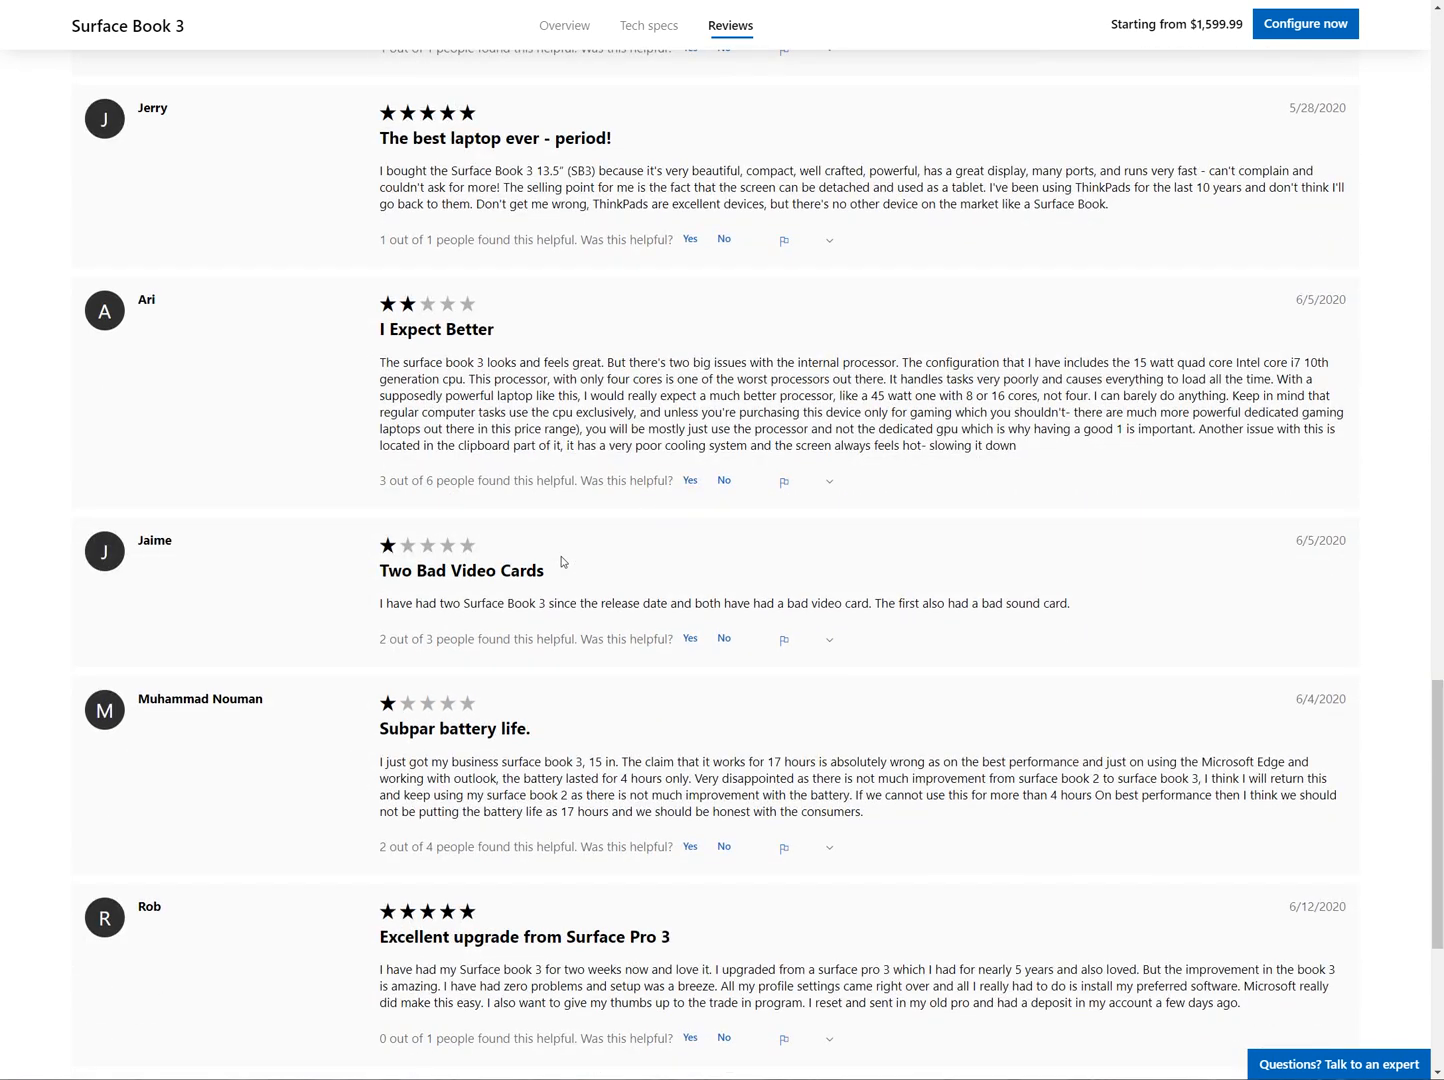
pyautogui.scroll(-3)
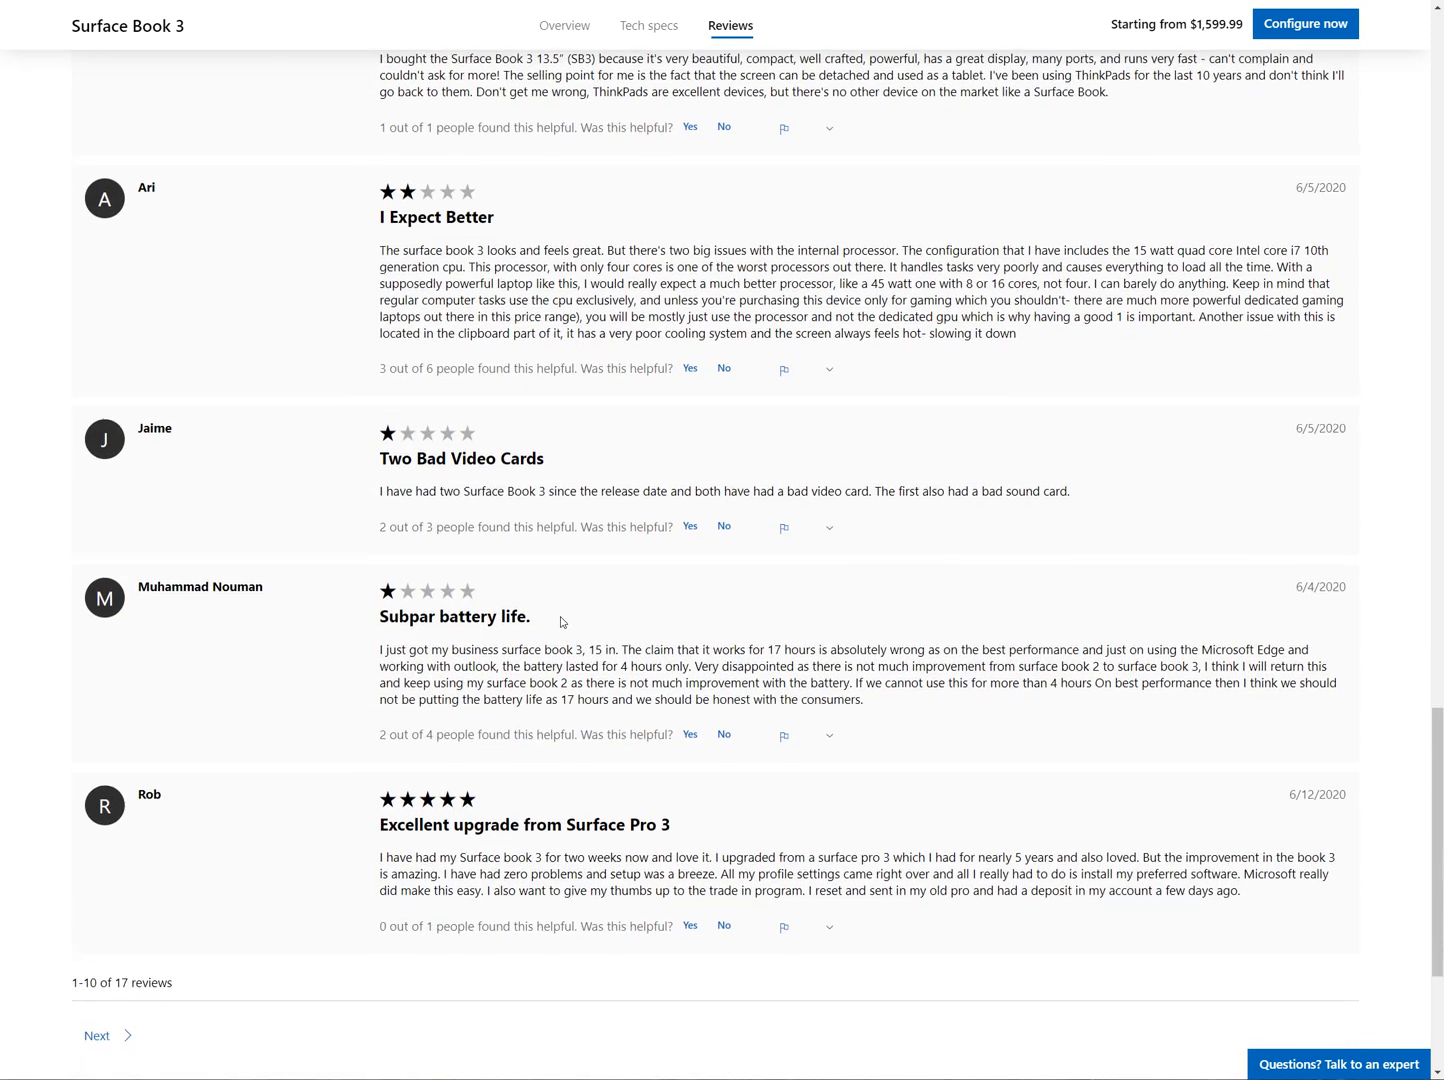
pyautogui.scroll(-3)
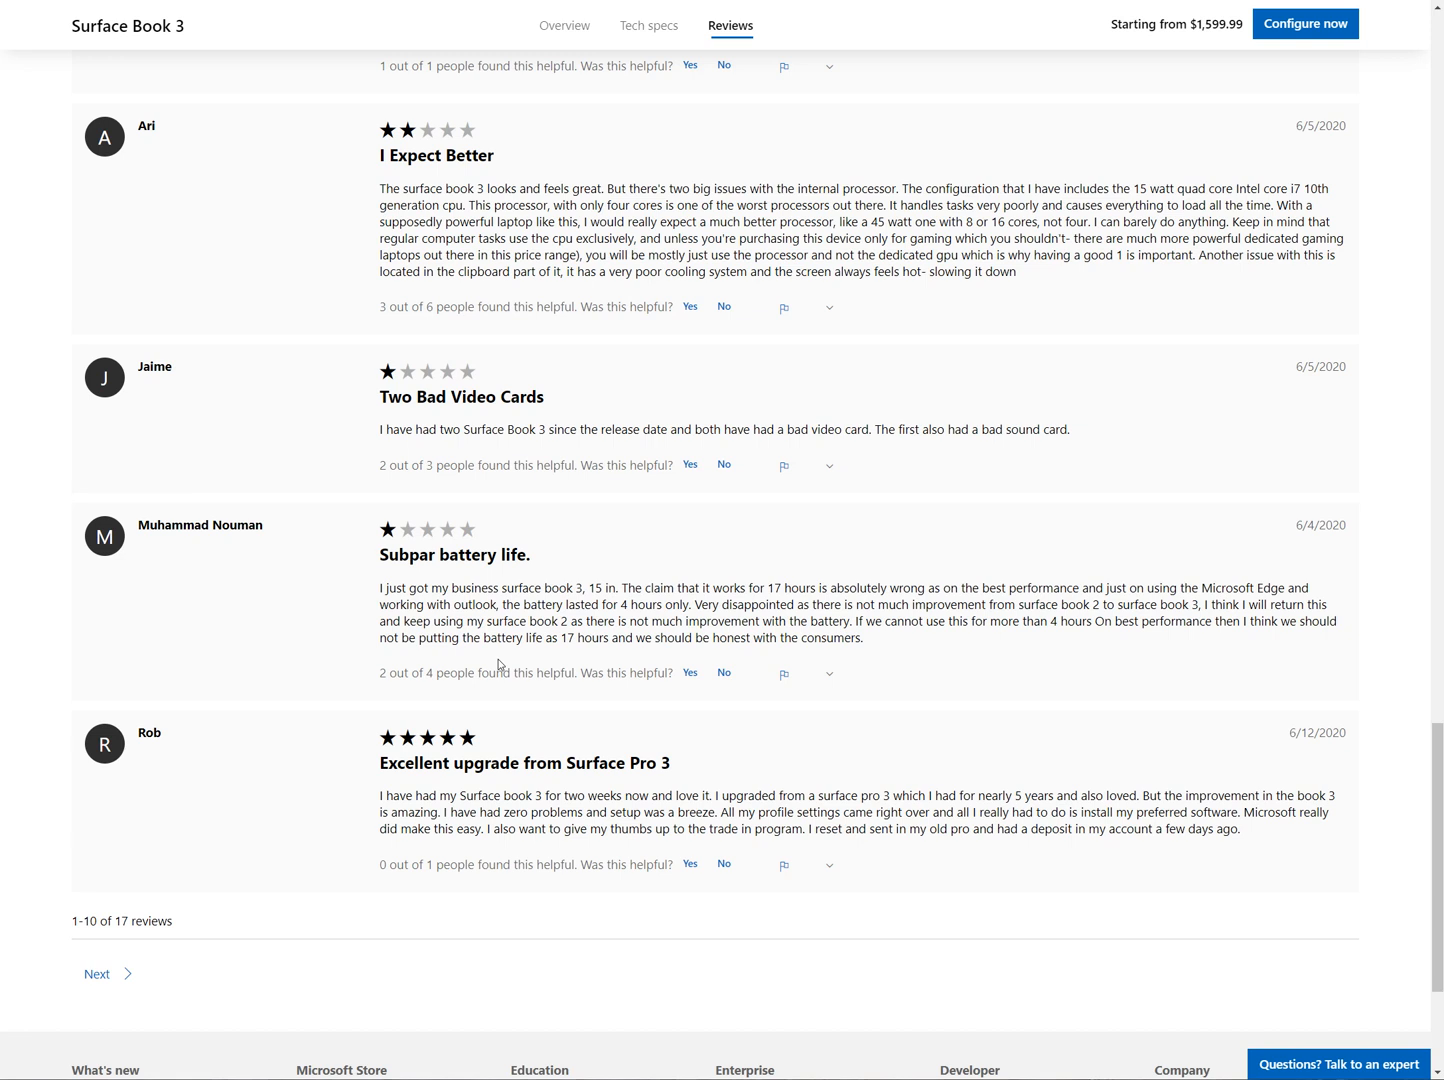
pyautogui.moveTo(486, 662)
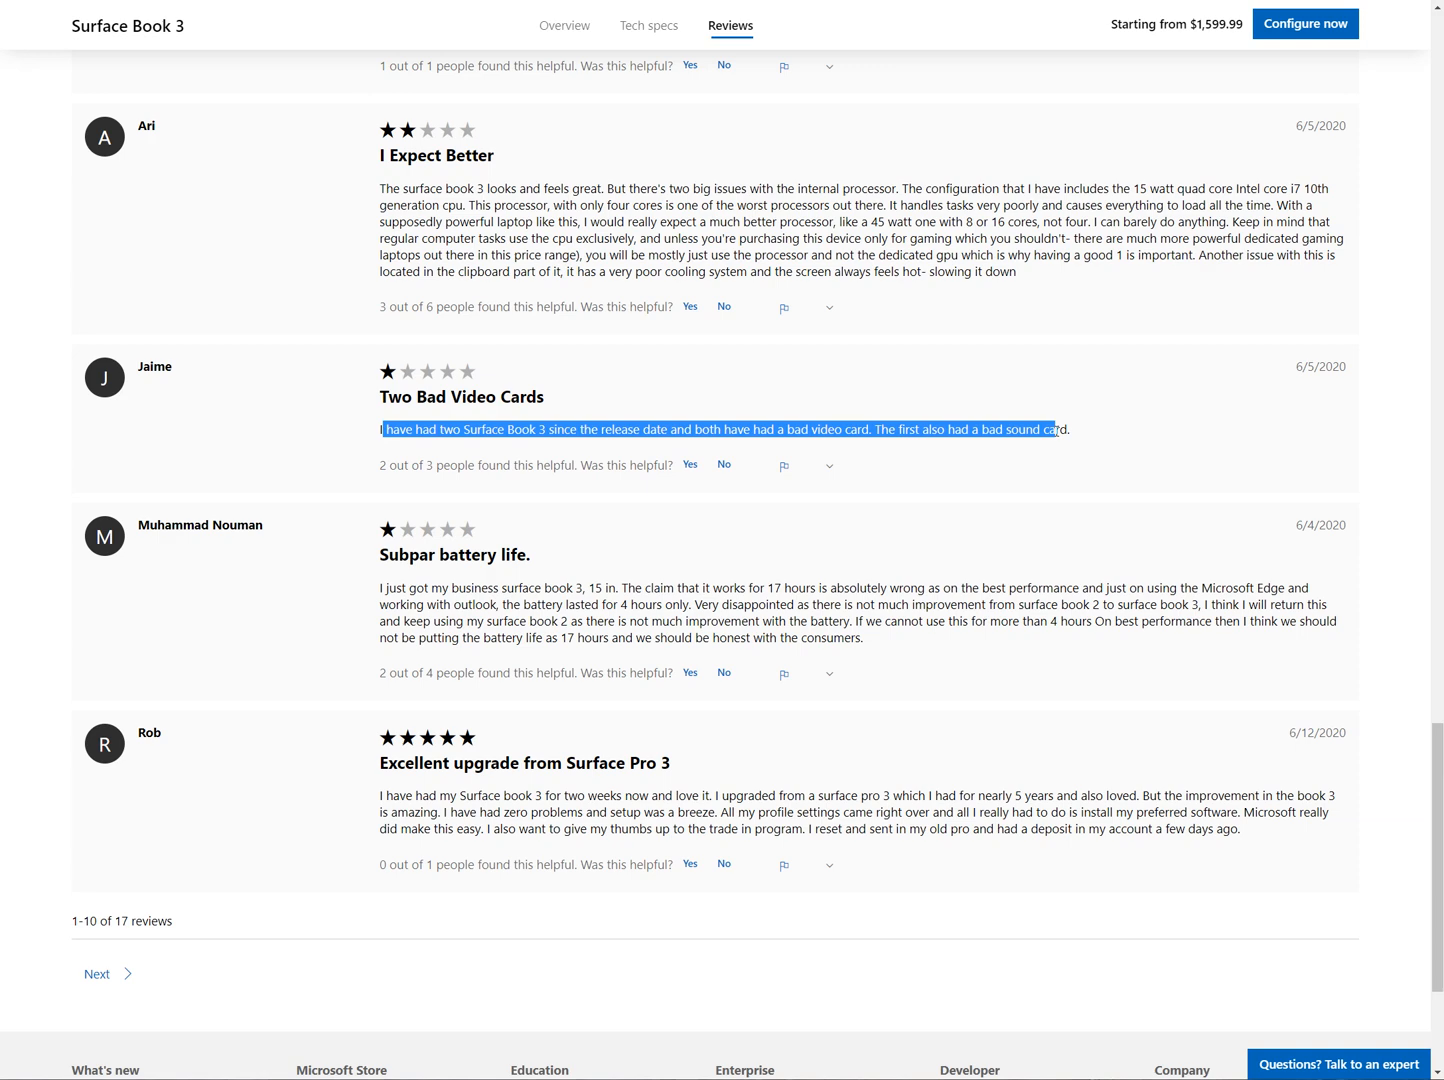
pyautogui.click(964, 481)
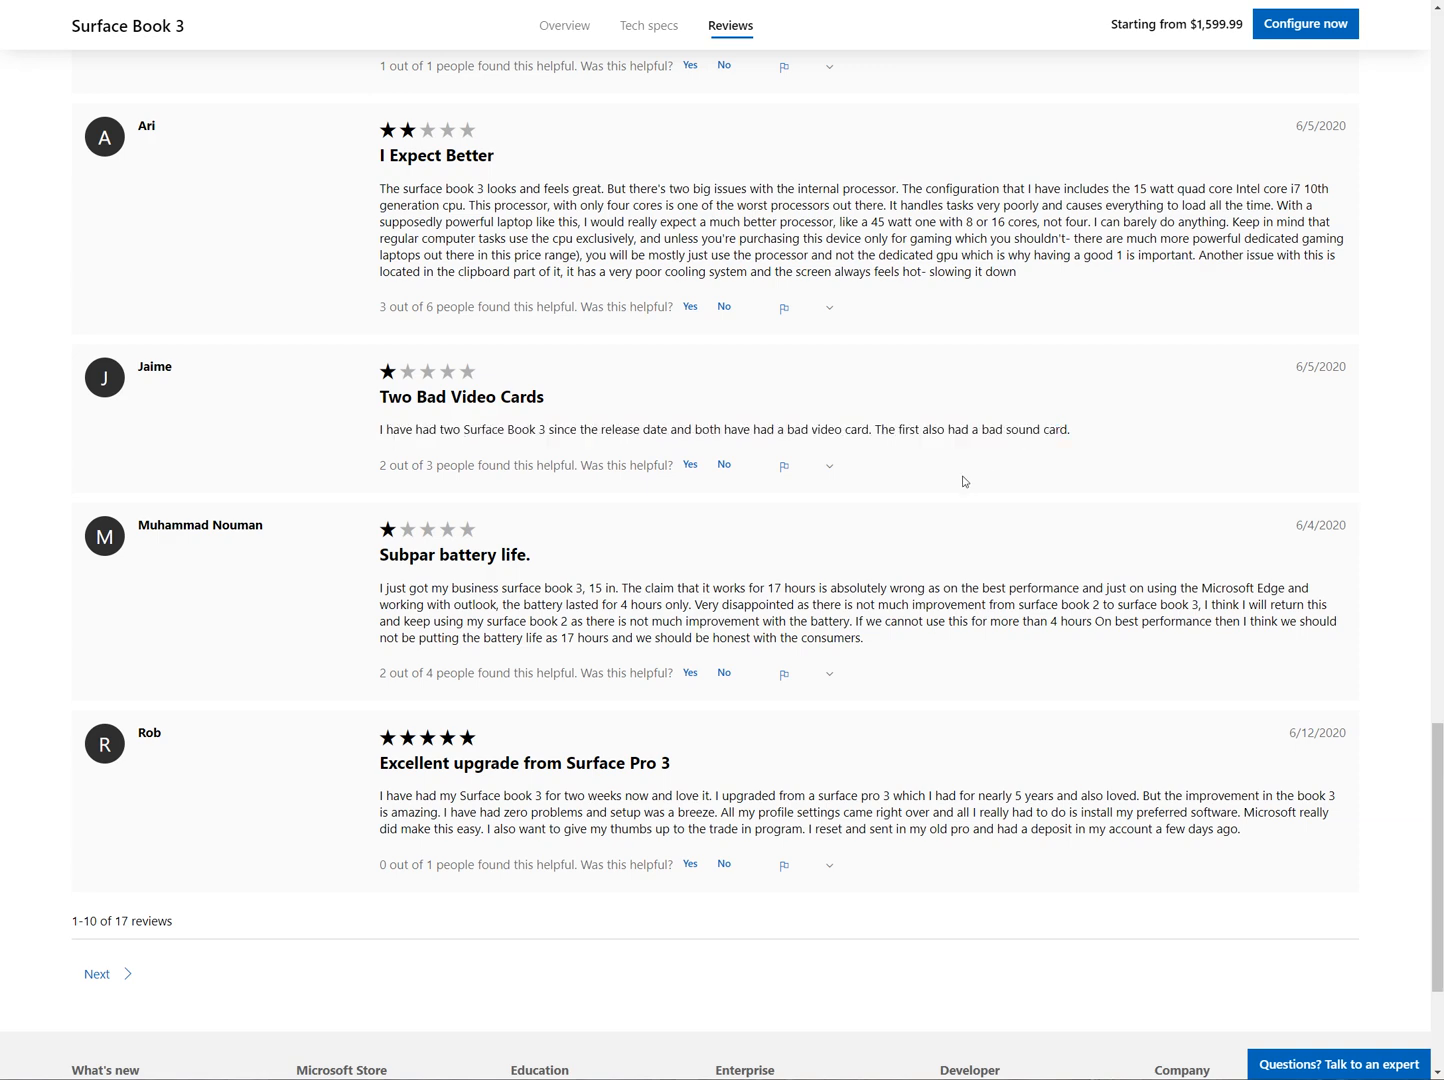
pyautogui.scroll(-3)
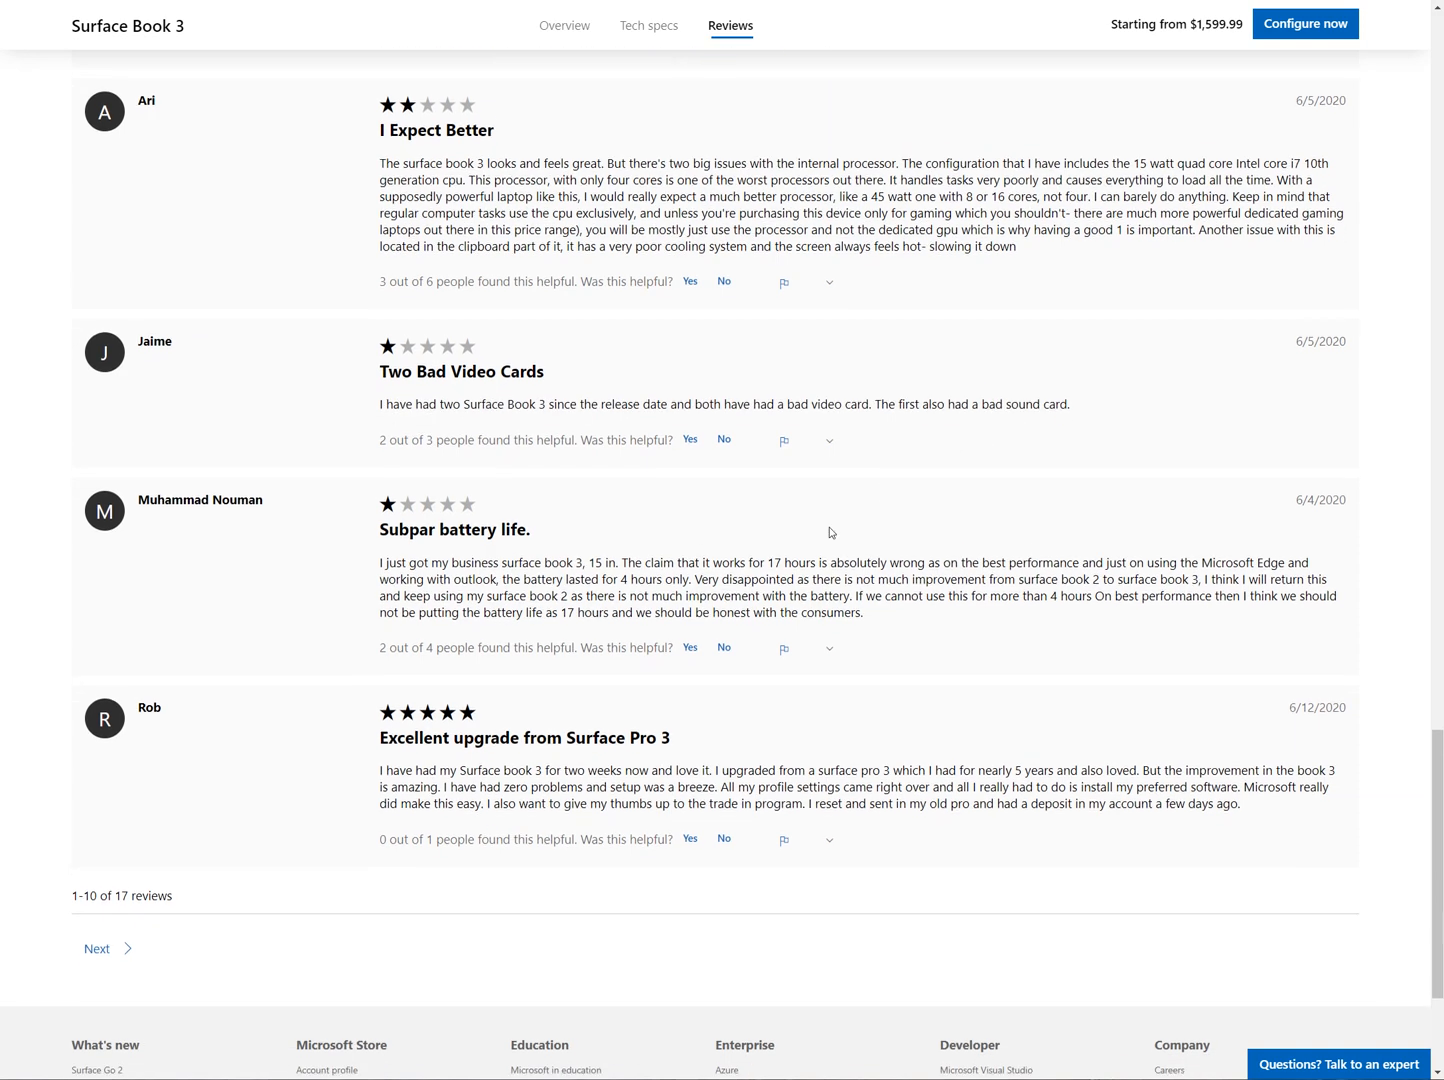
pyautogui.scroll(-3)
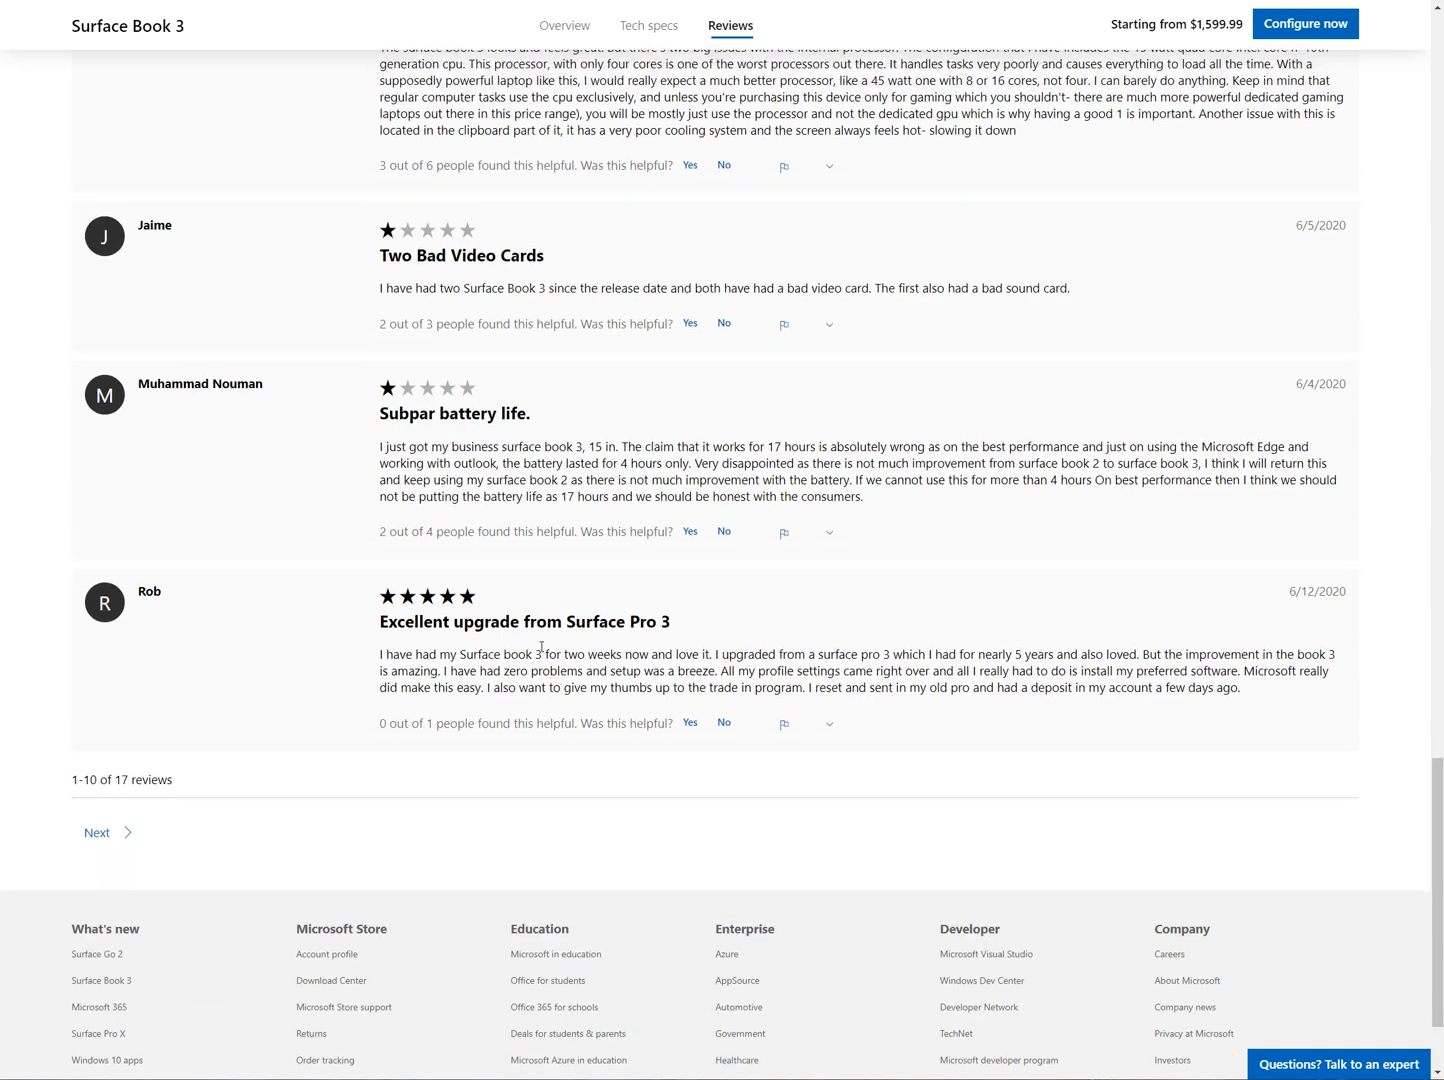
pyautogui.scroll(-3)
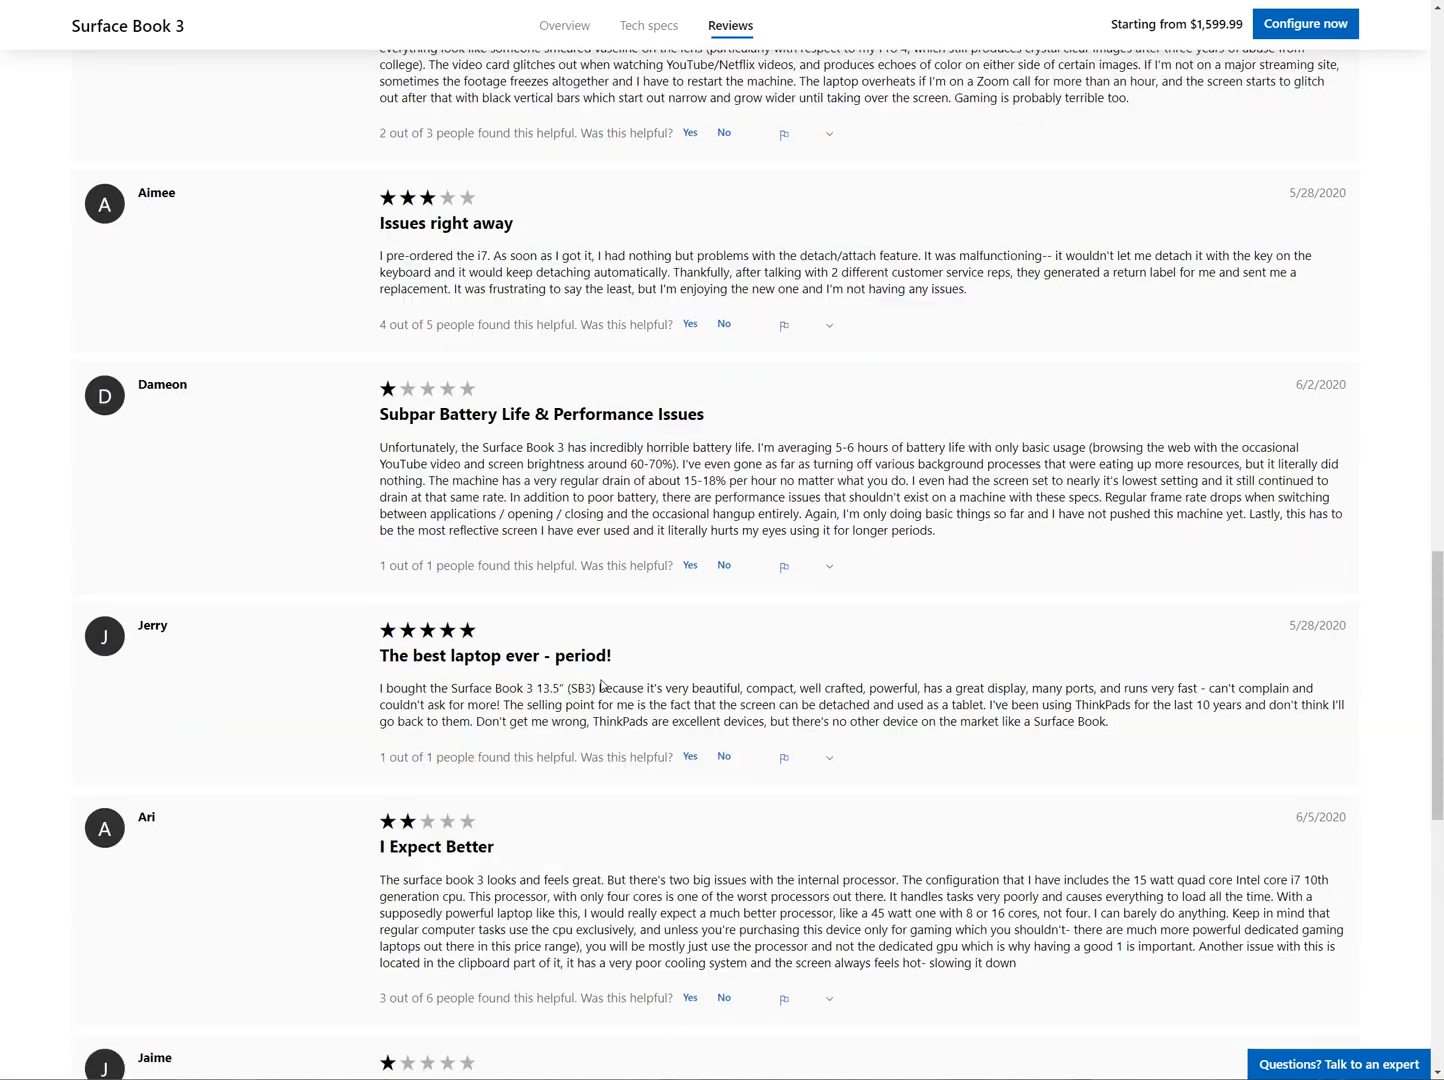
# Step: Return to the Surface Book 3 summary and open the Configure now page
pyautogui.scroll(3)
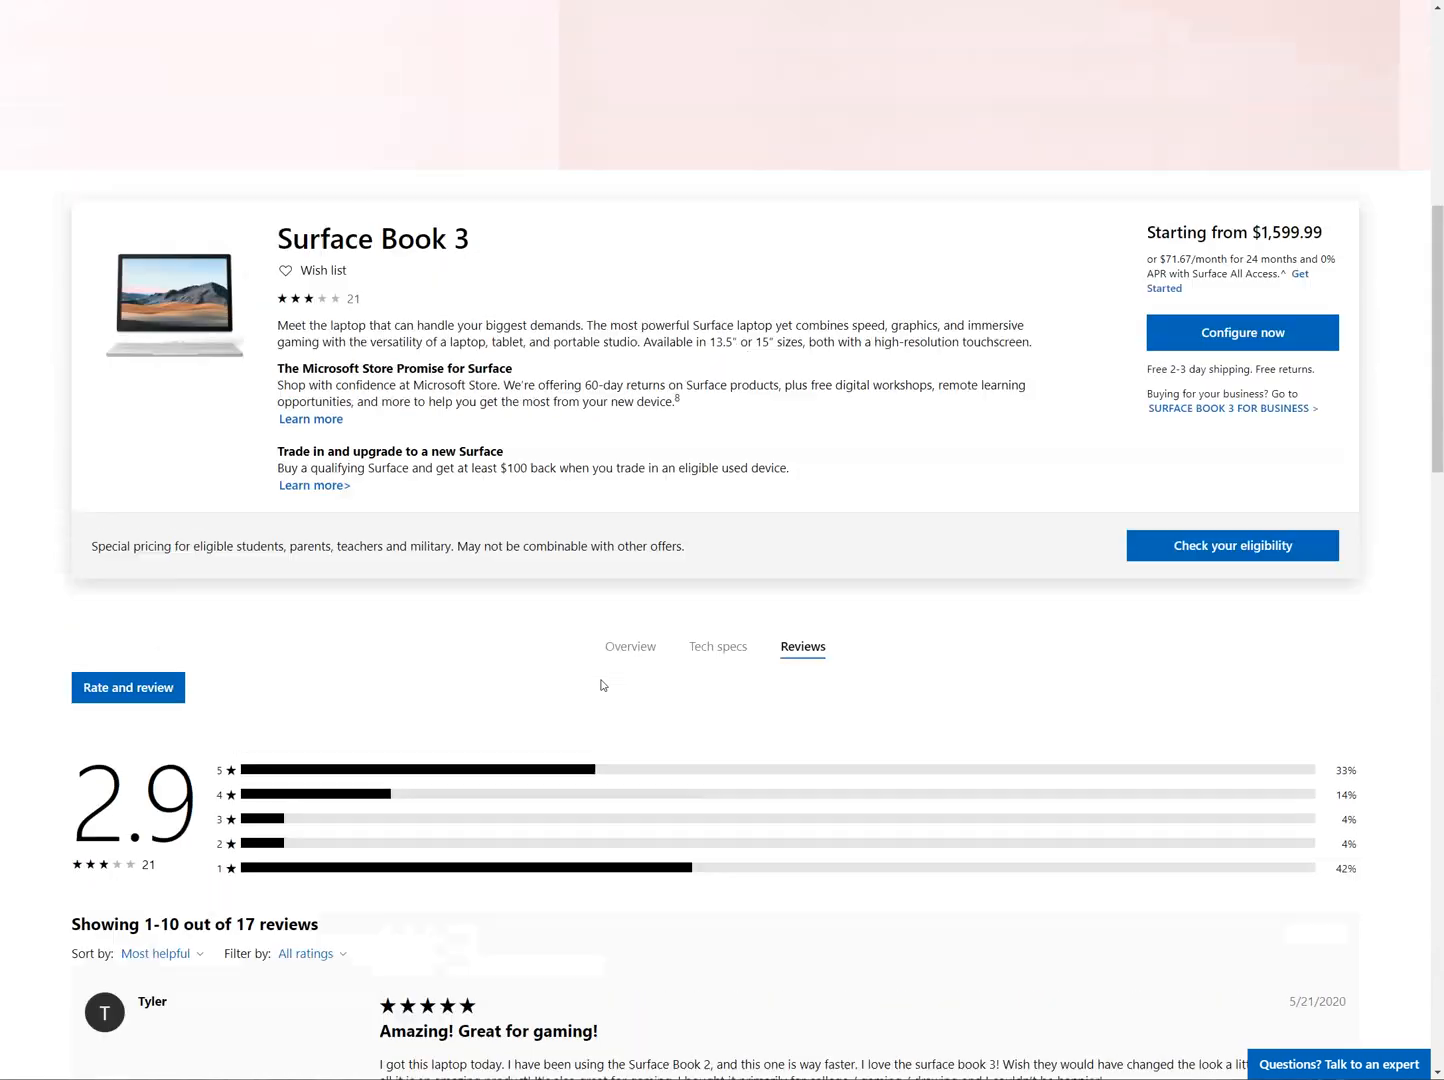
pyautogui.scroll(-3)
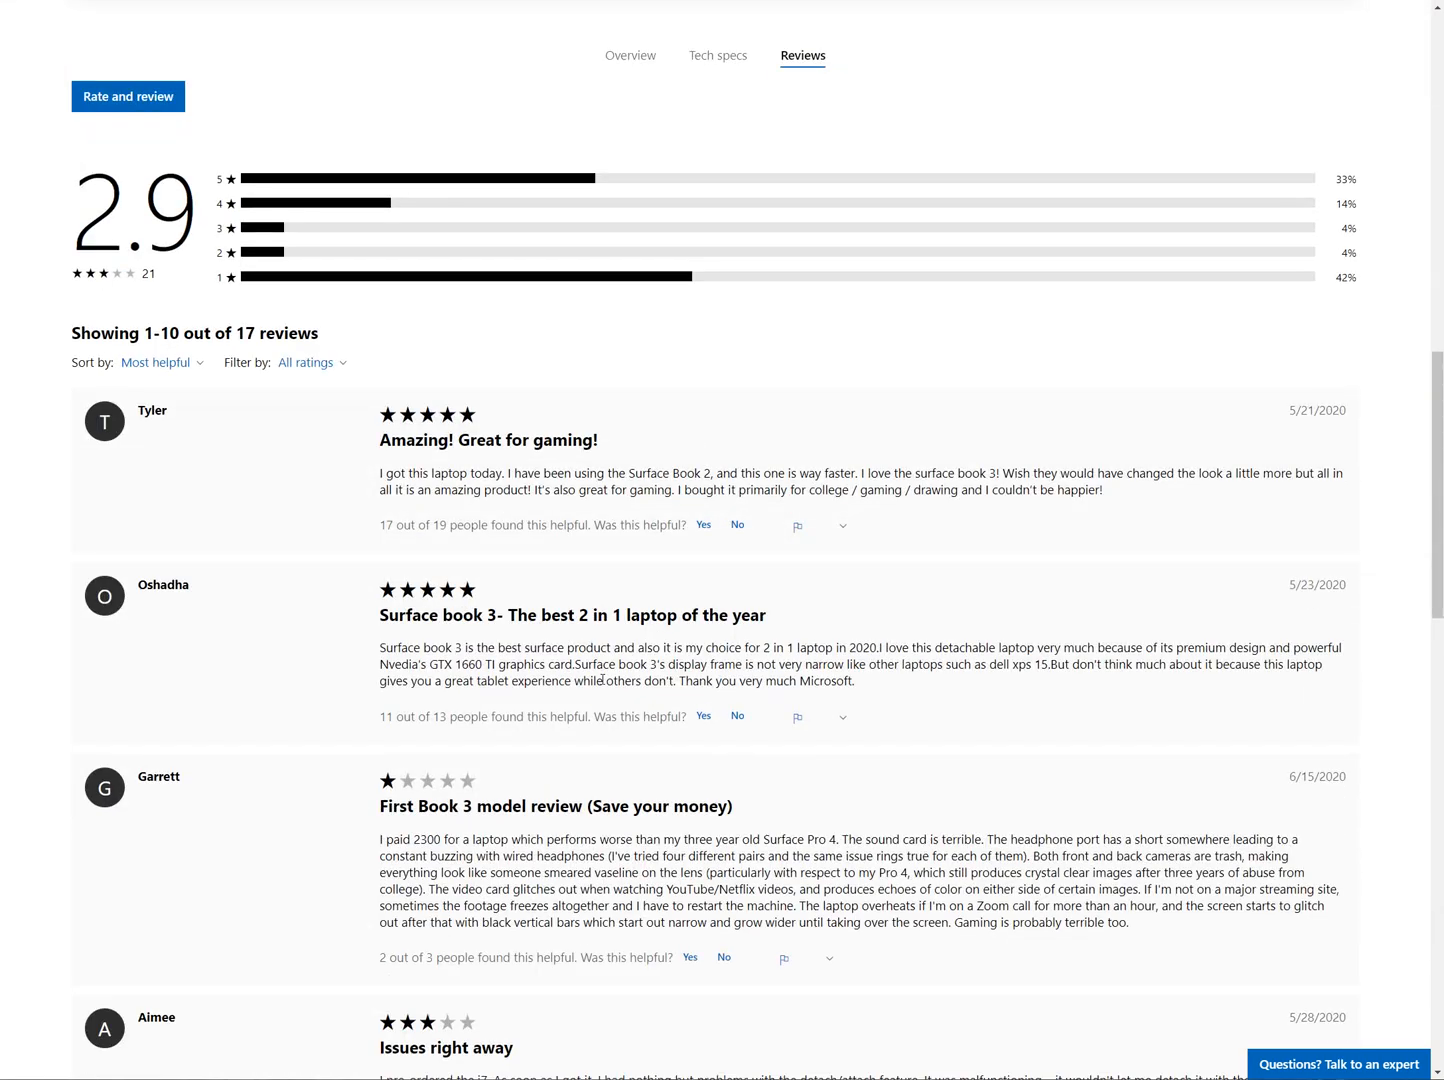
pyautogui.scroll(-3)
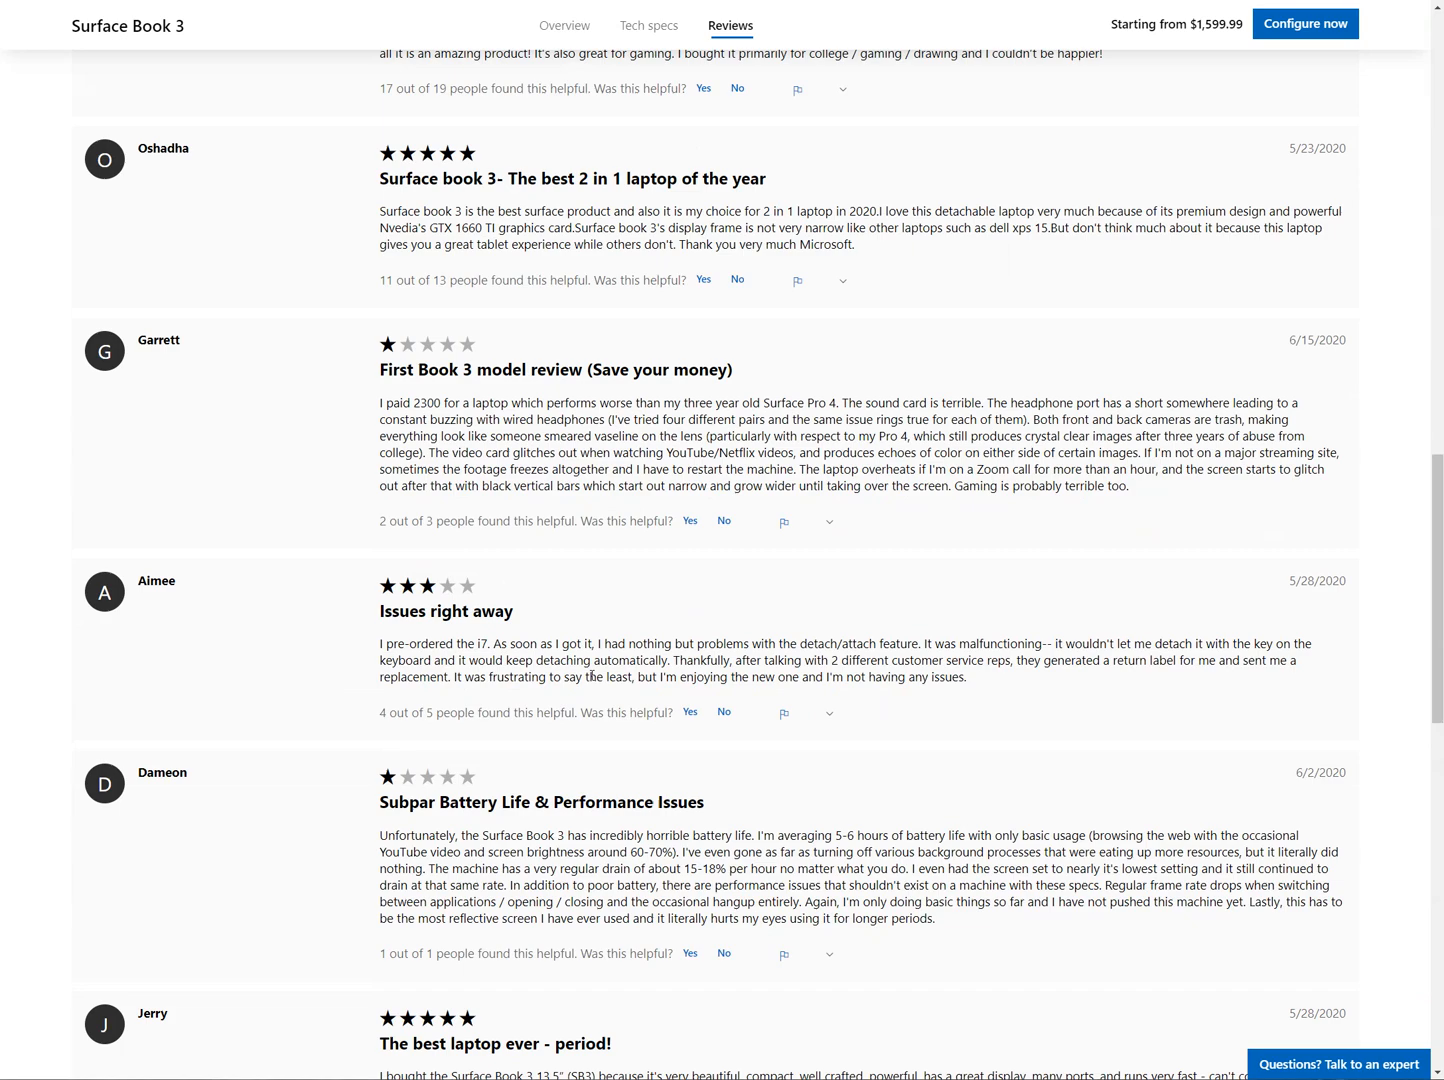
pyautogui.scroll(3)
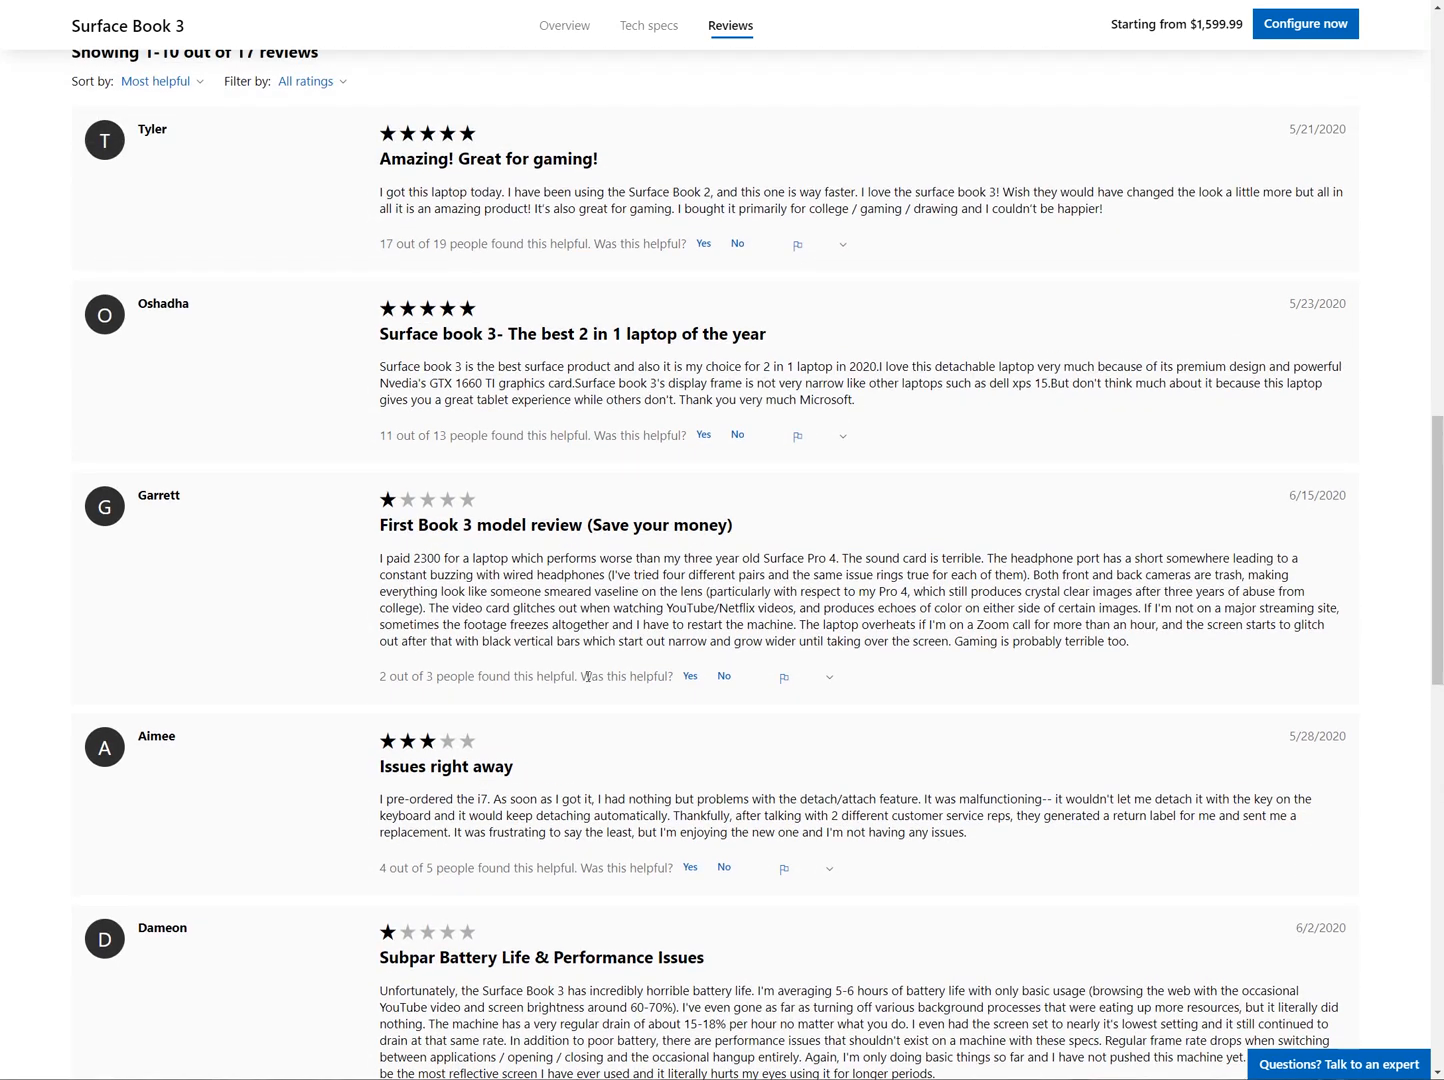
pyautogui.scroll(3)
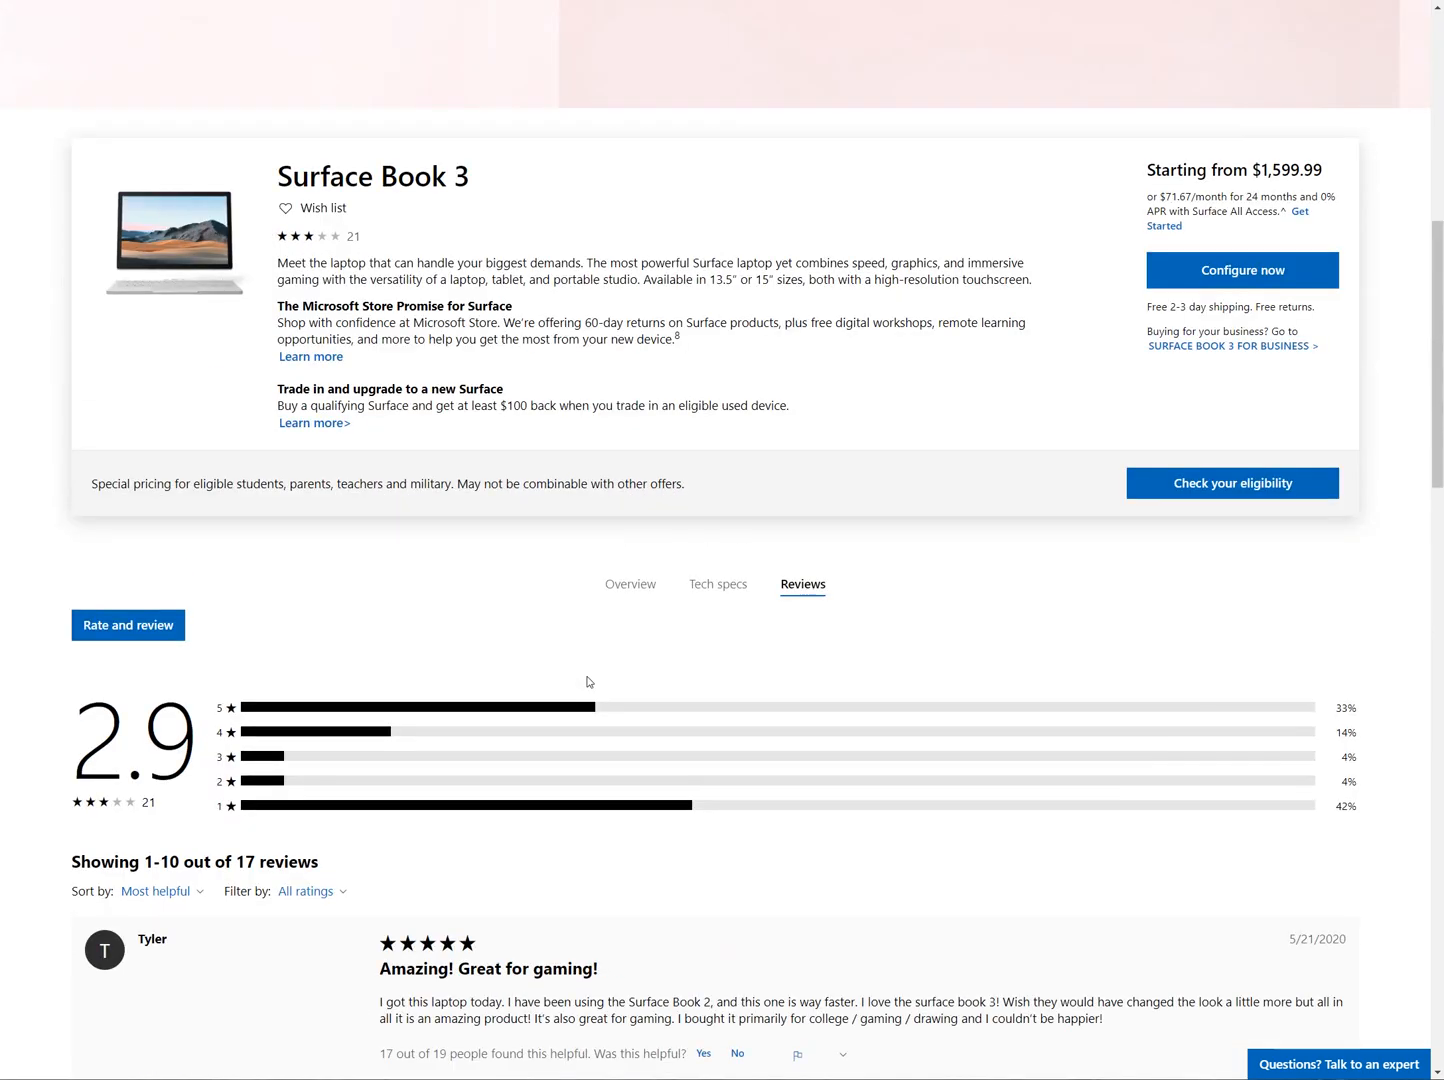
pyautogui.scroll(3)
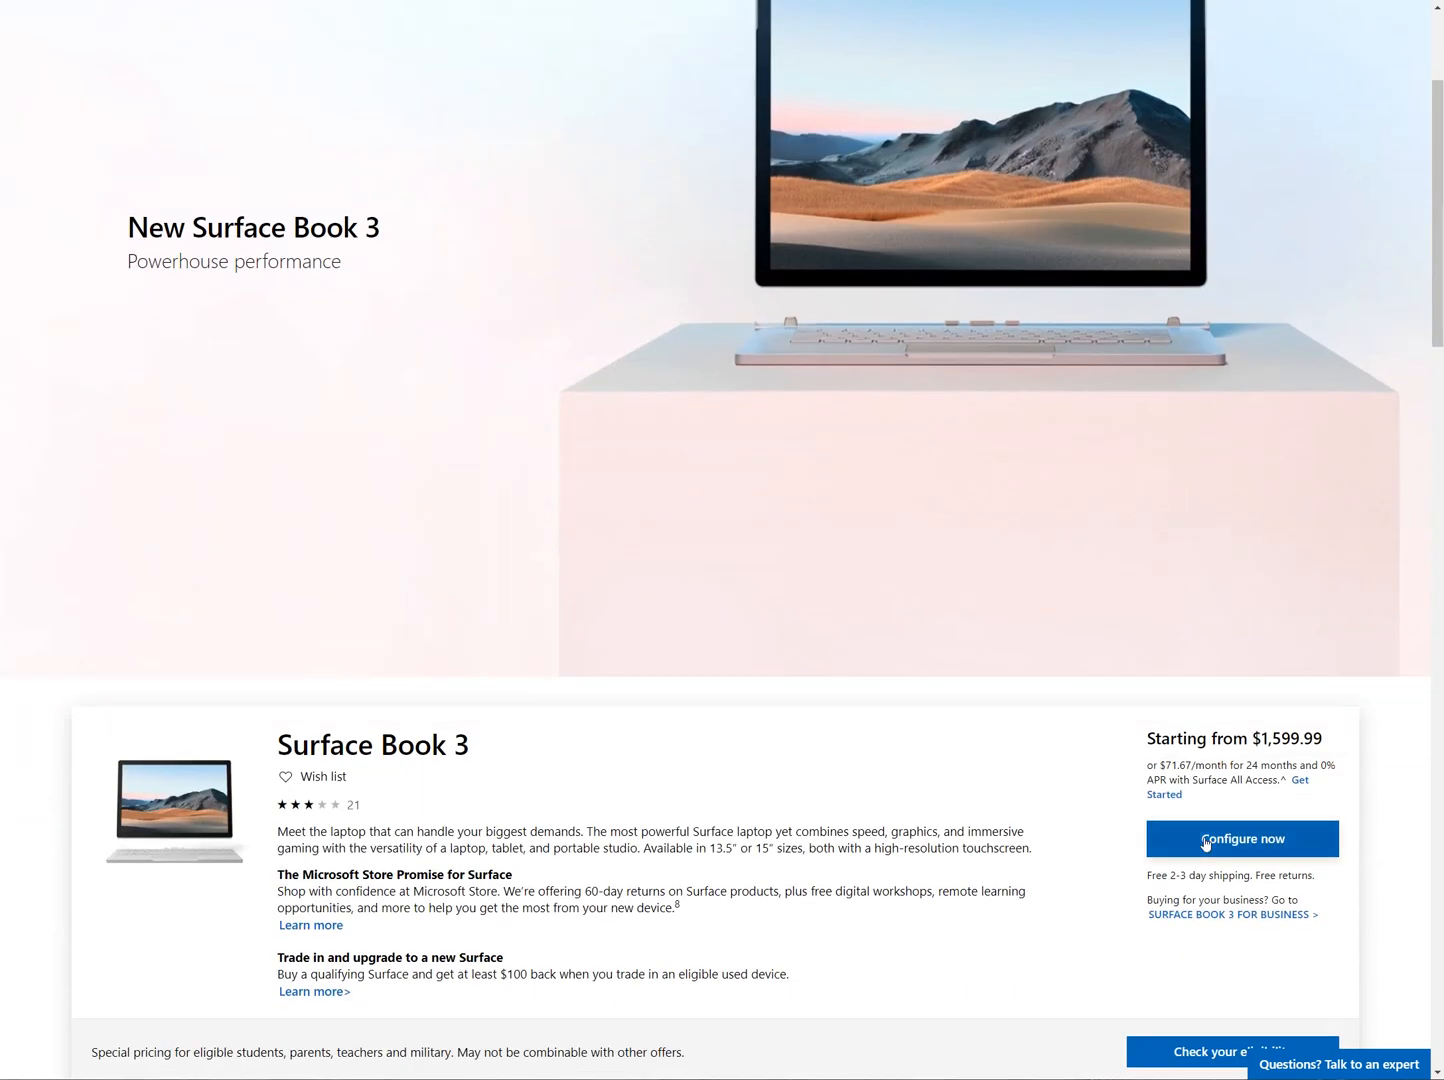
pyautogui.click(1242, 838)
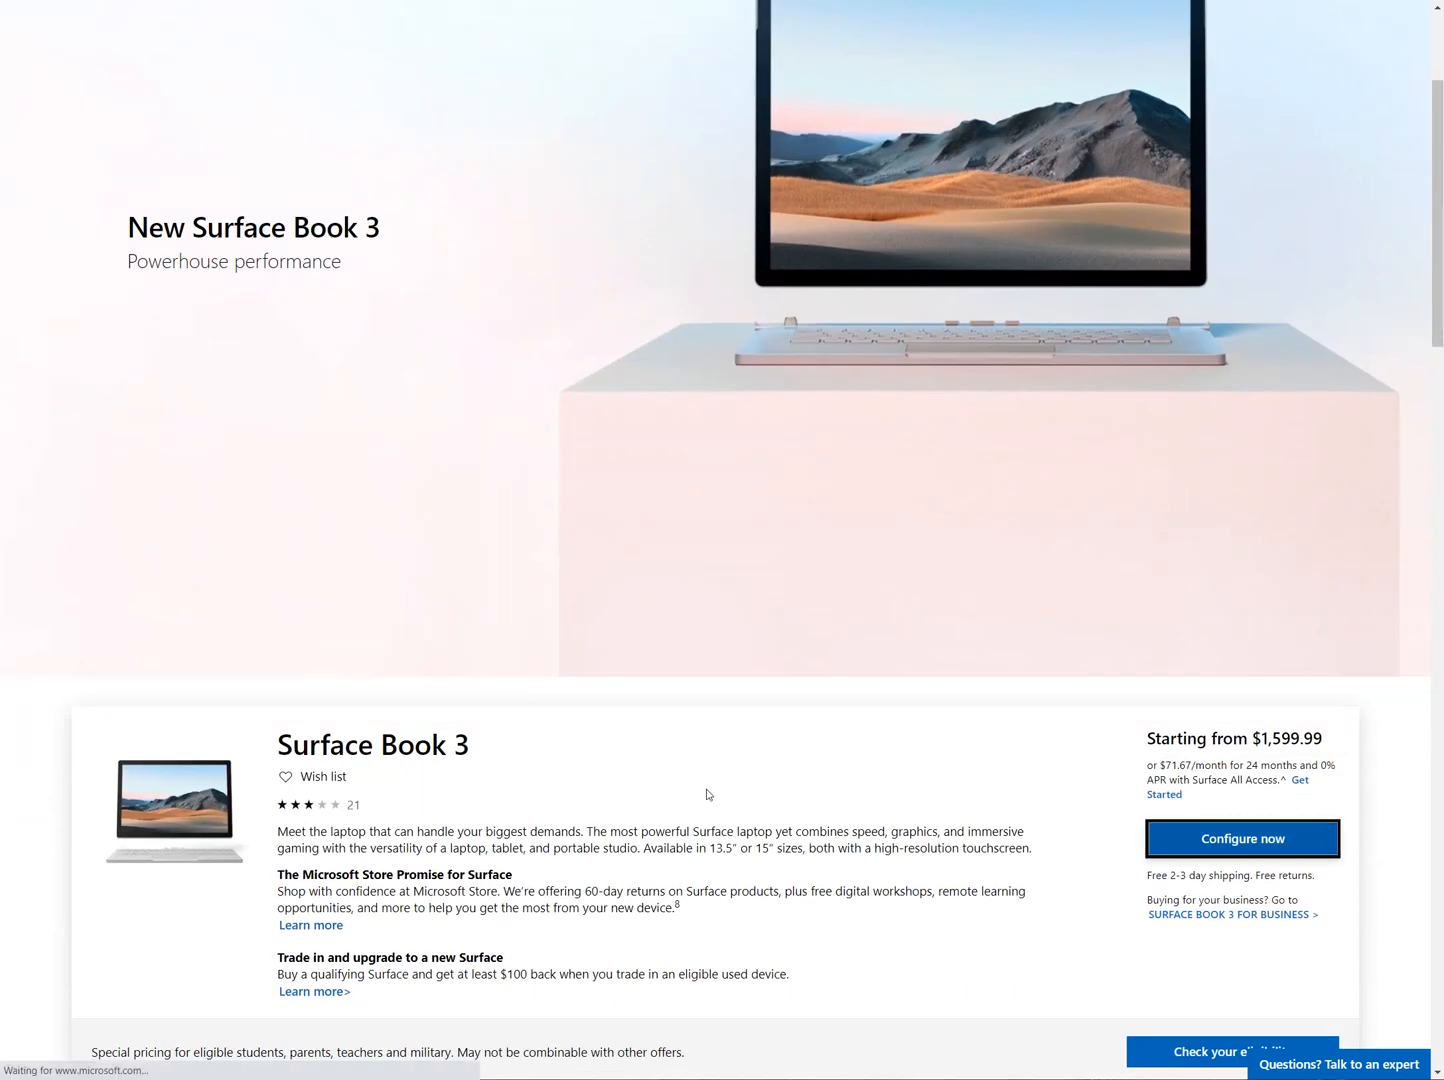
pyautogui.click(1241, 838)
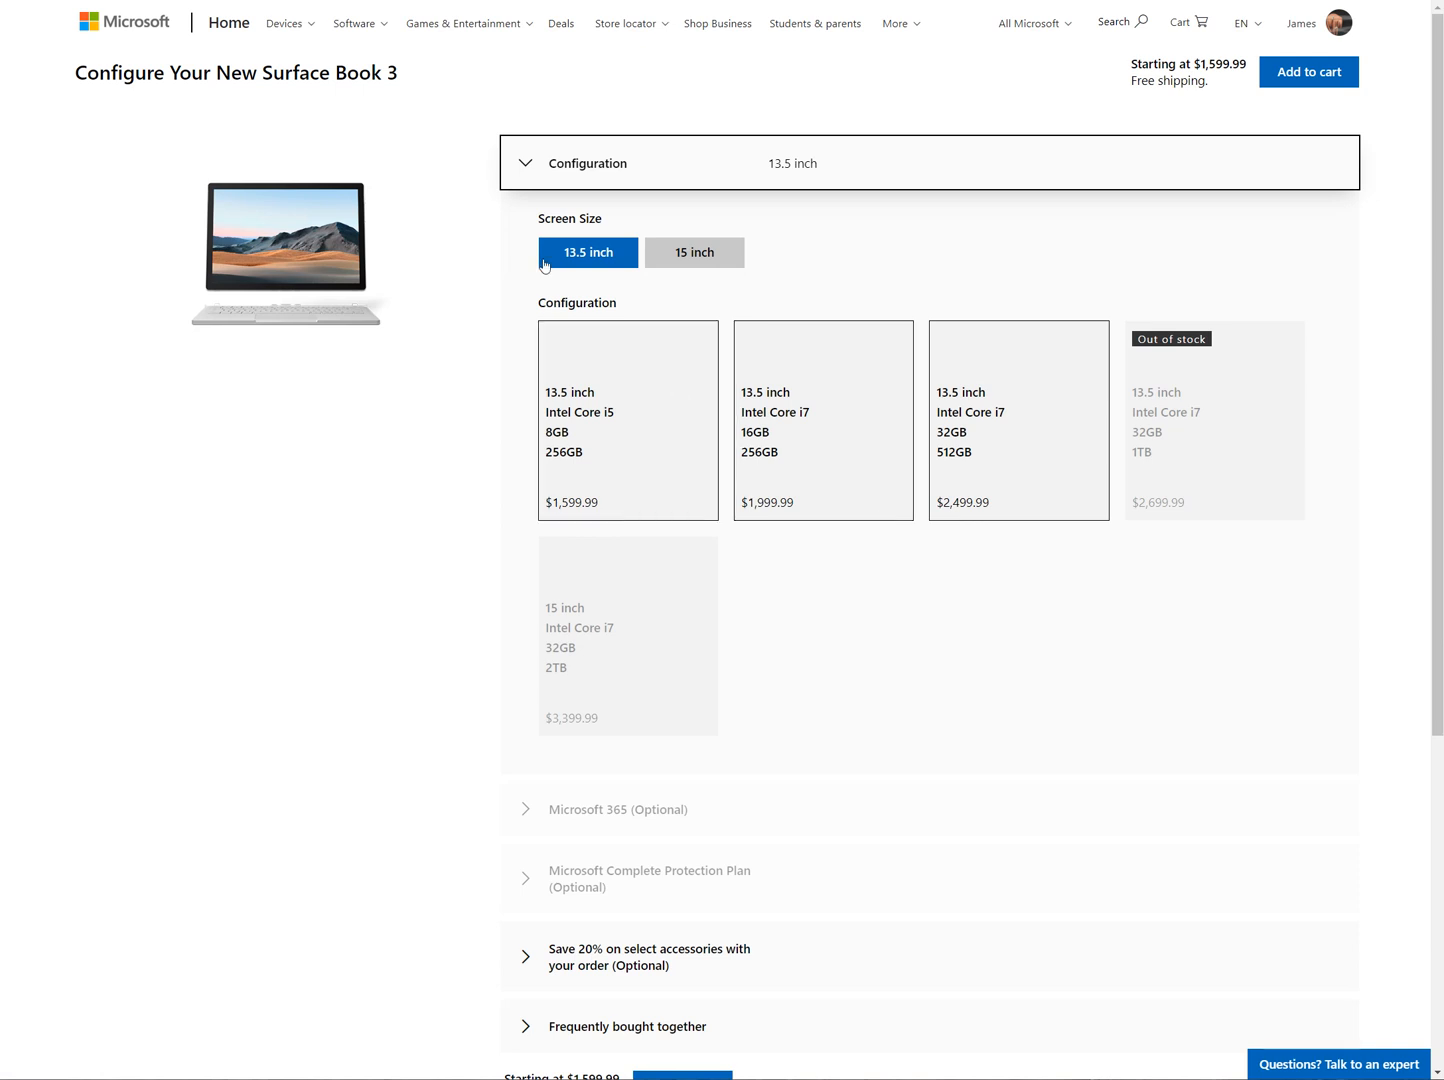
pyautogui.moveTo(584, 318)
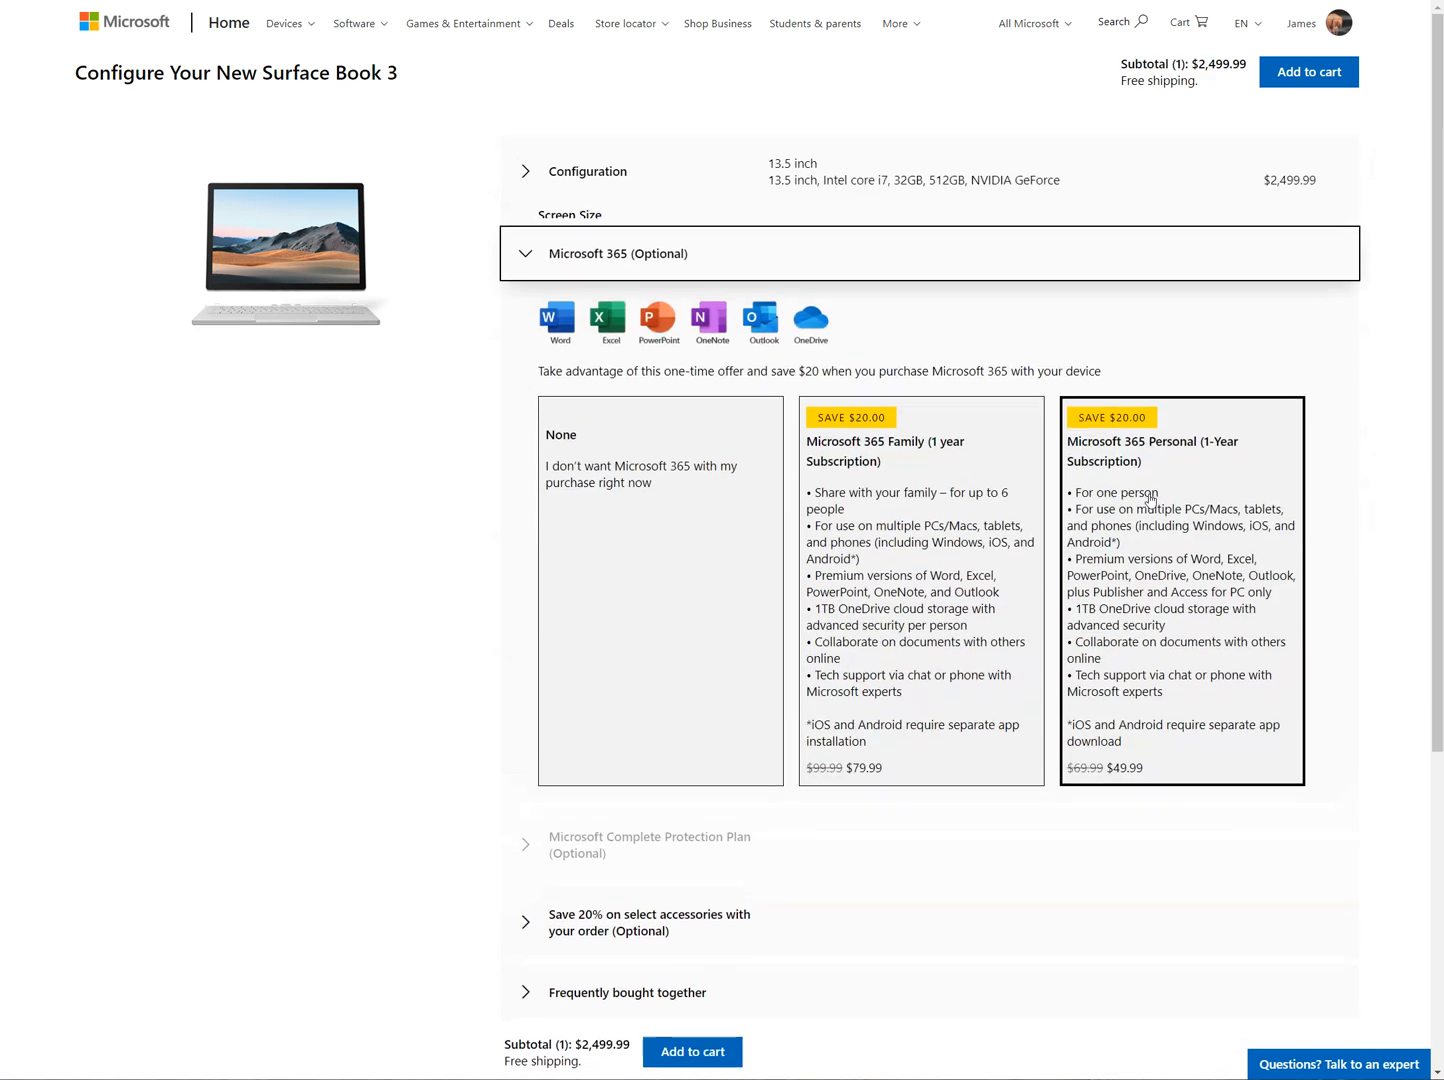
# Step: Pick the 13.5-inch Core i7, 32GB, 512GB configuration at $2,499.99 and review it
pyautogui.click(588, 171)
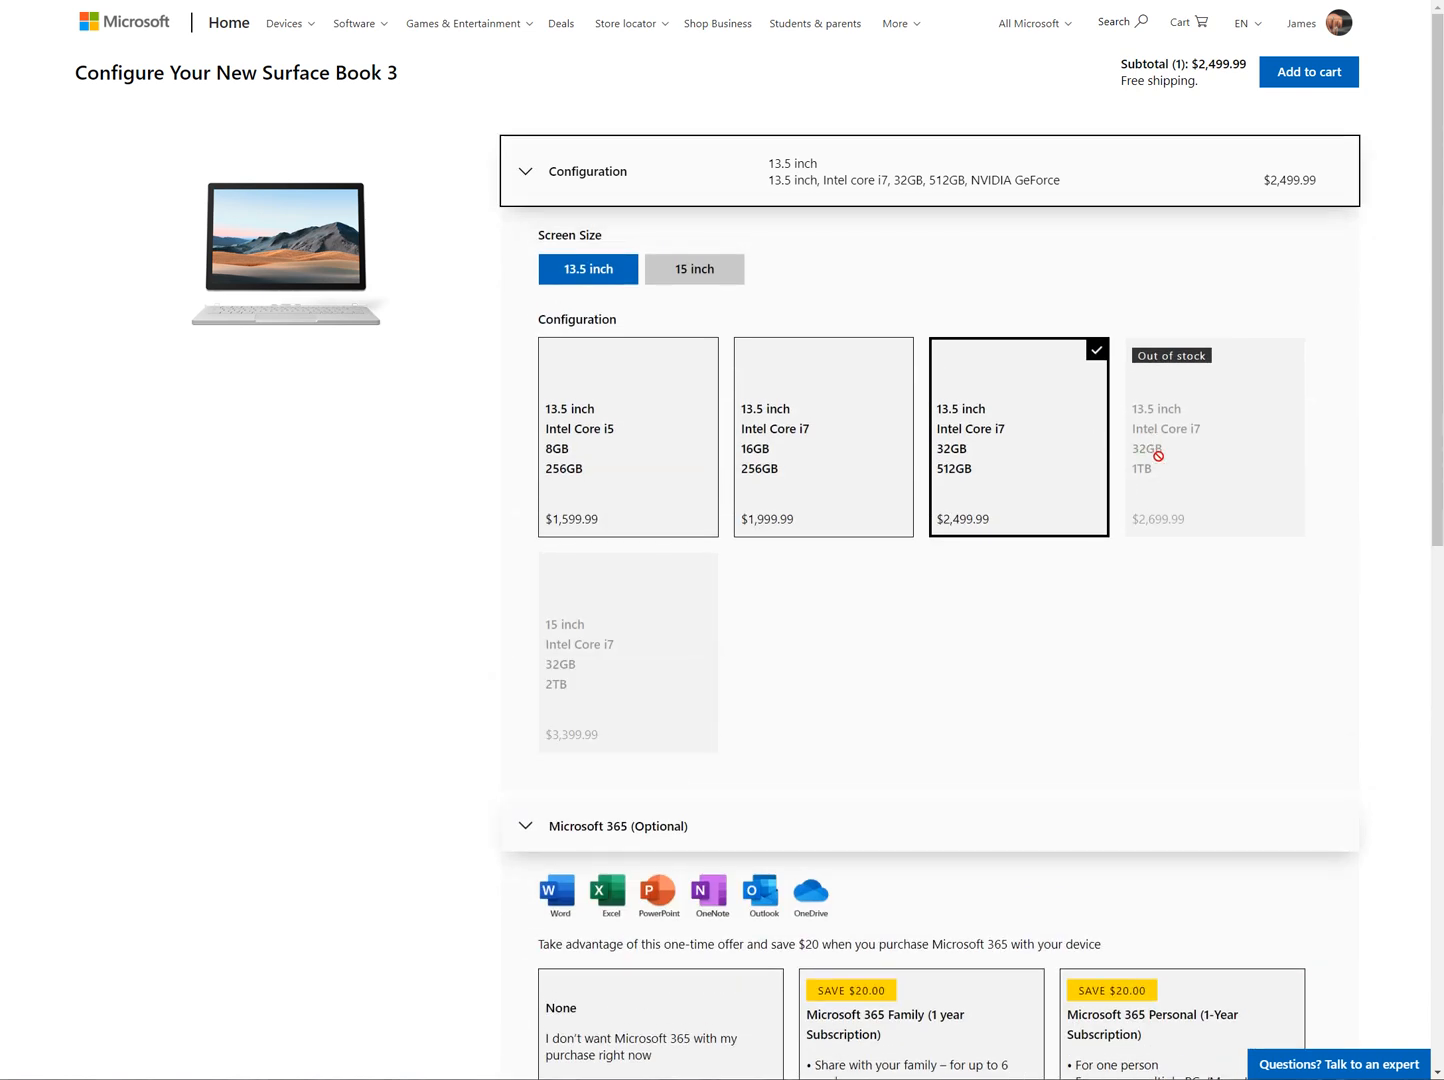
pyautogui.moveTo(942, 537)
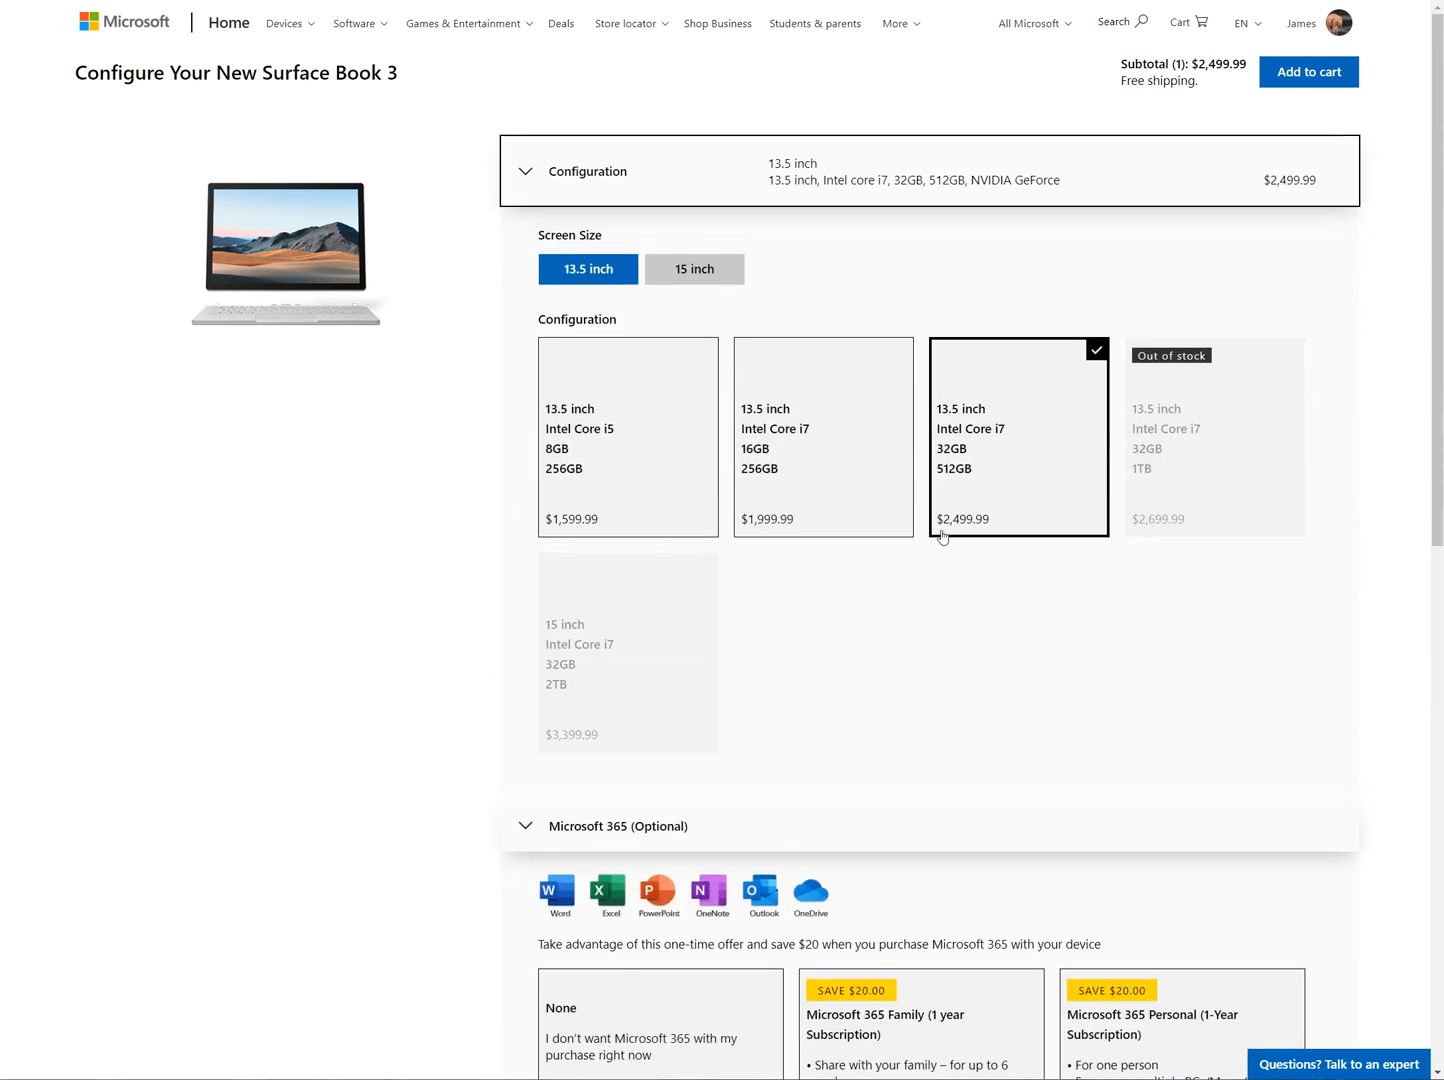
pyautogui.moveTo(939, 543)
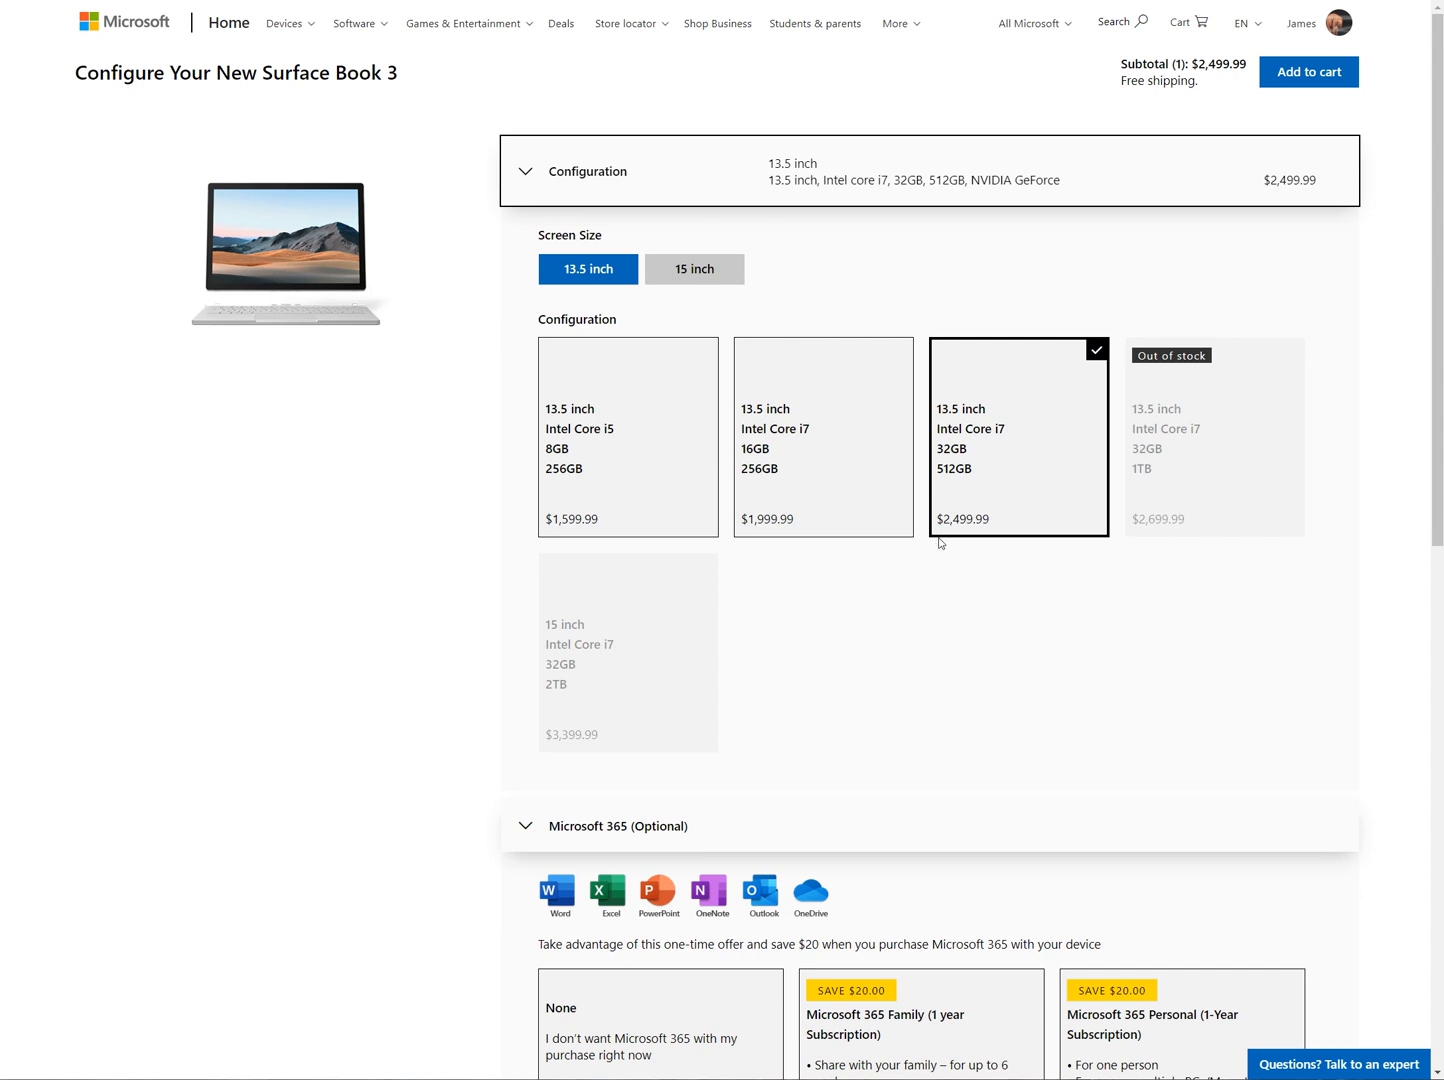
pyautogui.moveTo(1072, 539)
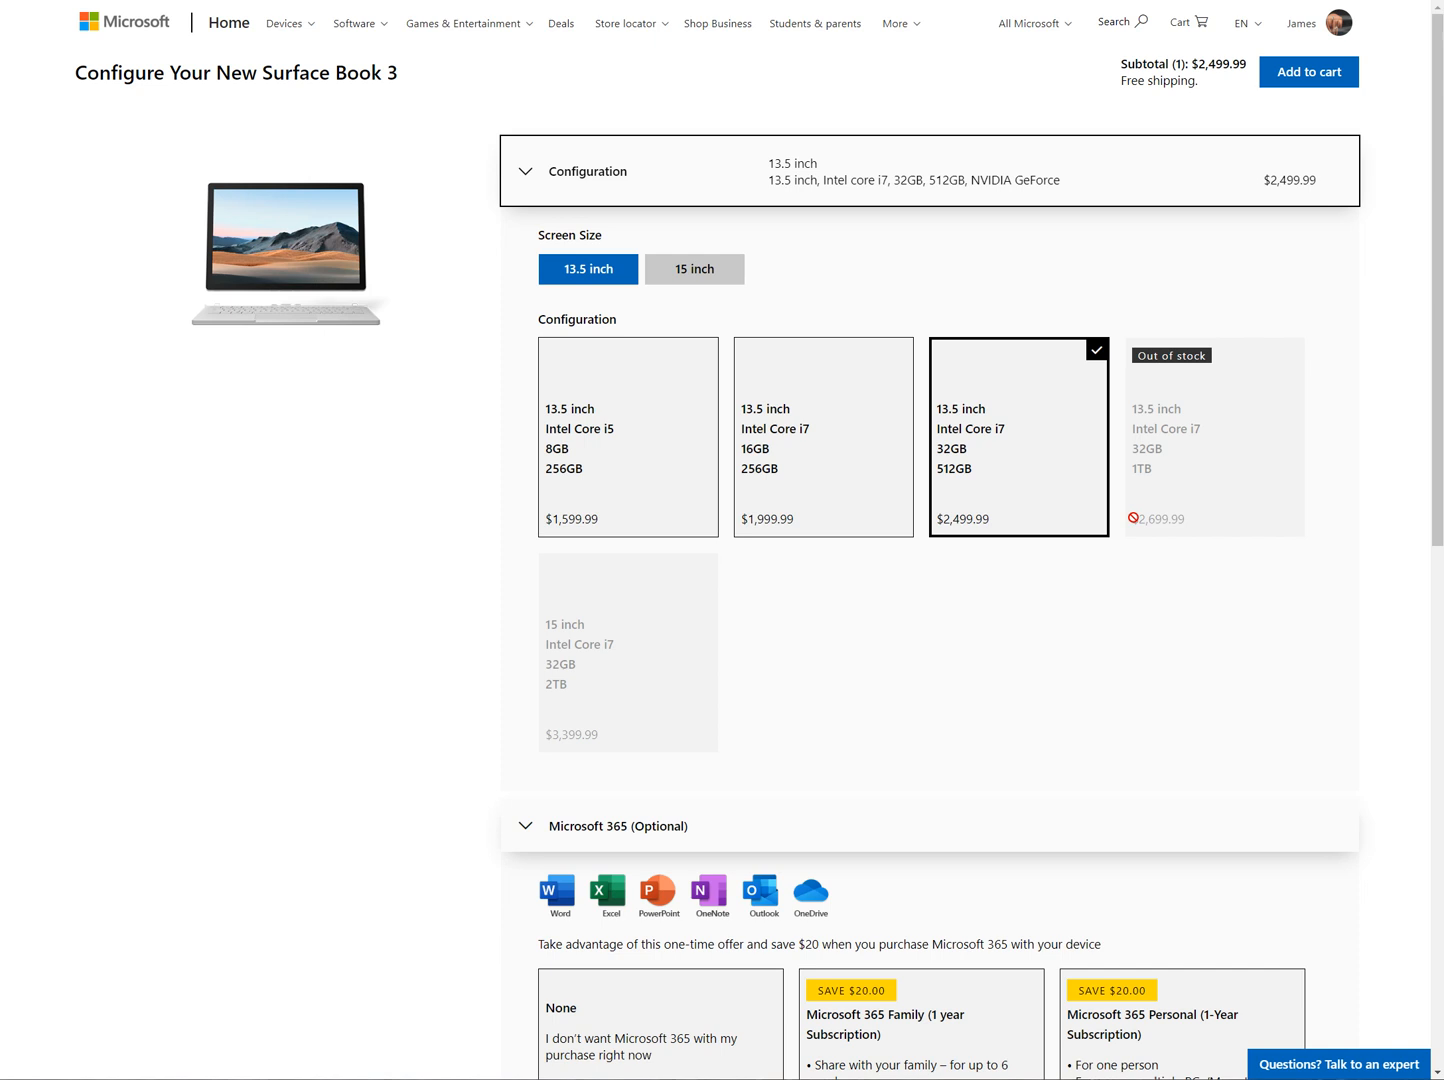
pyautogui.moveTo(1129, 570)
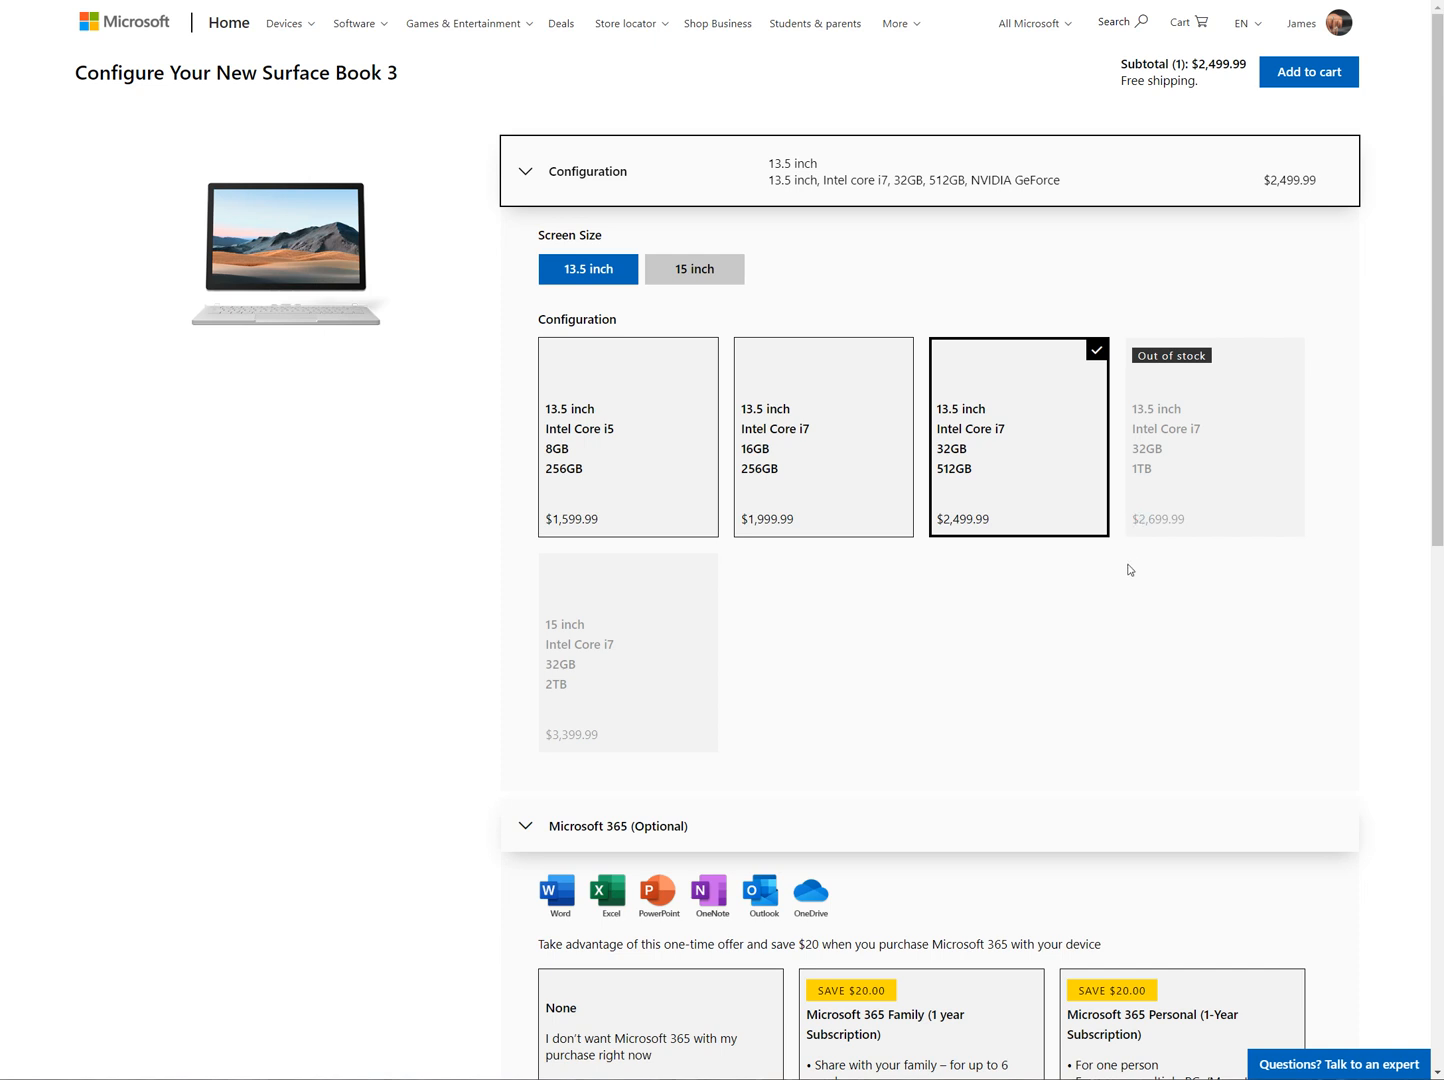
pyautogui.moveTo(1088, 557)
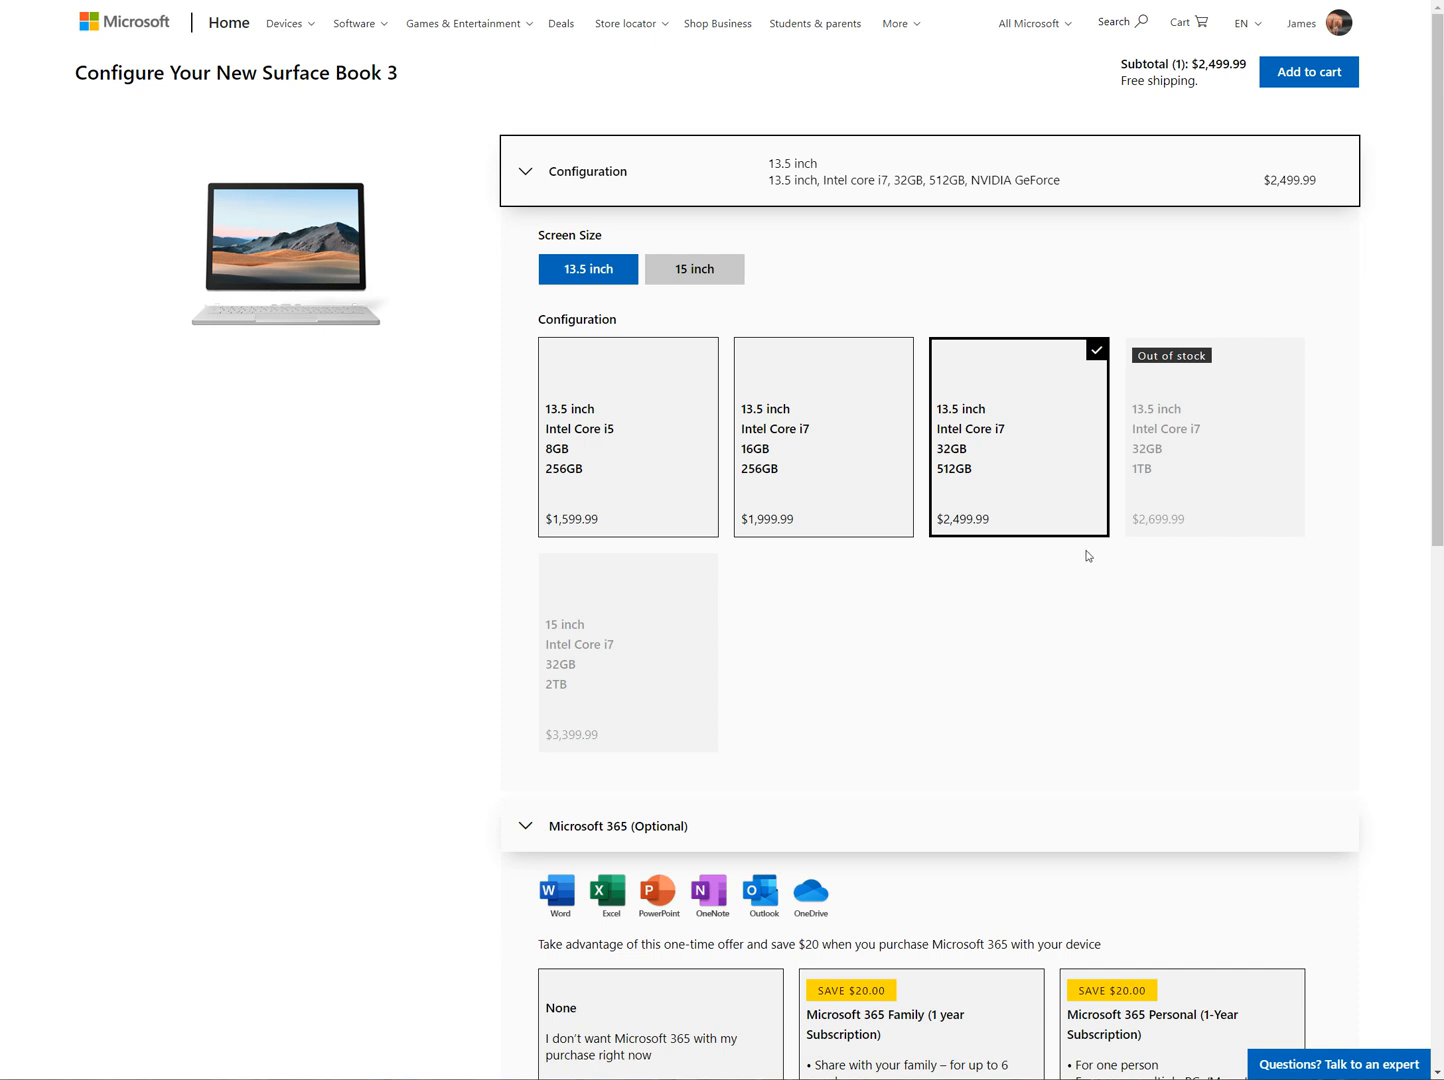
pyautogui.moveTo(964, 461)
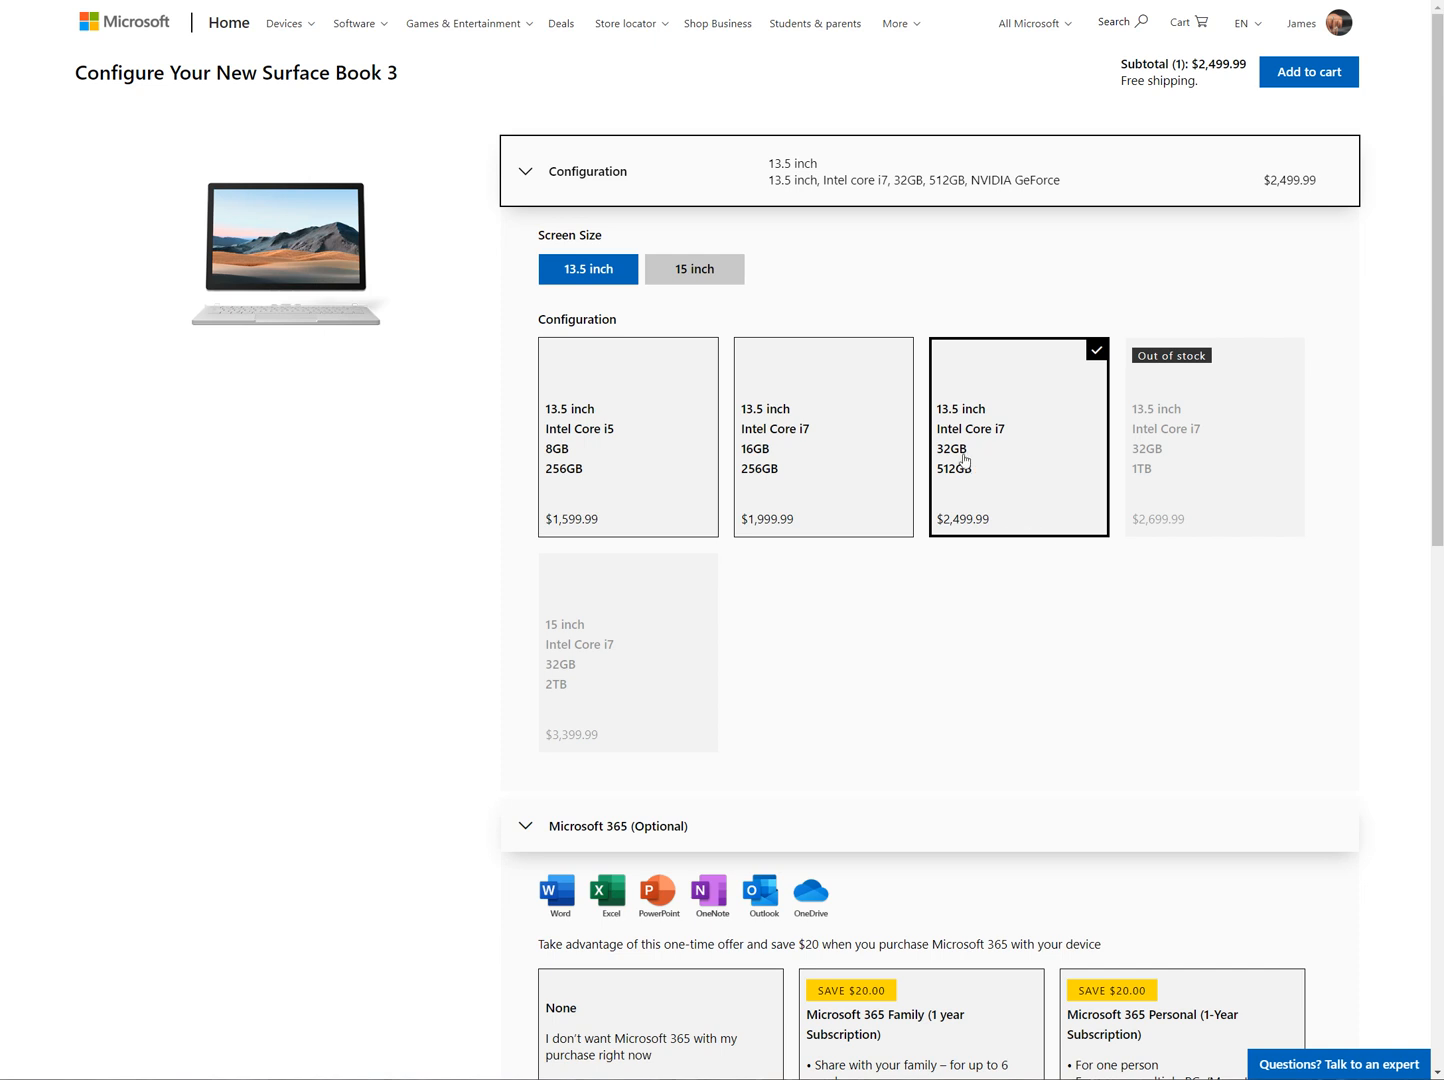
pyautogui.moveTo(930, 591)
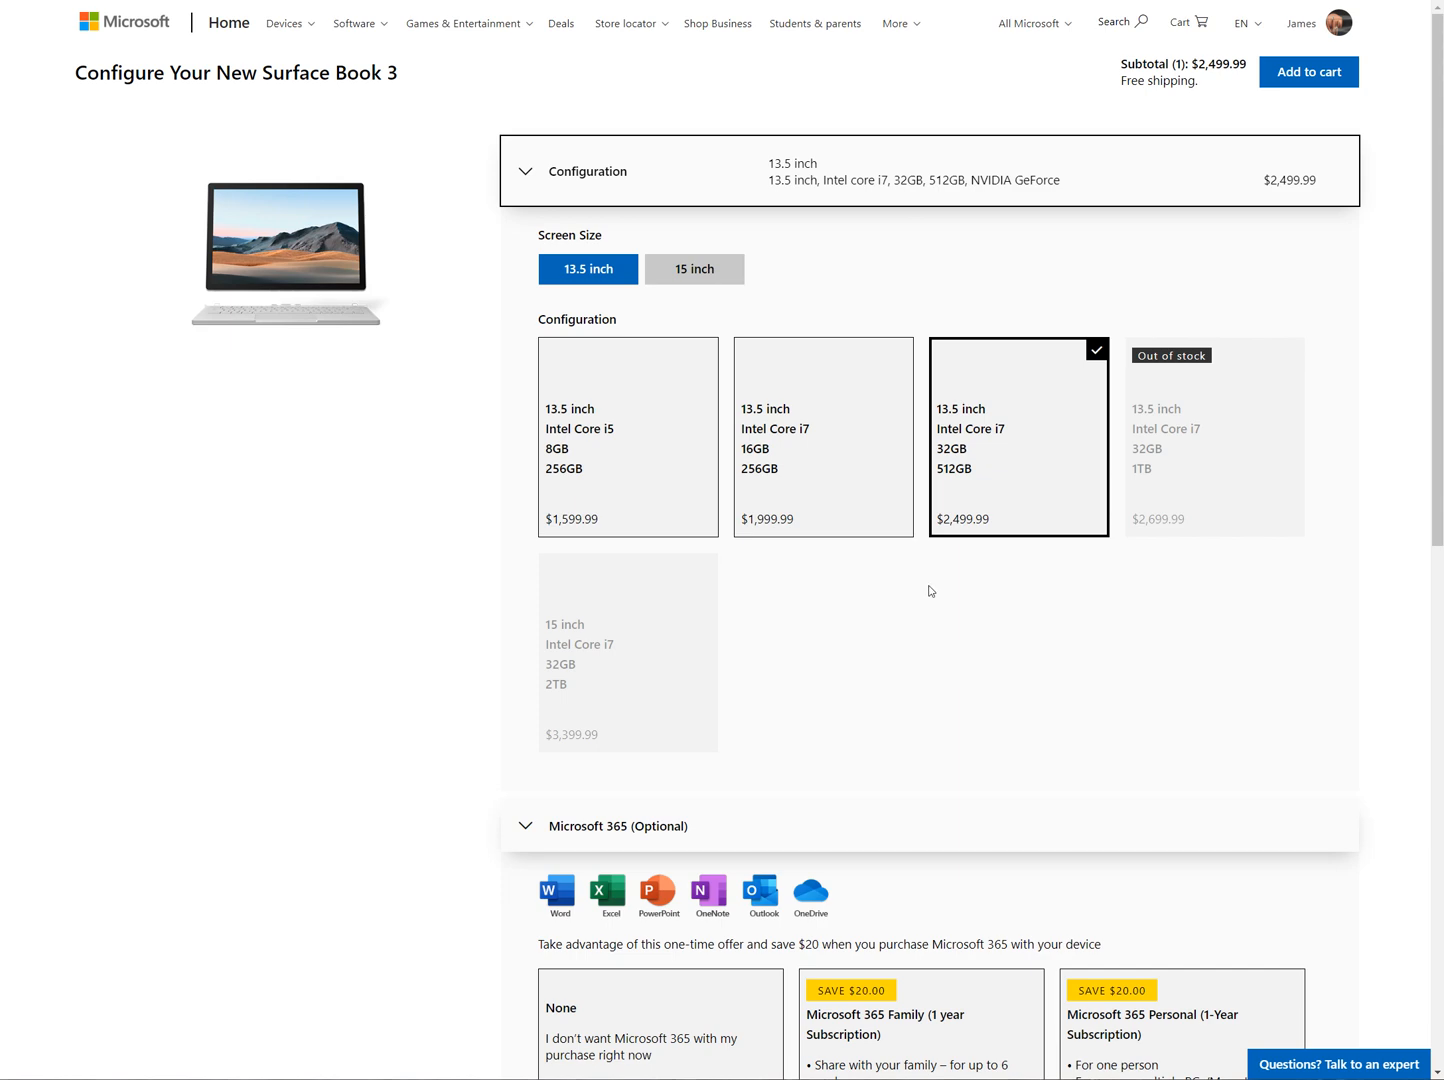
pyautogui.scroll(-3)
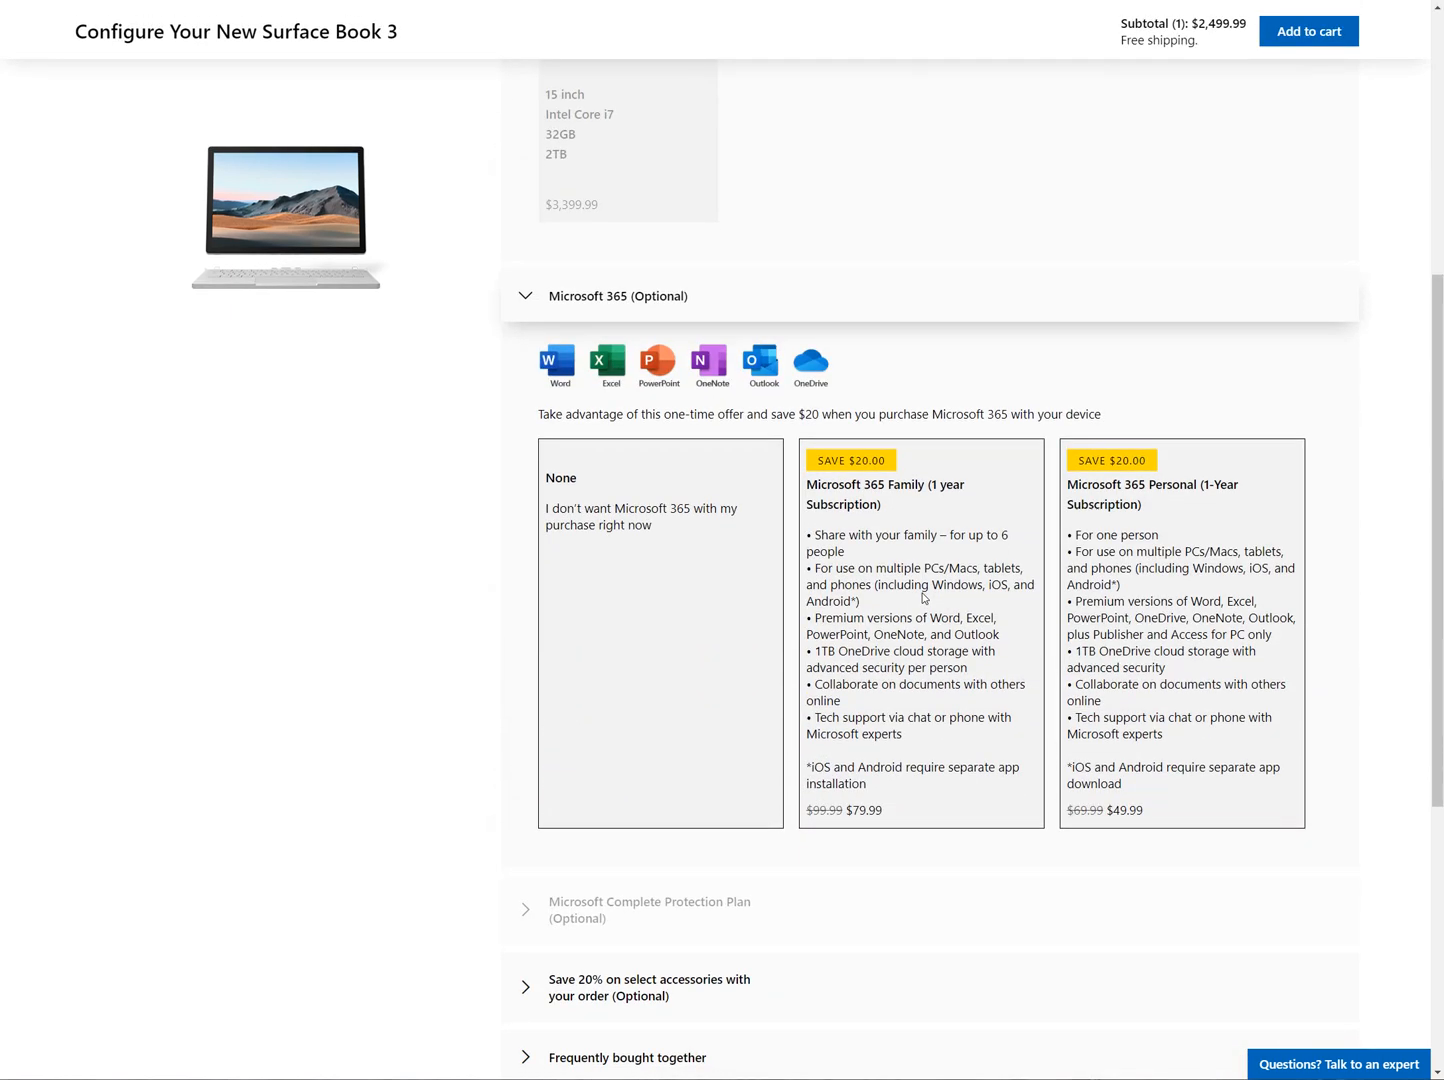
pyautogui.scroll(3)
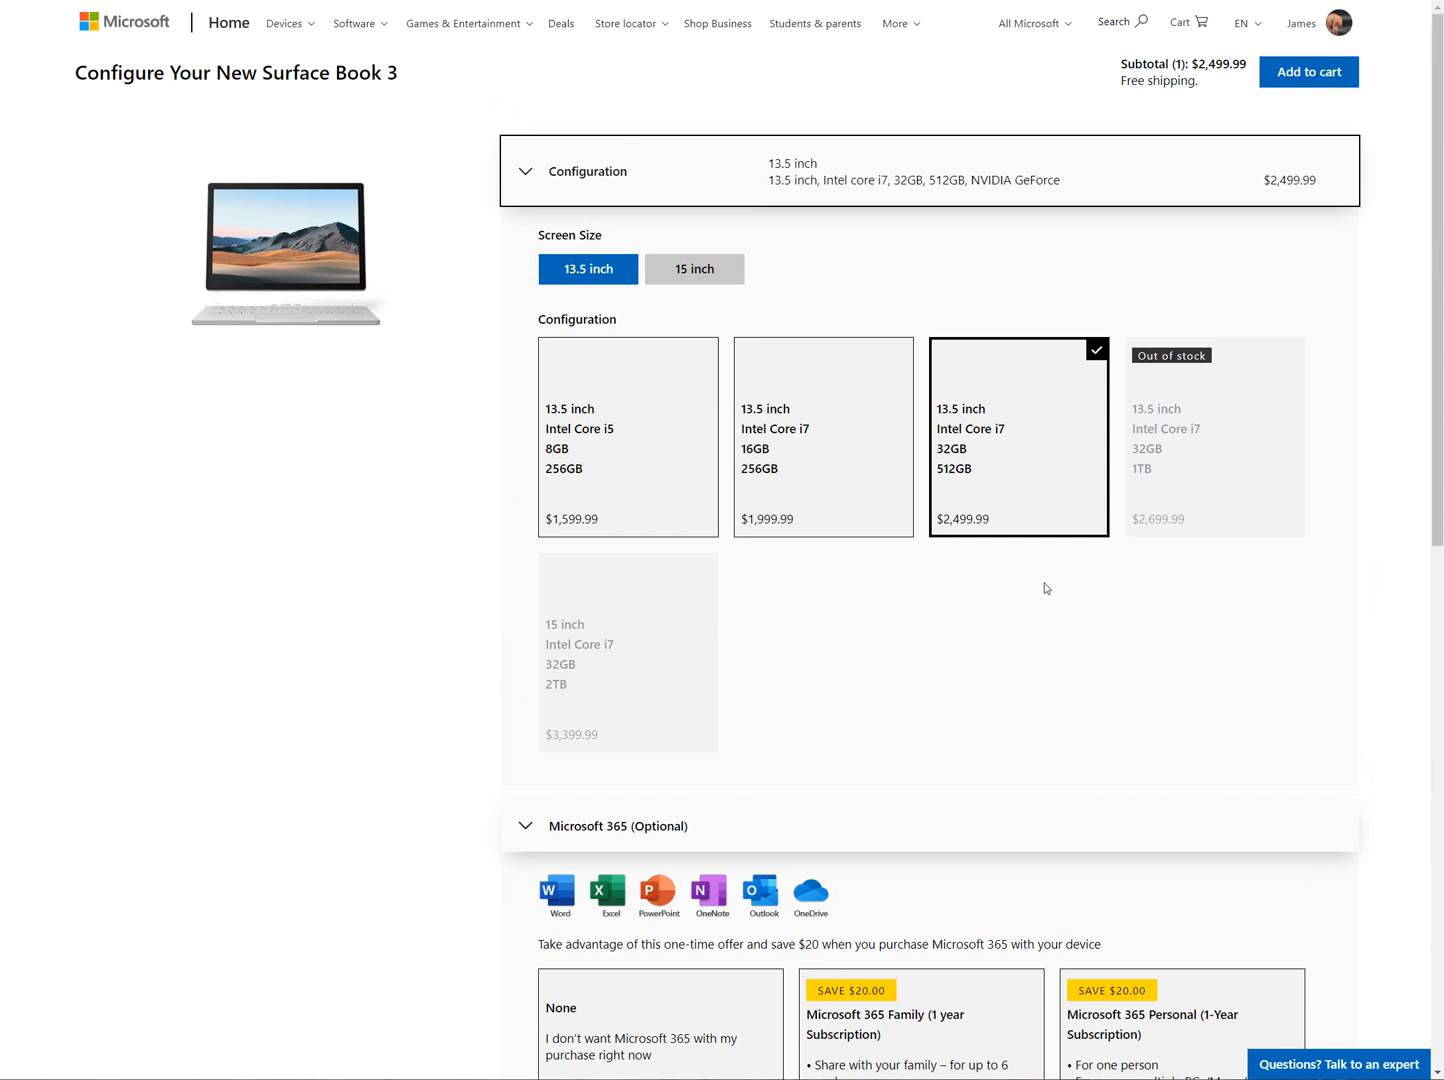
# Step: Show the 15-inch configurations ($2,299.99 to $2,999.99) and browse the Microsoft 365 options
pyautogui.click(694, 269)
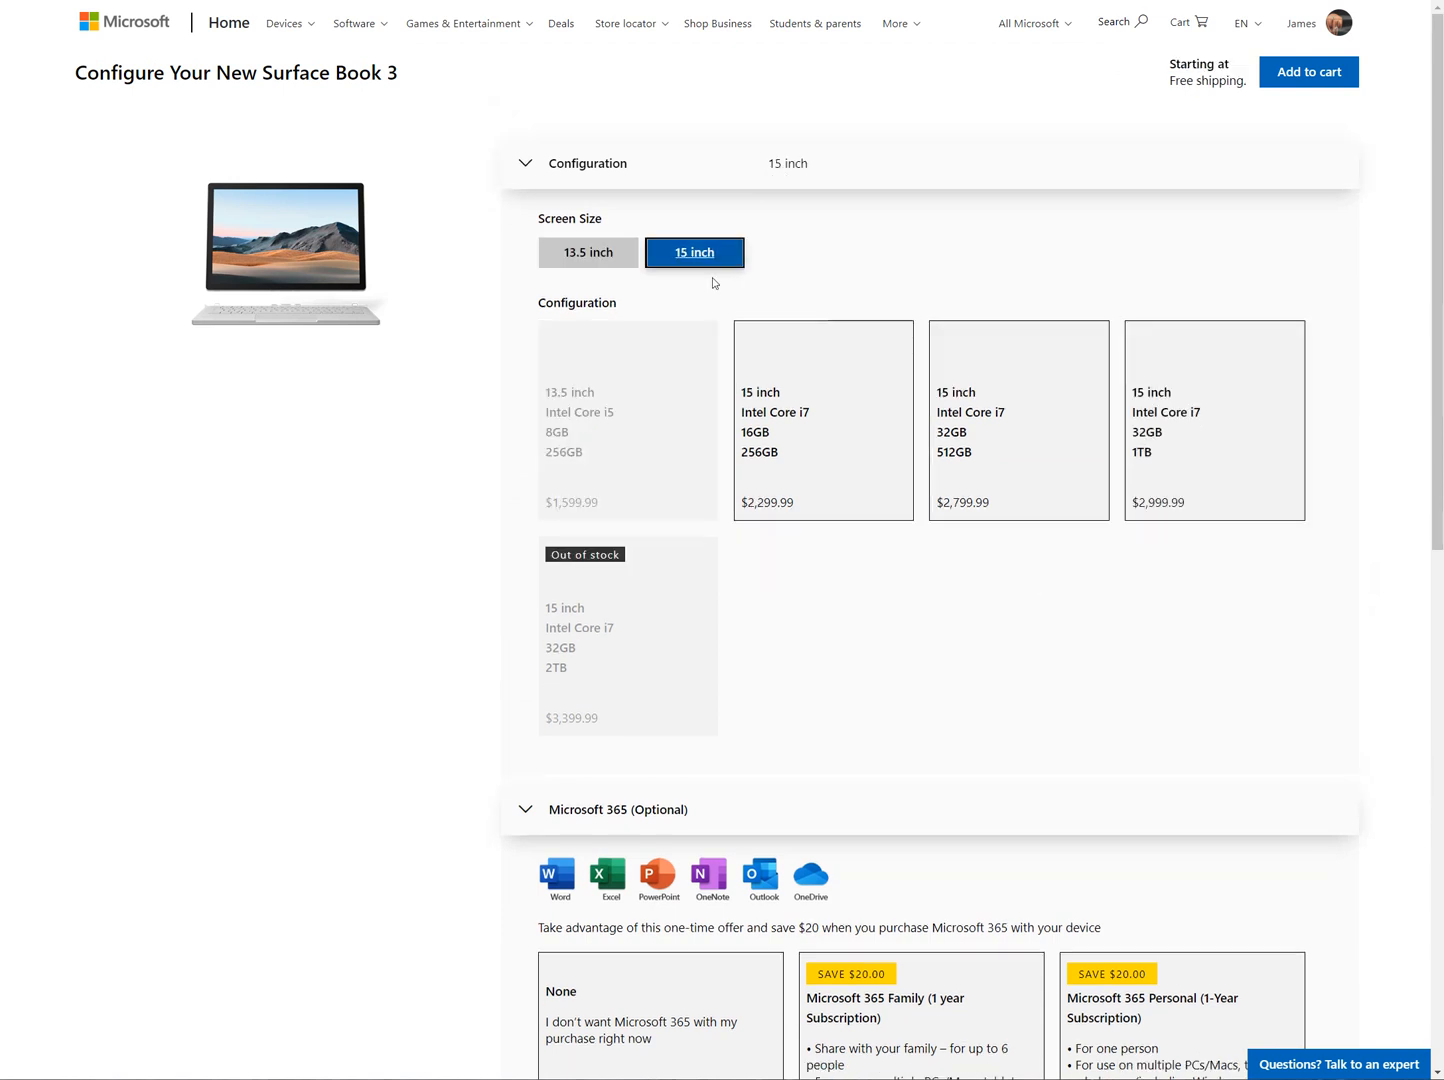
pyautogui.moveTo(670, 504)
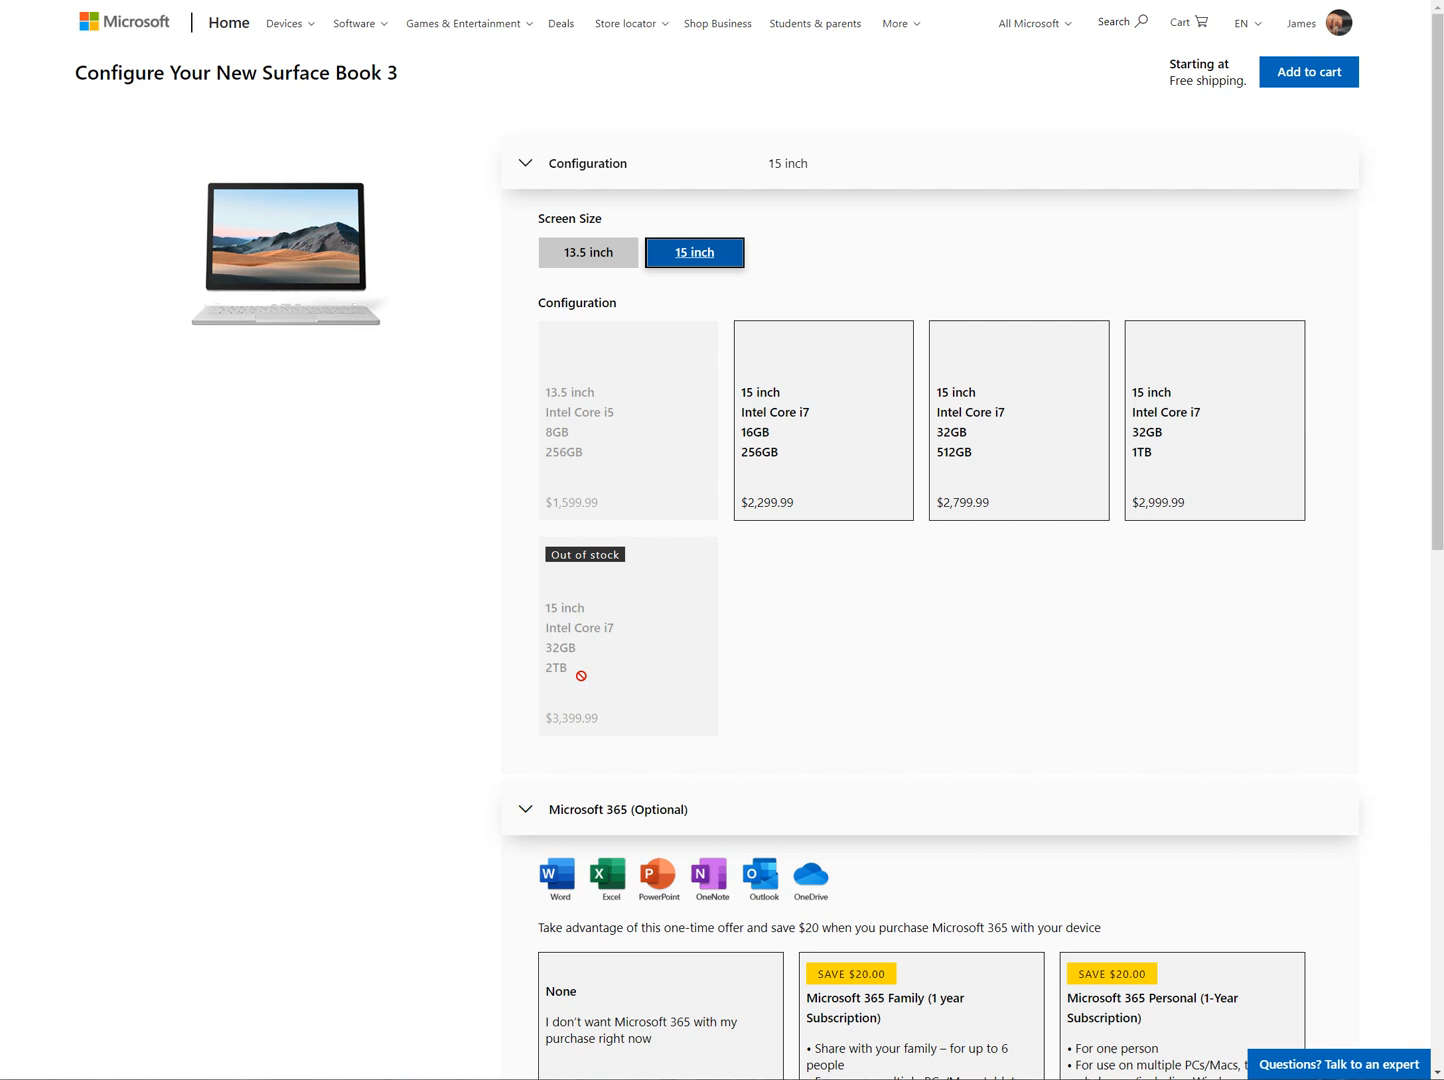
pyautogui.moveTo(545, 621)
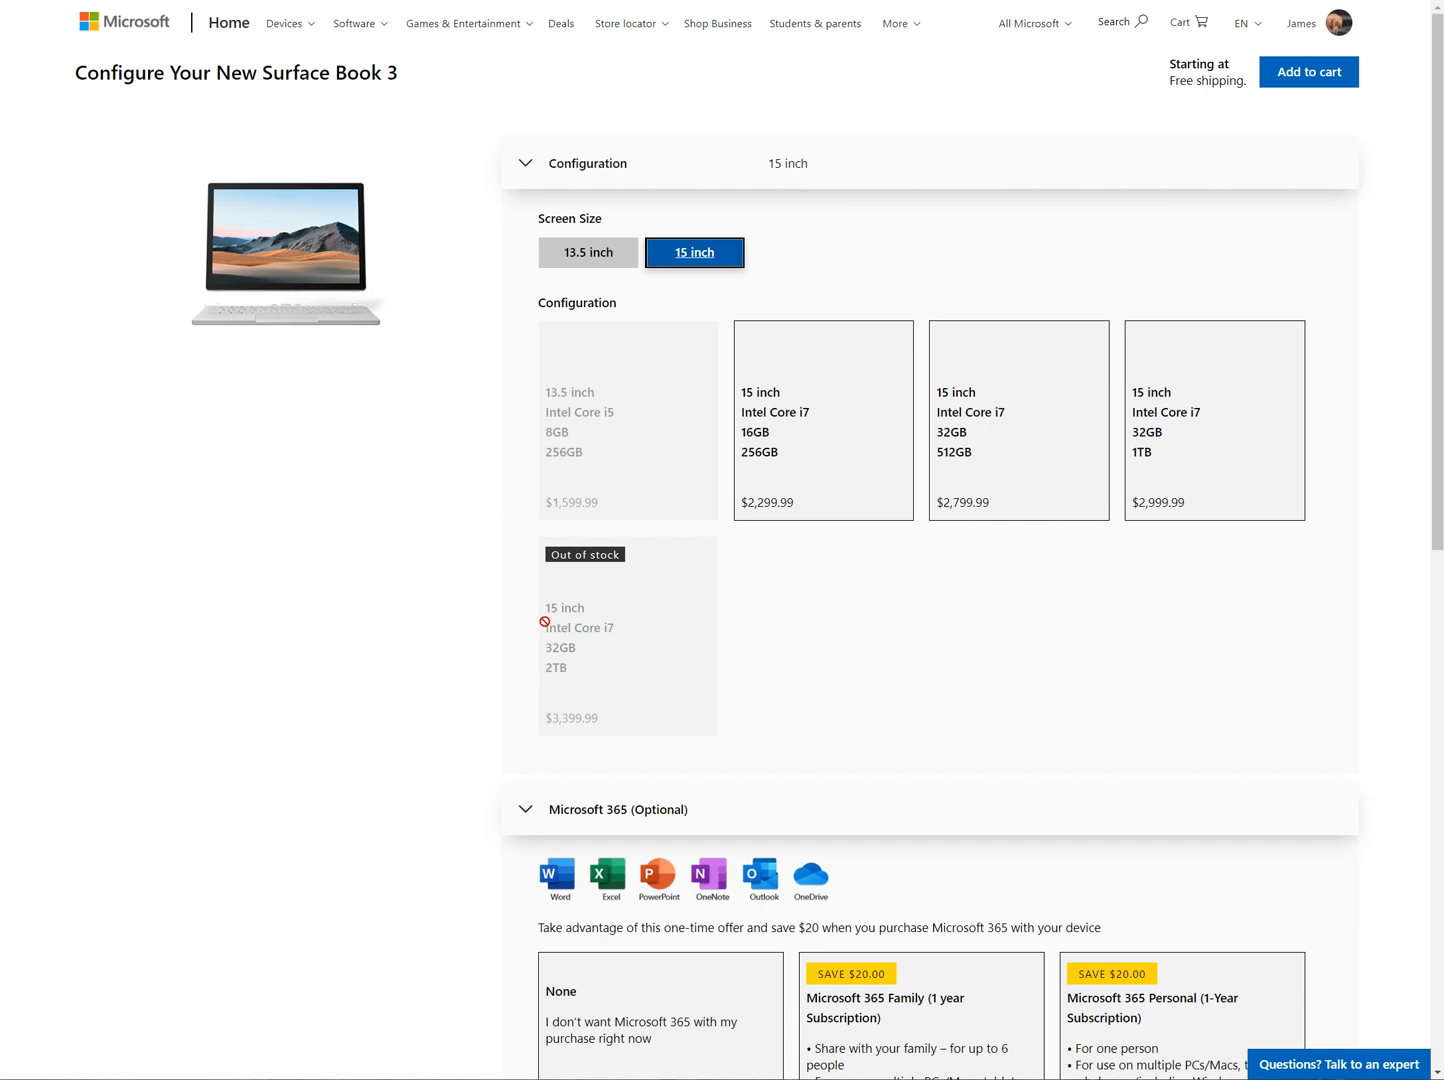
pyautogui.scroll(-3)
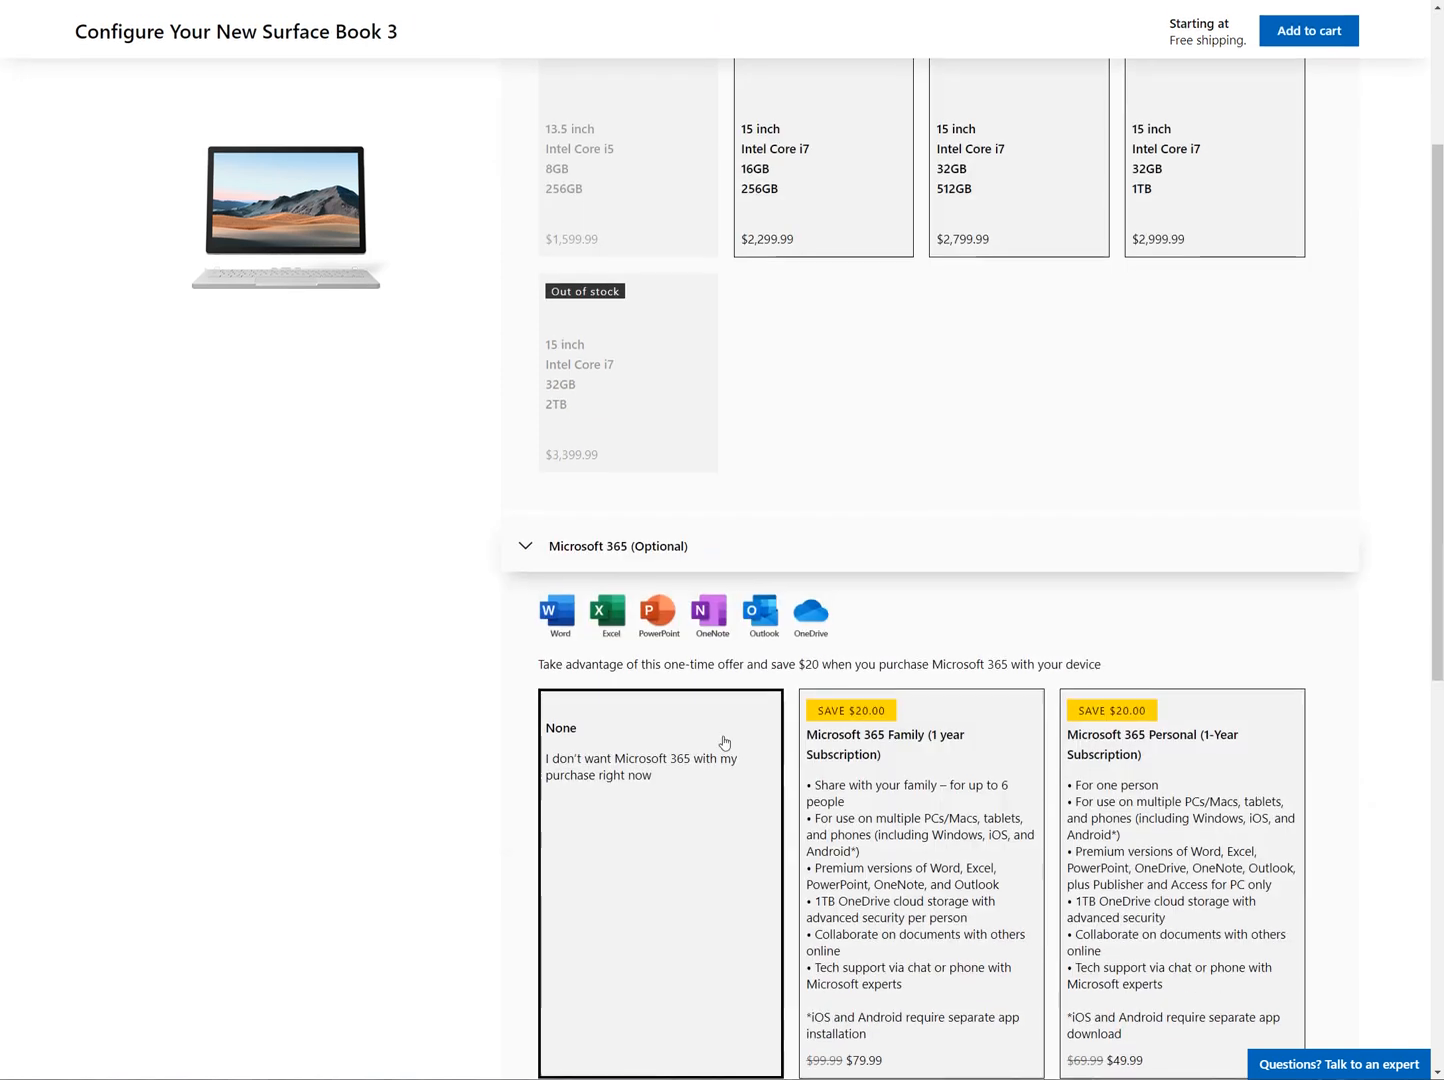
pyautogui.scroll(-3)
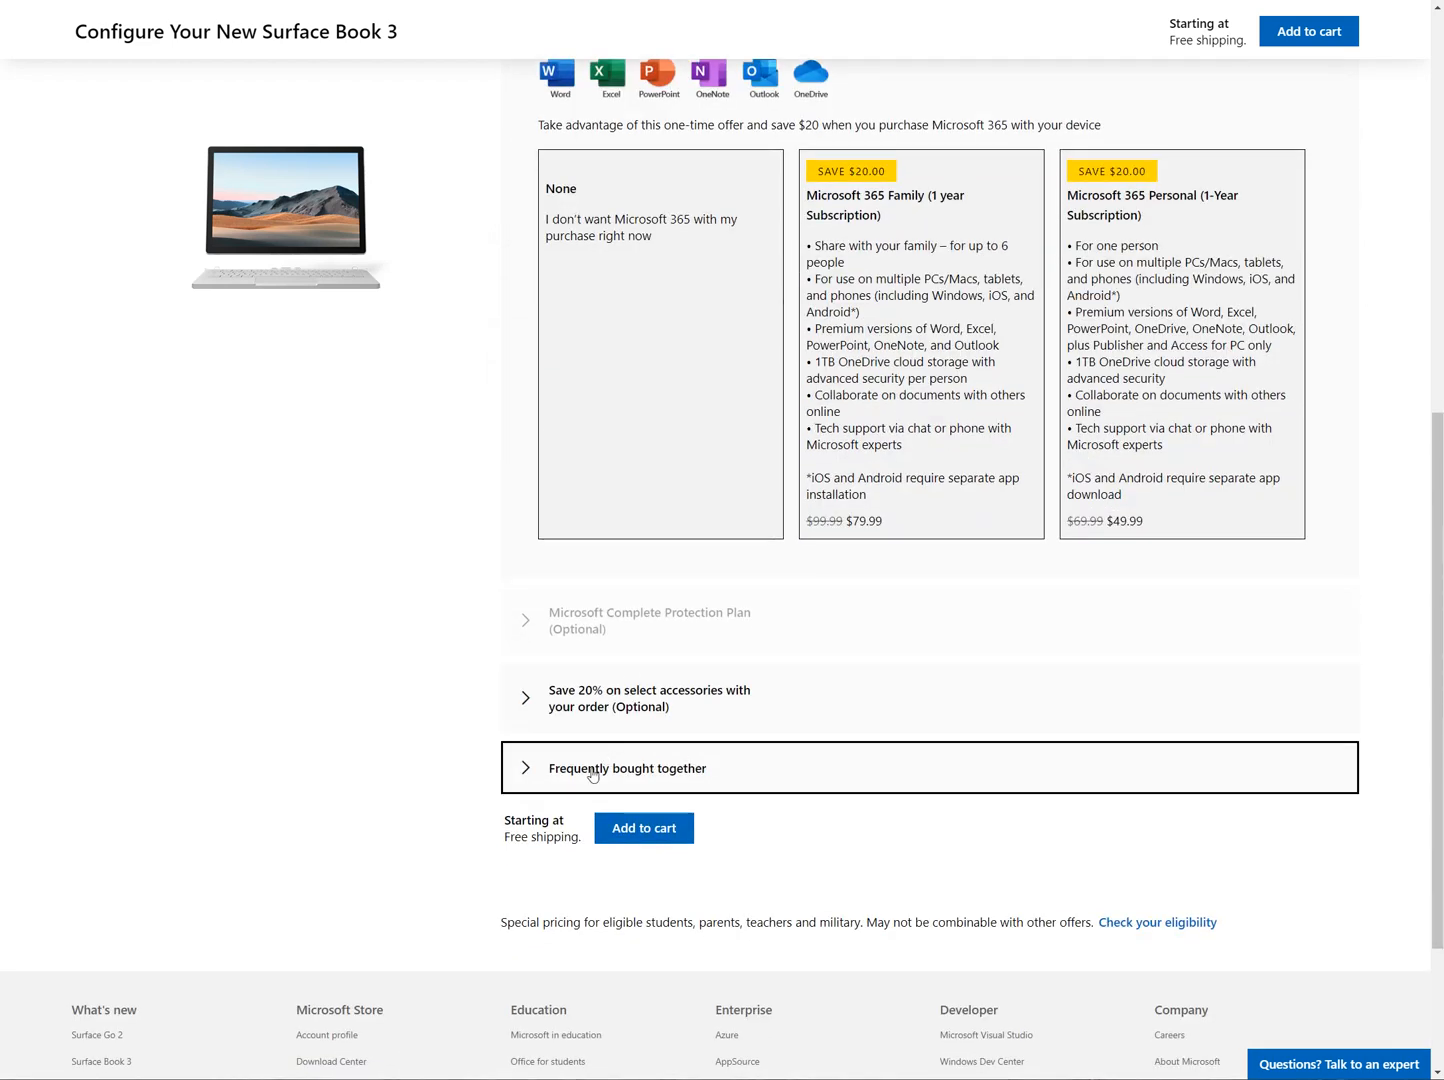
pyautogui.scroll(3)
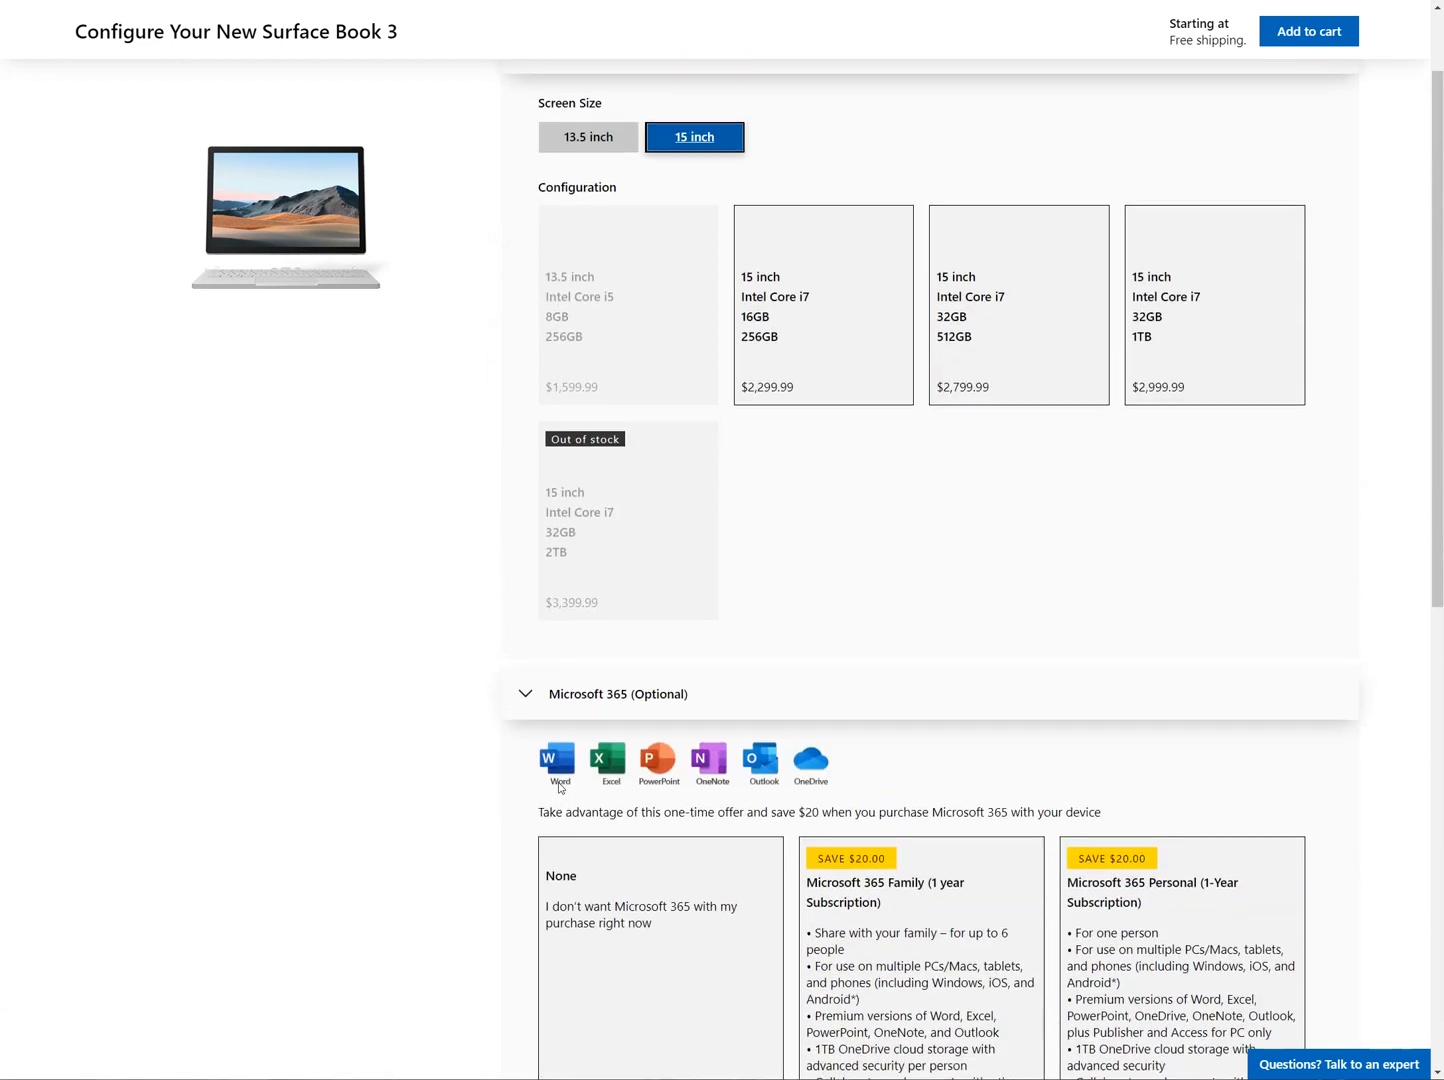